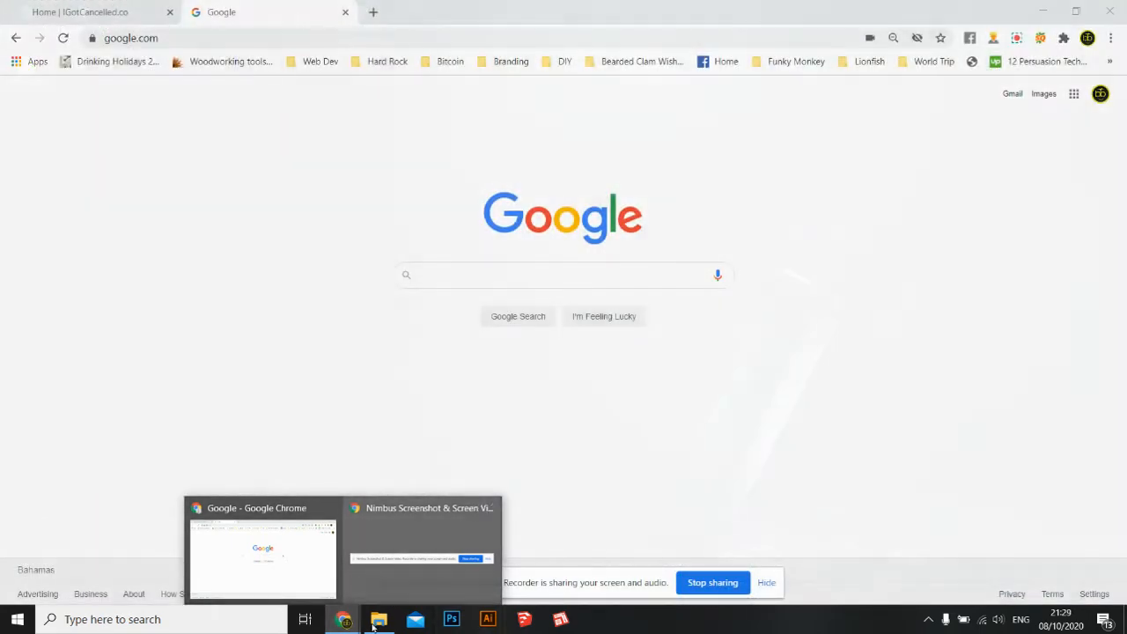
- Switch from Chrome to the open Dock project folder in File Explorer
{"action": "left_click", "coordinate": [378, 619]}
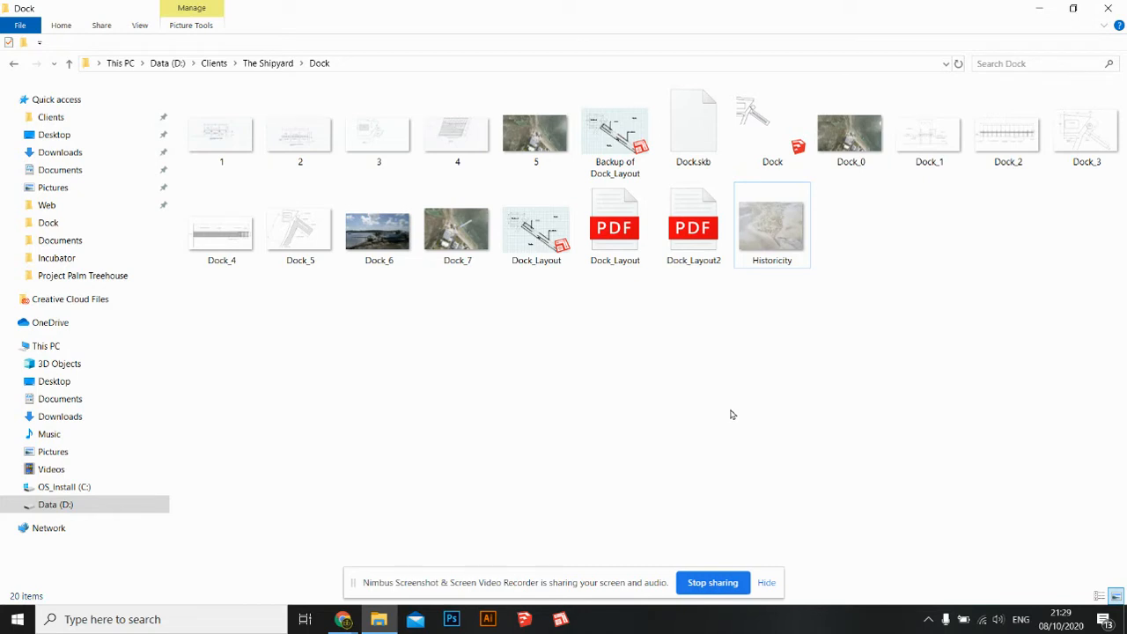
- View aerial image 5 and the Dock_6 photo, then open the Dock SketchUp model
{"action": "left_click", "coordinate": [535, 225]}
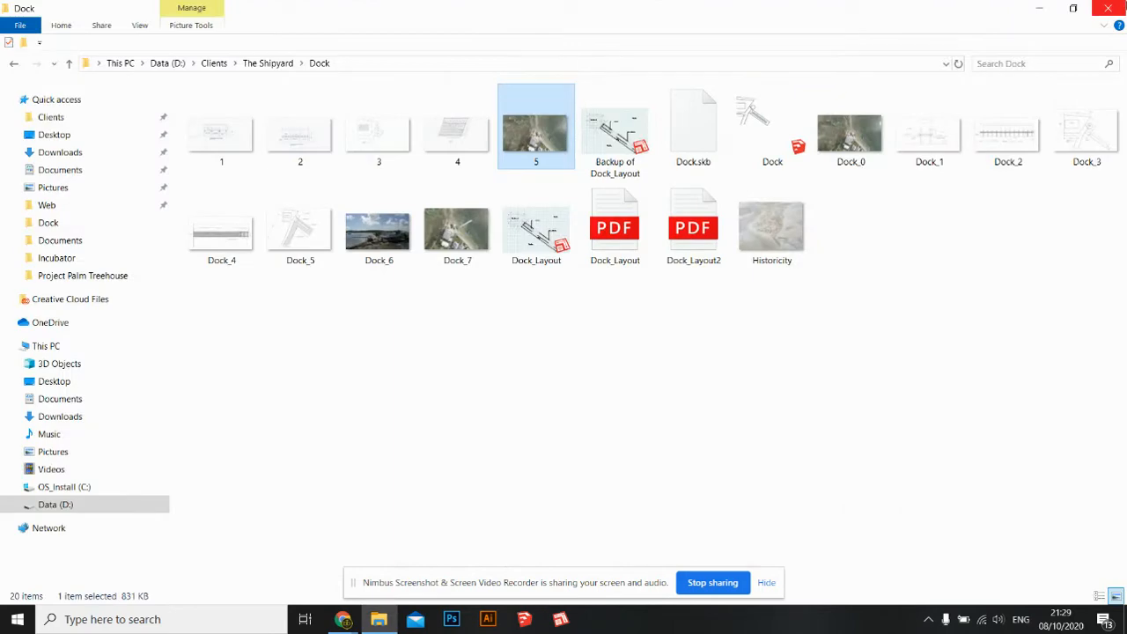
{"action": "double_click", "coordinate": [379, 229]}
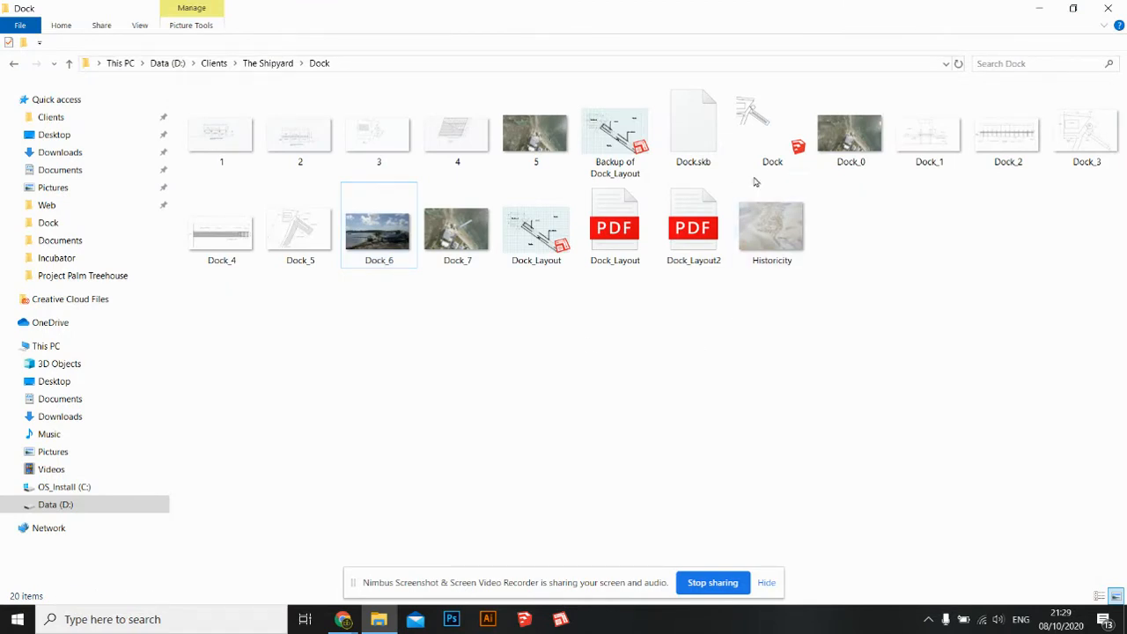
{"action": "left_click", "coordinate": [772, 126]}
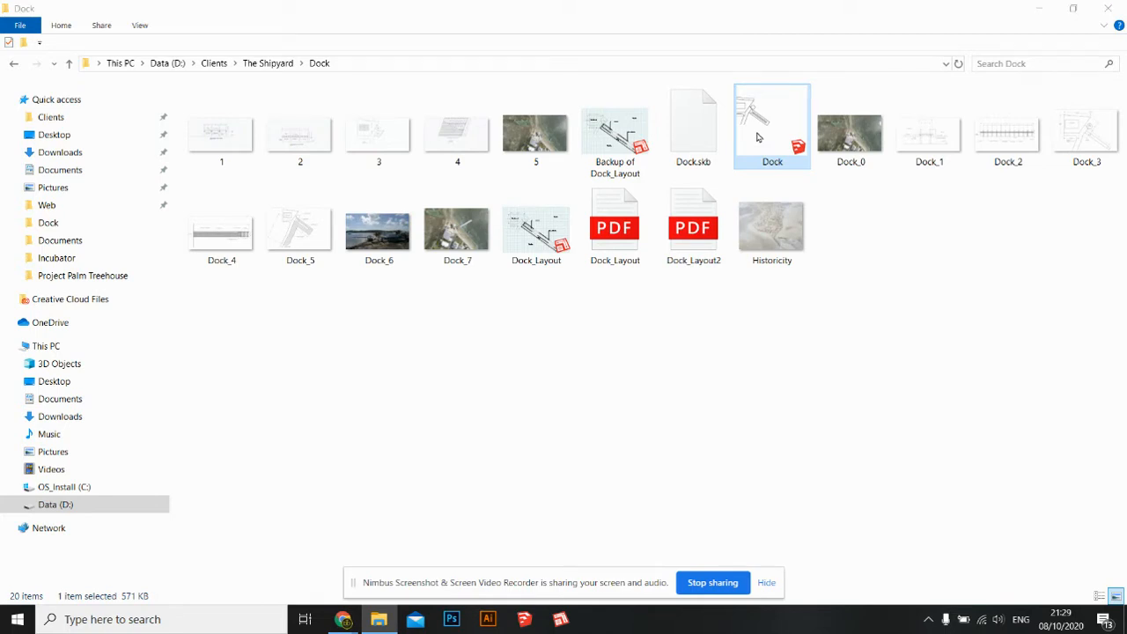
{"action": "double_click", "coordinate": [772, 124]}
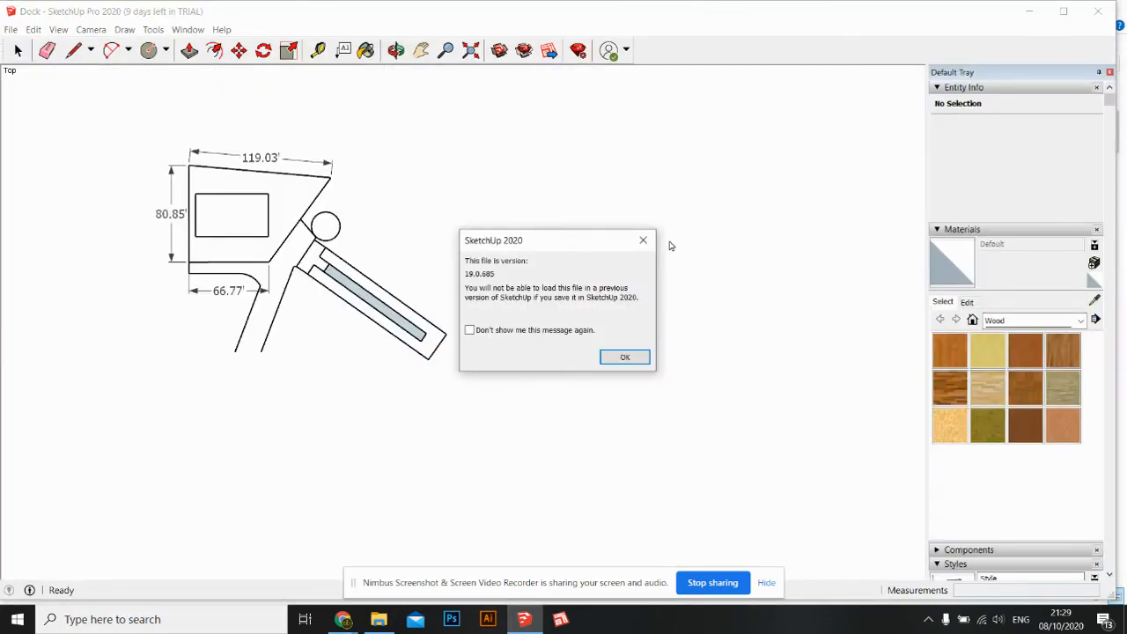
- Dismiss the file-version warning and orbit the pier into a perspective view
{"action": "left_click", "coordinate": [624, 357]}
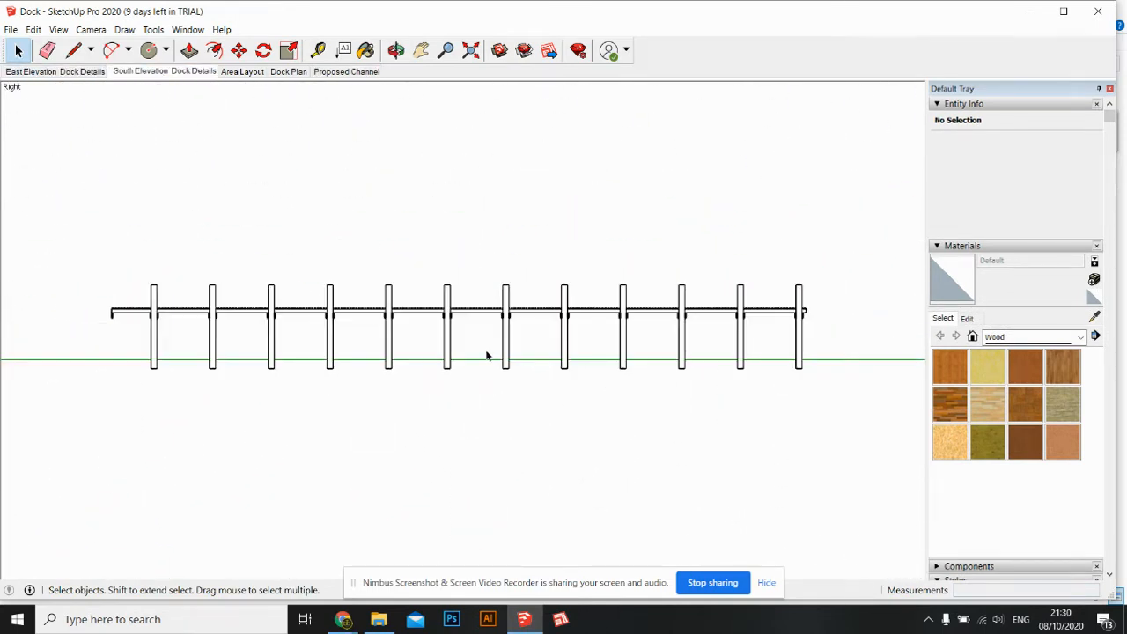
{"action": "left_click", "coordinate": [395, 50]}
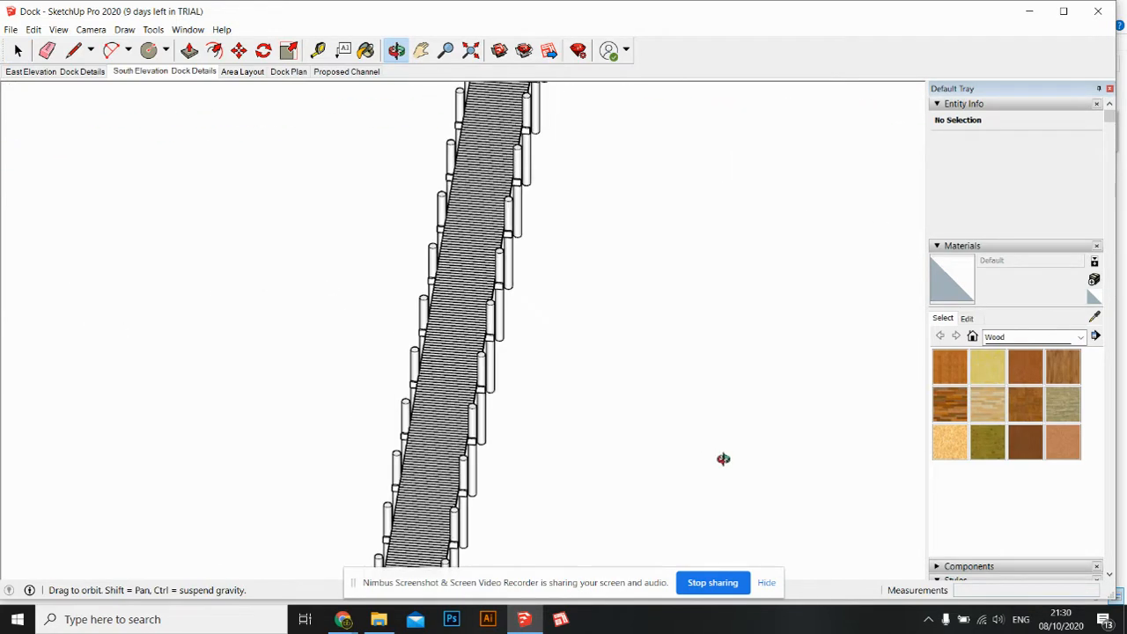
{"action": "left_click_drag", "start_coordinate": [723, 458], "coordinate": [556, 289]}
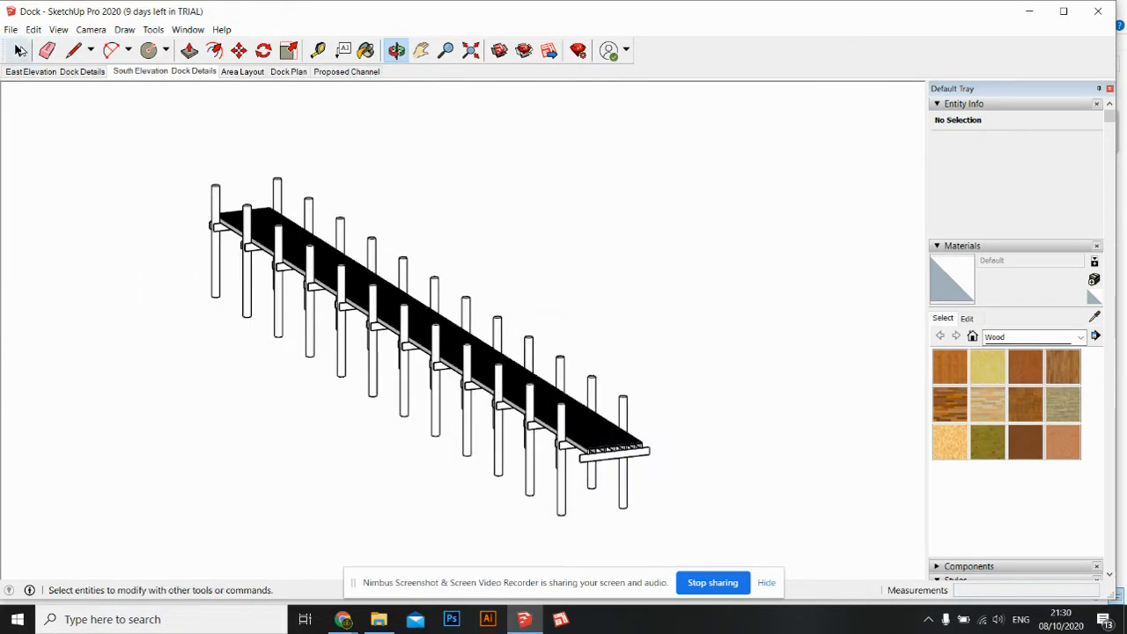
- Save the model as a new copy named Dock_Russell
{"action": "left_click", "coordinate": [11, 29]}
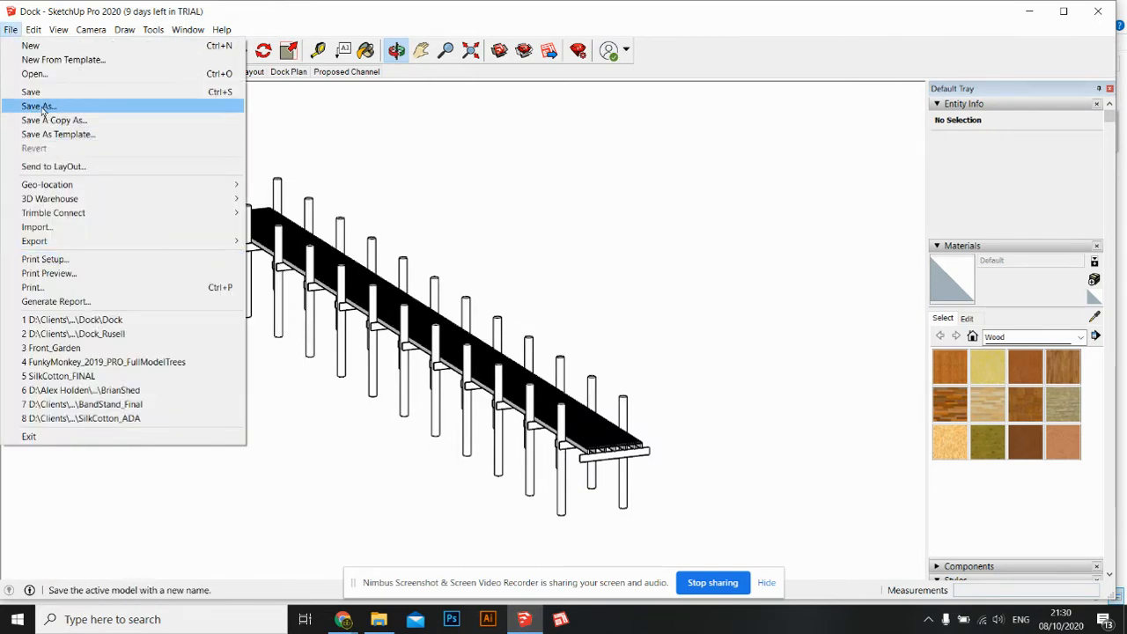
{"action": "left_click", "coordinate": [38, 106]}
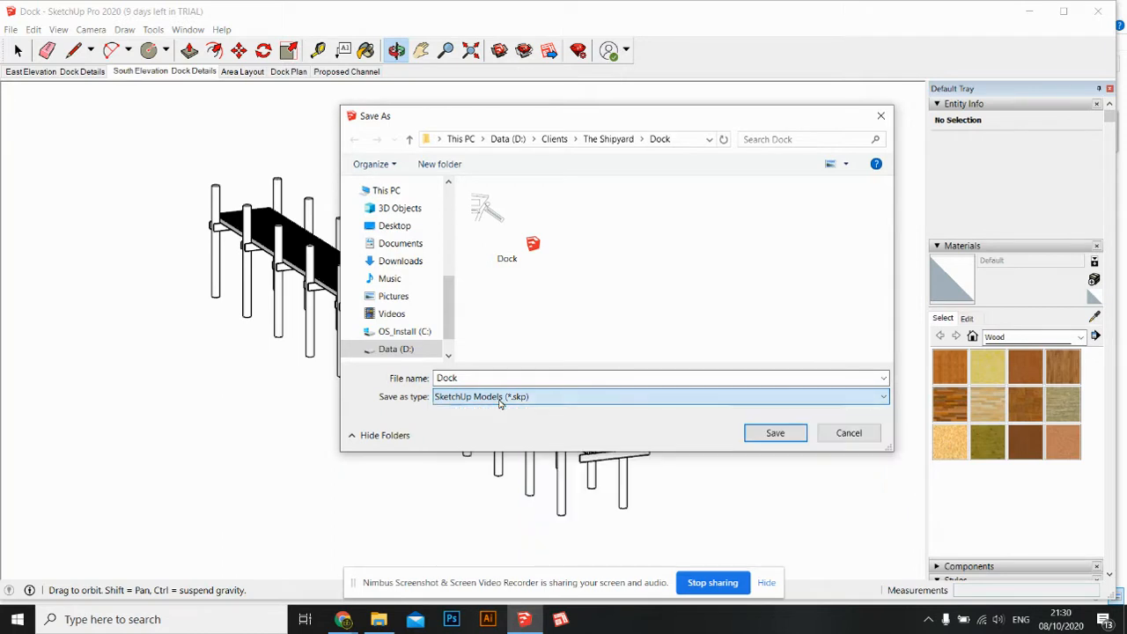
{"action": "left_click", "coordinate": [659, 377]}
{"action": "type", "text": "_Rus"}
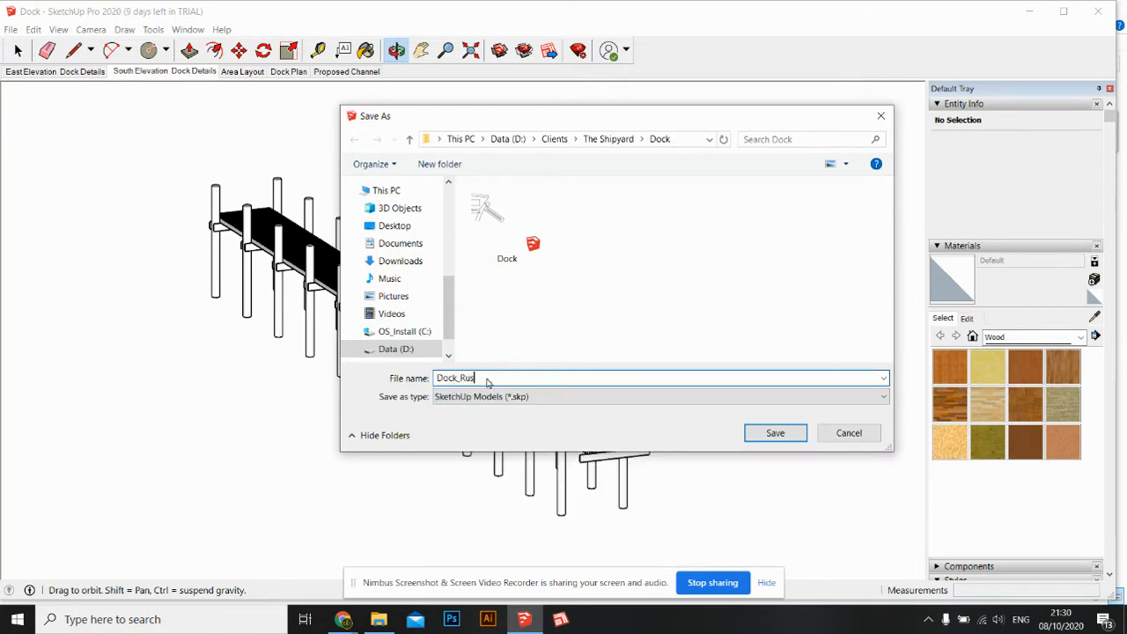
{"action": "left_click", "coordinate": [773, 433]}
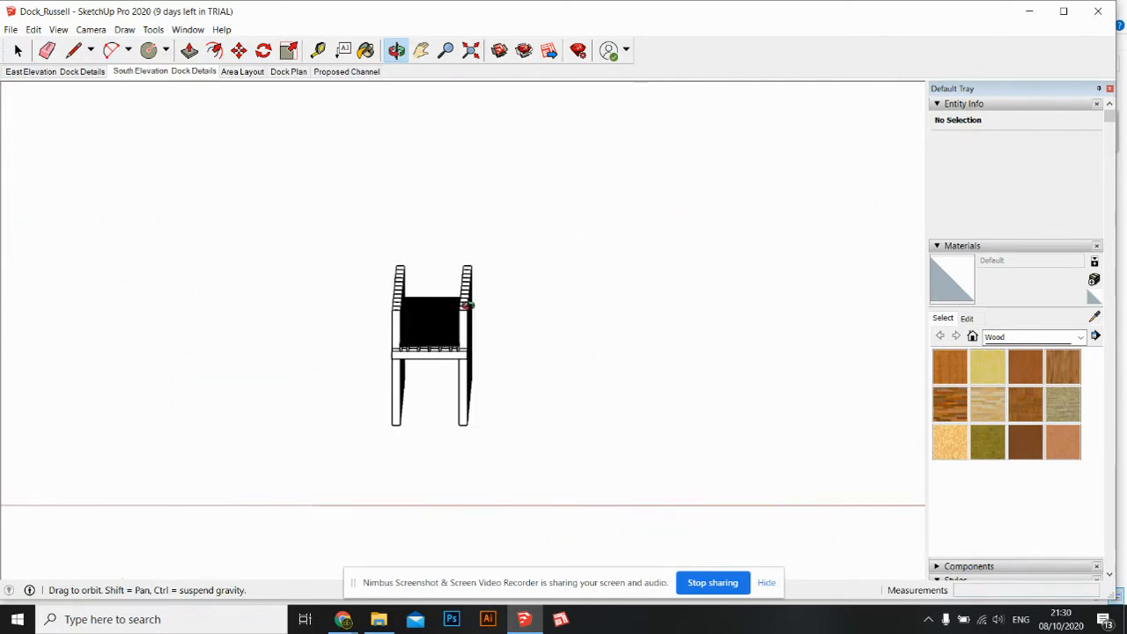
- Select the whole pier, clear the selection, and orbit along the pier's length
{"action": "left_click", "coordinate": [16, 50]}
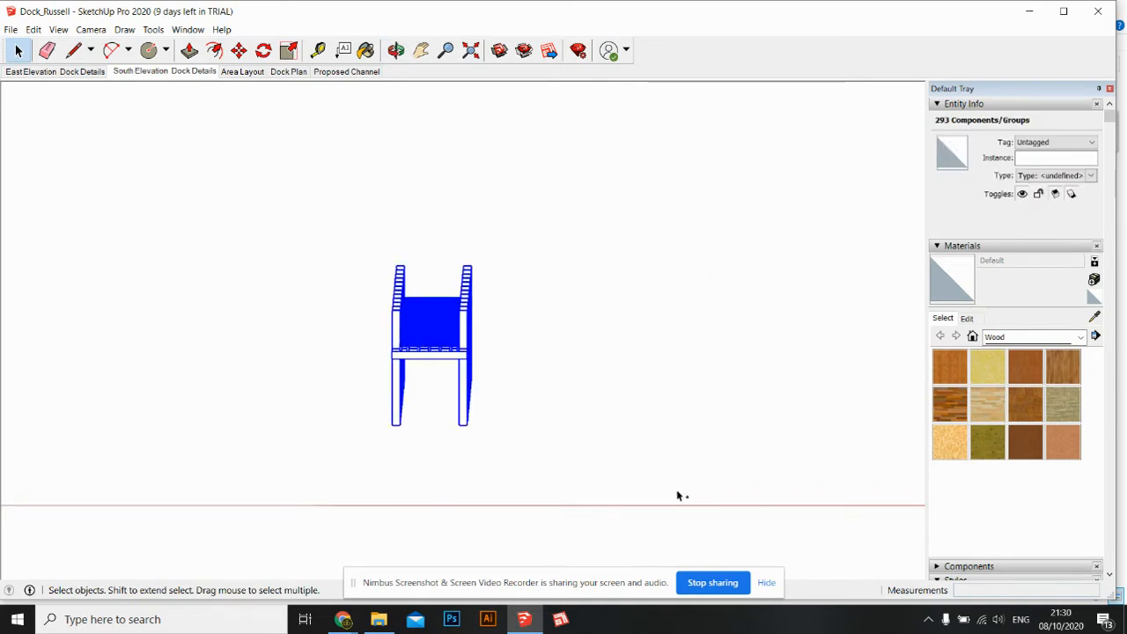
{"action": "left_click", "coordinate": [524, 394]}
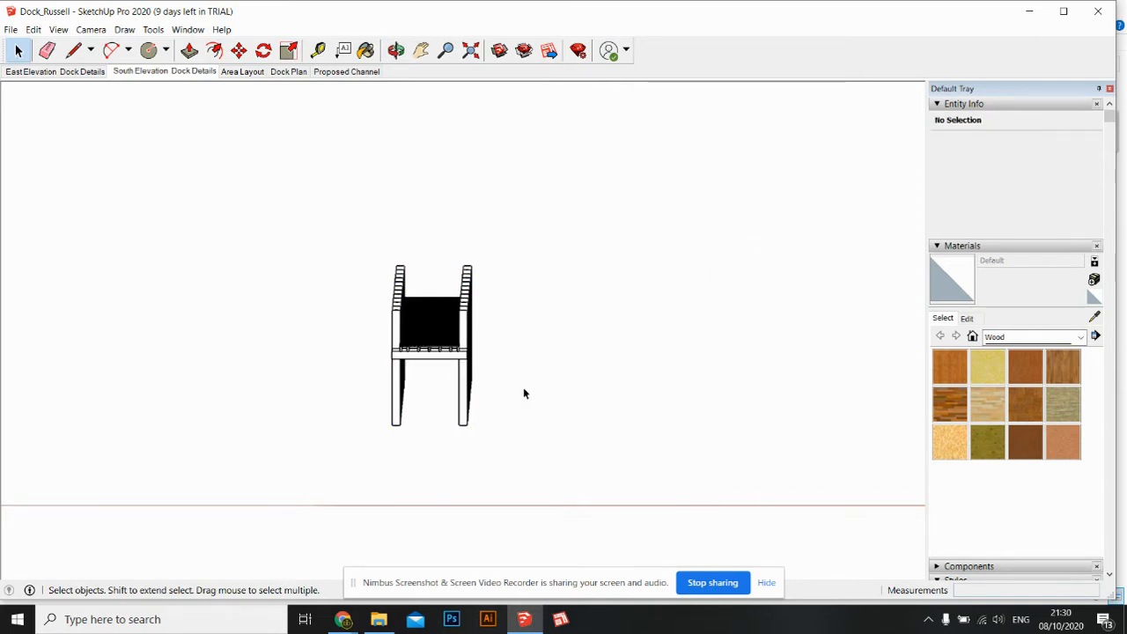
{"action": "left_click", "coordinate": [395, 50]}
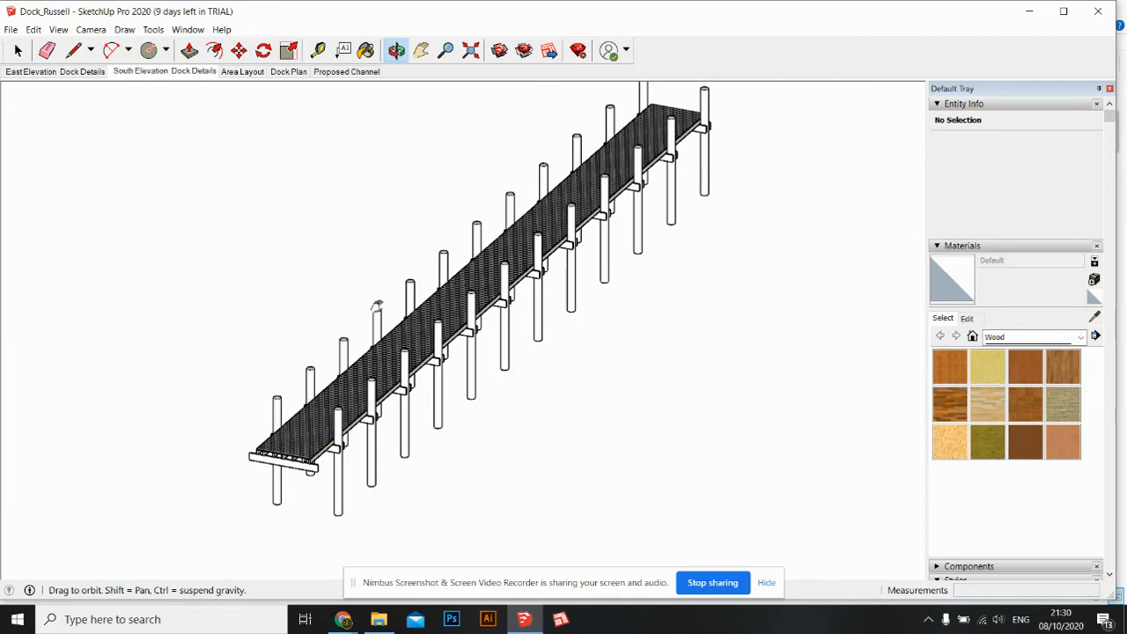
{"action": "left_click_drag", "start_coordinate": [379, 304], "coordinate": [404, 505]}
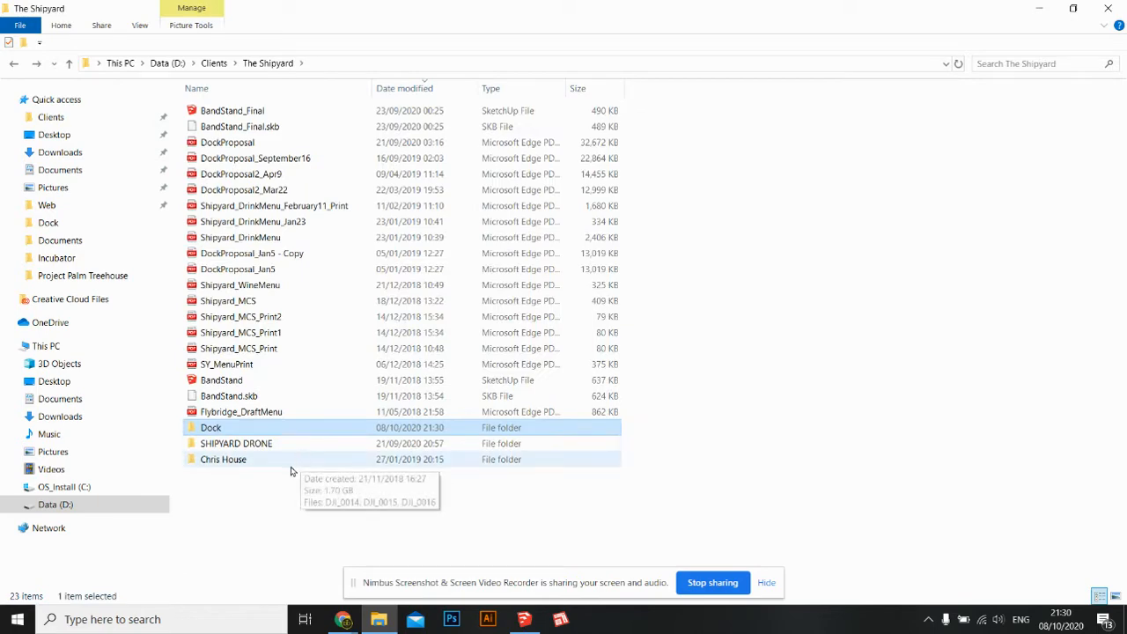
- Open the Chris House folder and play the DJI_0014 drone video
{"action": "double_click", "coordinate": [223, 458]}
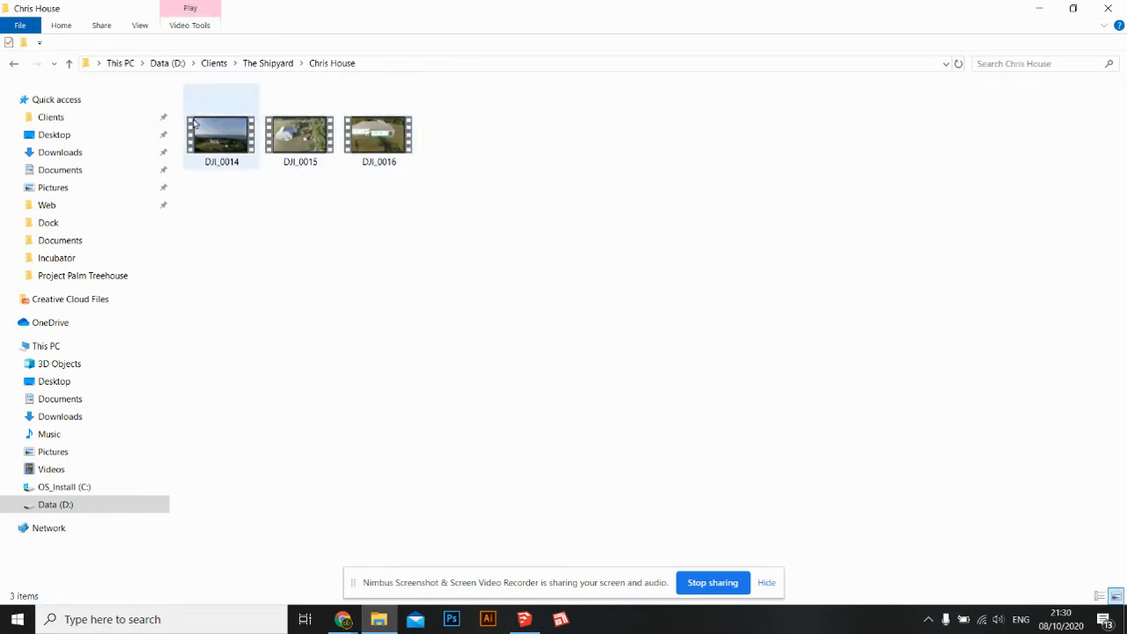
{"action": "double_click", "coordinate": [221, 133]}
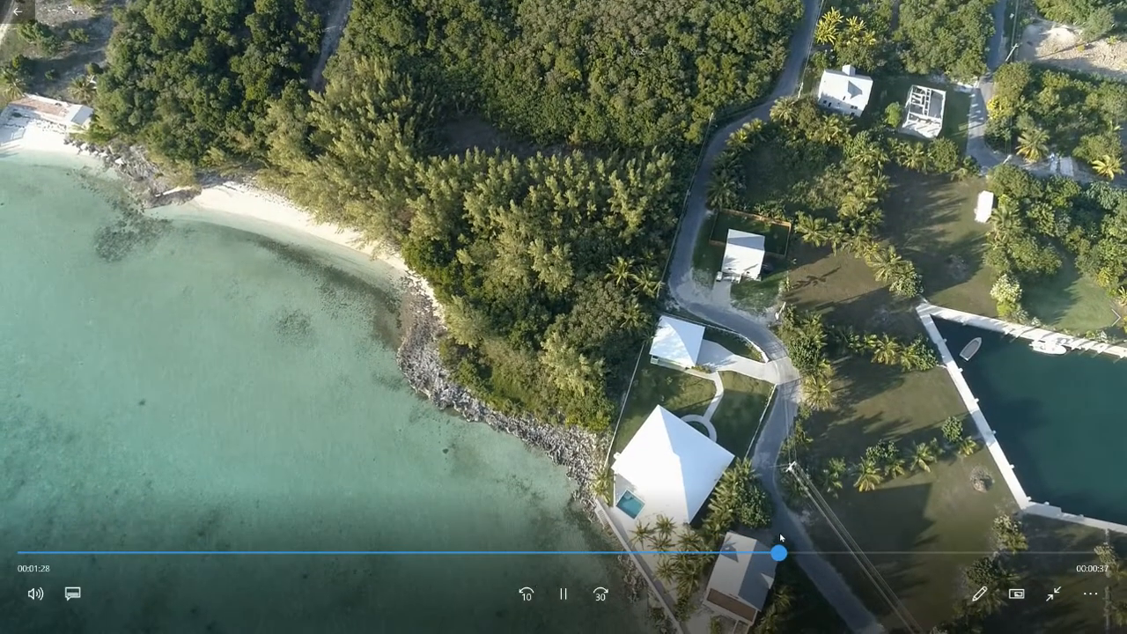
- Pause the DJI_0014 footage on the coastline shot and return to the Dock_Russell model
{"action": "left_click", "coordinate": [563, 592]}
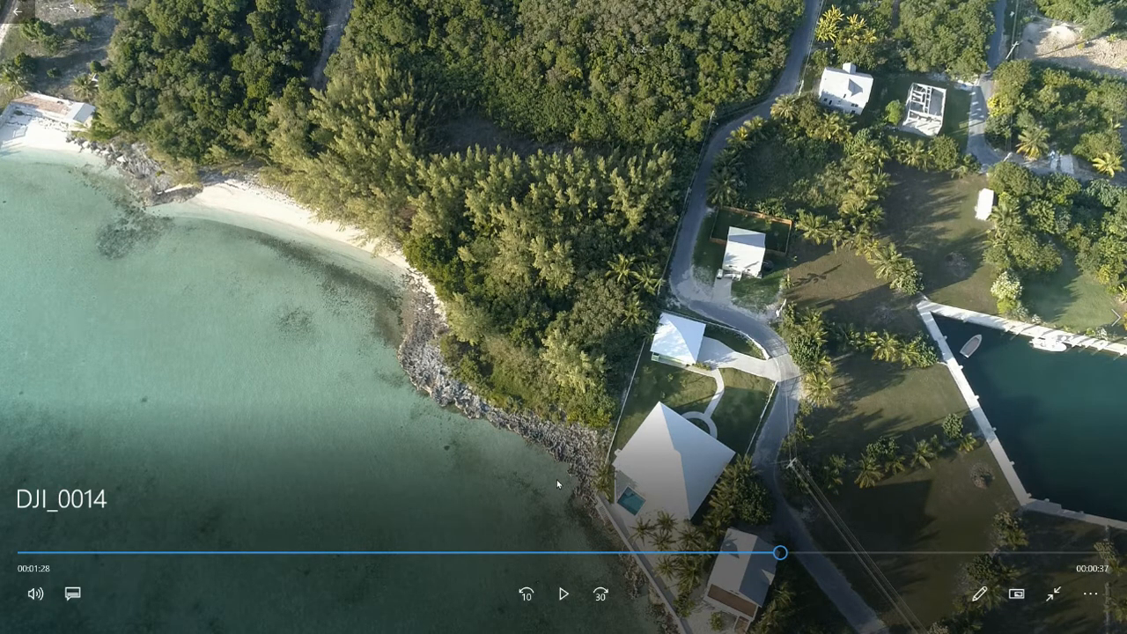
{"action": "mouse_move", "coordinate": [219, 307]}
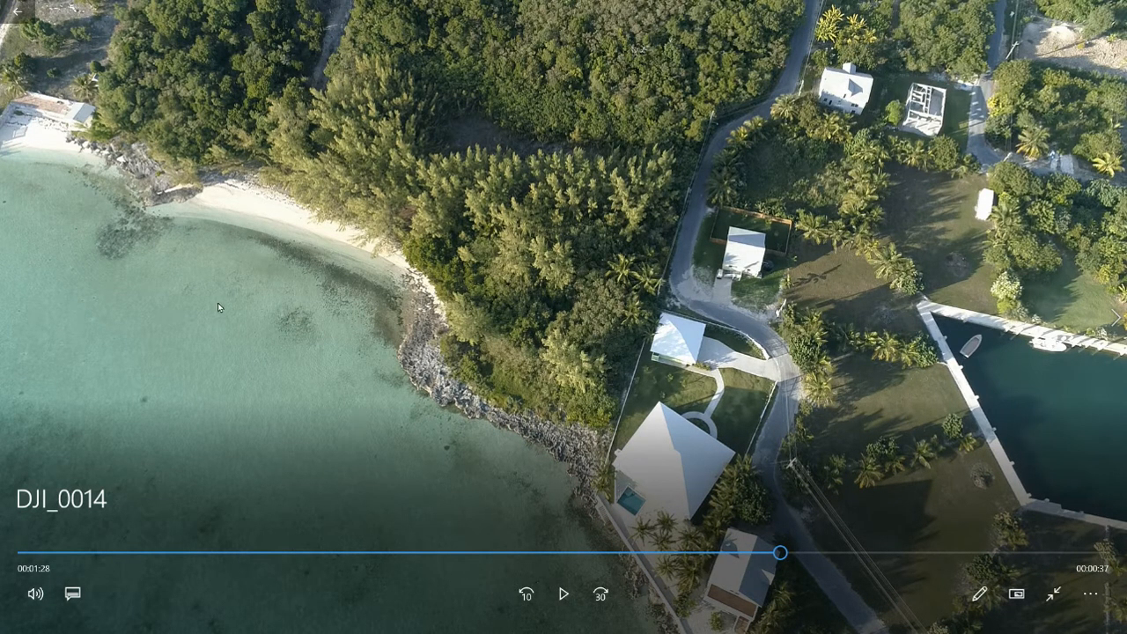
{"action": "mouse_move", "coordinate": [636, 336]}
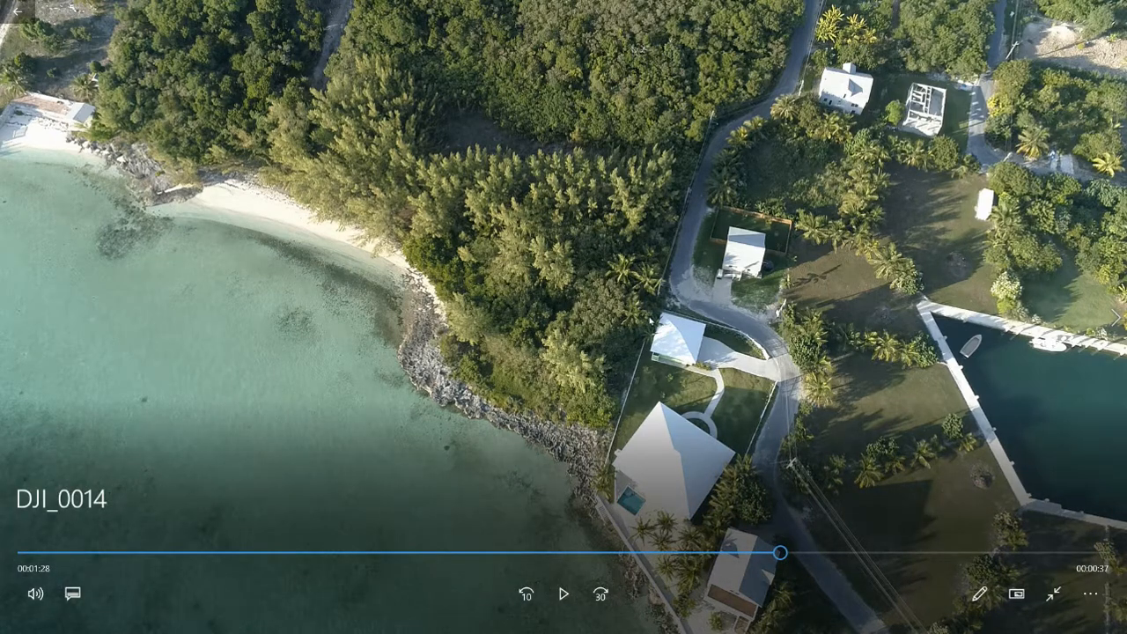
{"action": "mouse_move", "coordinate": [597, 496]}
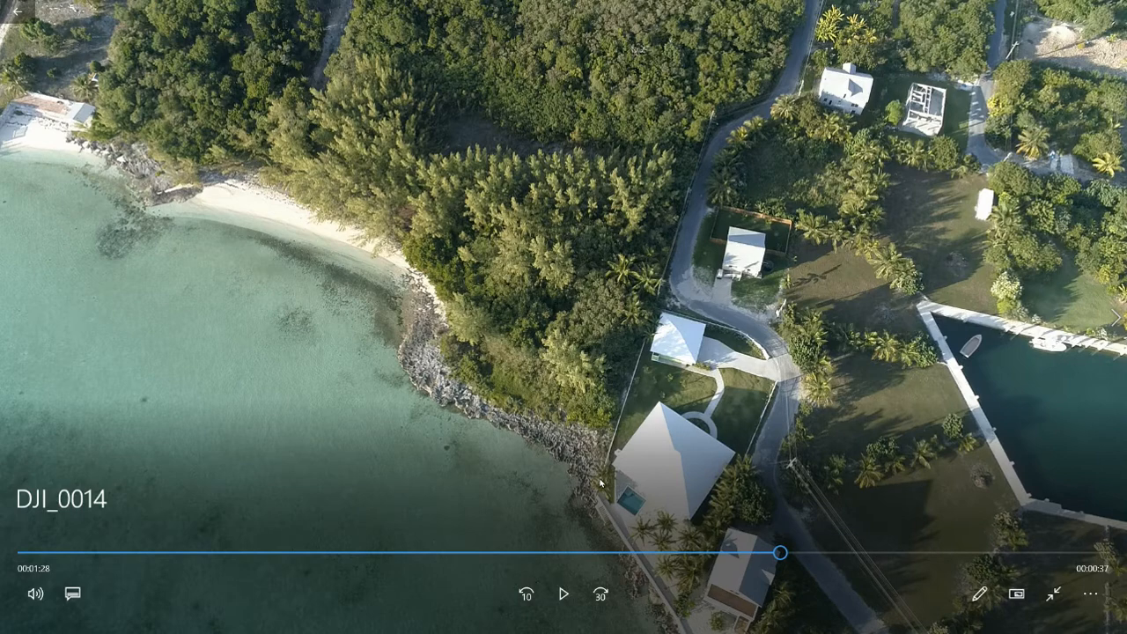
{"action": "mouse_move", "coordinate": [599, 483]}
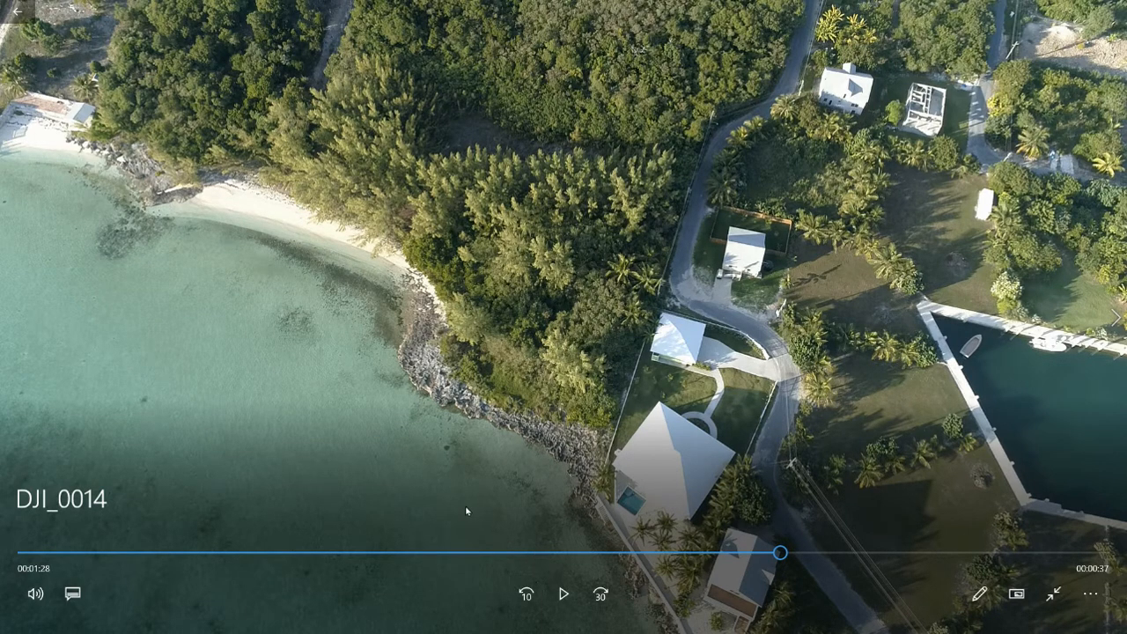
{"action": "mouse_move", "coordinate": [588, 448]}
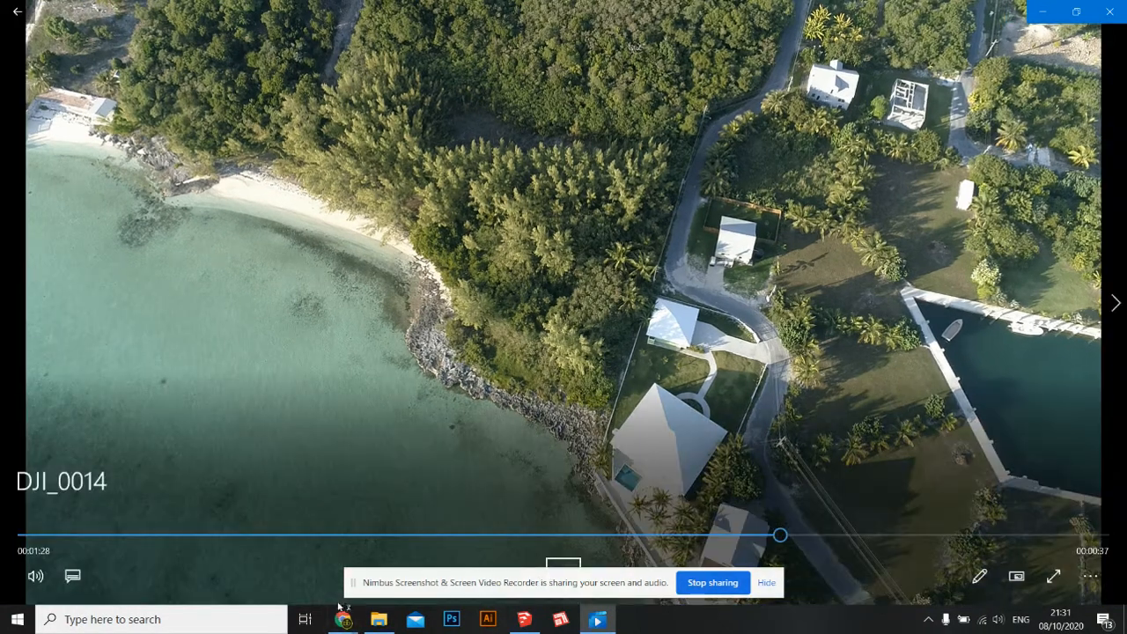
{"action": "left_click", "coordinate": [524, 619]}
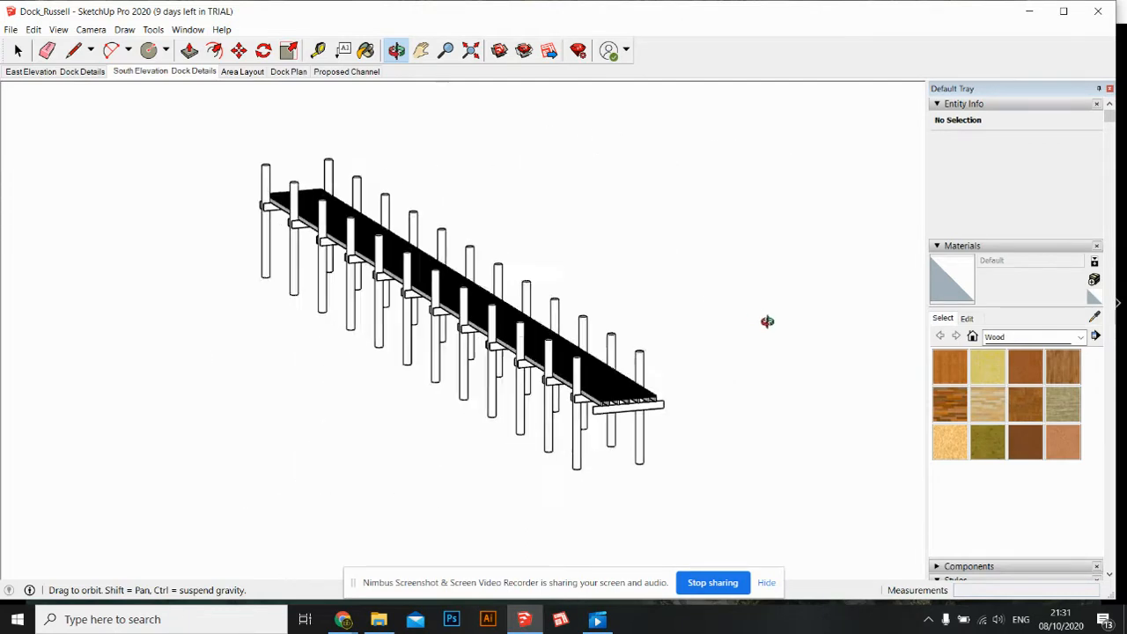
- Orbit and zoom in on the pier's slatted decking, then return to the drone video
{"action": "left_click_drag", "start_coordinate": [766, 322], "coordinate": [445, 387]}
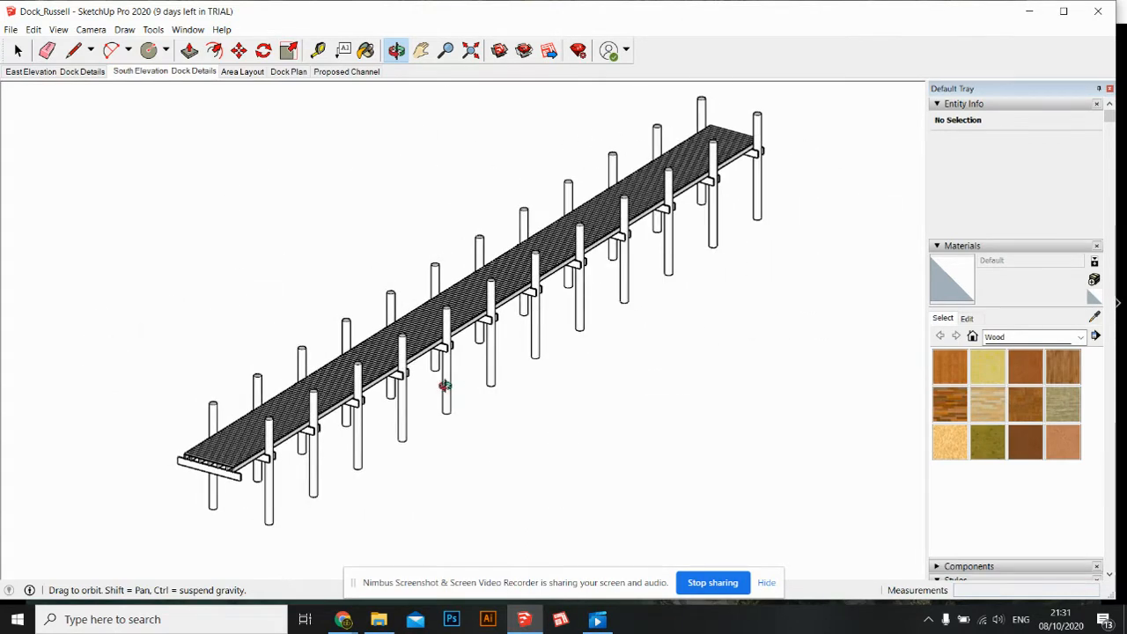
{"action": "left_click_drag", "start_coordinate": [444, 386], "coordinate": [418, 342]}
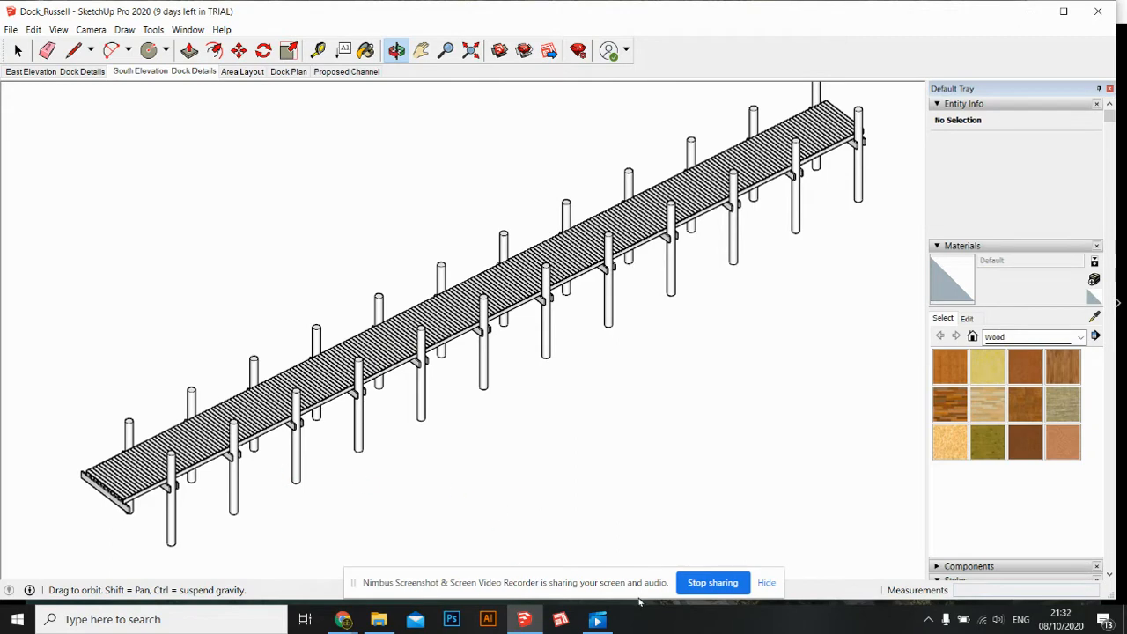
{"action": "left_click", "coordinate": [597, 619]}
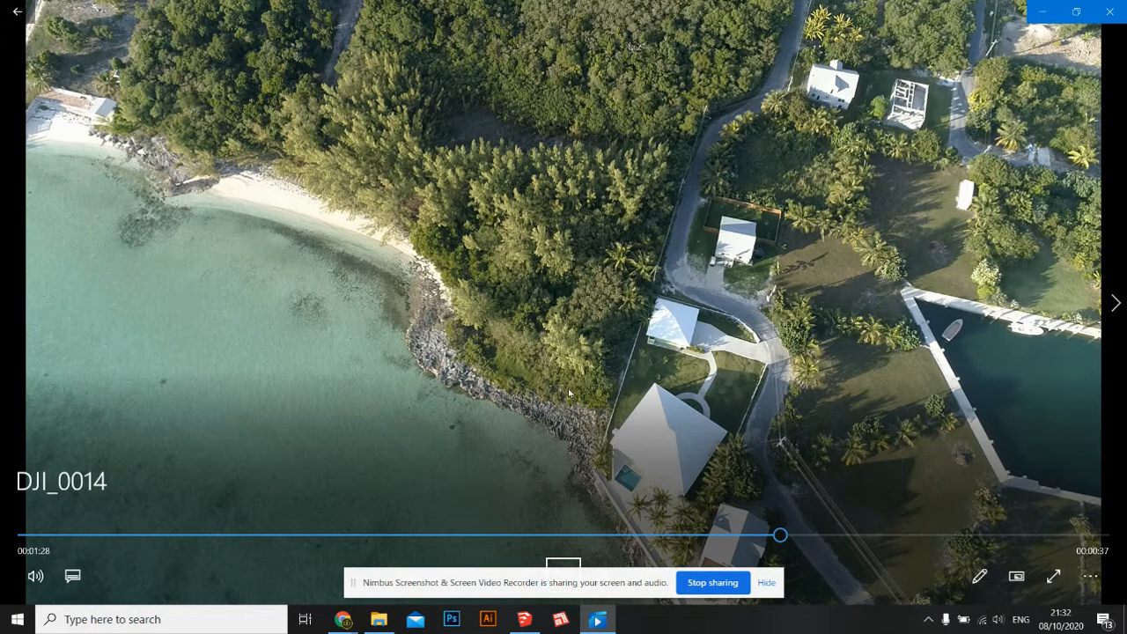
{"action": "mouse_move", "coordinate": [597, 465]}
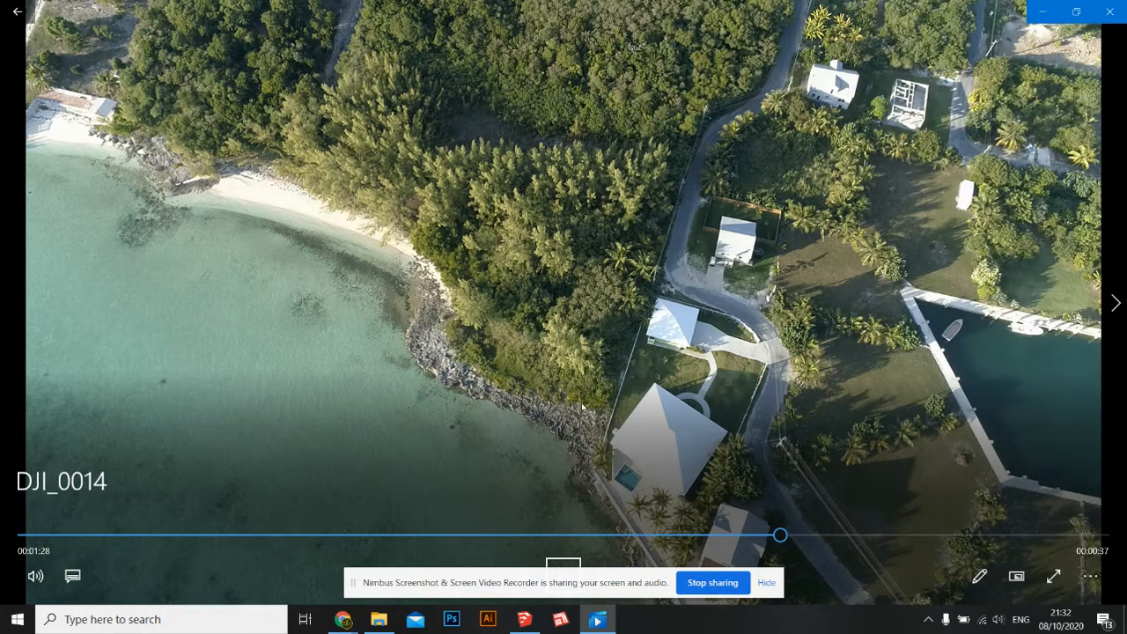
{"action": "mouse_move", "coordinate": [571, 426]}
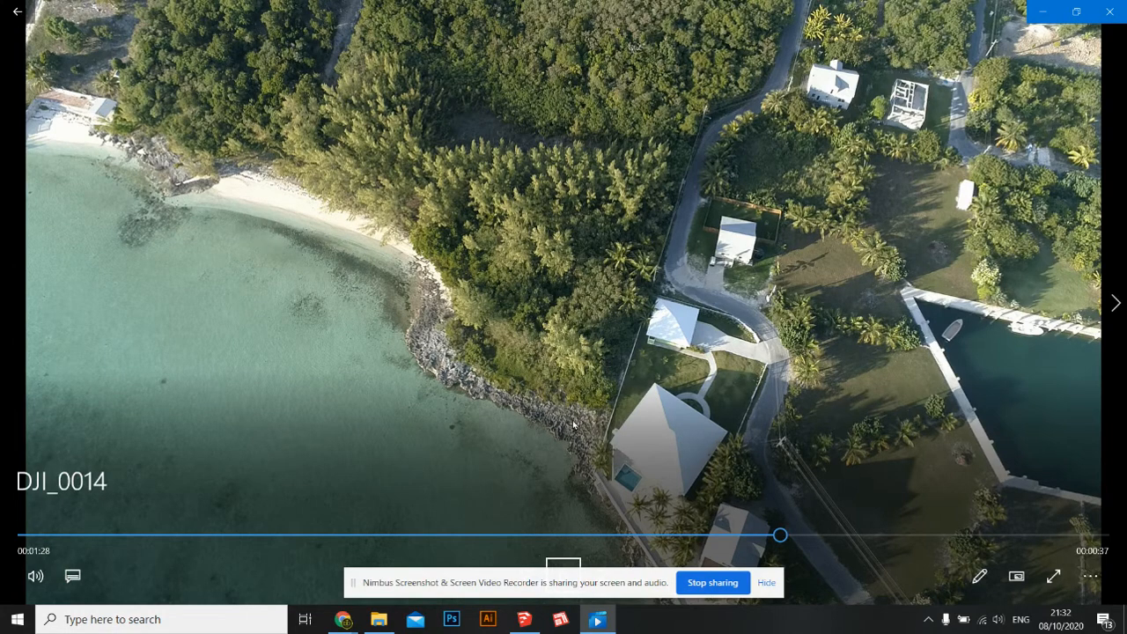
{"action": "mouse_move", "coordinate": [590, 402]}
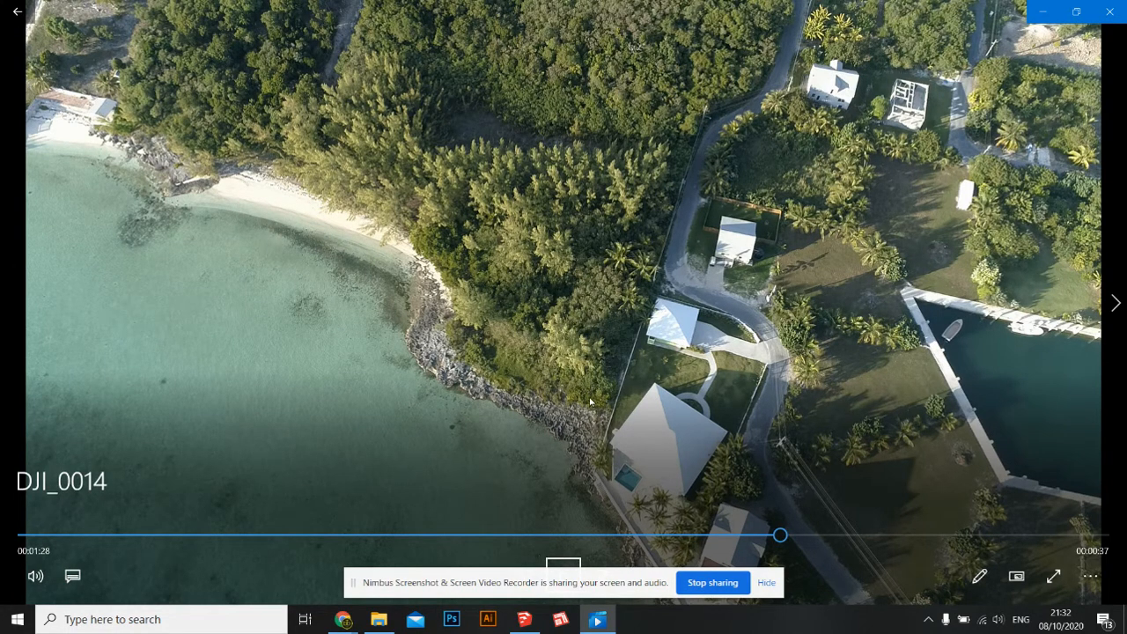
{"action": "mouse_move", "coordinate": [546, 429]}
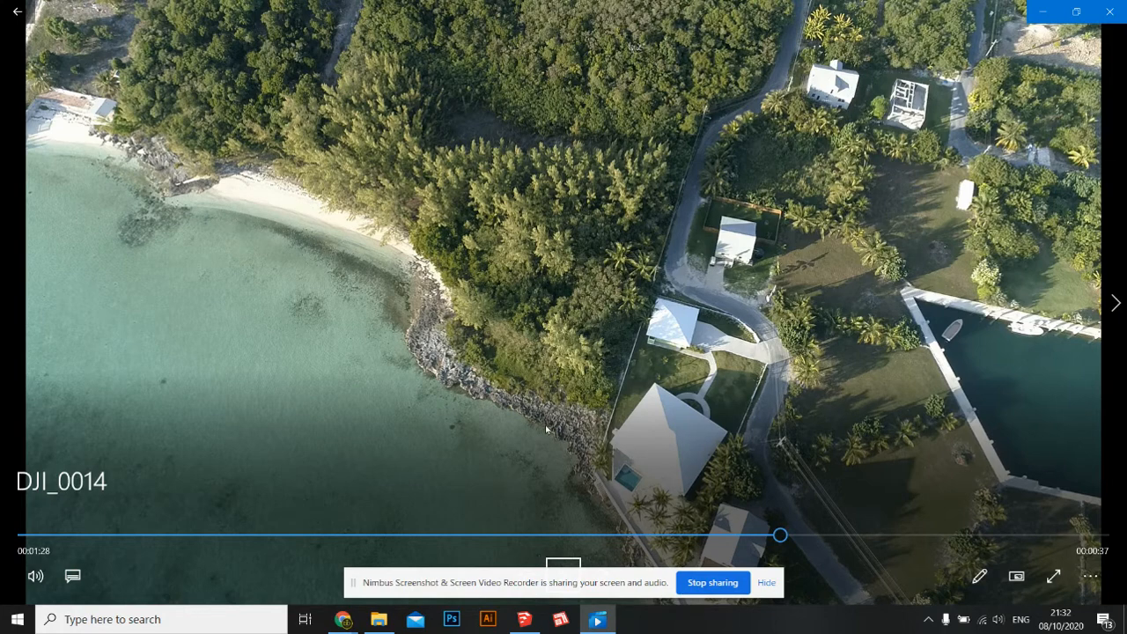
{"action": "mouse_move", "coordinate": [577, 450]}
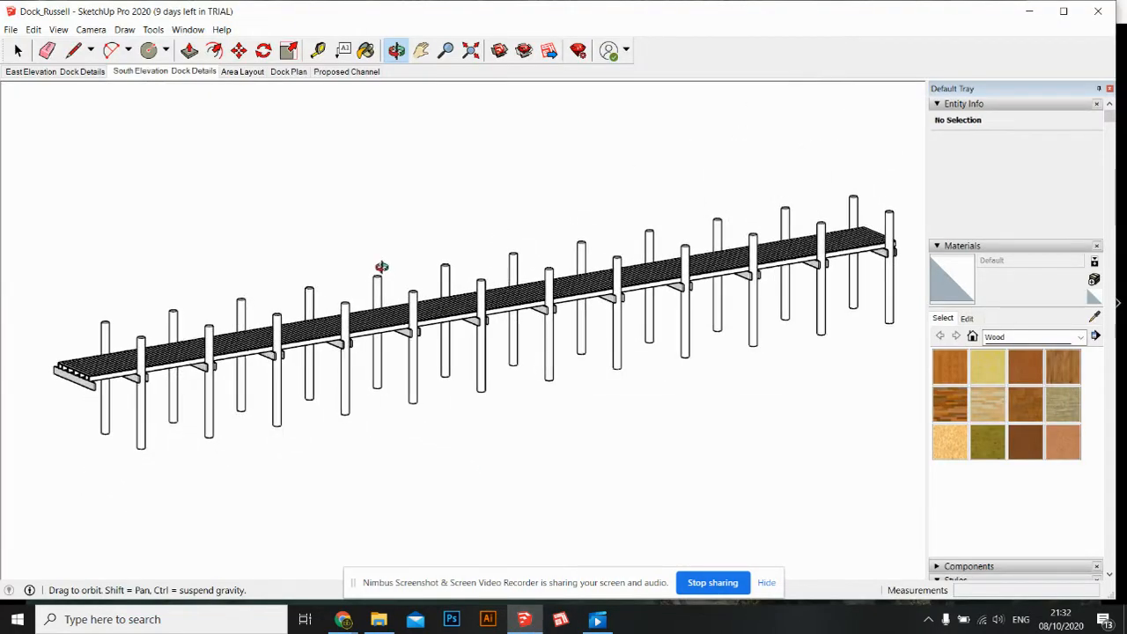
- Orbit and zoom close to the dock's far end to see boards, joists and beam
{"action": "left_click_drag", "start_coordinate": [381, 267], "coordinate": [237, 370]}
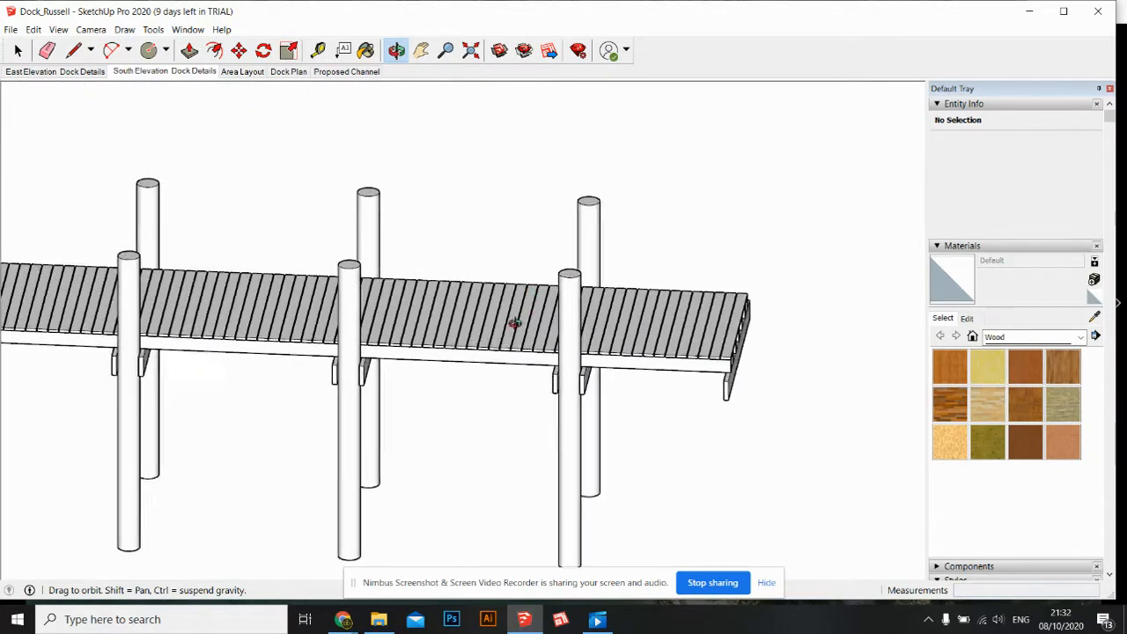
{"action": "left_click_drag", "start_coordinate": [515, 326], "coordinate": [625, 300]}
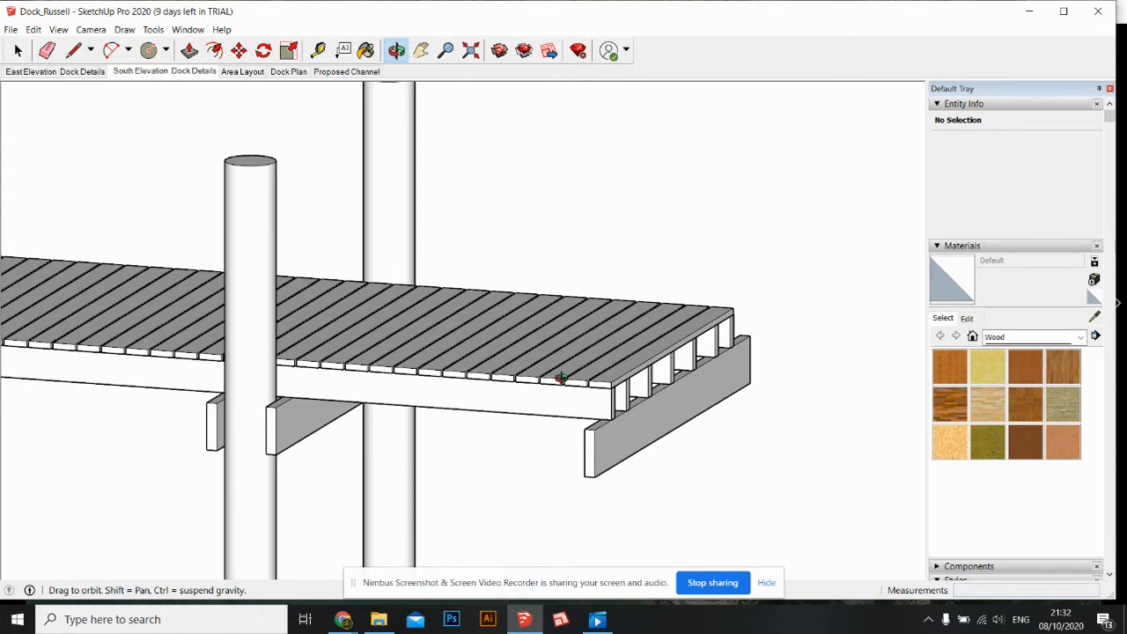
{"action": "mouse_move", "coordinate": [523, 400]}
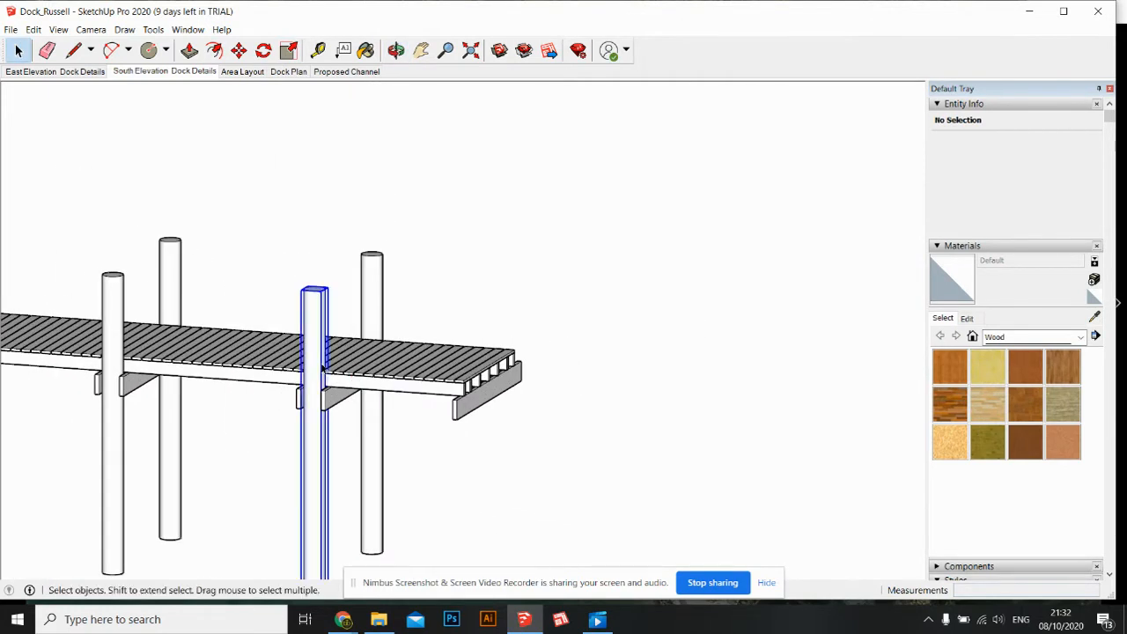
- Copy the square pilings and move them with the beam past the dock end
{"action": "left_click", "coordinate": [371, 255]}
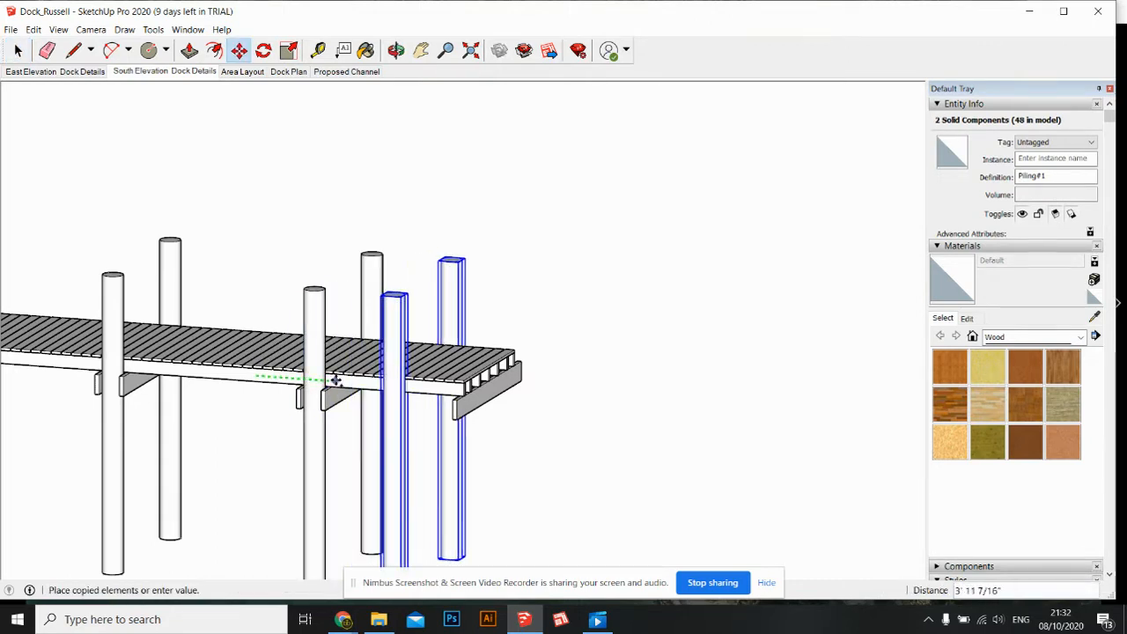
{"action": "left_click_drag", "start_coordinate": [335, 379], "coordinate": [388, 387]}
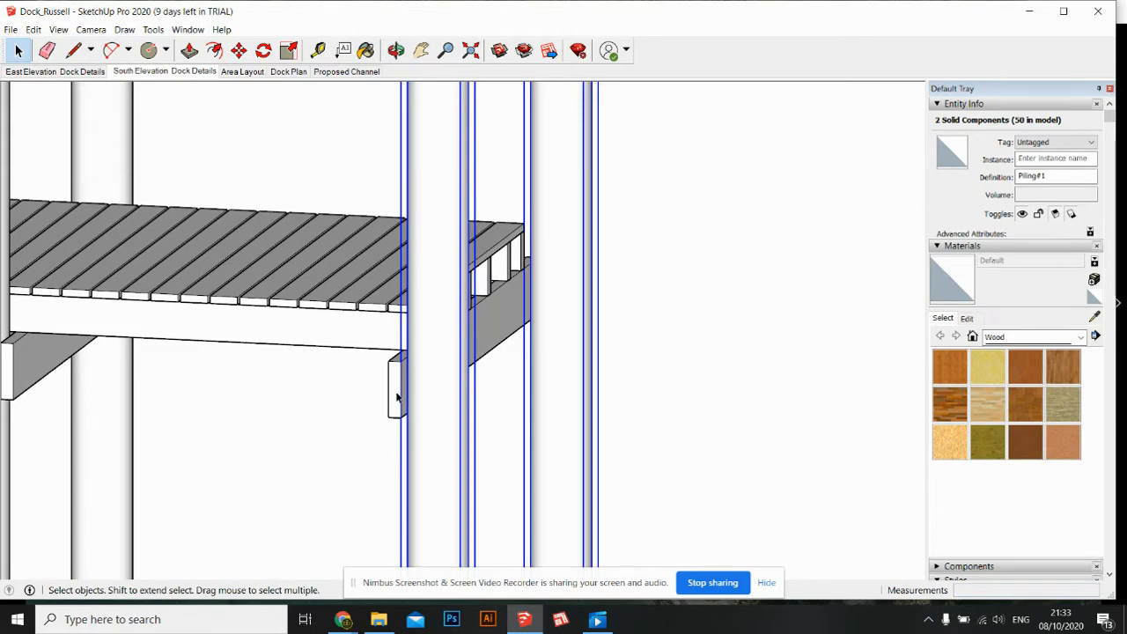
{"action": "left_click", "coordinate": [394, 388]}
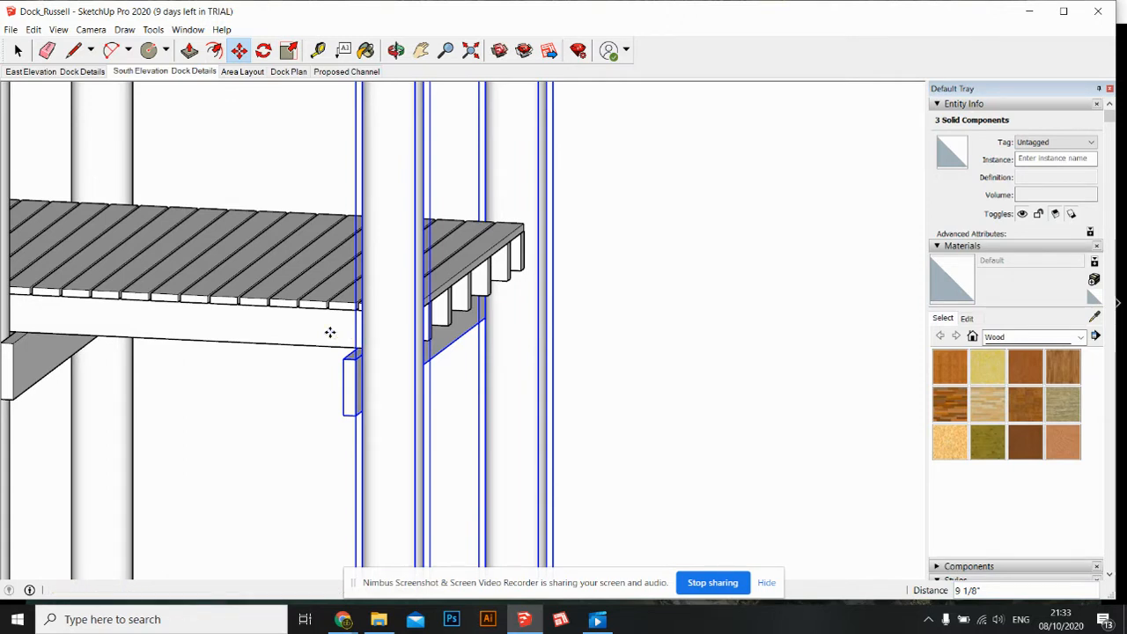
{"action": "left_click", "coordinate": [395, 51]}
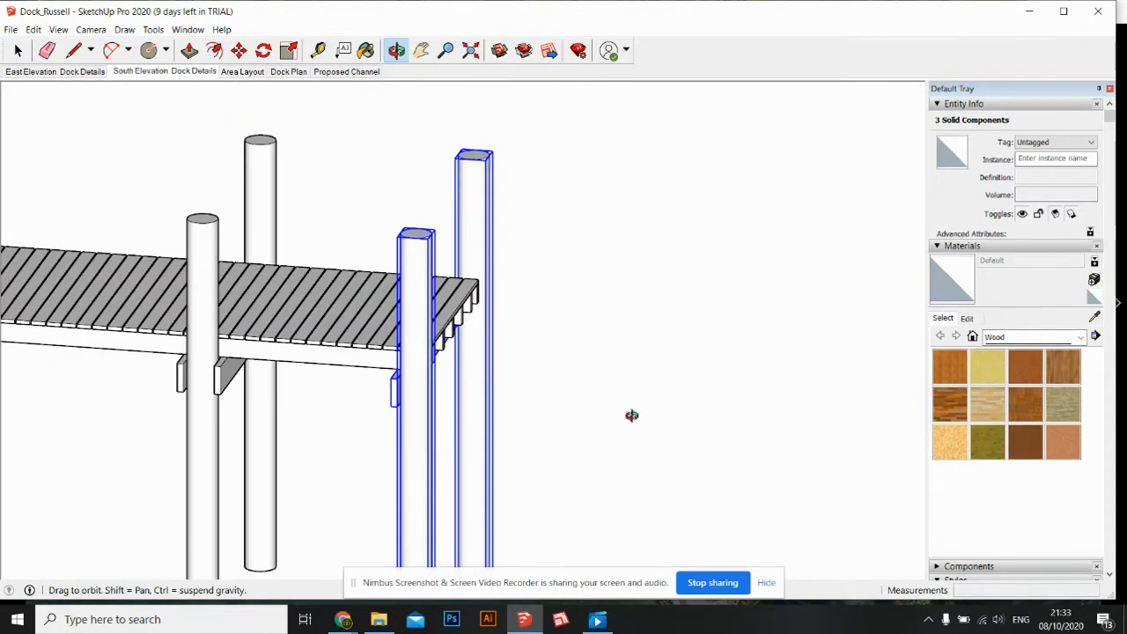
{"action": "mouse_move", "coordinate": [407, 509]}
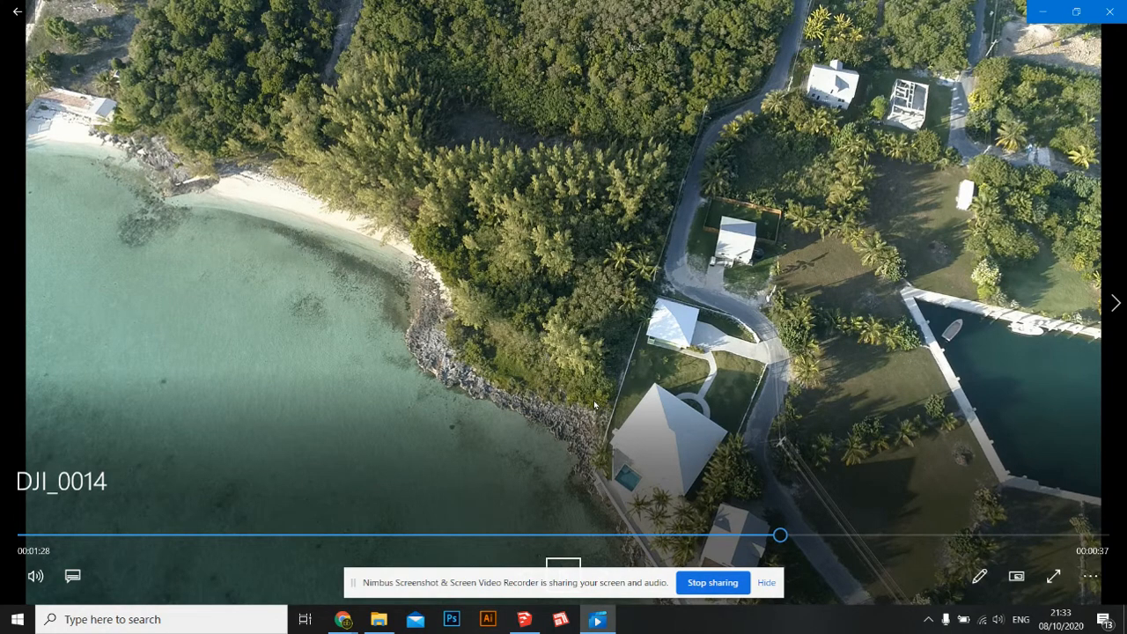
{"action": "mouse_move", "coordinate": [594, 406]}
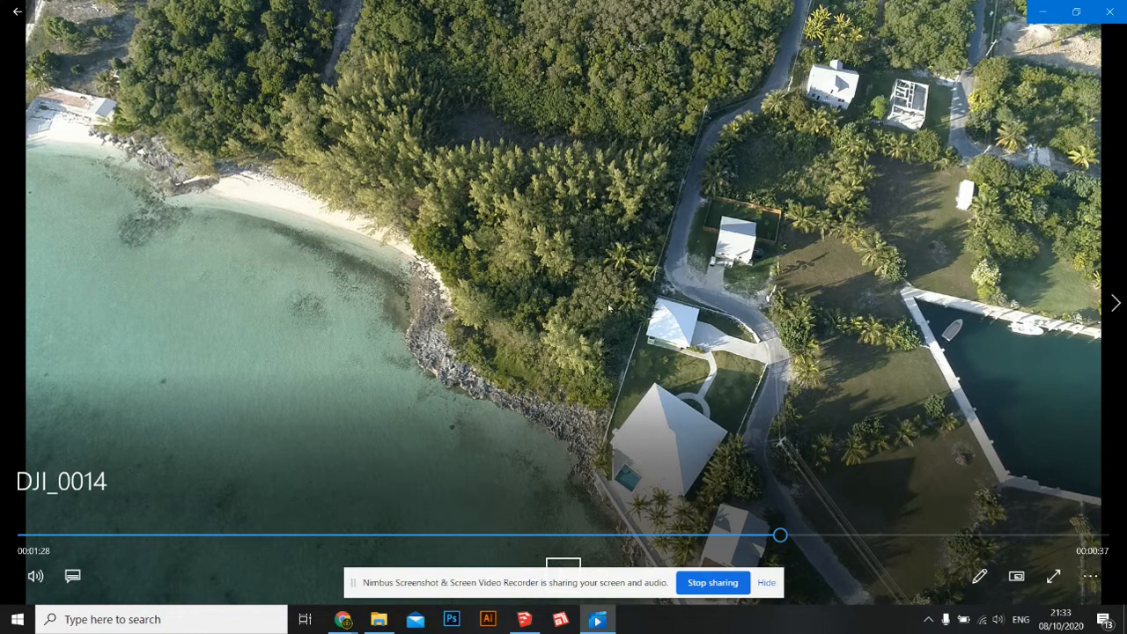
{"action": "mouse_move", "coordinate": [641, 217]}
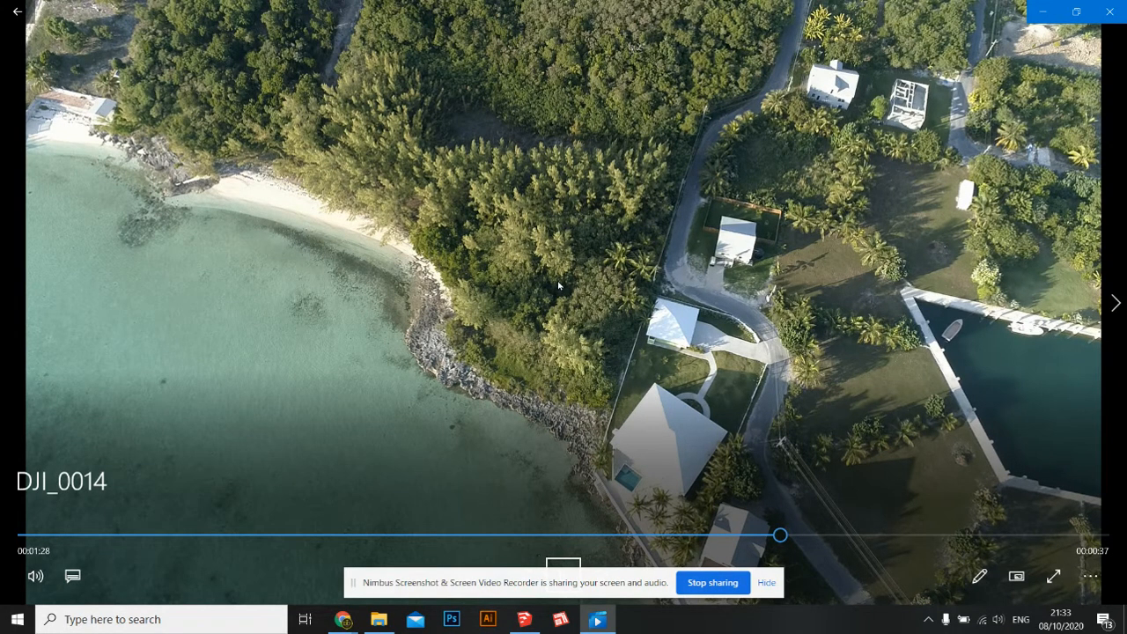
{"action": "left_click_drag", "start_coordinate": [779, 535], "coordinate": [631, 534]}
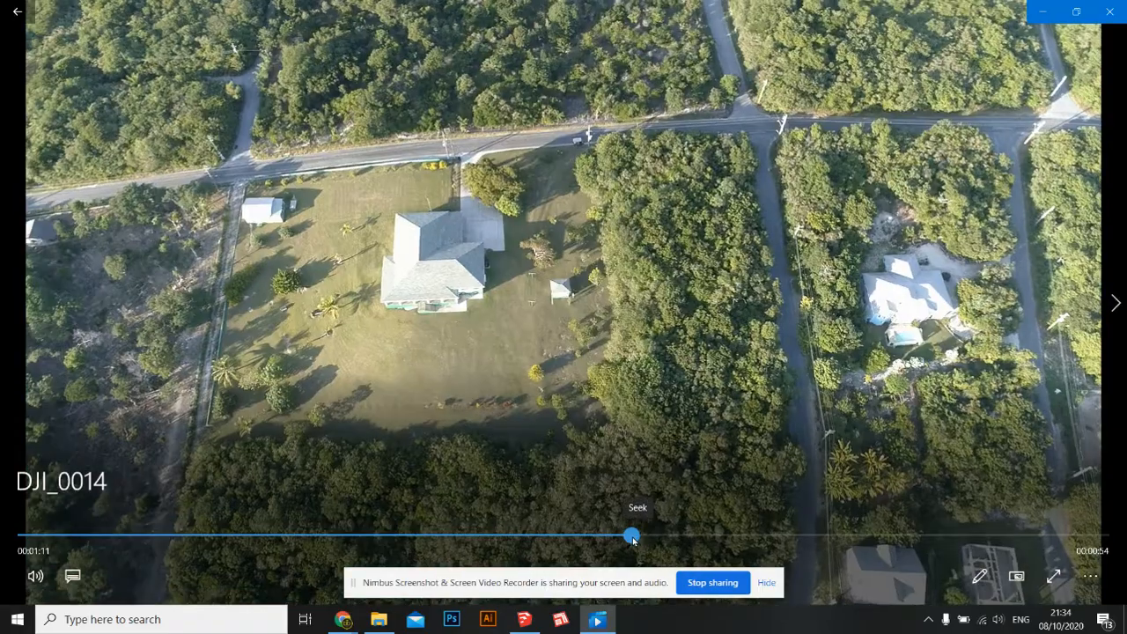
{"action": "left_click_drag", "start_coordinate": [631, 534], "coordinate": [419, 534]}
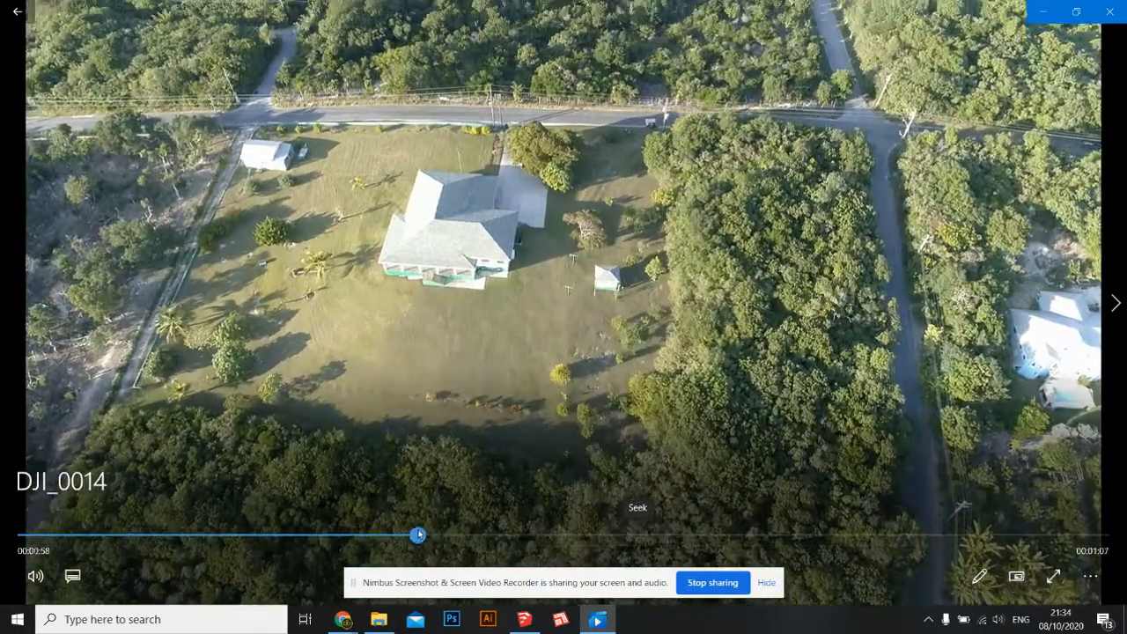
{"action": "left_click_drag", "start_coordinate": [419, 534], "coordinate": [576, 534]}
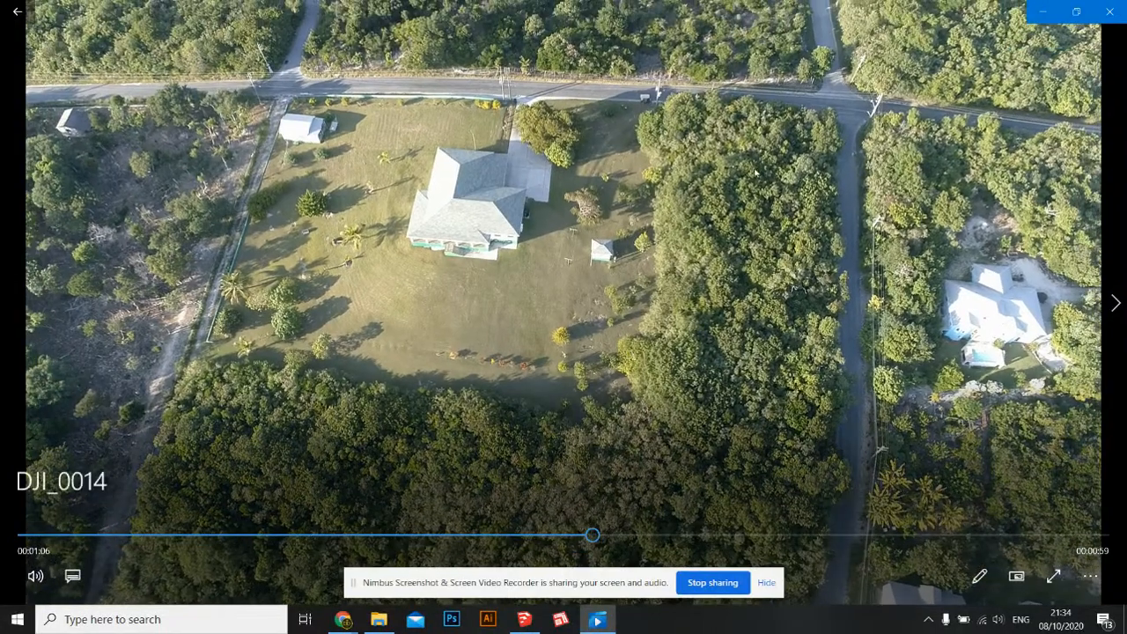
{"action": "mouse_move", "coordinate": [792, 279]}
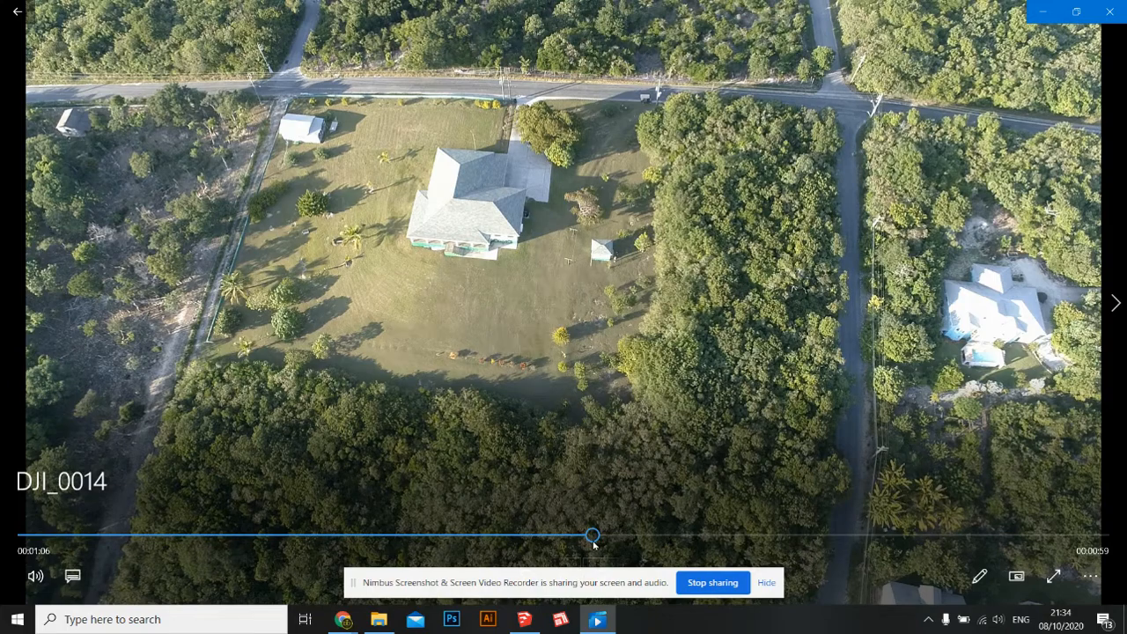
{"action": "left_click_drag", "start_coordinate": [591, 535], "coordinate": [685, 534]}
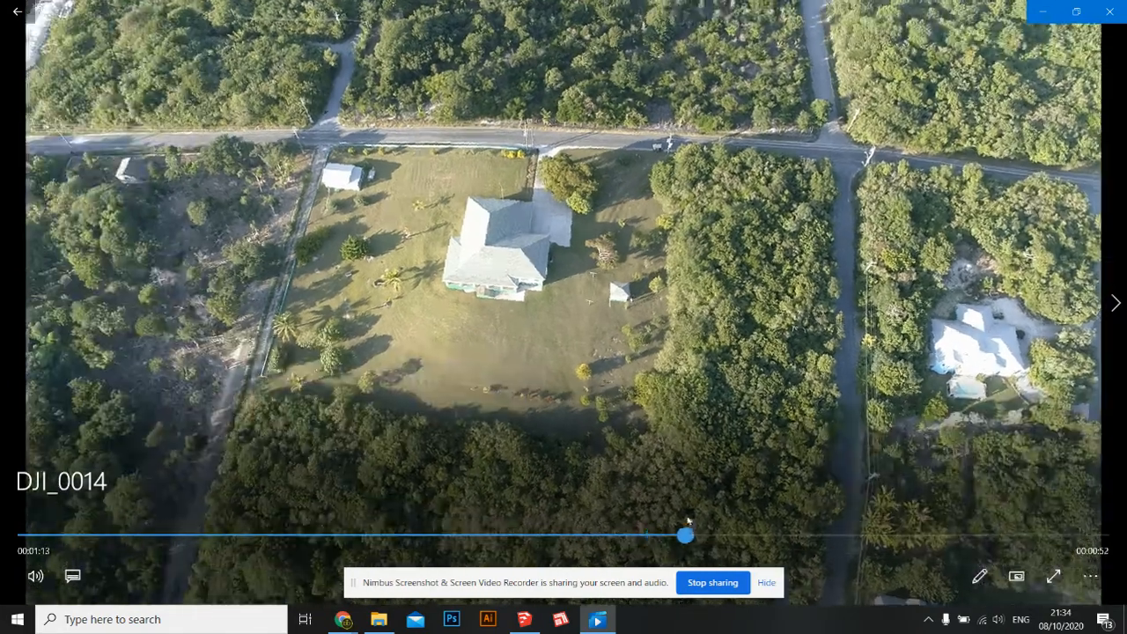
{"action": "left_click_drag", "start_coordinate": [687, 534], "coordinate": [753, 535]}
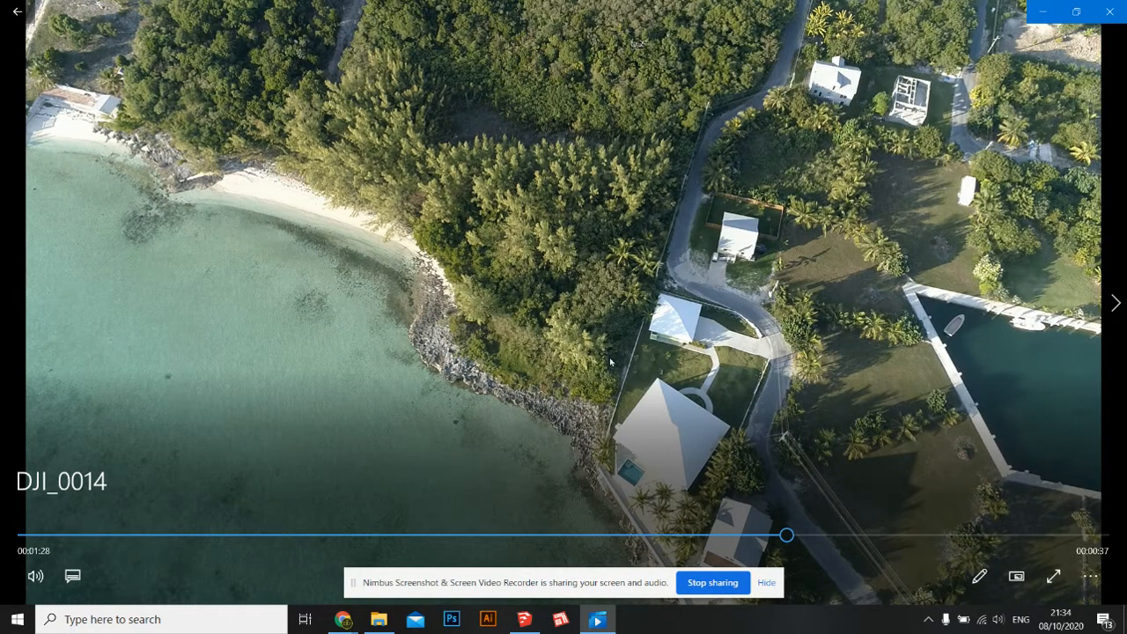
{"action": "mouse_move", "coordinate": [577, 416]}
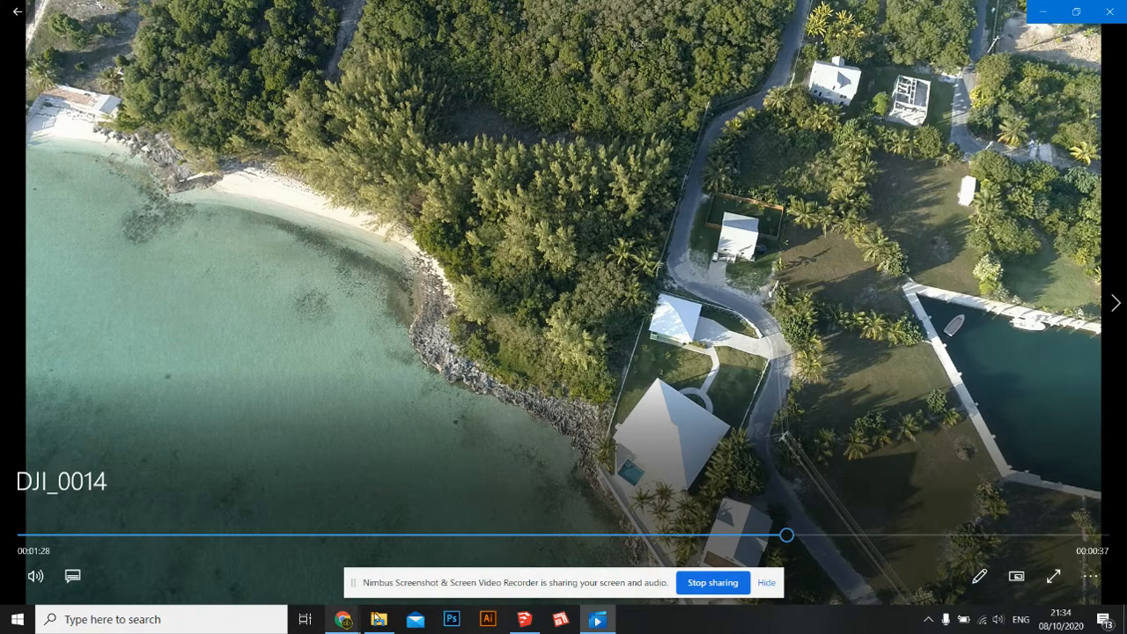
- Bring SketchUp back to the front with the Dock_Russell pier model
{"action": "left_click", "coordinate": [524, 619]}
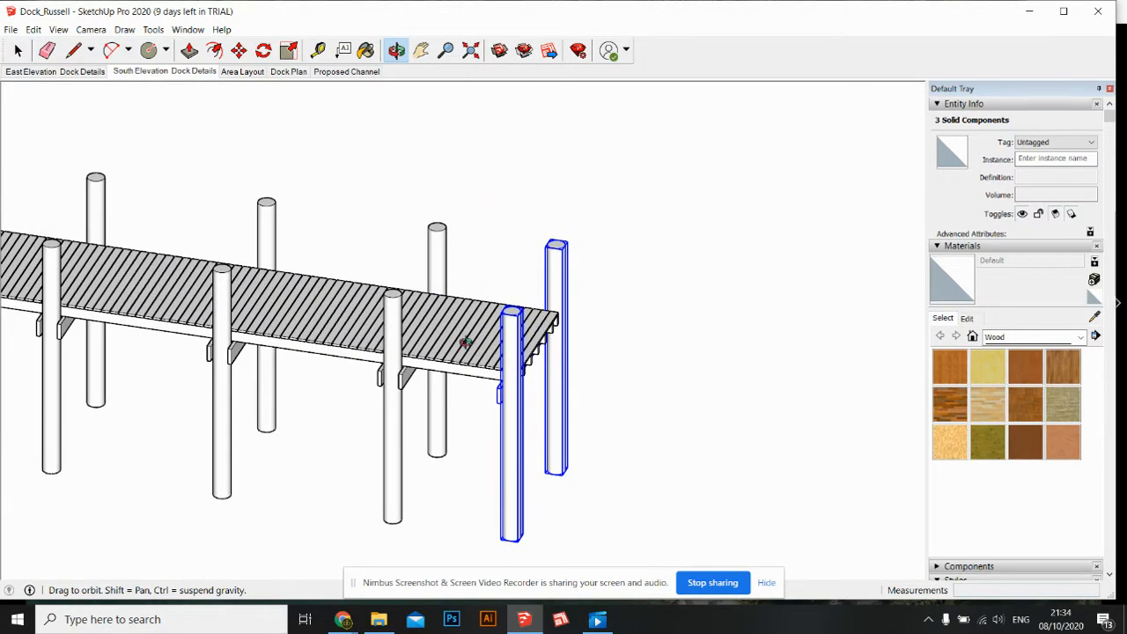
{"action": "mouse_move", "coordinate": [524, 356]}
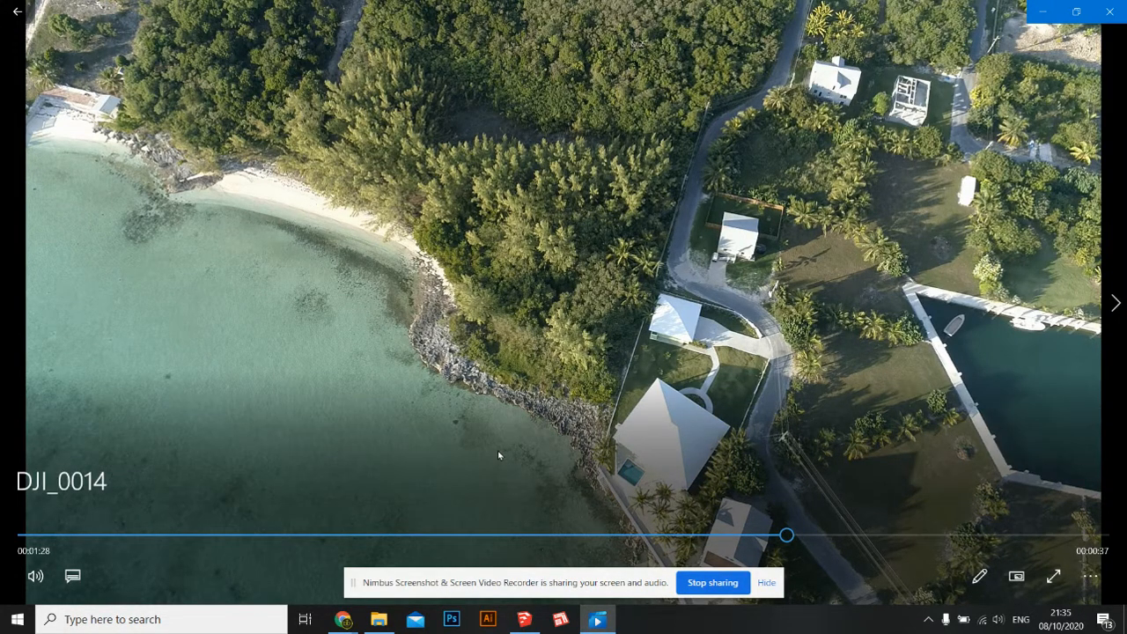
{"action": "mouse_move", "coordinate": [404, 465]}
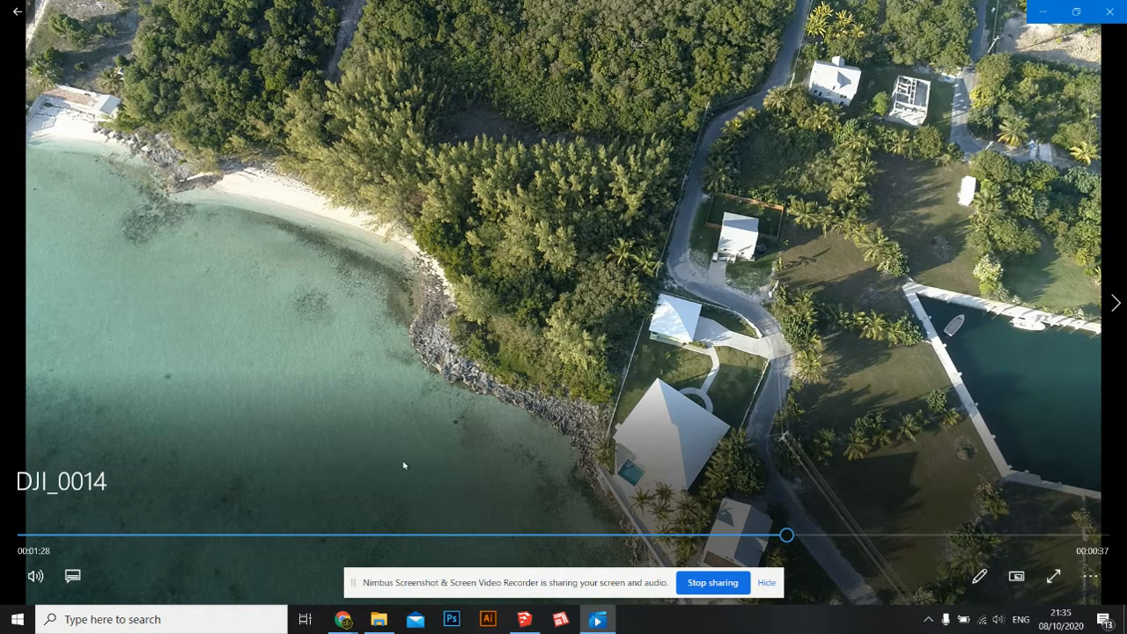
{"action": "mouse_move", "coordinate": [574, 425]}
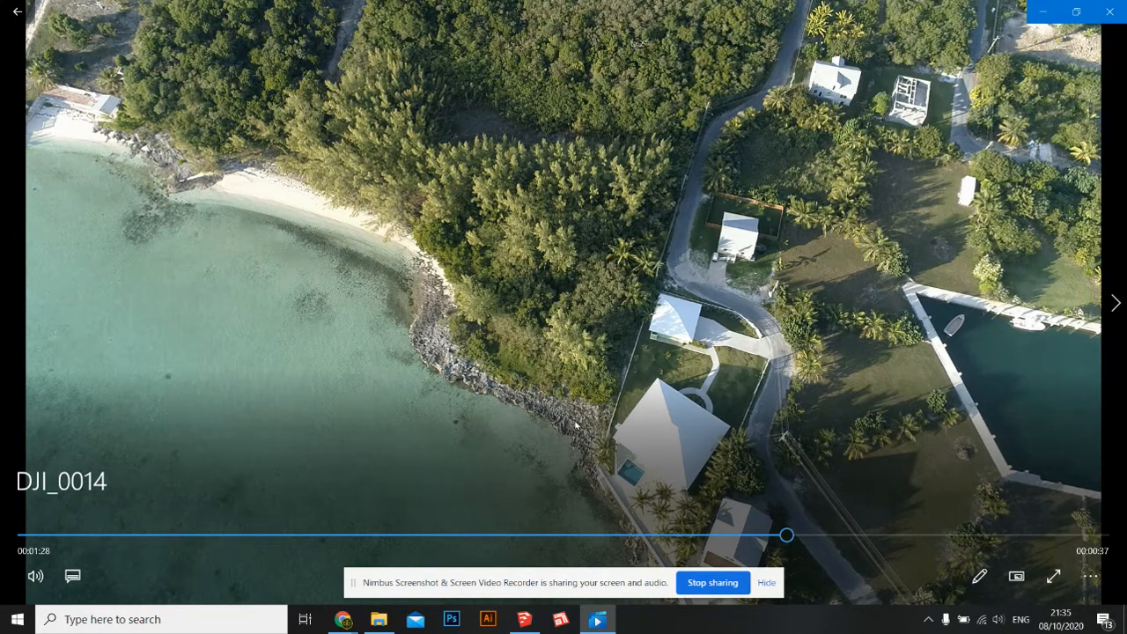
- Return to the dock model and draw a line from the deck edge across the slatted boards
{"action": "left_click", "coordinate": [524, 619]}
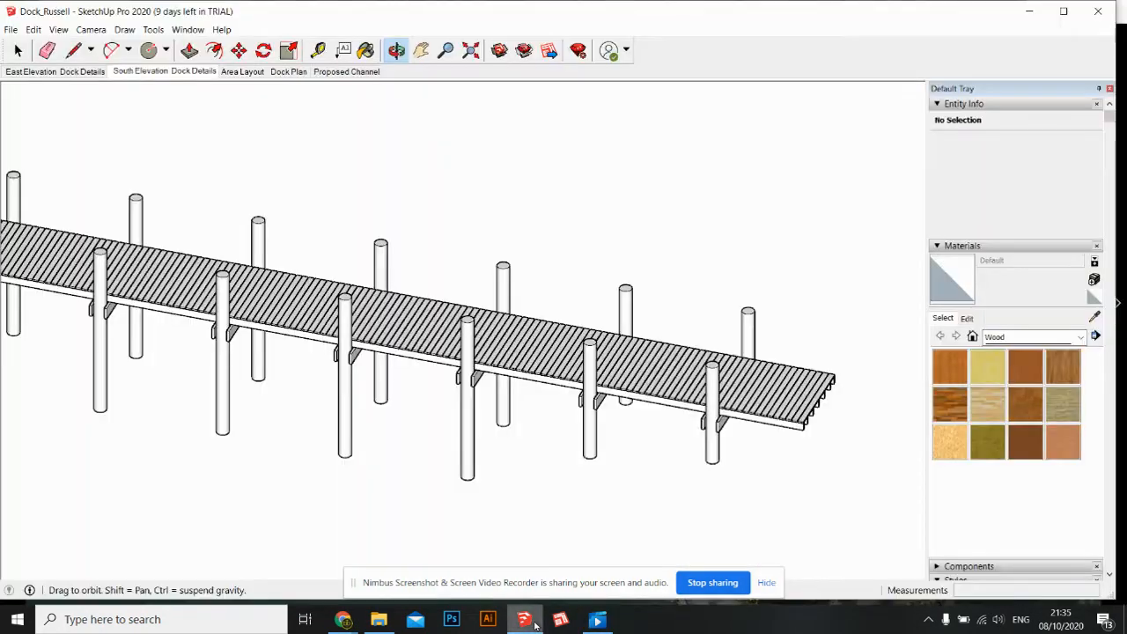
{"action": "left_click", "coordinate": [74, 50]}
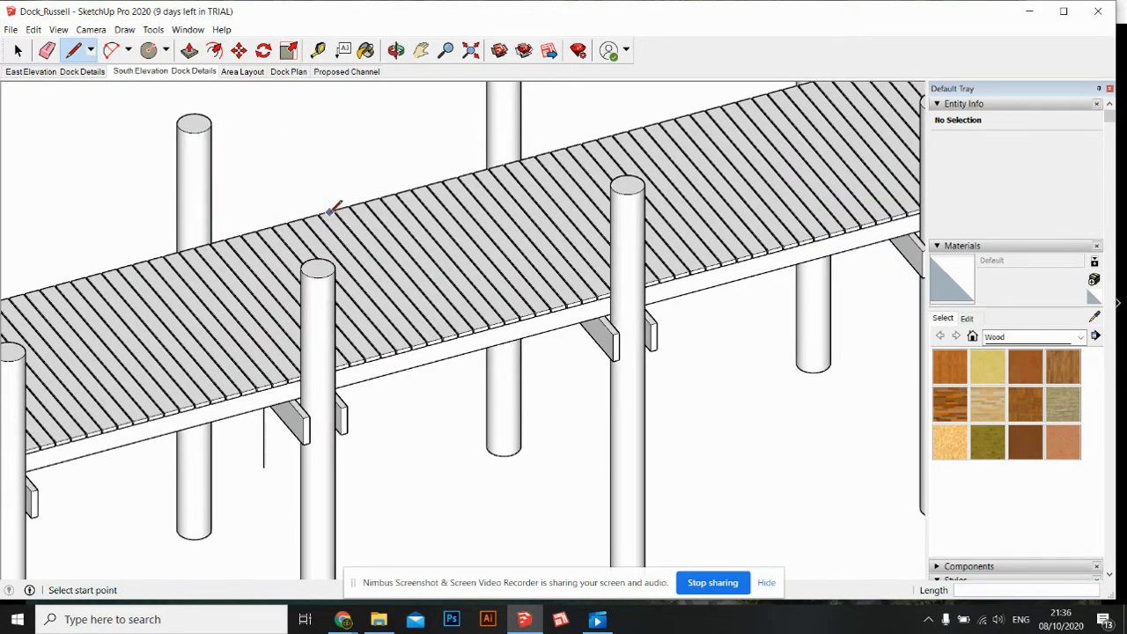
{"action": "mouse_move", "coordinate": [324, 213]}
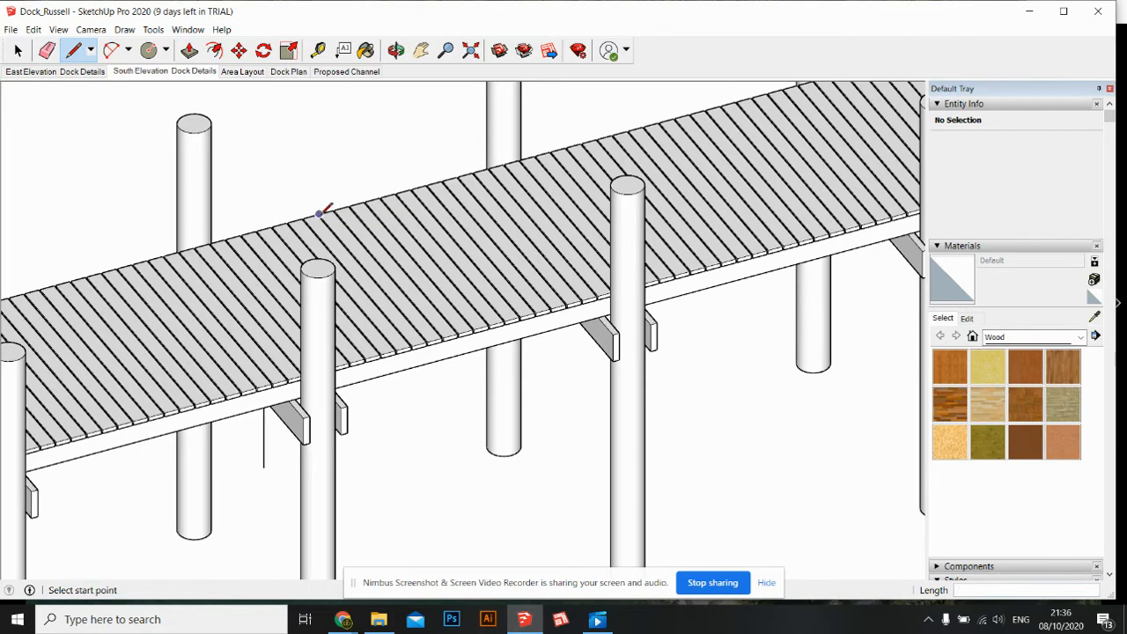
{"action": "left_click", "coordinate": [427, 342]}
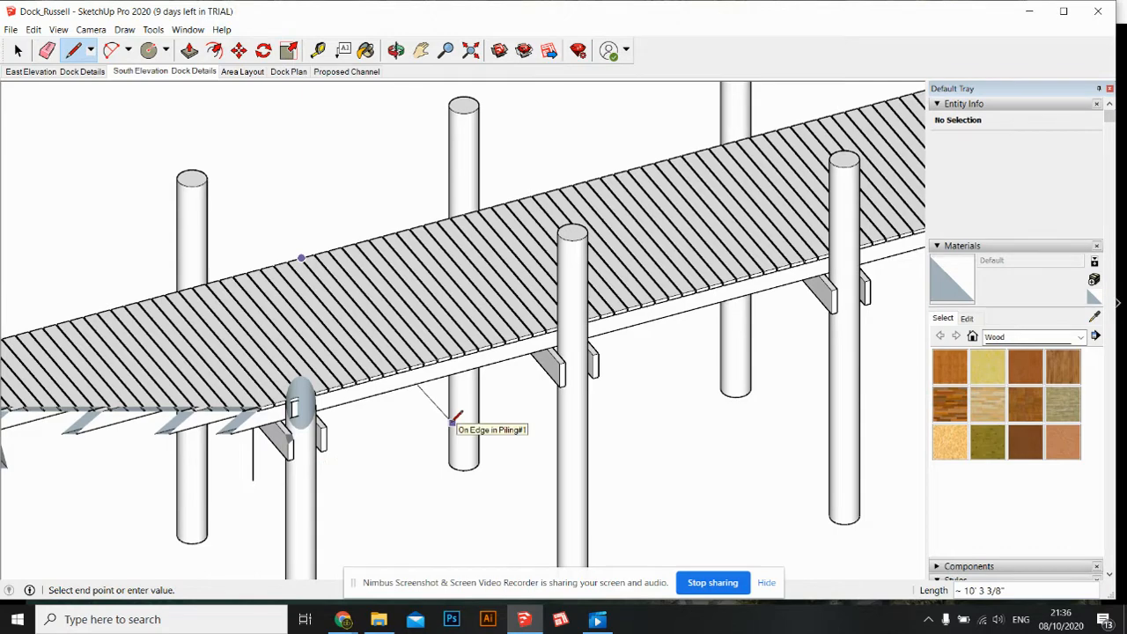
{"action": "mouse_move", "coordinate": [550, 499]}
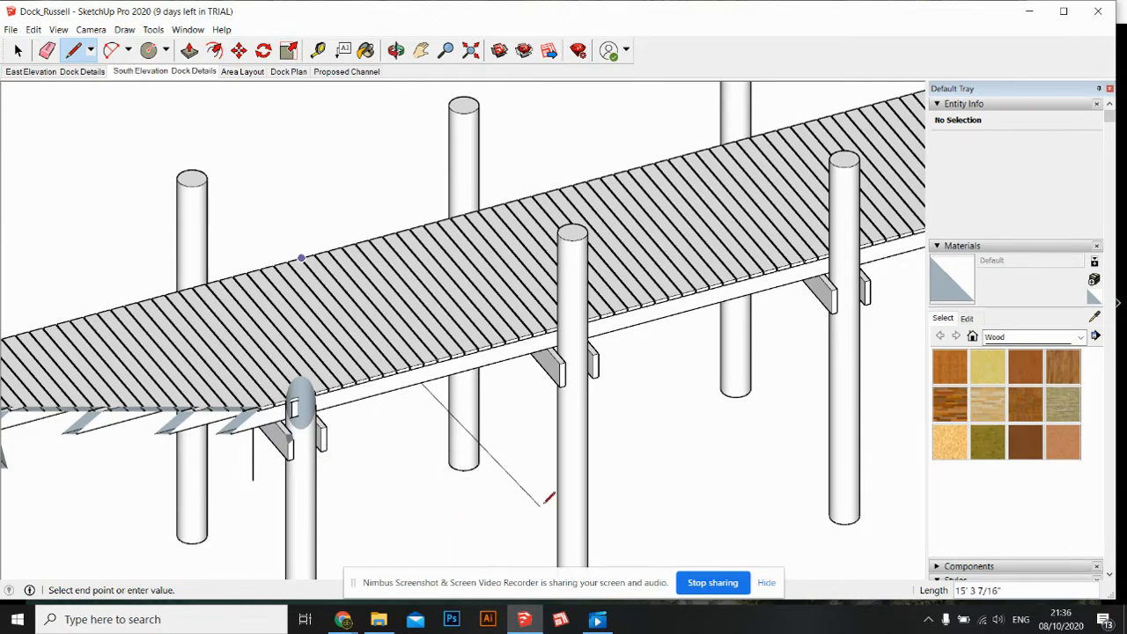
{"action": "left_click", "coordinate": [395, 50]}
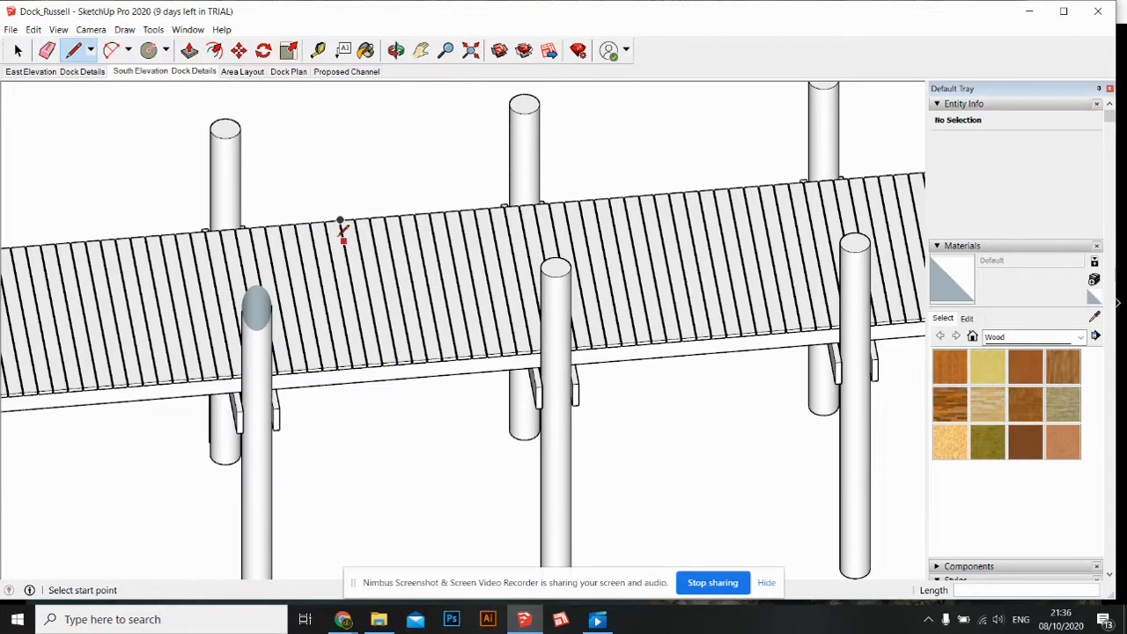
{"action": "left_click", "coordinate": [341, 222]}
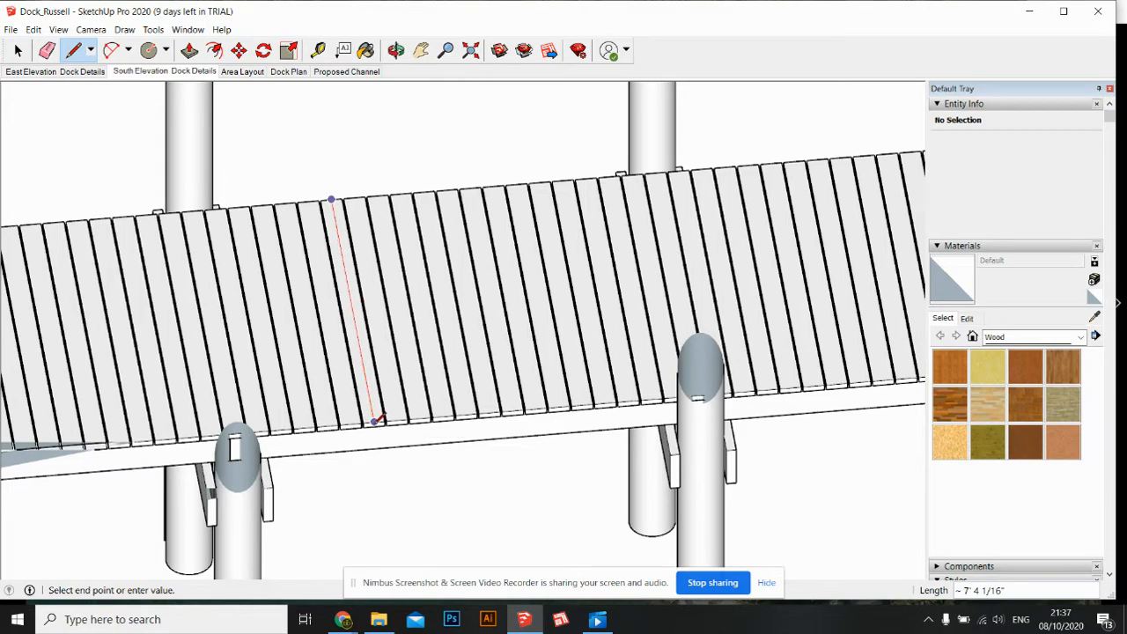
{"action": "mouse_move", "coordinate": [376, 421]}
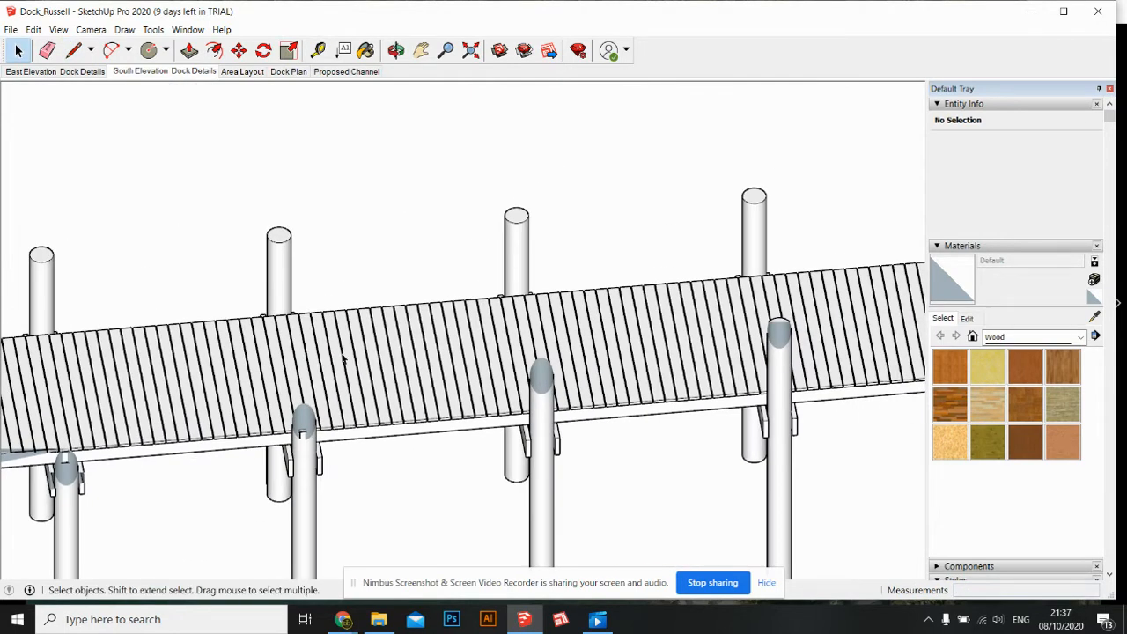
- Copy a run of decking boards, rotate it 90° off the pier, and view it from the side
{"action": "left_click", "coordinate": [194, 379]}
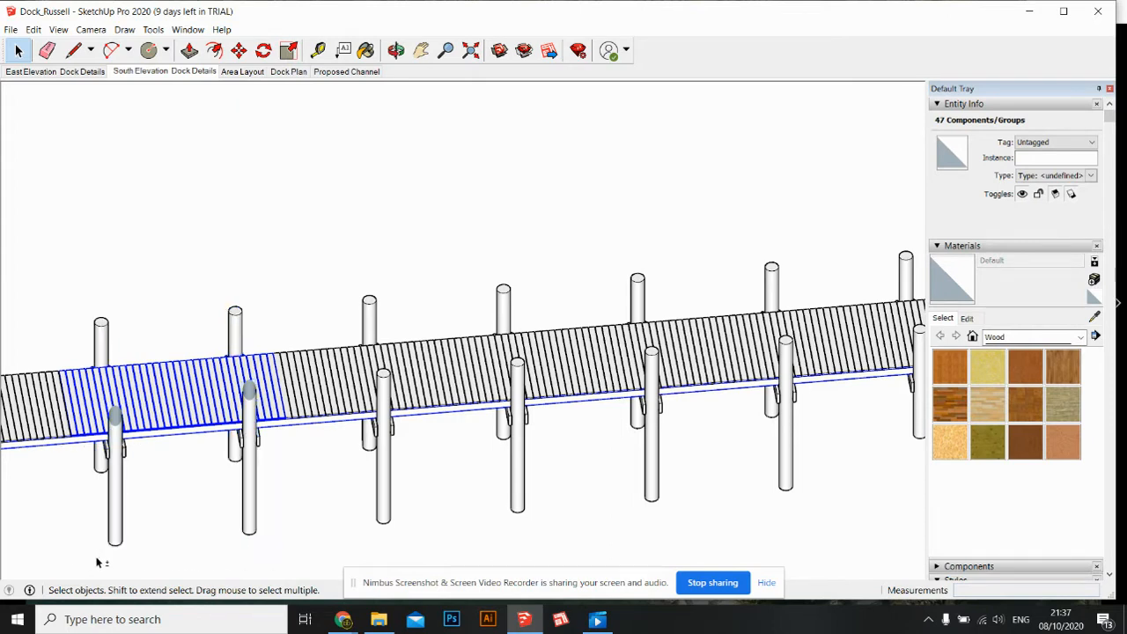
{"action": "left_click", "coordinate": [298, 429]}
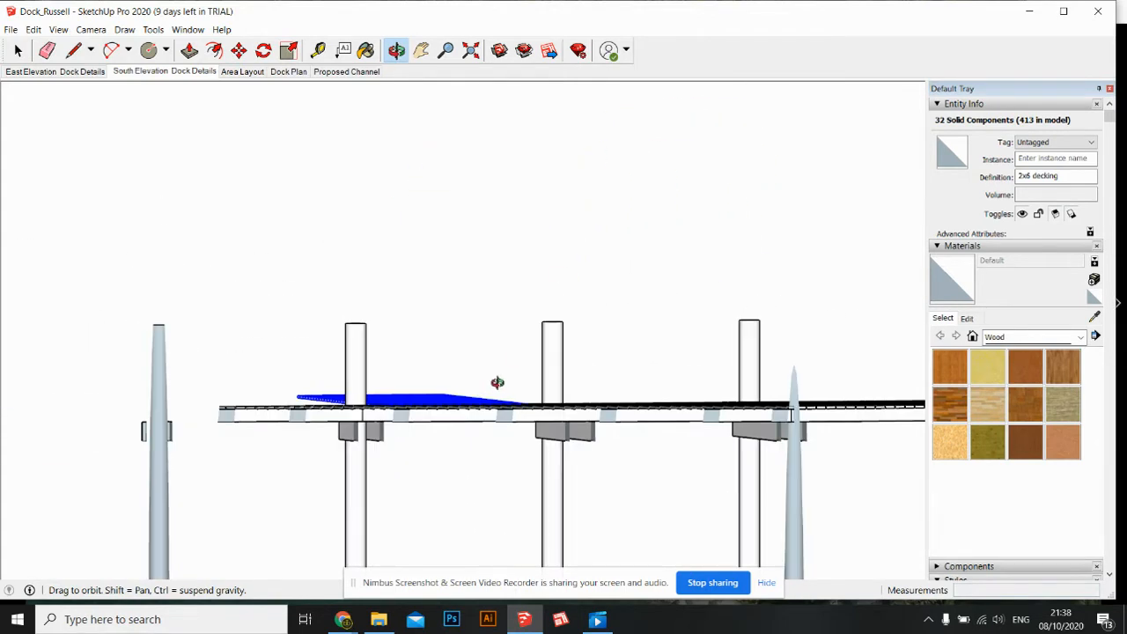
{"action": "left_click_drag", "start_coordinate": [497, 382], "coordinate": [423, 487]}
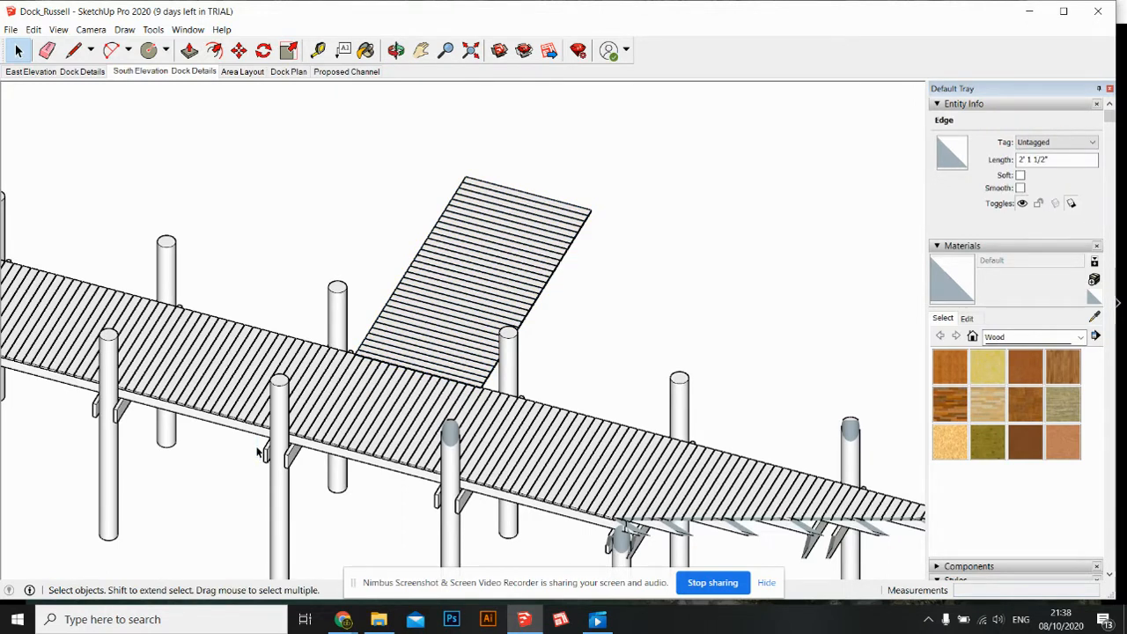
{"action": "left_click", "coordinate": [431, 393]}
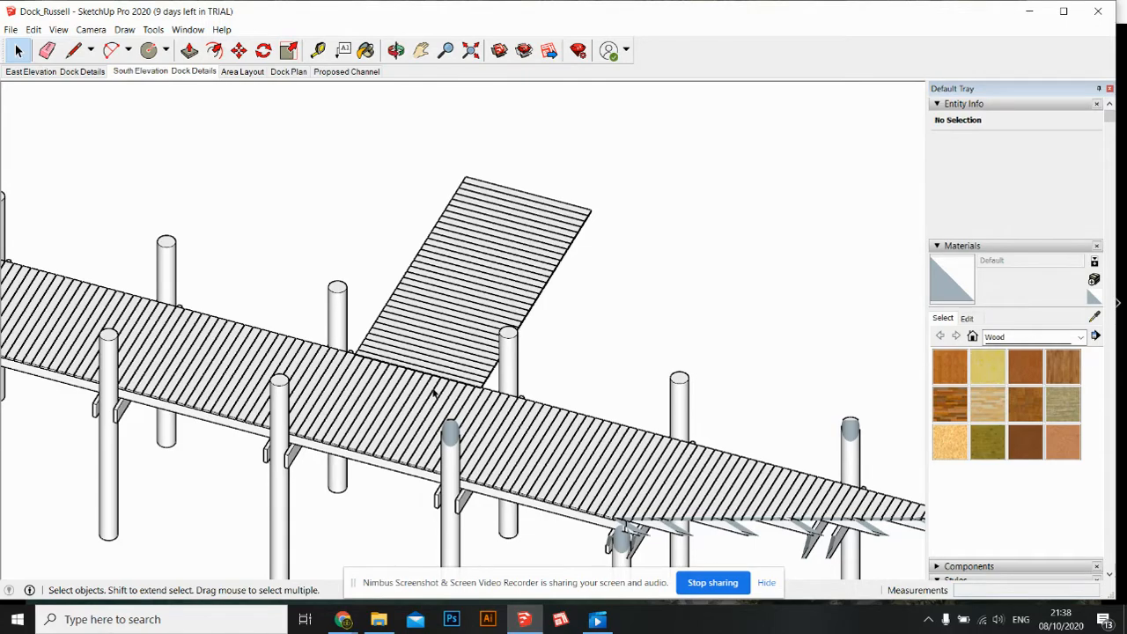
{"action": "left_click", "coordinate": [395, 50]}
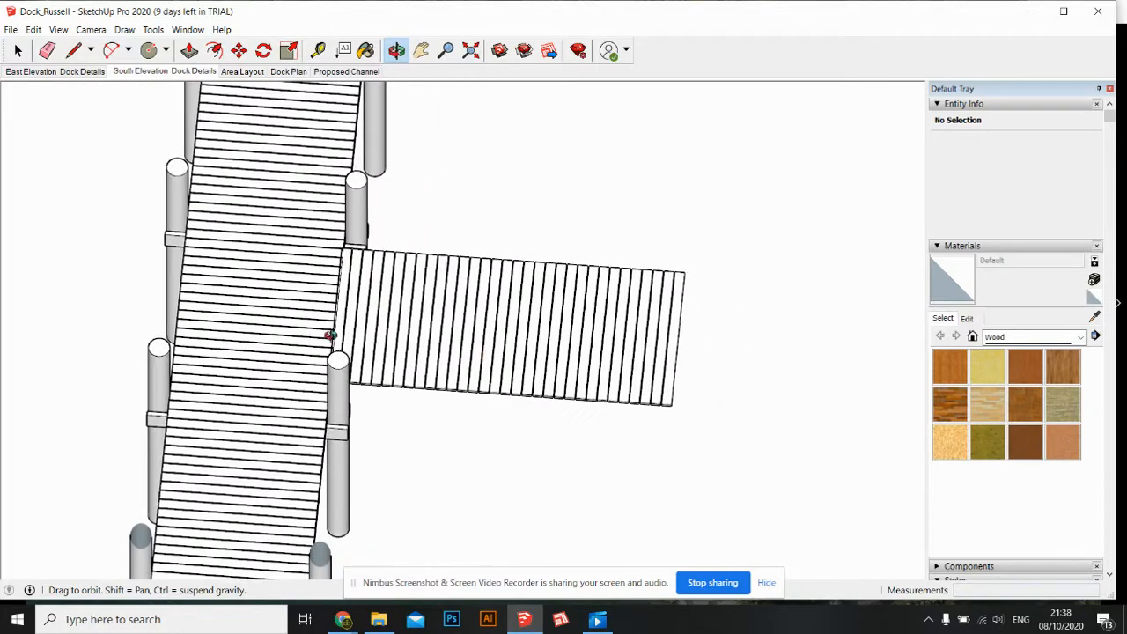
{"action": "left_click", "coordinate": [17, 50]}
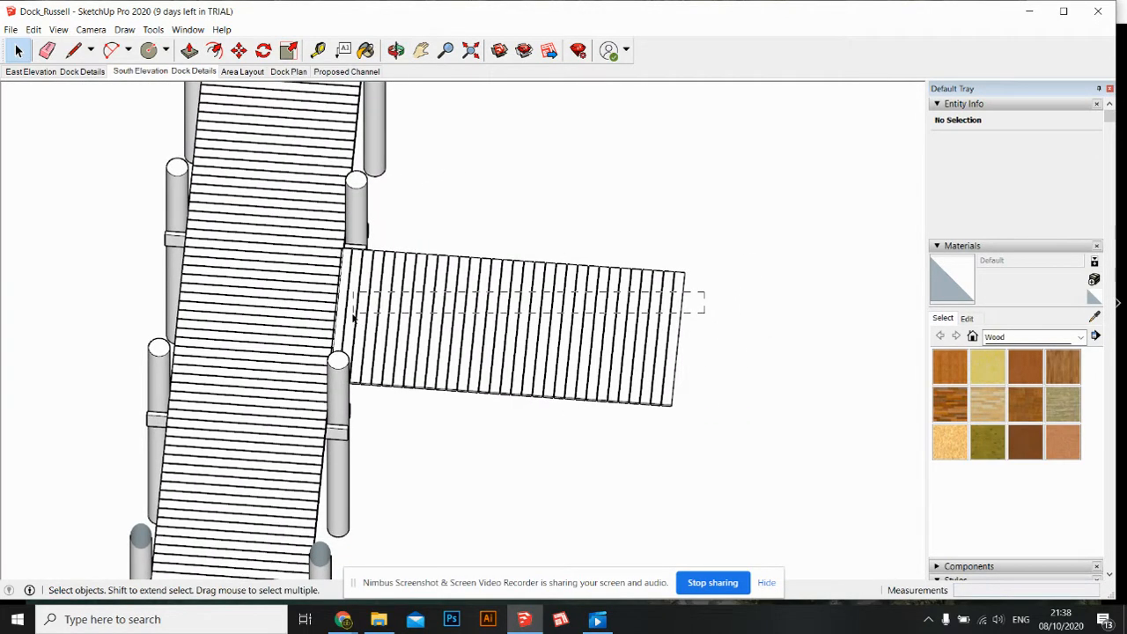
{"action": "left_click", "coordinate": [515, 330]}
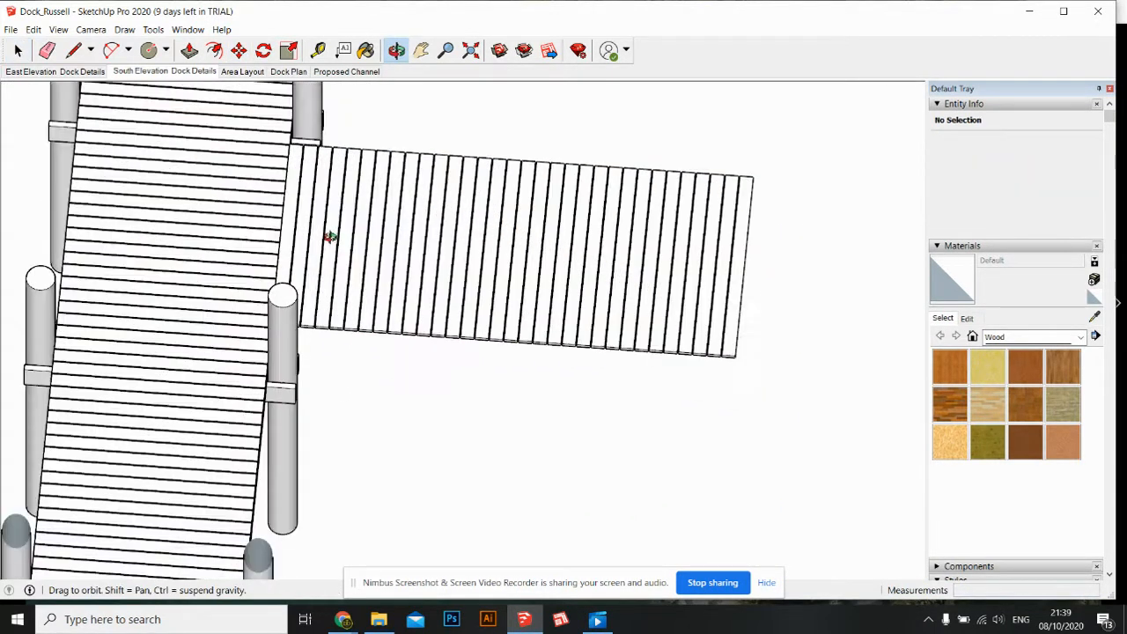
{"action": "left_click_drag", "start_coordinate": [330, 238], "coordinate": [370, 358]}
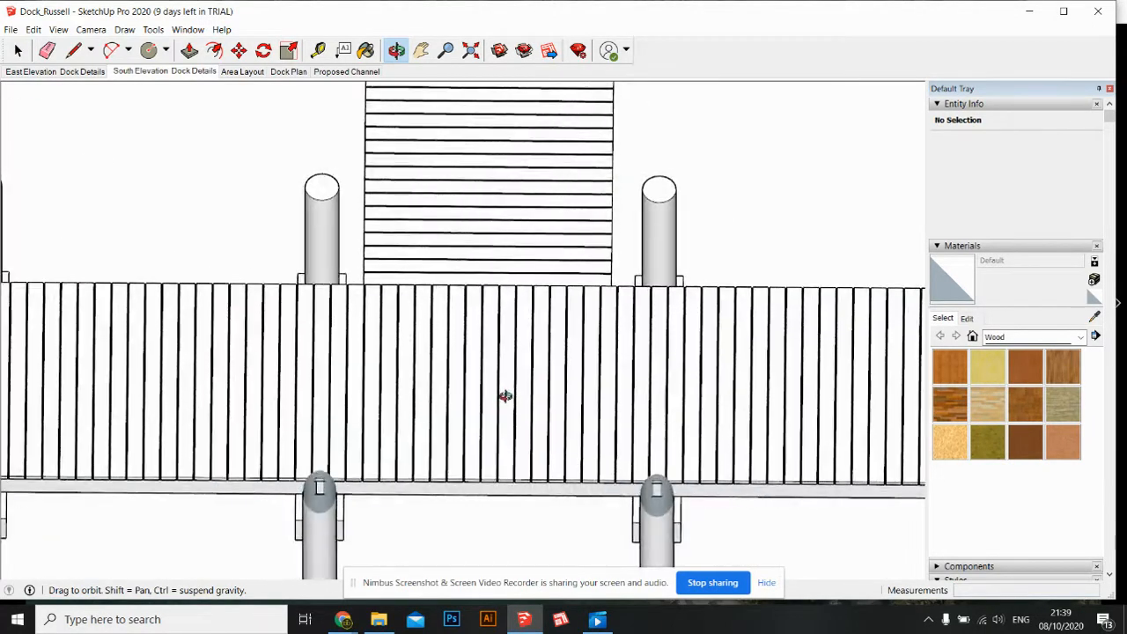
{"action": "left_click_drag", "start_coordinate": [506, 396], "coordinate": [737, 411]}
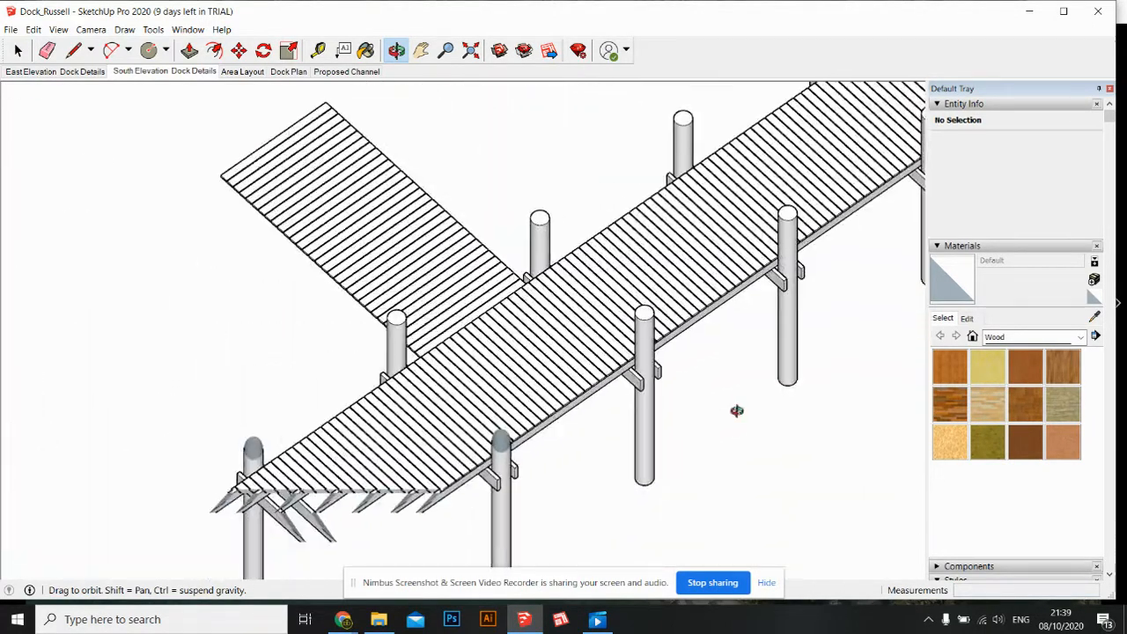
{"action": "left_click_drag", "start_coordinate": [737, 411], "coordinate": [499, 365]}
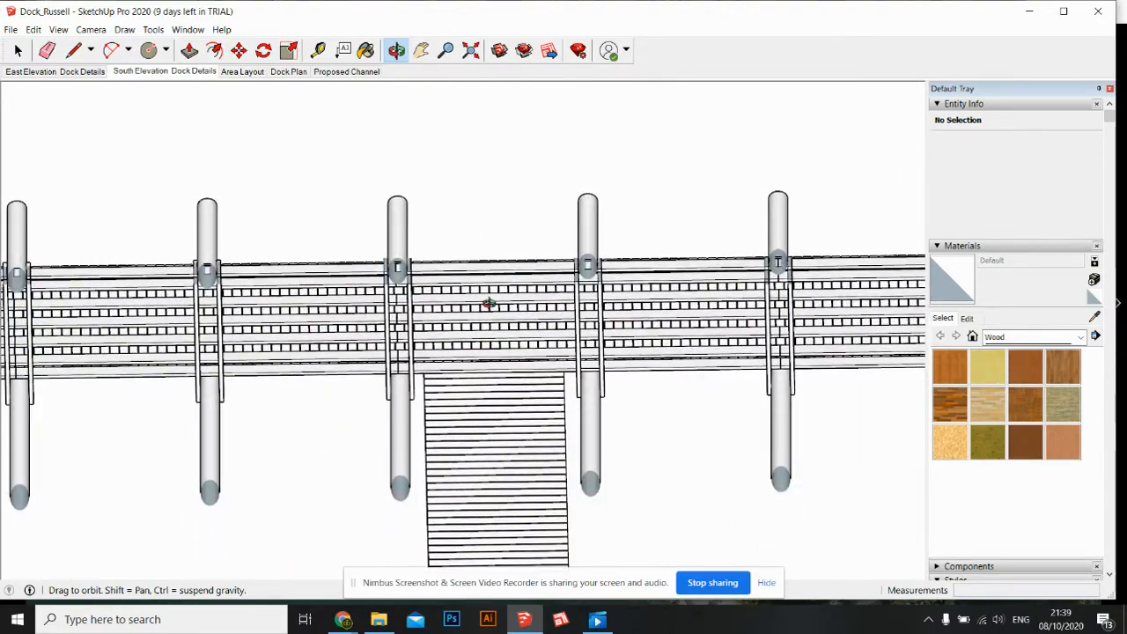
{"action": "left_click_drag", "start_coordinate": [485, 304], "coordinate": [365, 220]}
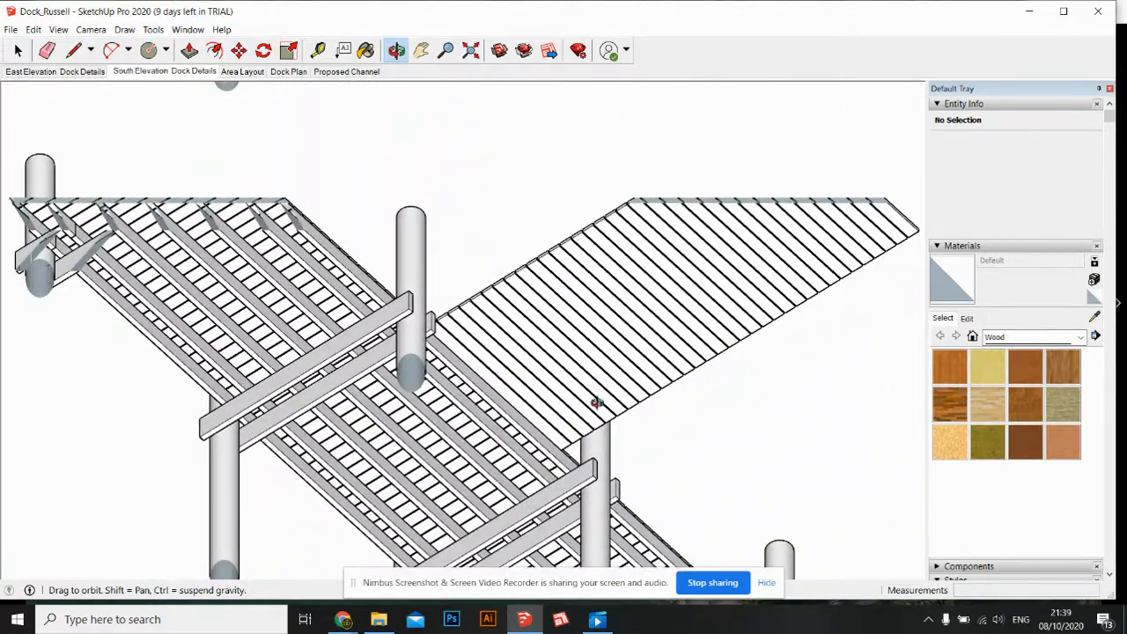
{"action": "left_click_drag", "start_coordinate": [594, 402], "coordinate": [490, 397]}
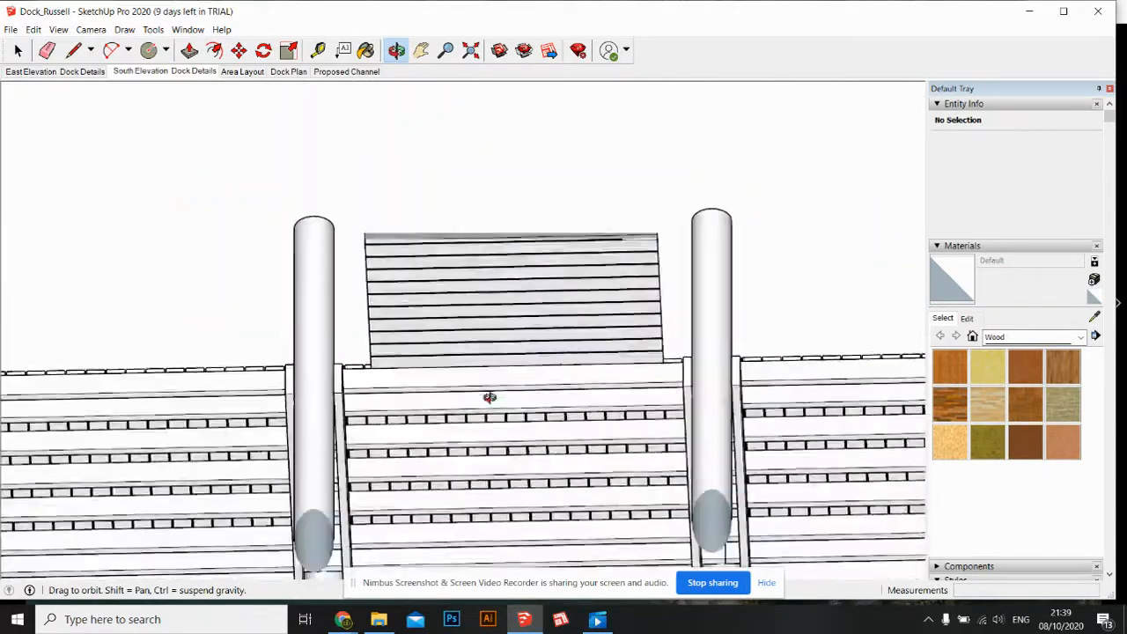
{"action": "left_click_drag", "start_coordinate": [489, 397], "coordinate": [602, 324]}
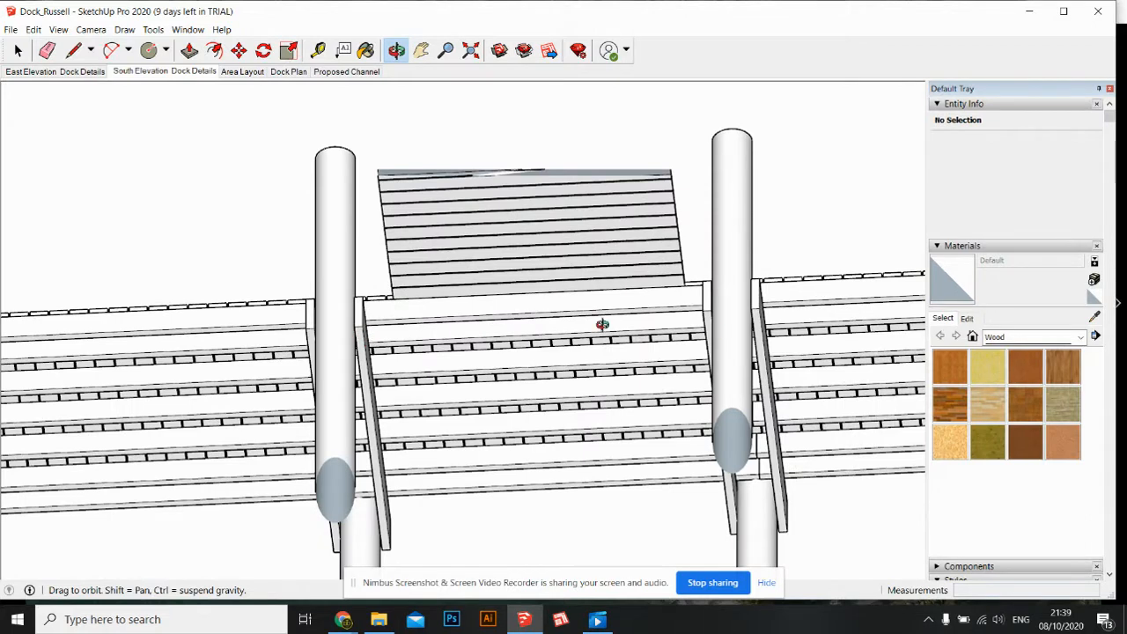
{"action": "left_click", "coordinate": [75, 50]}
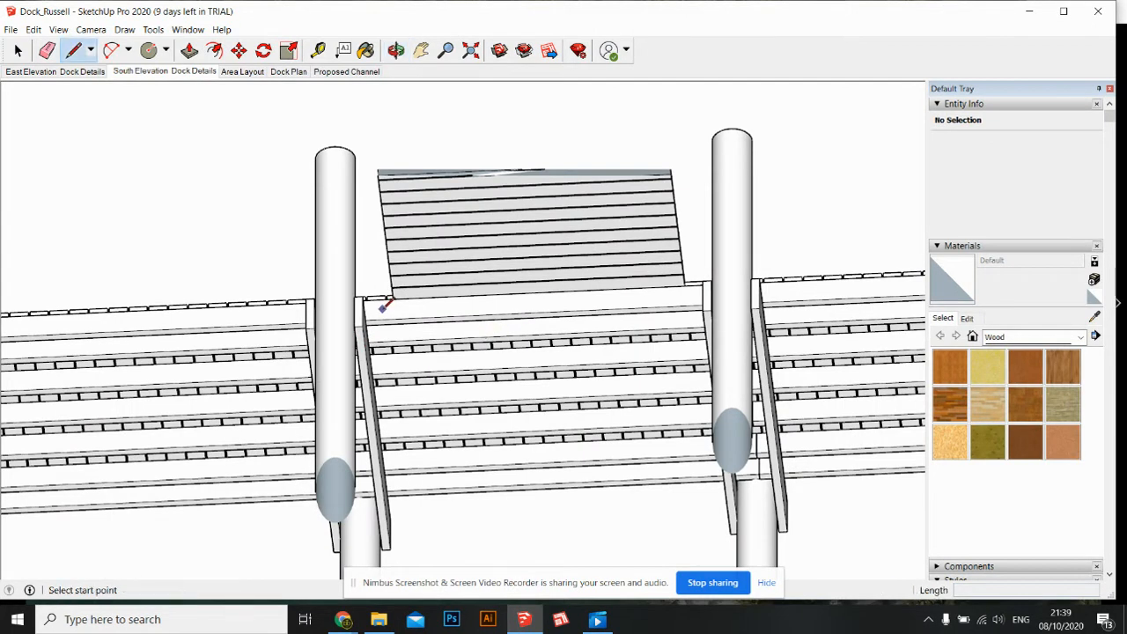
{"action": "left_click", "coordinate": [385, 306]}
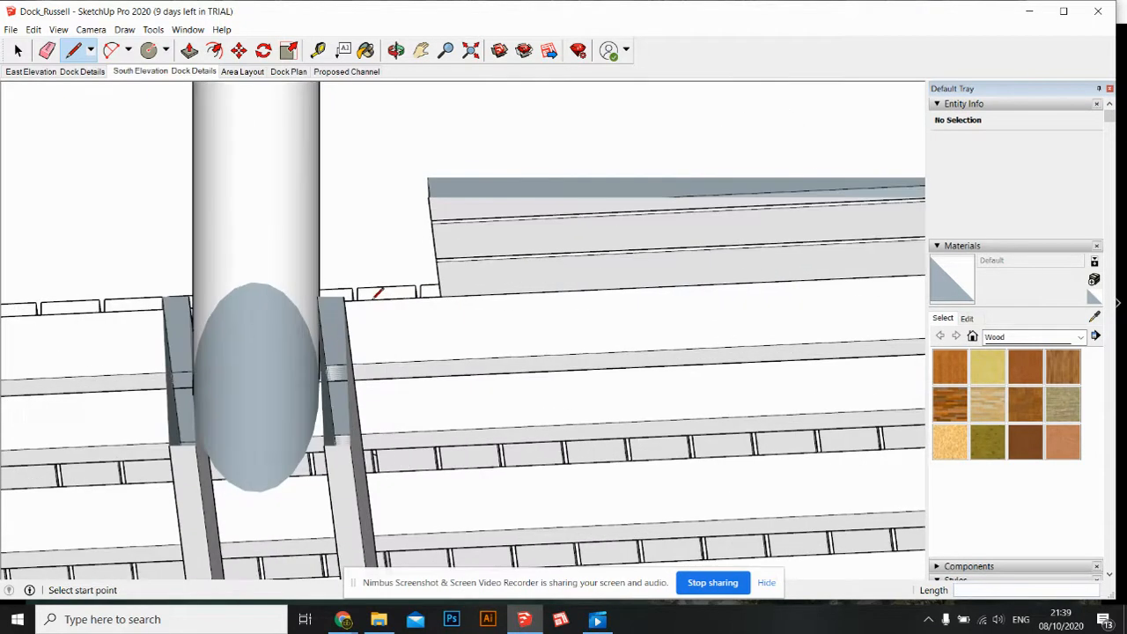
{"action": "mouse_move", "coordinate": [416, 295]}
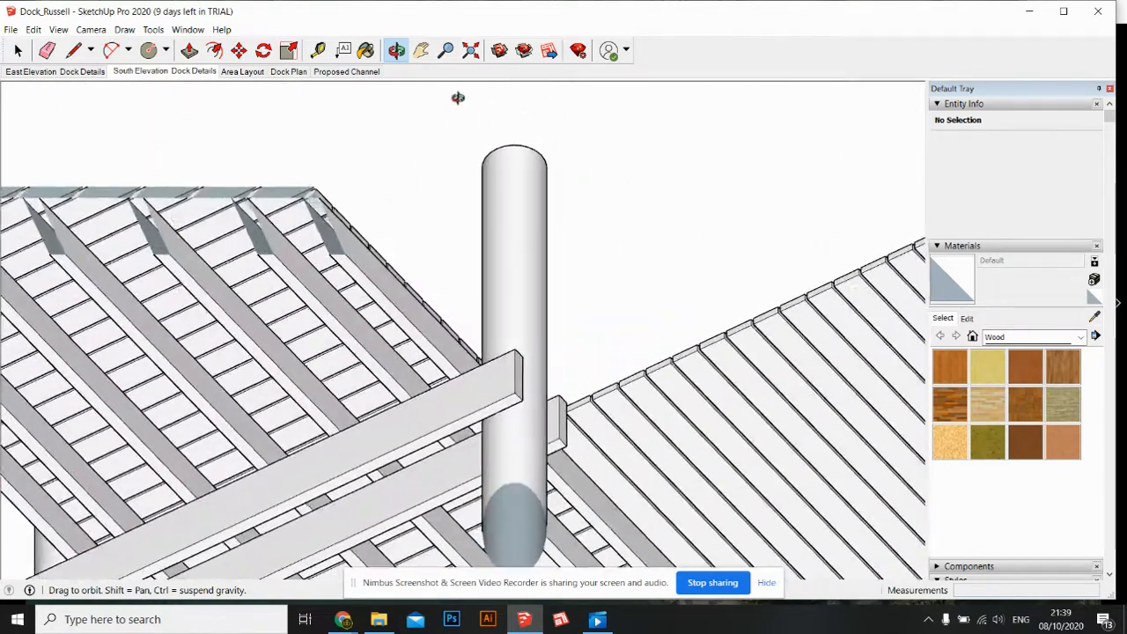
{"action": "left_click_drag", "start_coordinate": [457, 97], "coordinate": [639, 186]}
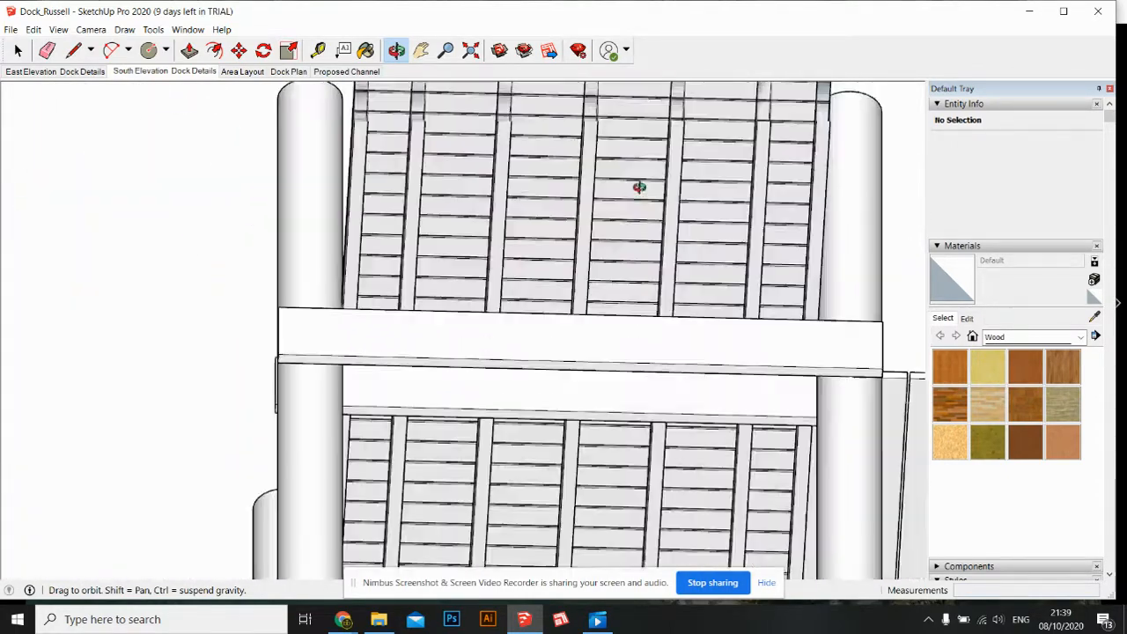
{"action": "left_click_drag", "start_coordinate": [639, 187], "coordinate": [731, 315]}
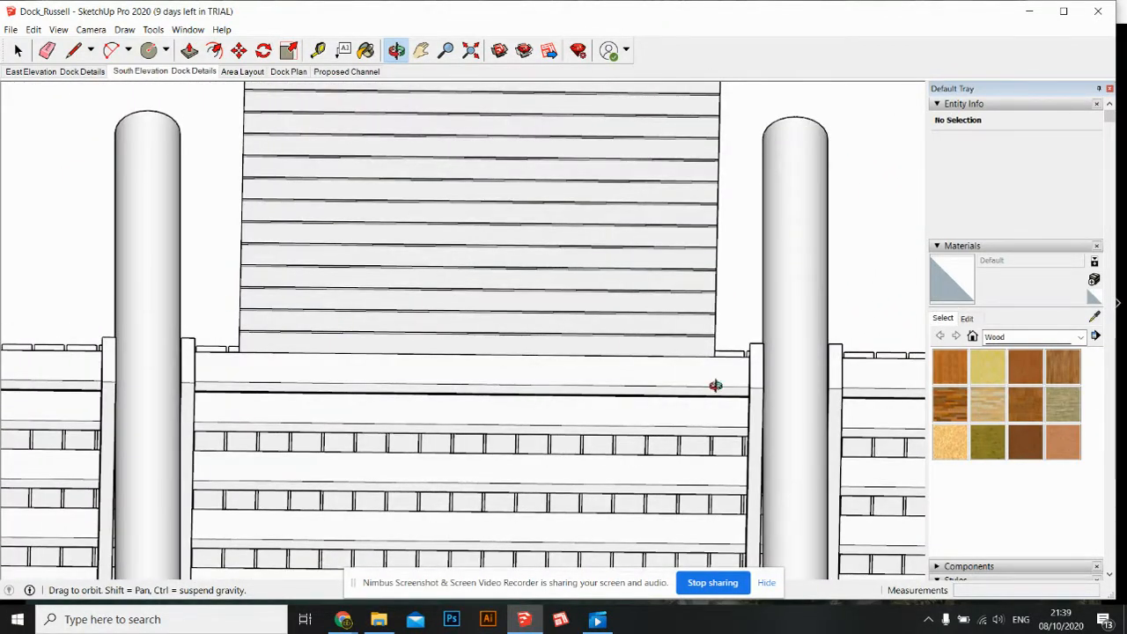
{"action": "left_click_drag", "start_coordinate": [716, 386], "coordinate": [757, 390]}
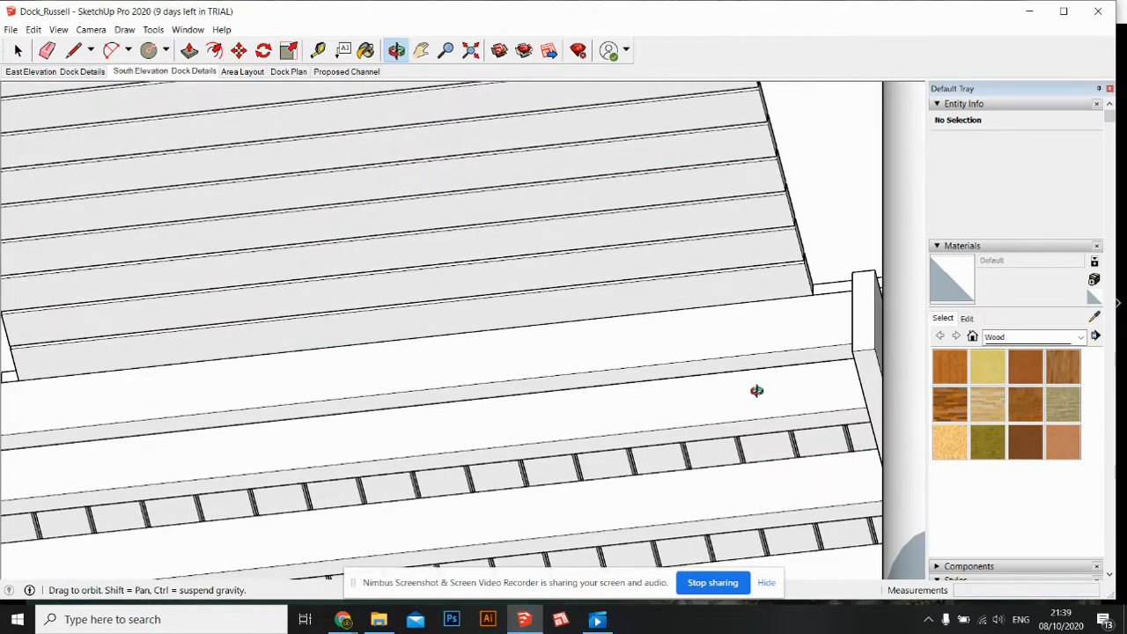
{"action": "left_click_drag", "start_coordinate": [757, 390], "coordinate": [902, 387]}
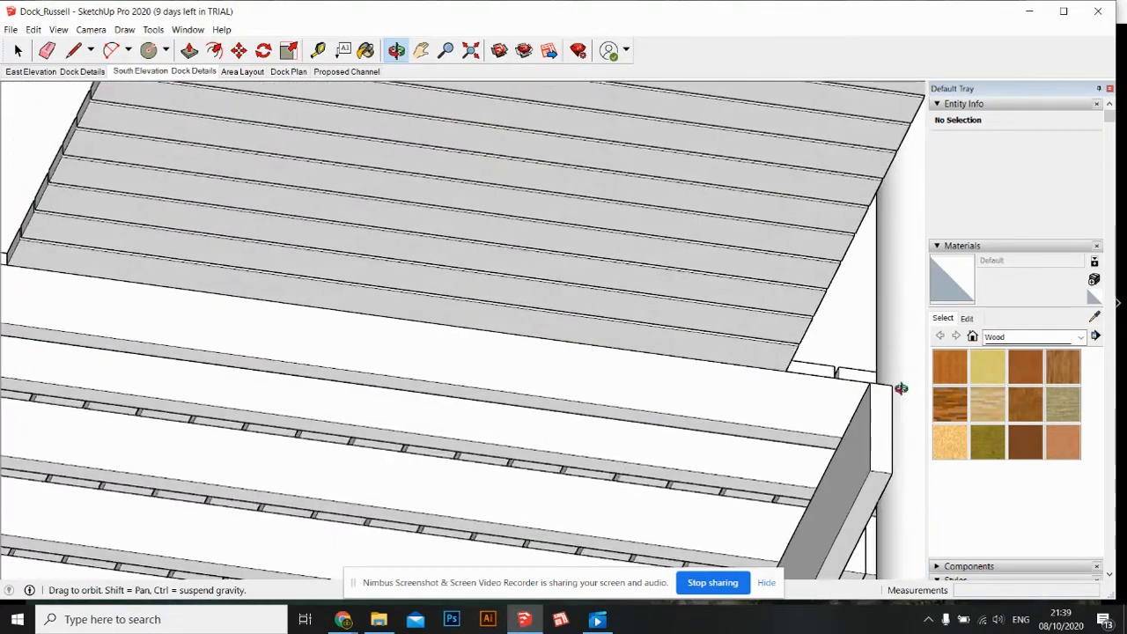
{"action": "left_click_drag", "start_coordinate": [901, 388], "coordinate": [621, 333]}
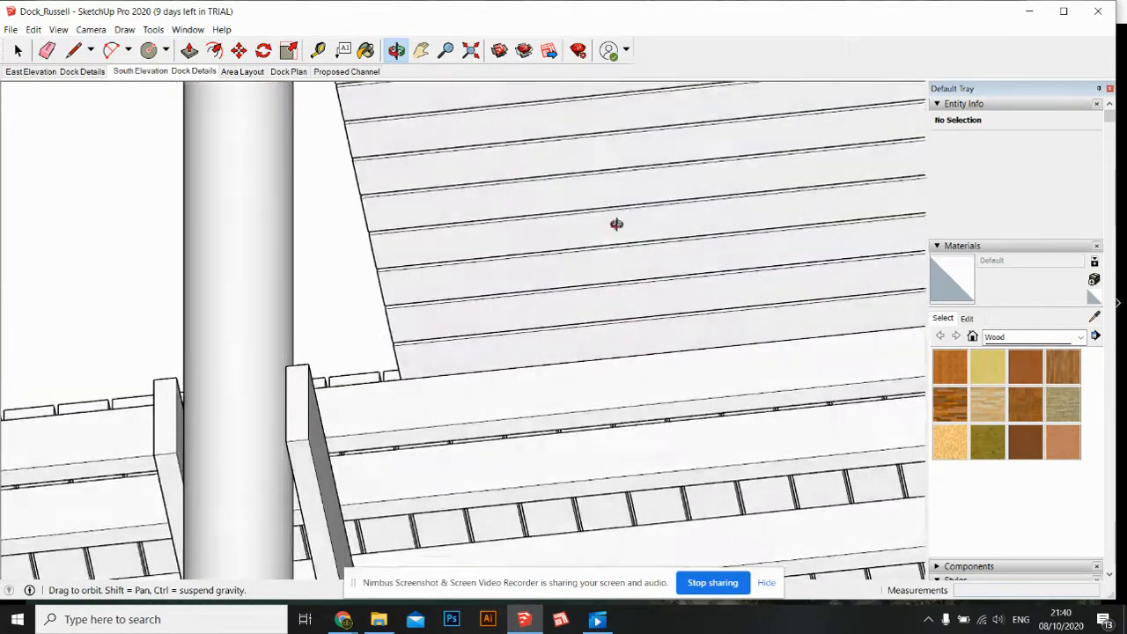
{"action": "left_click_drag", "start_coordinate": [616, 224], "coordinate": [433, 429]}
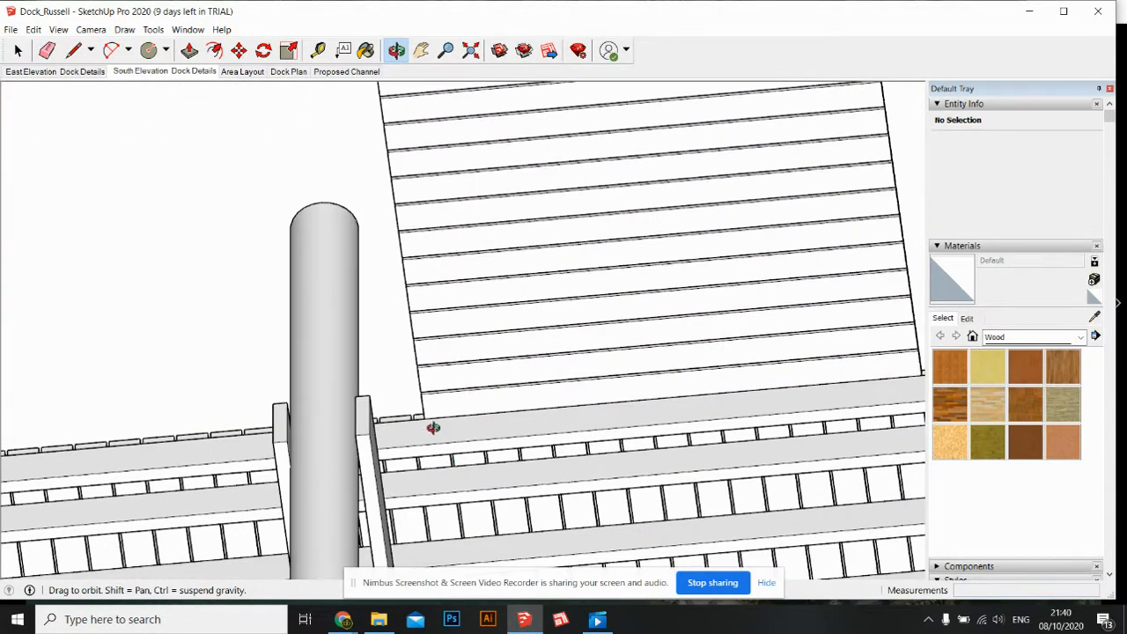
- Draw a short edge on the rim board, pull it into a long side board, and zoom in on it
{"action": "left_click", "coordinate": [75, 51]}
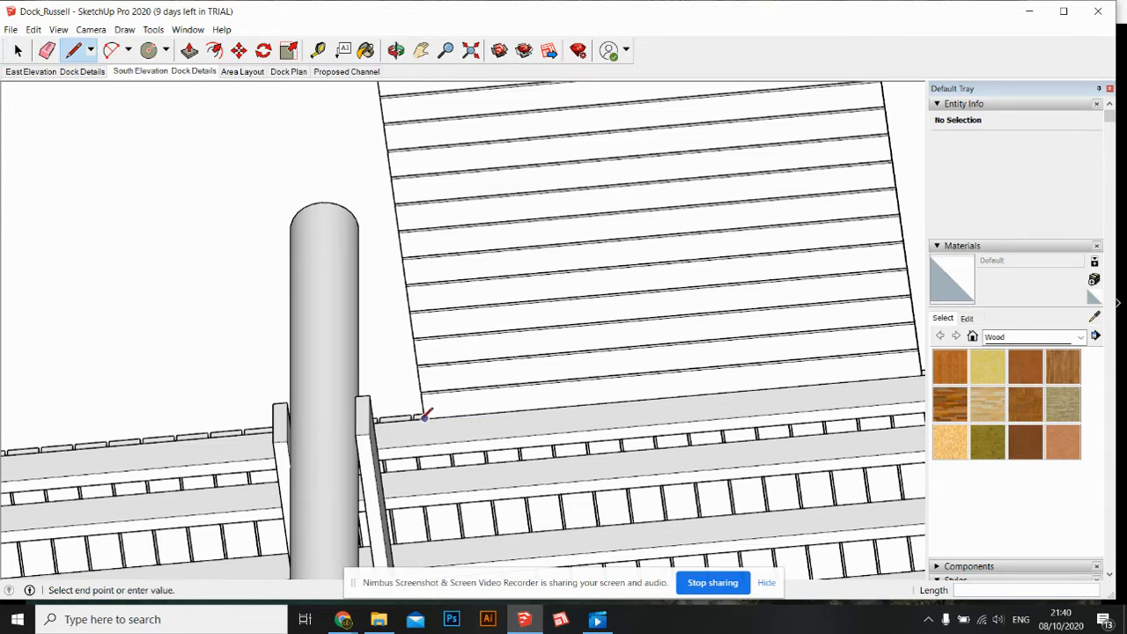
{"action": "mouse_move", "coordinate": [453, 440]}
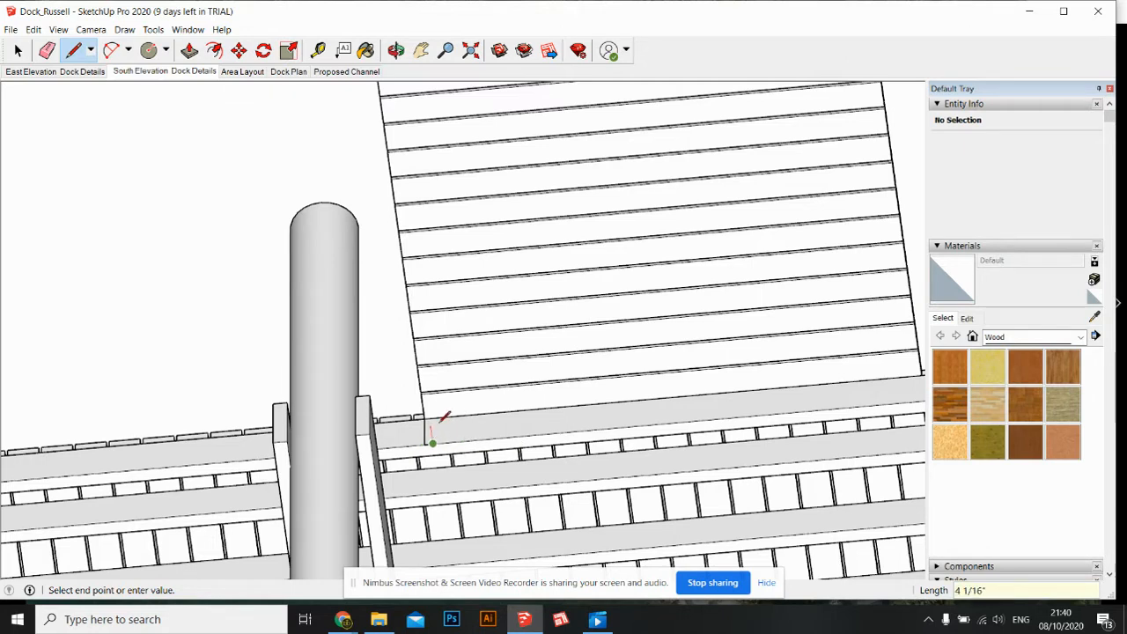
{"action": "left_click", "coordinate": [433, 443]}
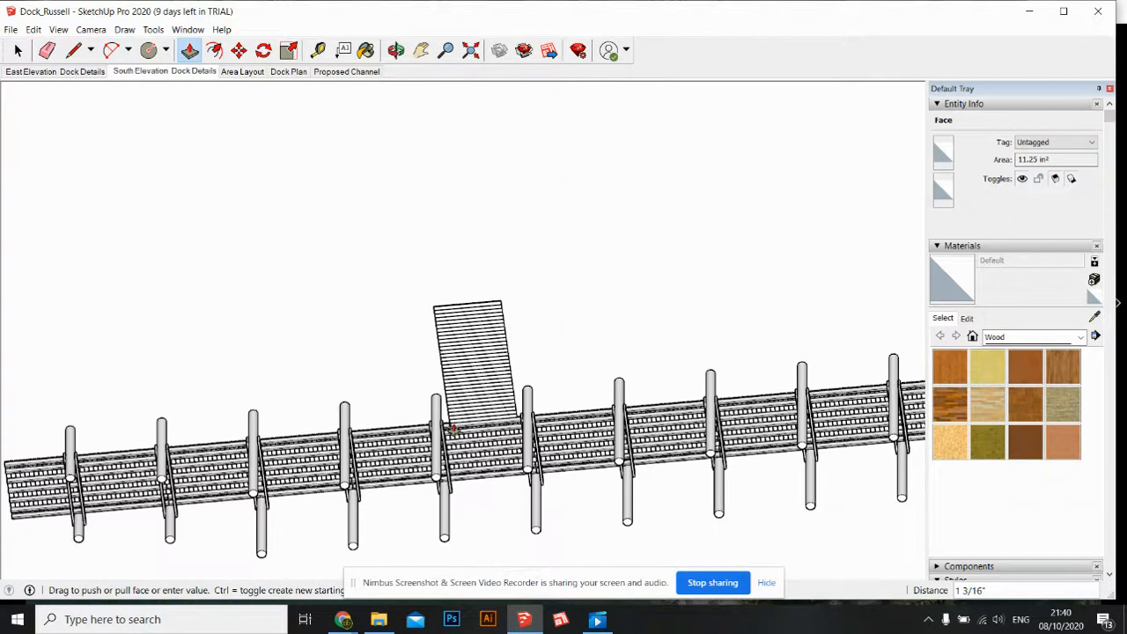
{"action": "left_click_drag", "start_coordinate": [451, 429], "coordinate": [425, 224]}
{"action": "type", "text": "60'"}
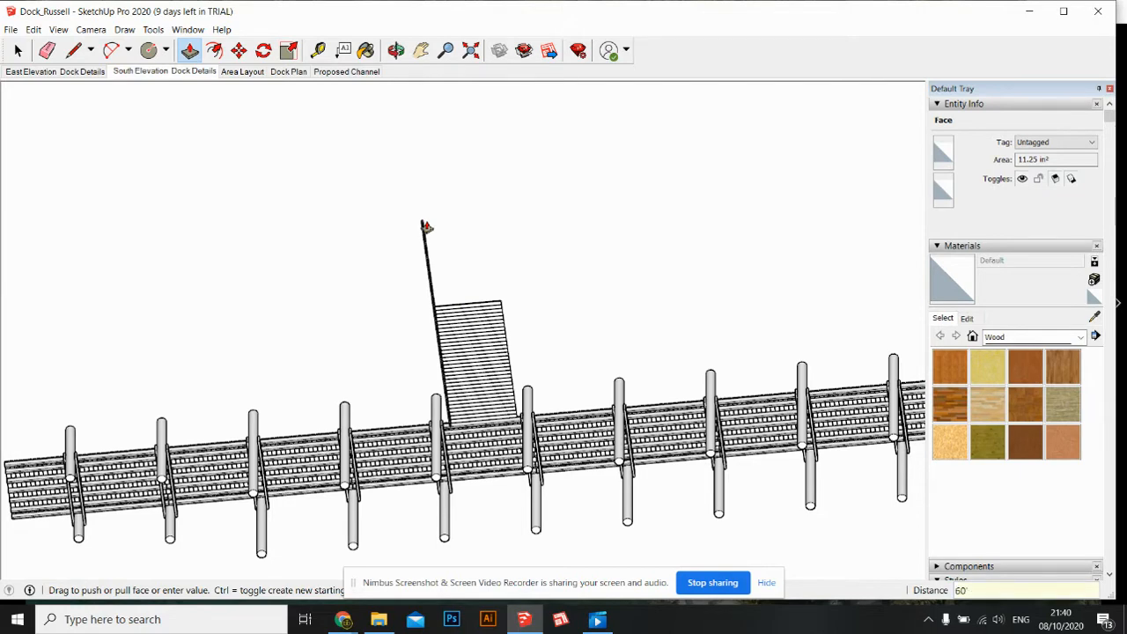
{"action": "left_click", "coordinate": [395, 50]}
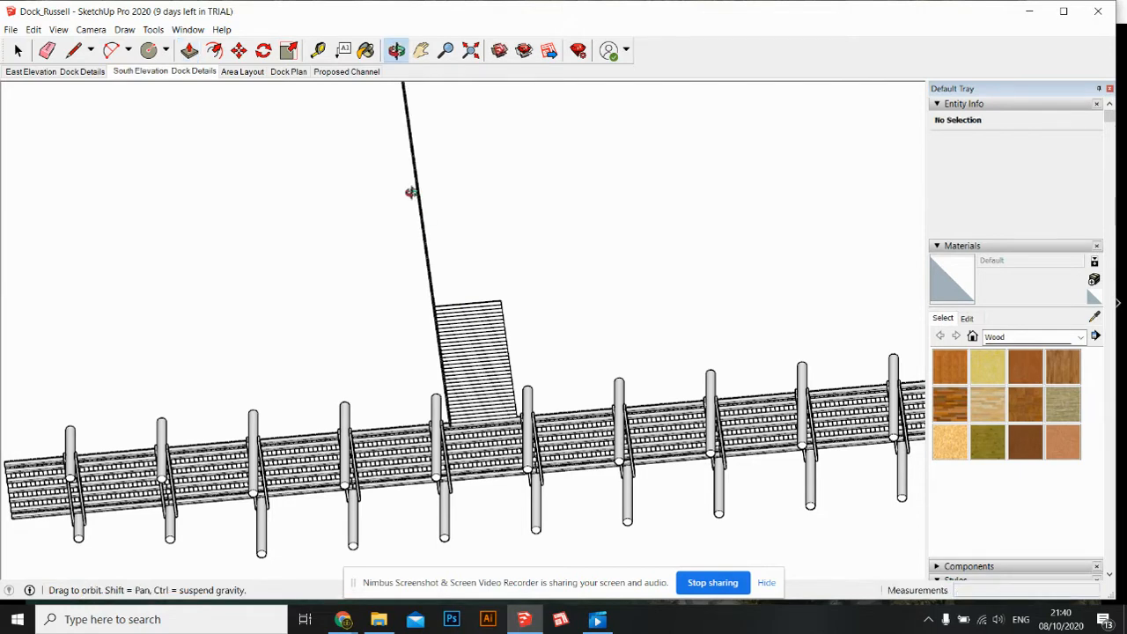
{"action": "left_click_drag", "start_coordinate": [409, 192], "coordinate": [489, 310]}
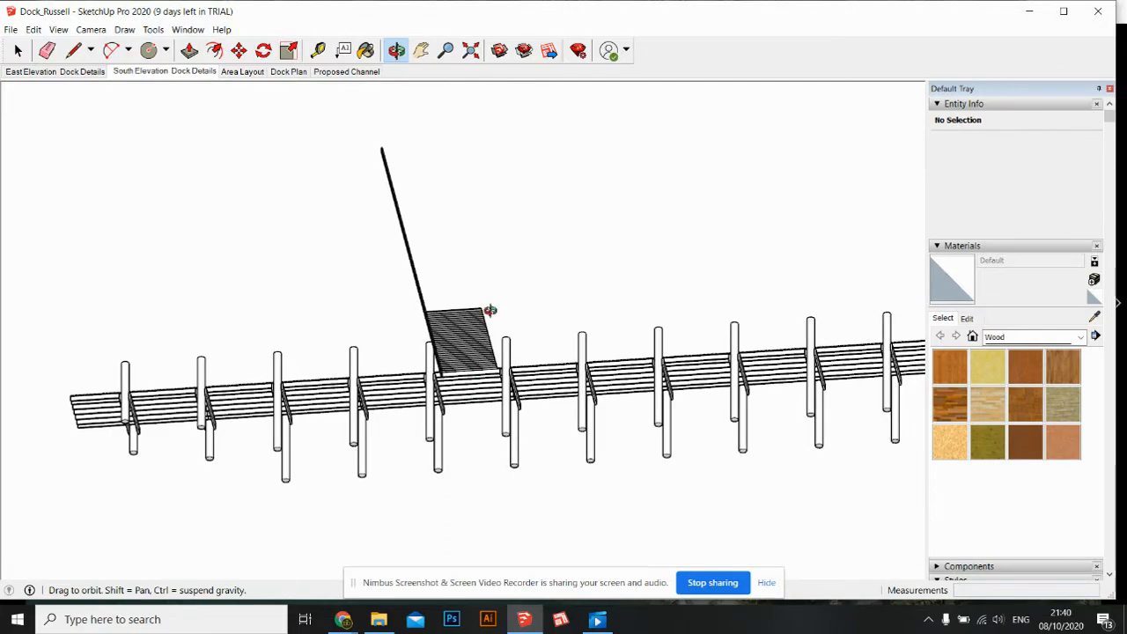
{"action": "left_click_drag", "start_coordinate": [489, 311], "coordinate": [427, 346]}
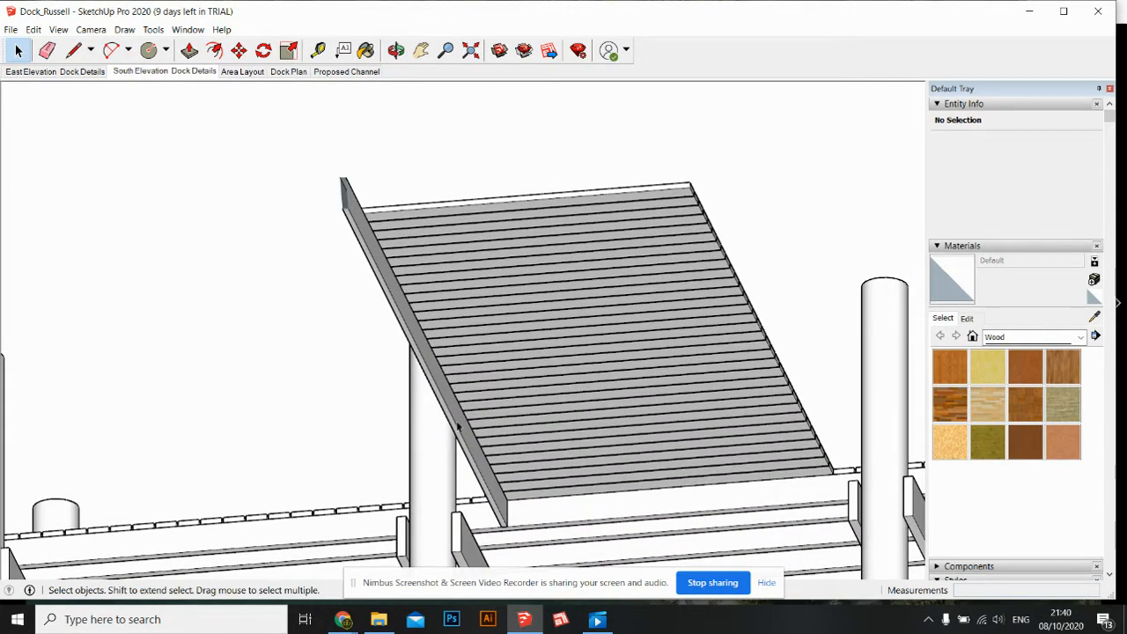
- Make the selected ramp side board into the component Component#1
{"action": "right_click", "coordinate": [458, 427]}
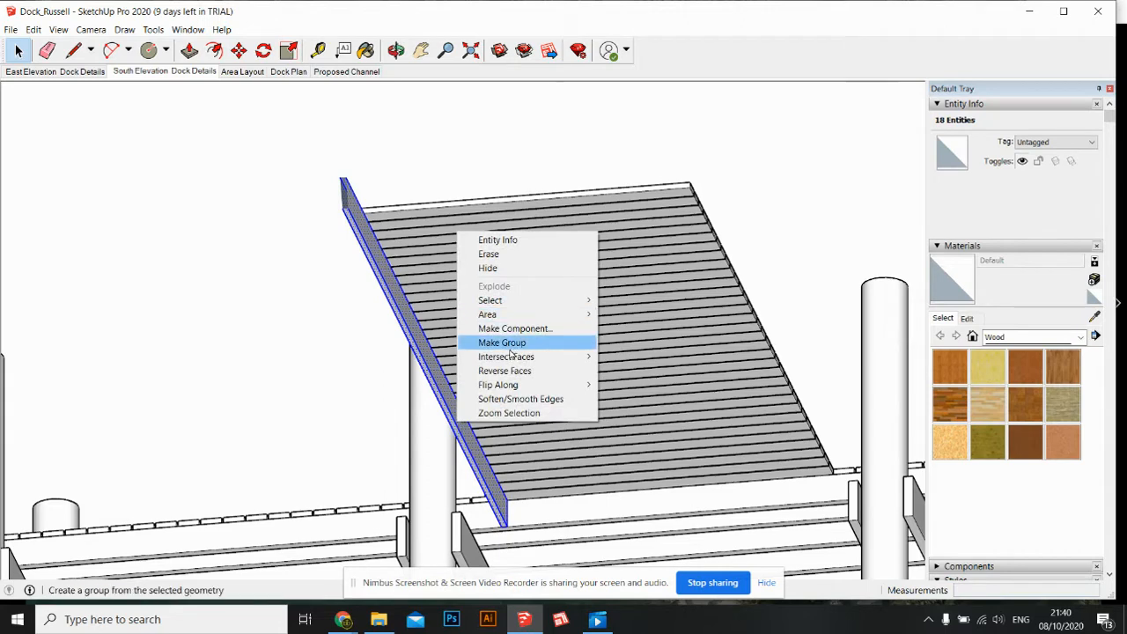
{"action": "left_click", "coordinate": [515, 329]}
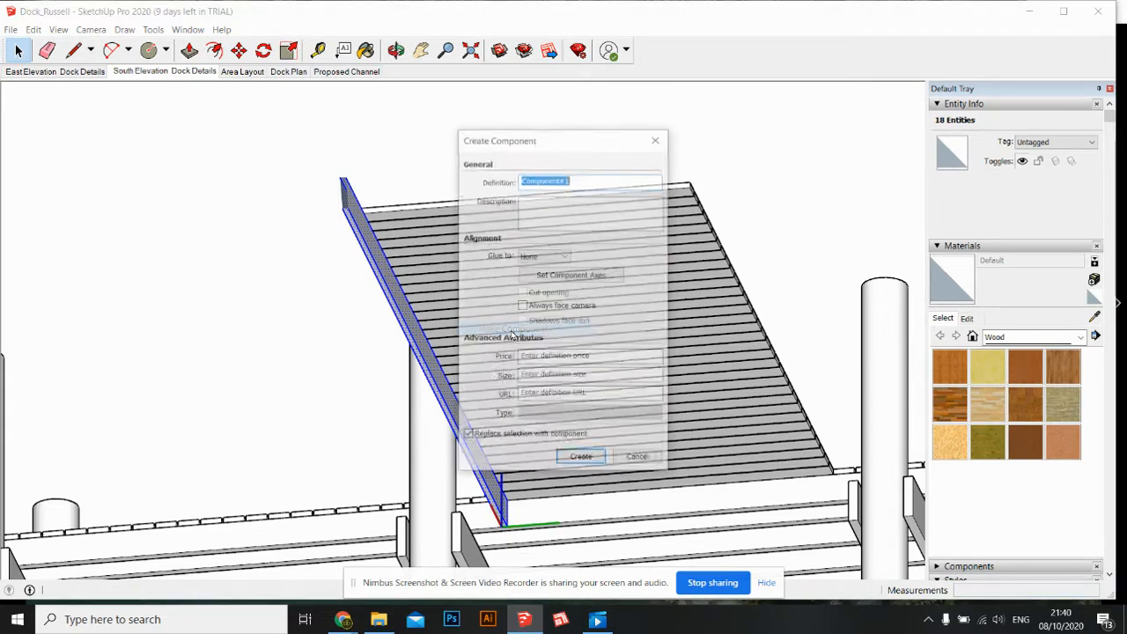
{"action": "left_click", "coordinate": [580, 456]}
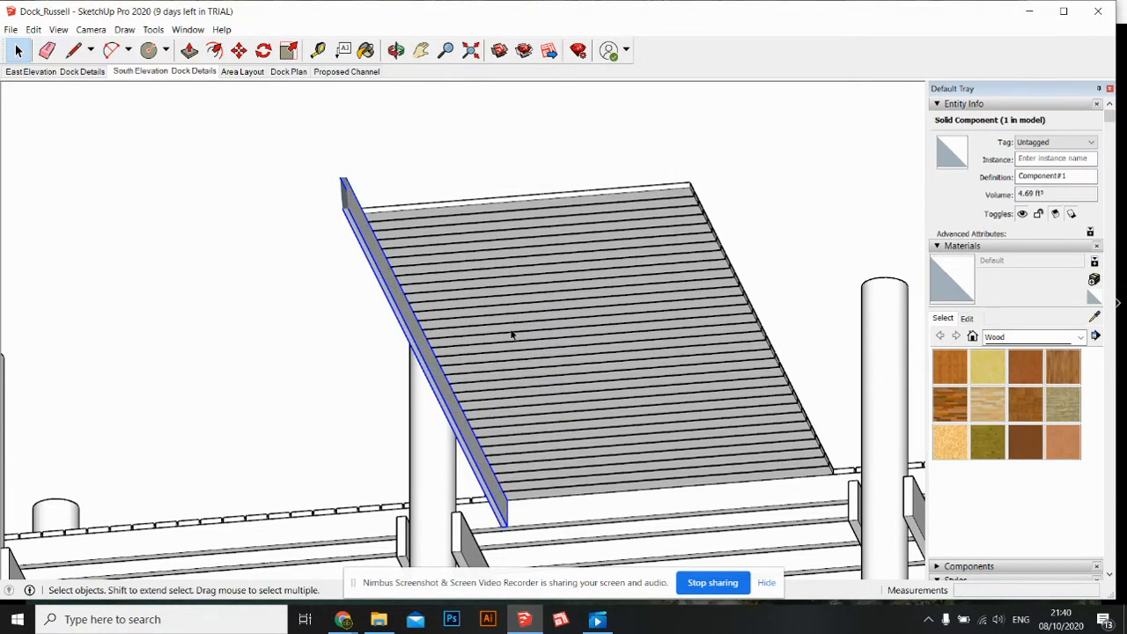
{"action": "left_click", "coordinate": [396, 50]}
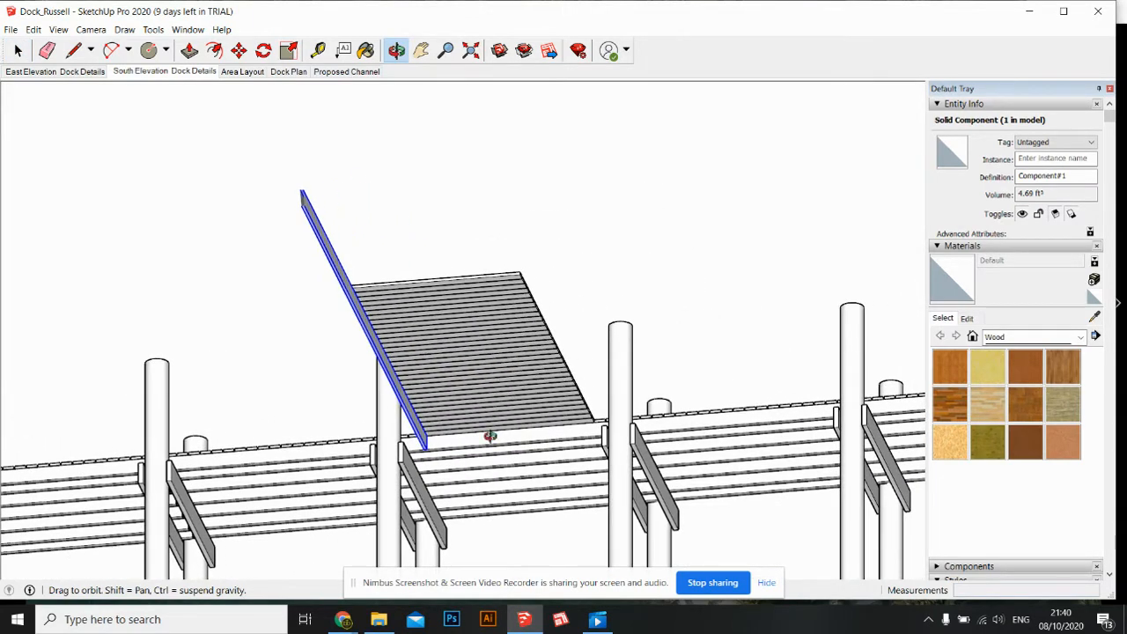
{"action": "left_click", "coordinate": [77, 50]}
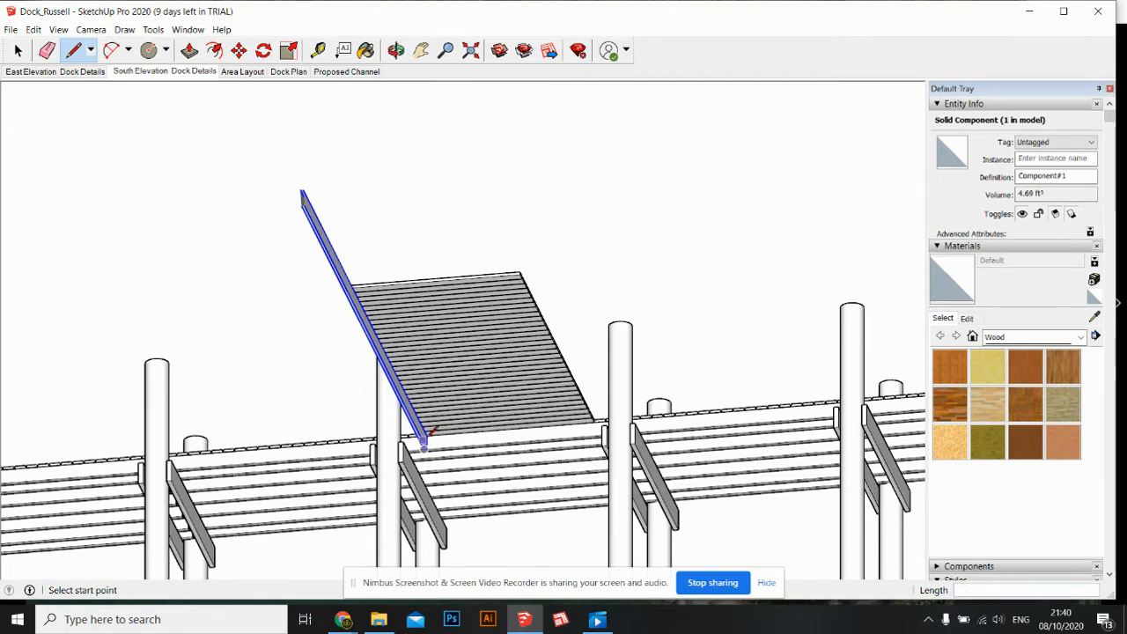
- Copy the side-board component onto the ramp decking's opposite edge and orbit to check it
{"action": "left_click", "coordinate": [426, 449]}
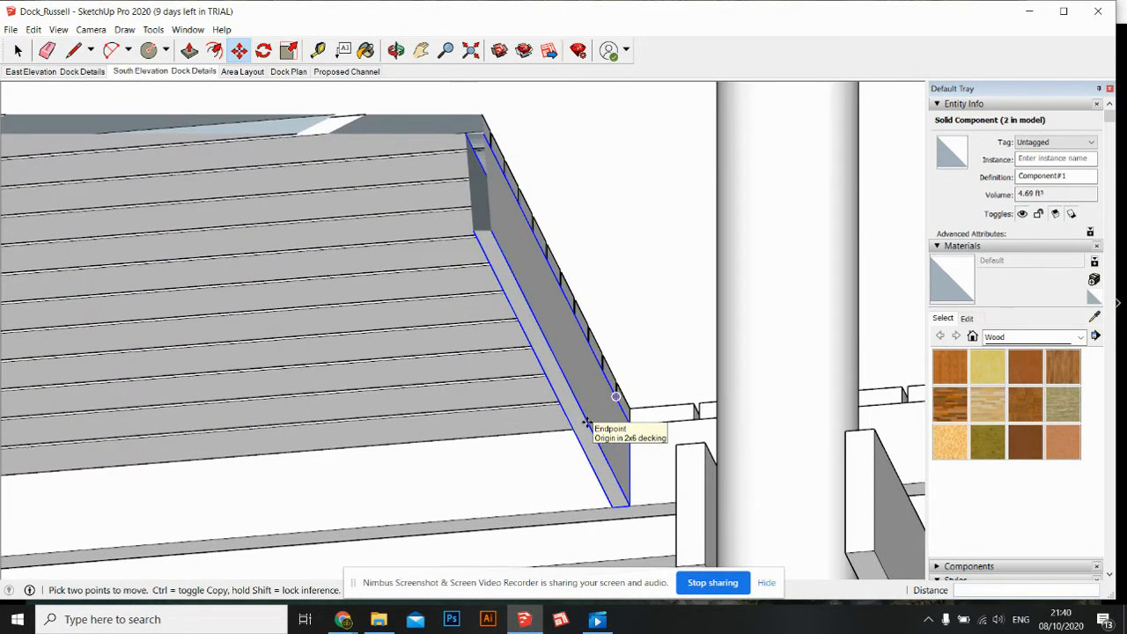
{"action": "scroll", "scroll_direction": "down", "scroll_amount": 3}
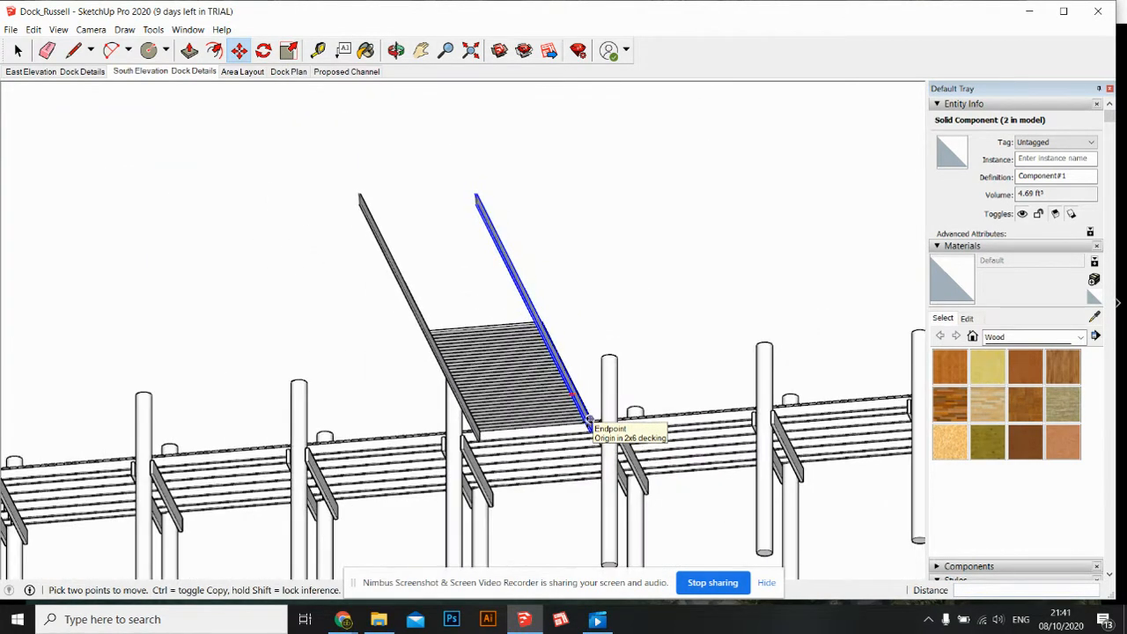
{"action": "left_click", "coordinate": [395, 50]}
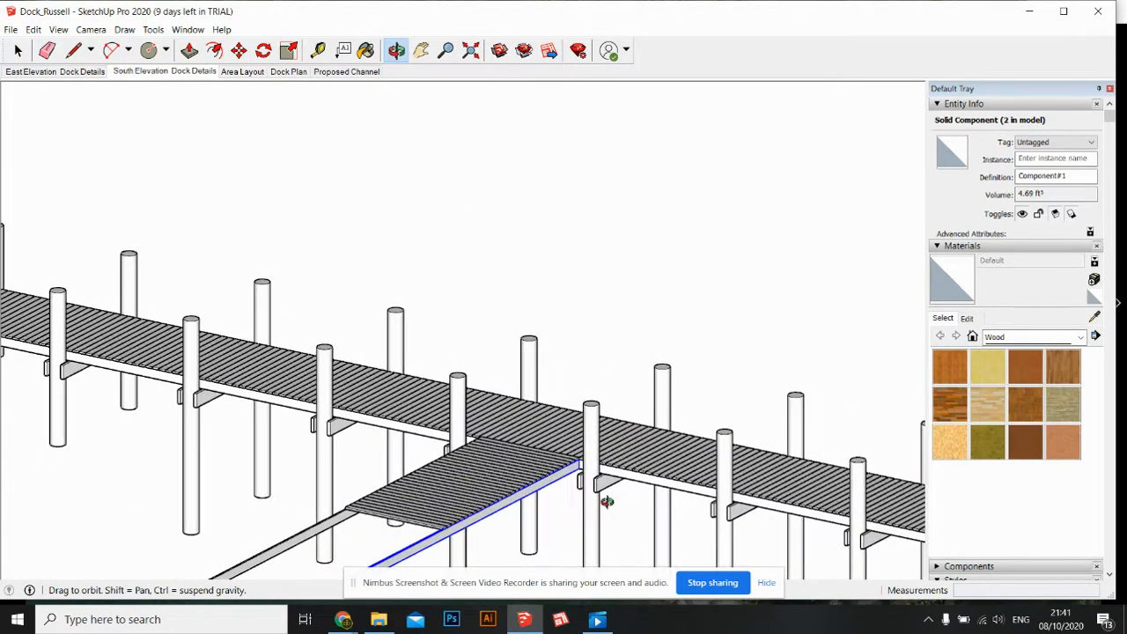
{"action": "left_click_drag", "start_coordinate": [607, 502], "coordinate": [493, 441]}
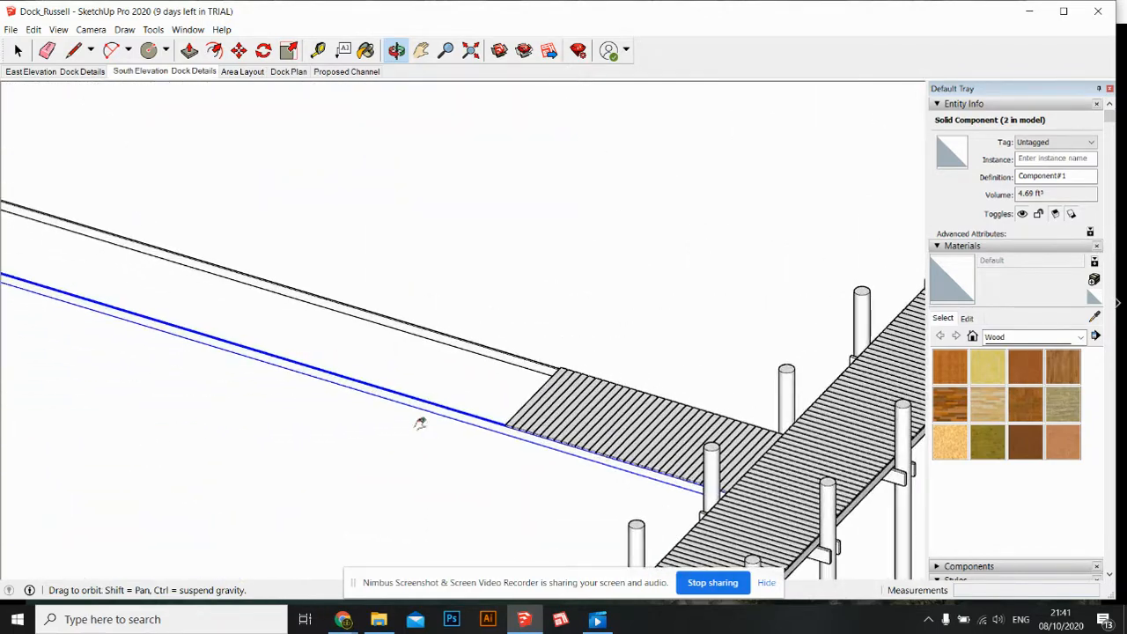
{"action": "left_click_drag", "start_coordinate": [420, 422], "coordinate": [513, 430]}
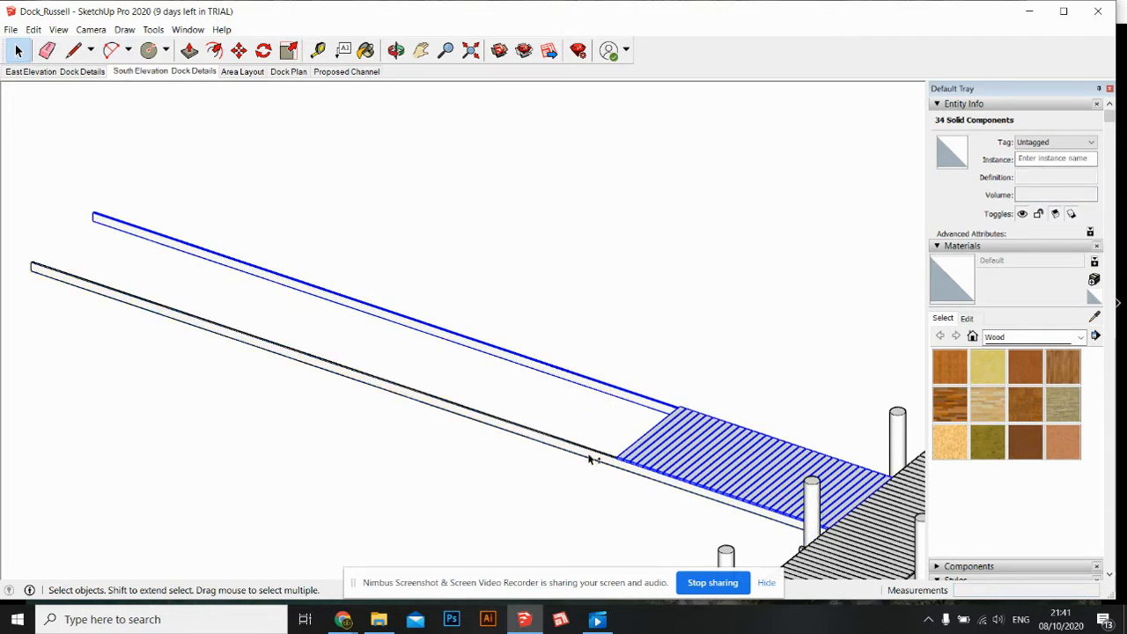
- Deselect the side board and window-select both sets of 2x6 ramp slats for copying
{"action": "left_click", "coordinate": [625, 398]}
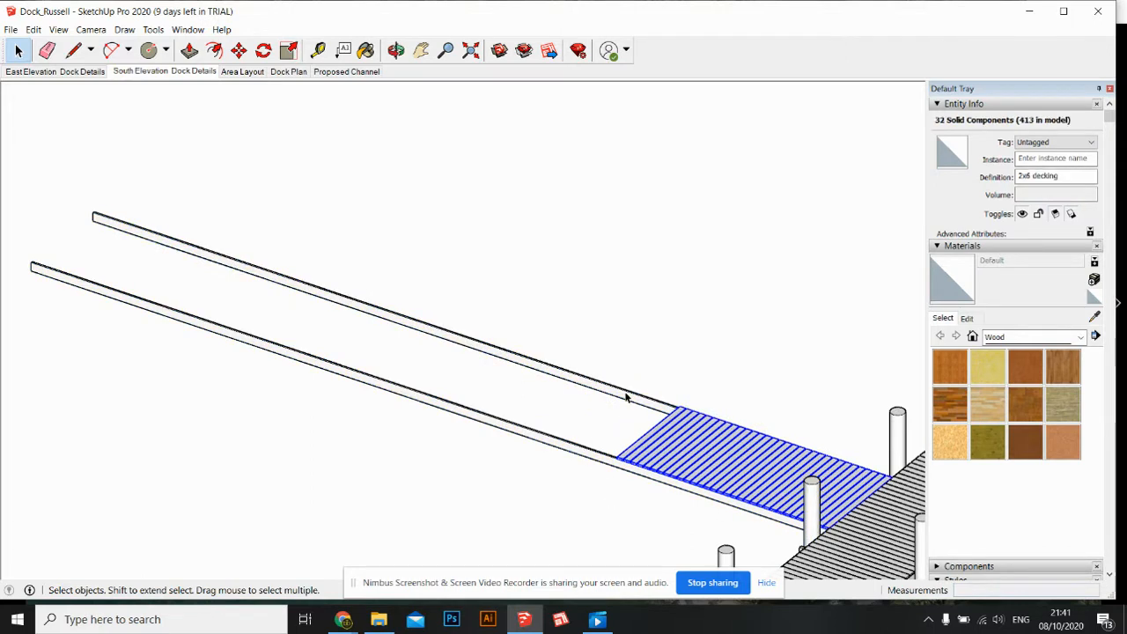
{"action": "left_click", "coordinate": [239, 50]}
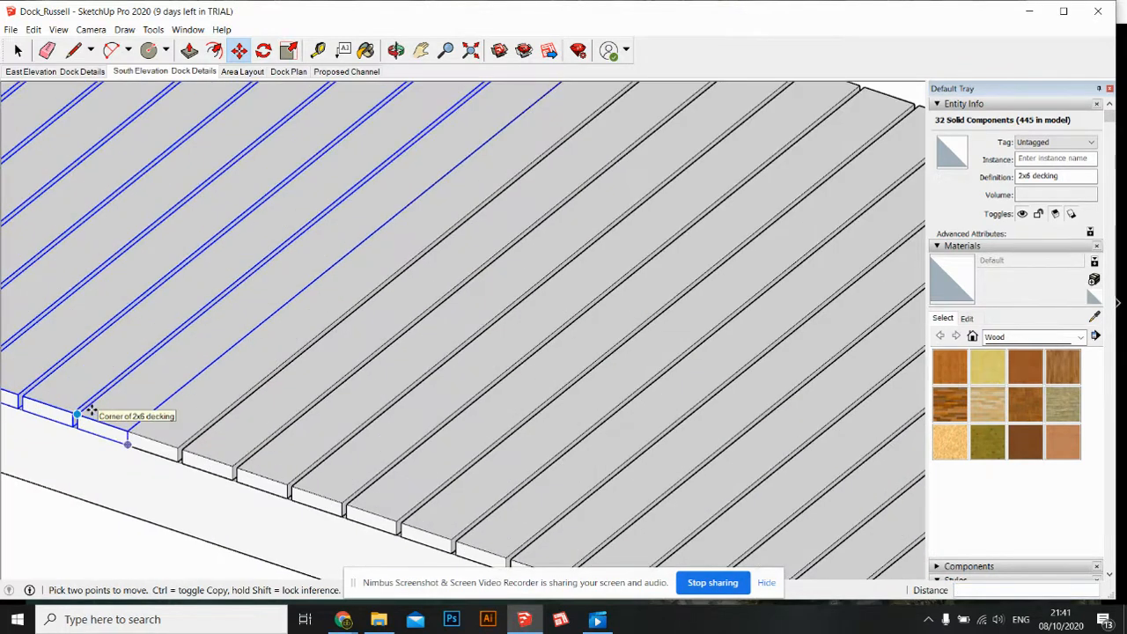
{"action": "mouse_move", "coordinate": [192, 459]}
{"action": "type", "text": "1/2\""}
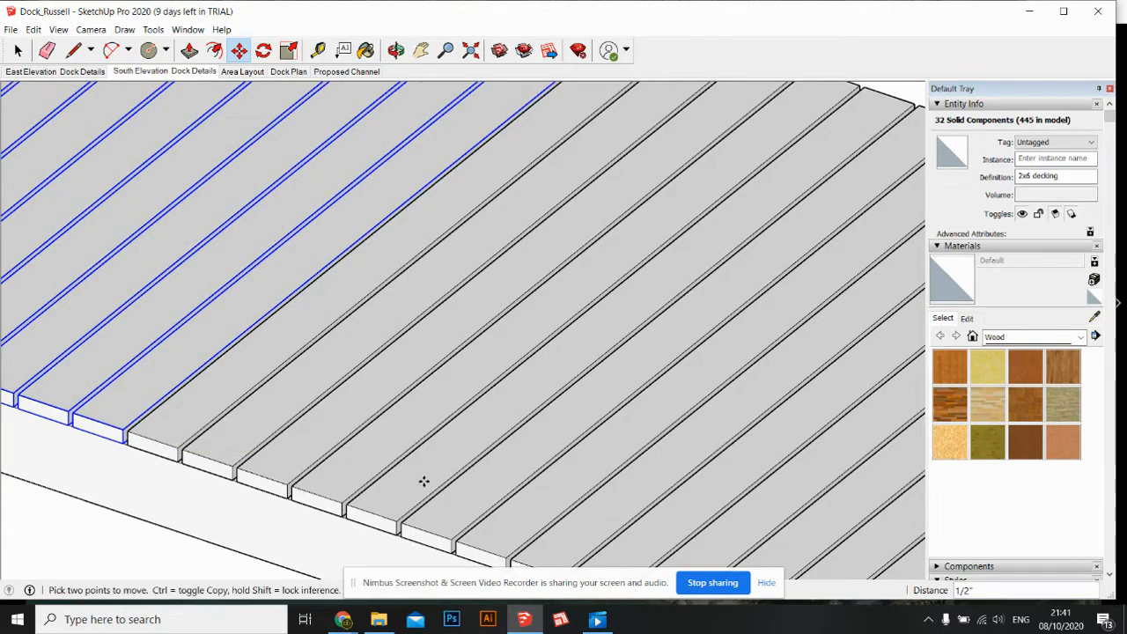
{"action": "scroll", "scroll_direction": "down", "scroll_amount": 3}
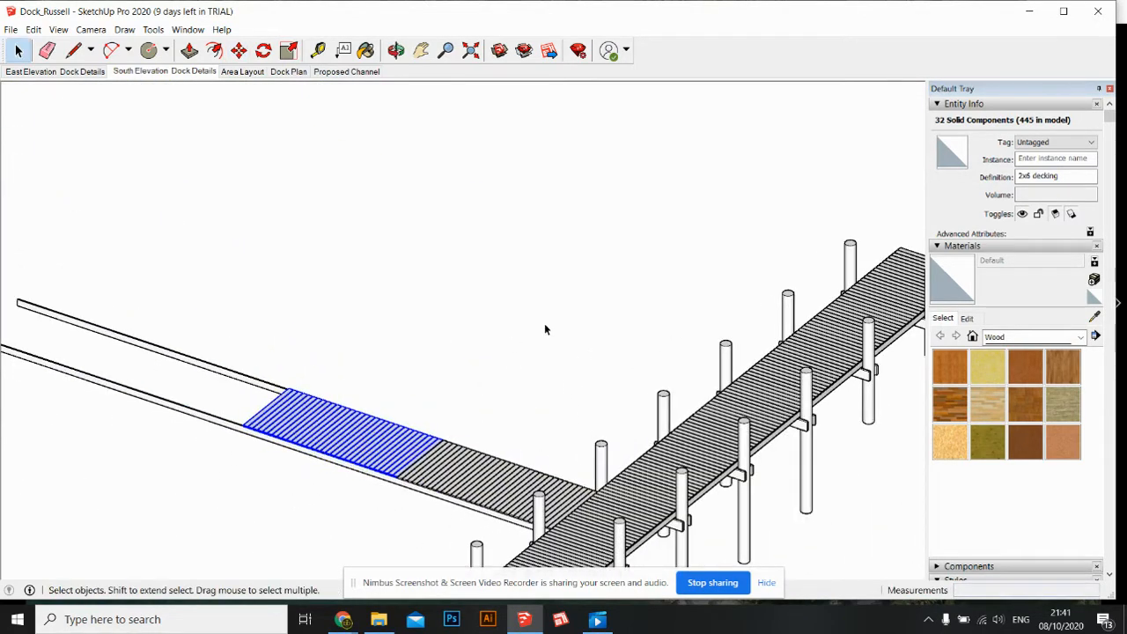
{"action": "left_click_drag", "start_coordinate": [546, 330], "coordinate": [244, 509]}
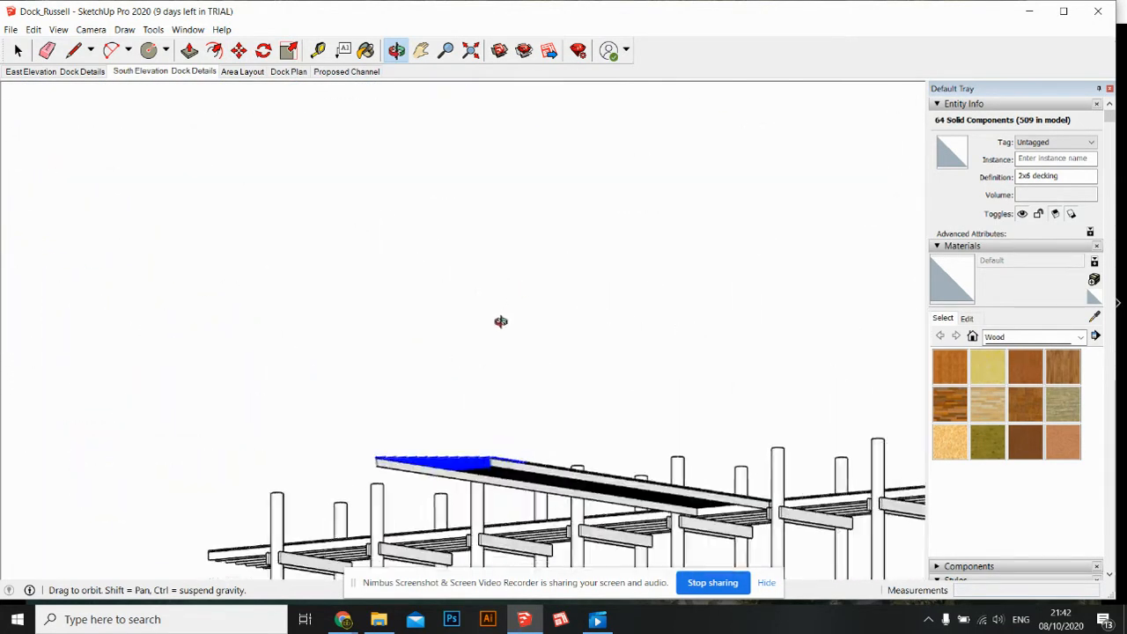
{"action": "left_click", "coordinate": [456, 480]}
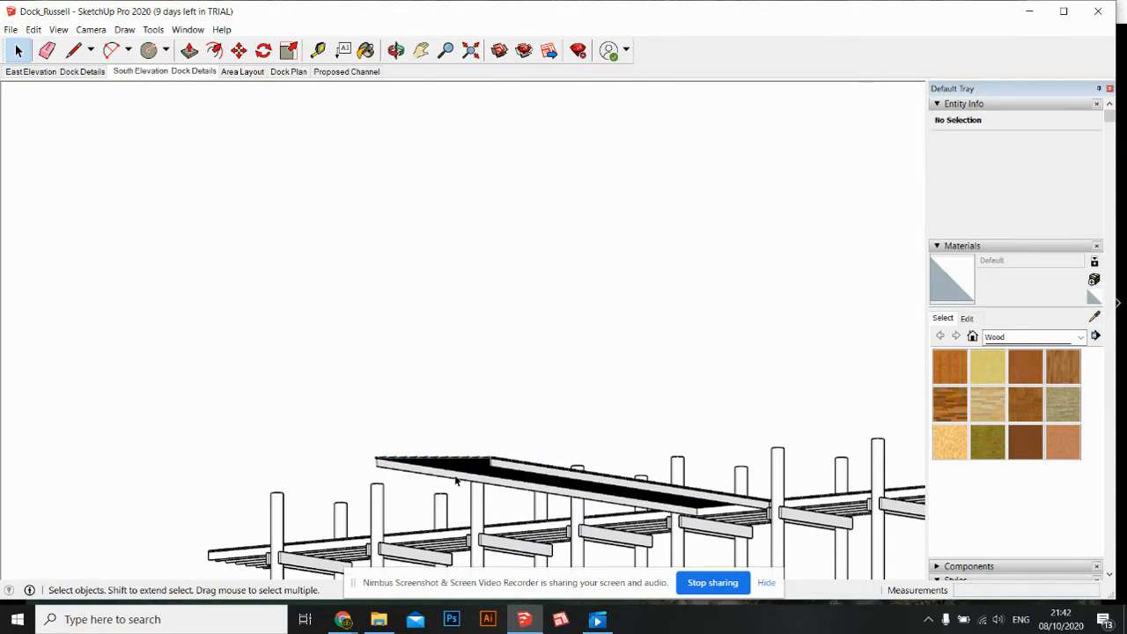
{"action": "left_click", "coordinate": [395, 51]}
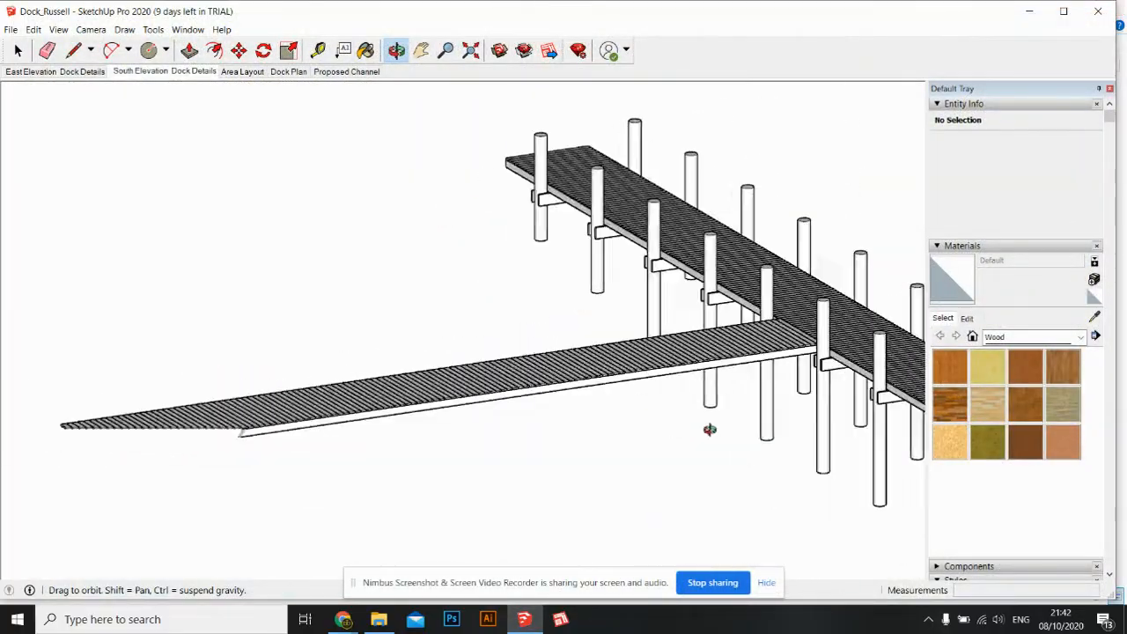
{"action": "left_click_drag", "start_coordinate": [711, 429], "coordinate": [740, 436]}
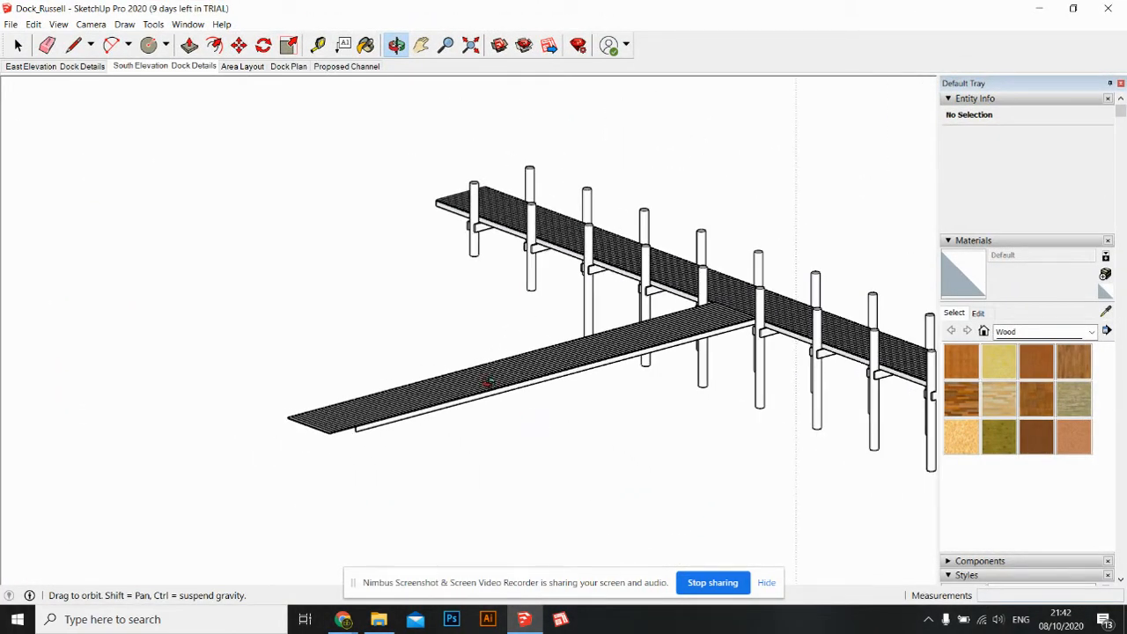
{"action": "scroll", "scroll_direction": "down", "scroll_amount": 3}
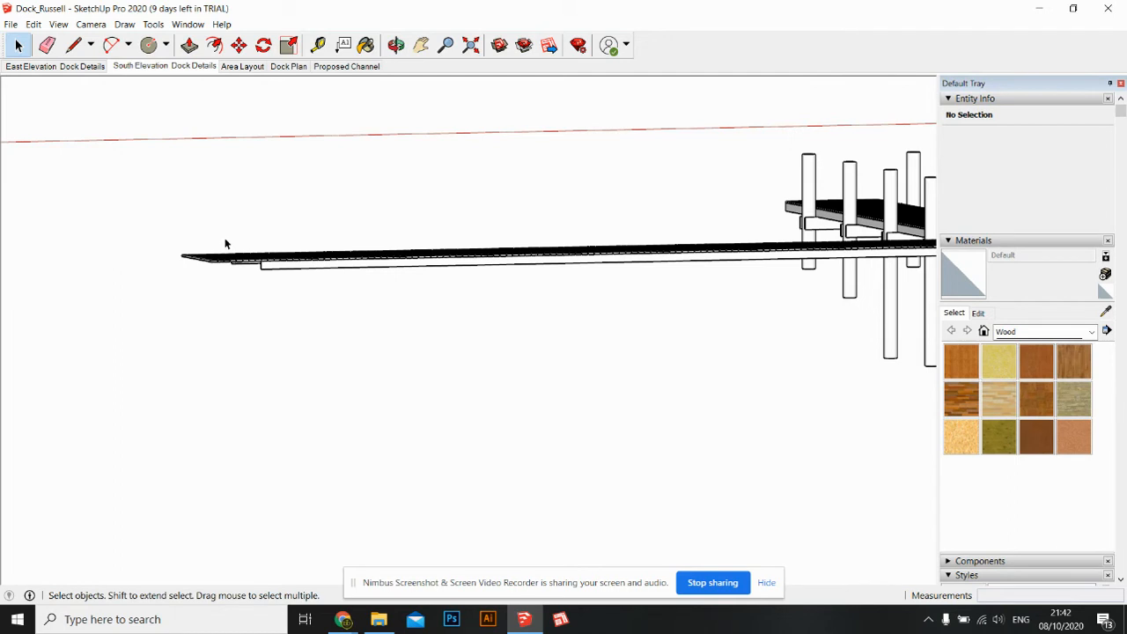
{"action": "left_click", "coordinate": [220, 257]}
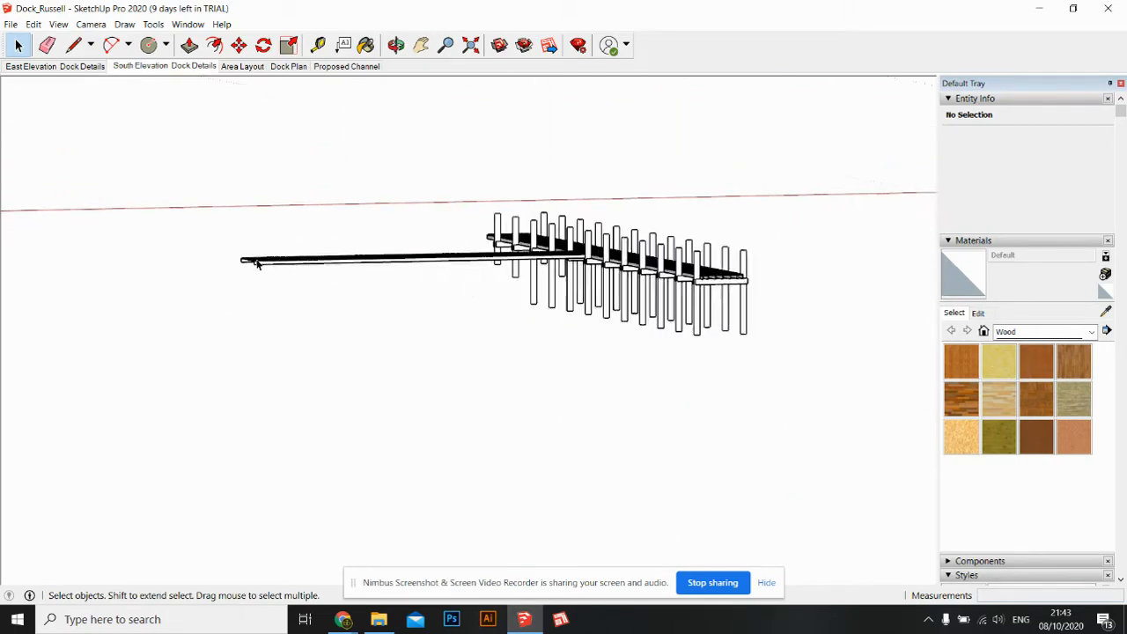
{"action": "left_click", "coordinate": [395, 45]}
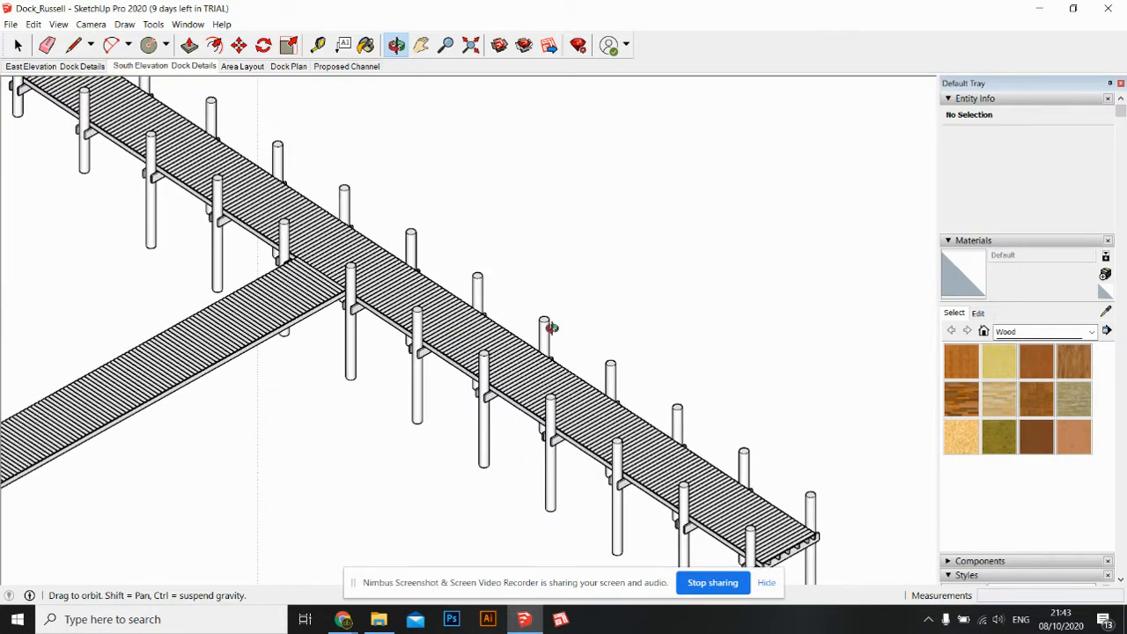
- Orbit to a side-on view and window-select the outer stretch of the pier
{"action": "left_click_drag", "start_coordinate": [551, 328], "coordinate": [379, 345]}
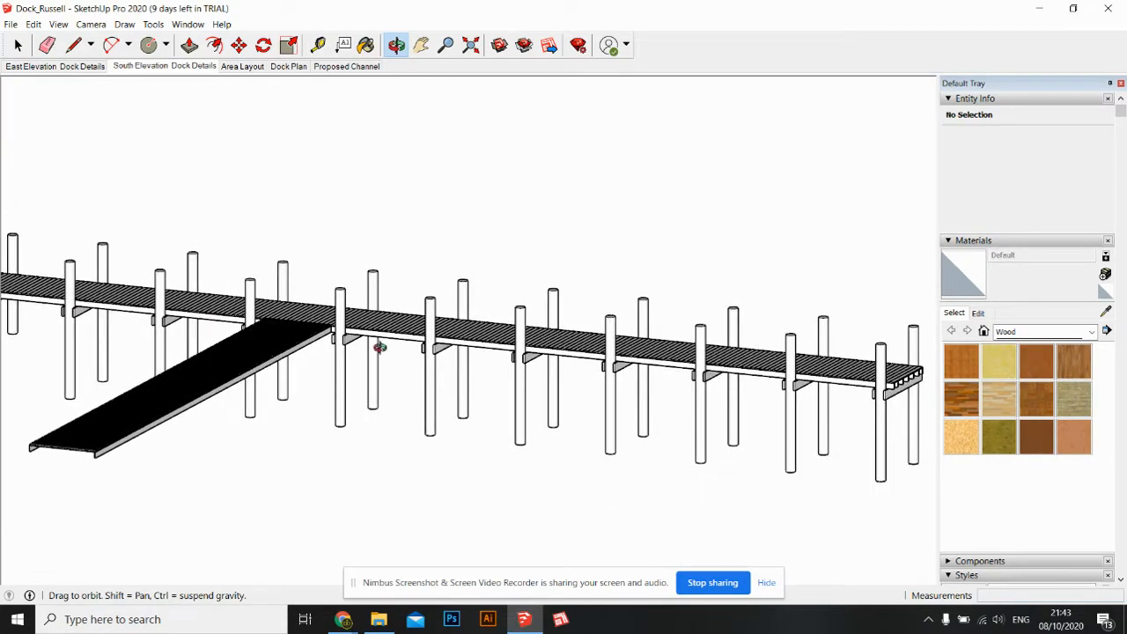
{"action": "left_click_drag", "start_coordinate": [379, 346], "coordinate": [493, 372]}
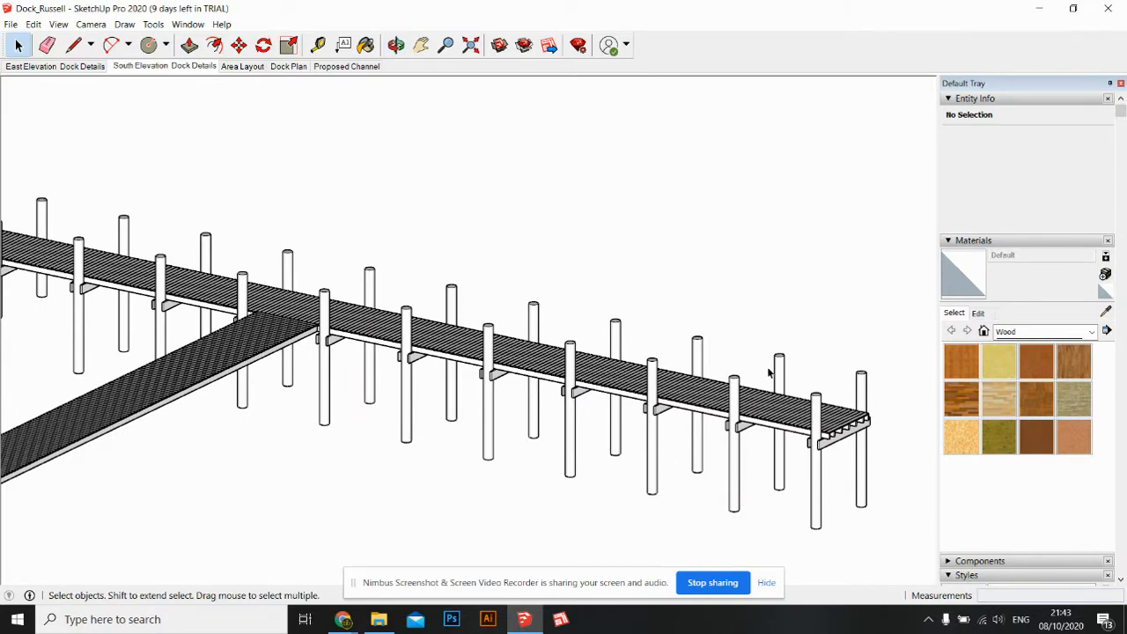
{"action": "mouse_move", "coordinate": [813, 279]}
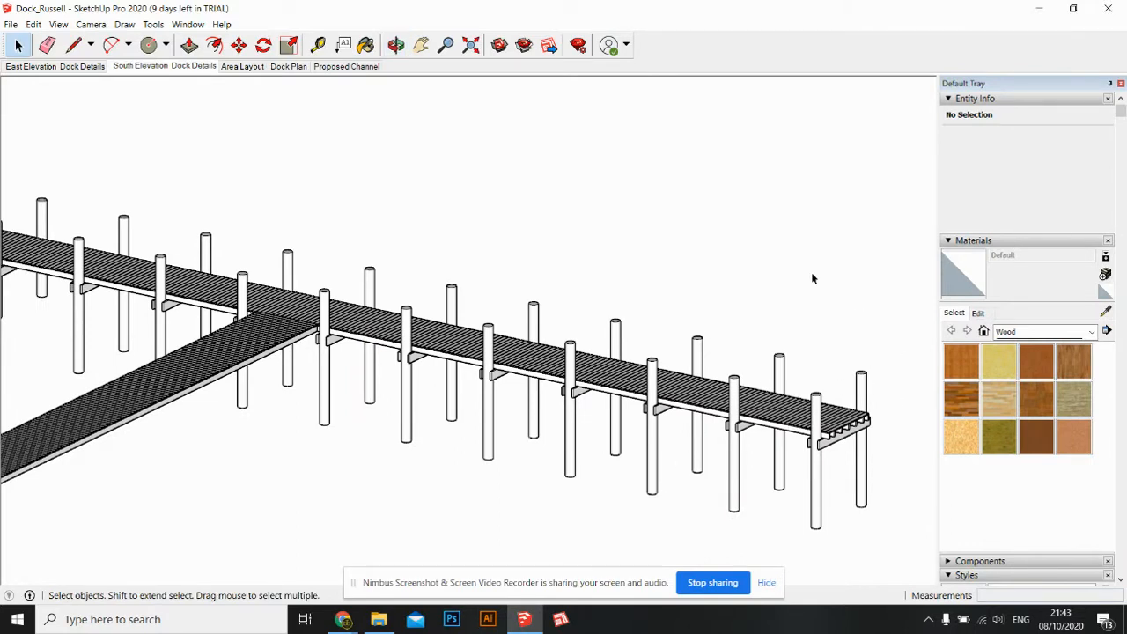
{"action": "left_click_drag", "start_coordinate": [902, 280], "coordinate": [463, 489]}
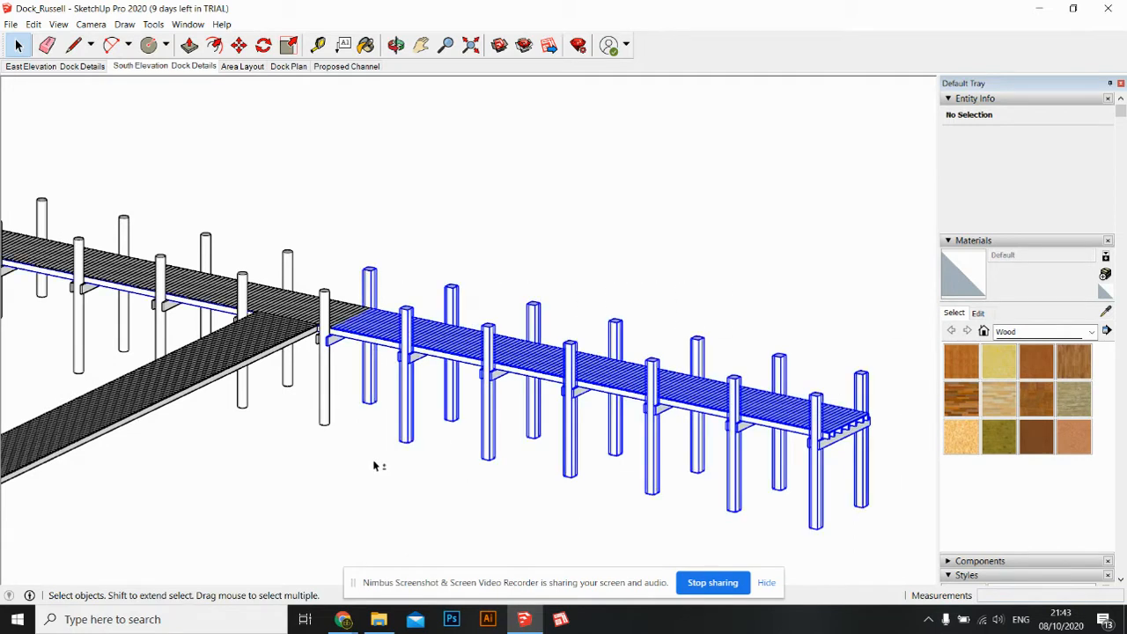
- Move the long 3x8 boards out past the end pilings and orbit around to inspect them
{"action": "left_click", "coordinate": [324, 361]}
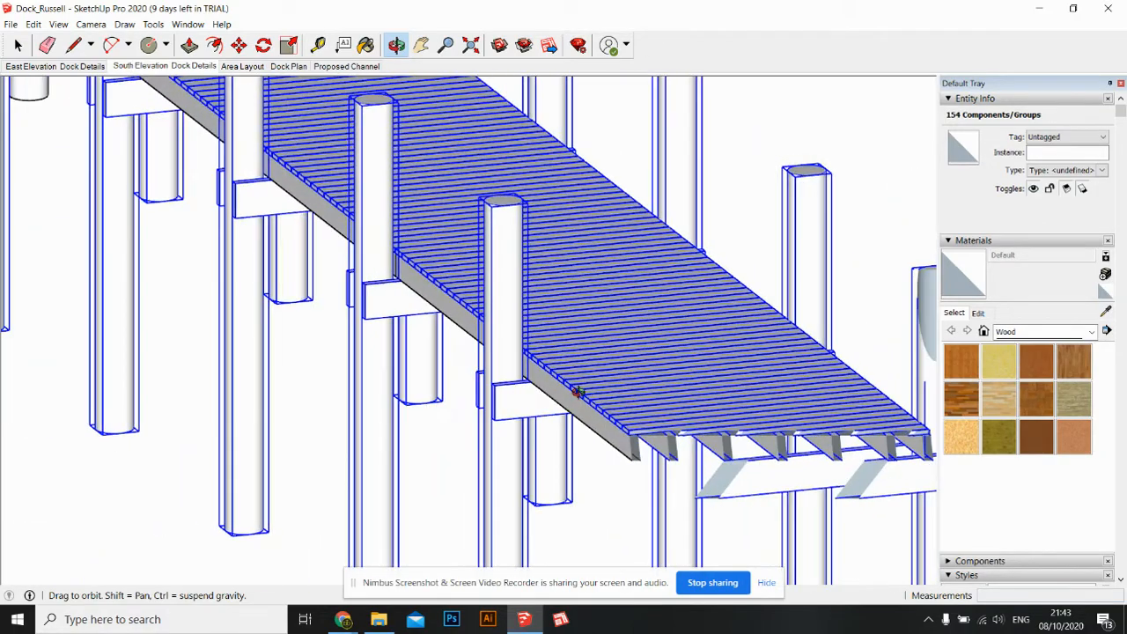
{"action": "left_click_drag", "start_coordinate": [572, 387], "coordinate": [625, 423]}
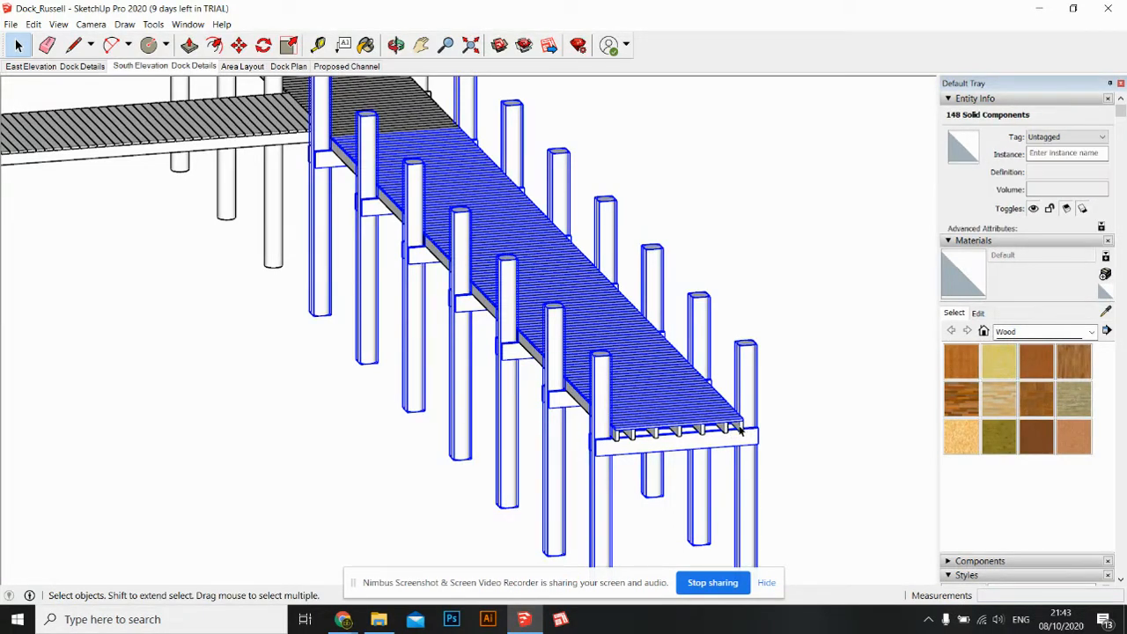
{"action": "mouse_move", "coordinate": [797, 464]}
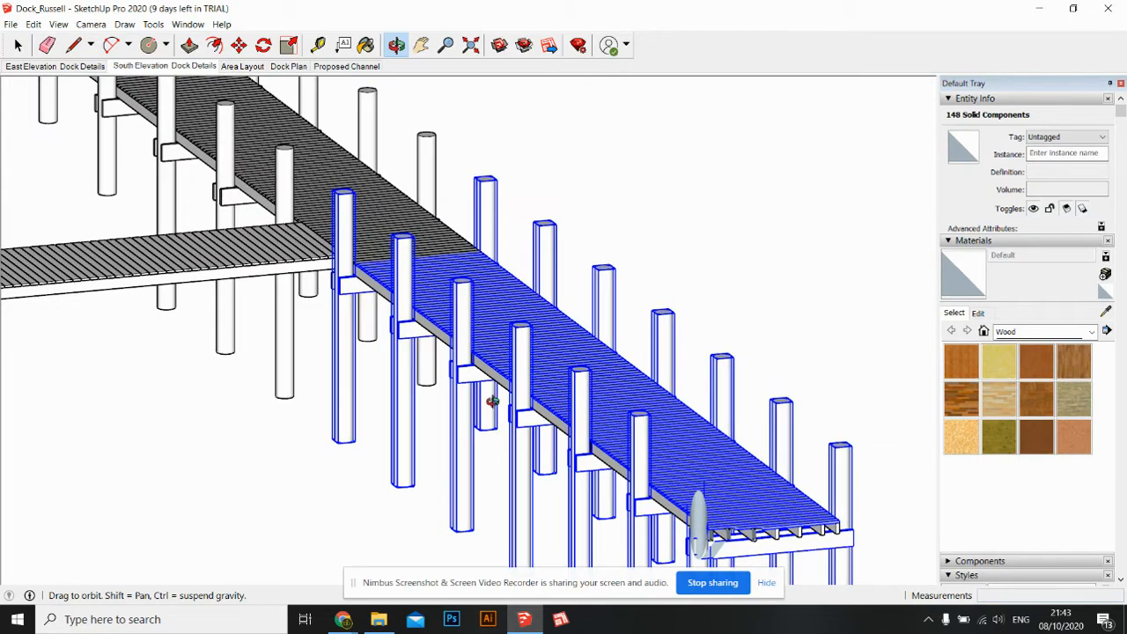
{"action": "left_click_drag", "start_coordinate": [493, 401], "coordinate": [528, 347]}
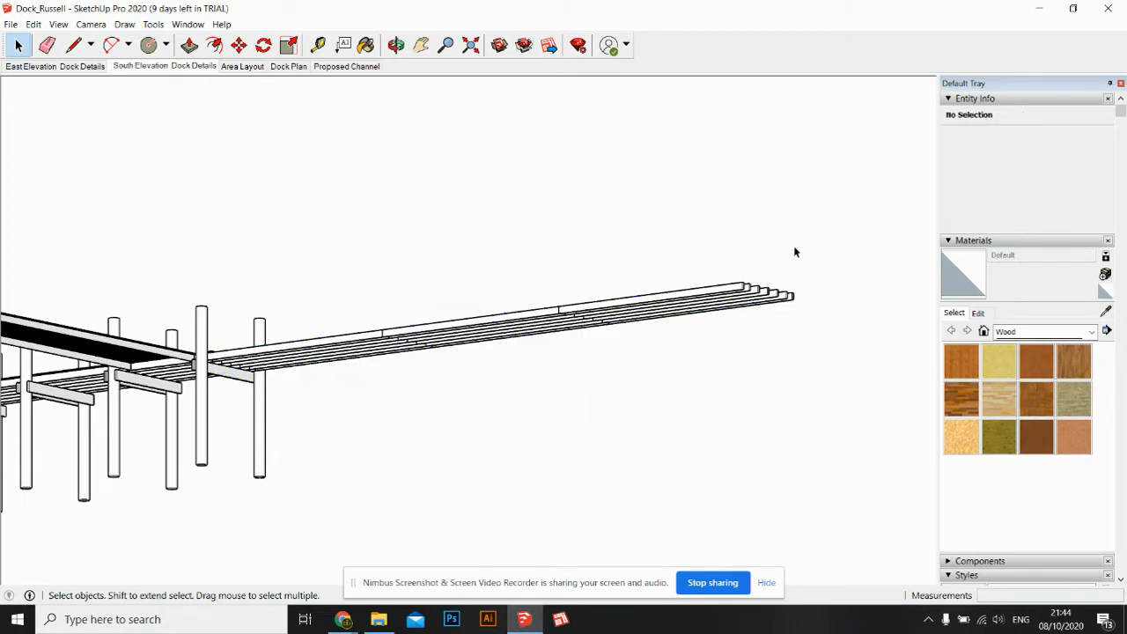
- Select the long boards and drop them at the pier end
{"action": "left_click", "coordinate": [634, 330]}
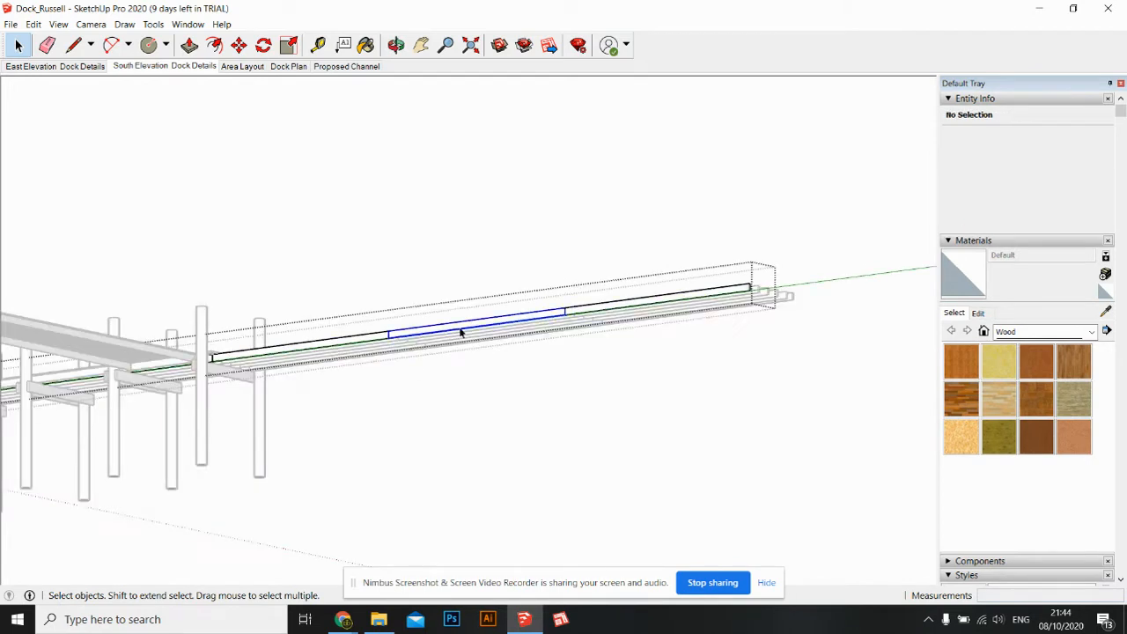
{"action": "left_click", "coordinate": [458, 333]}
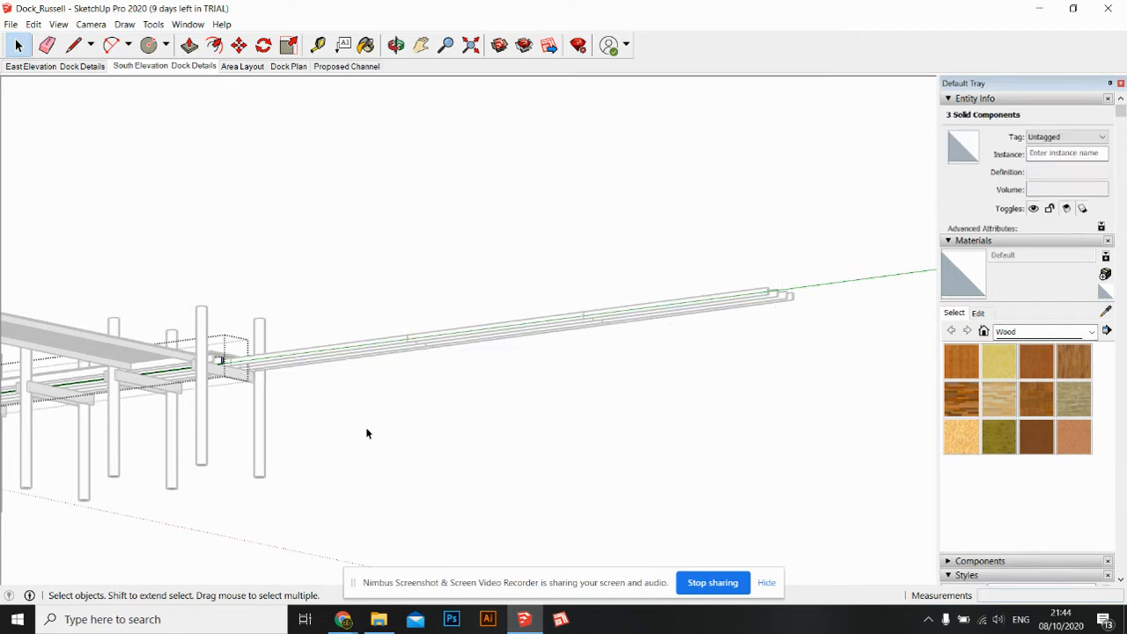
{"action": "left_click", "coordinate": [368, 433]}
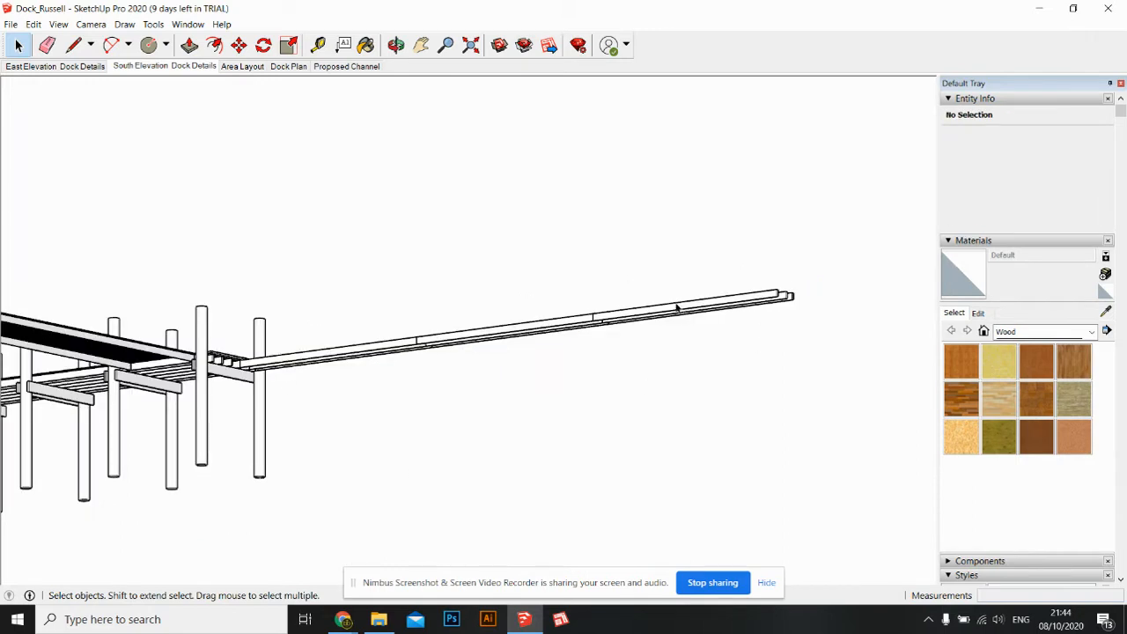
- Reselect the 3x8 boards, inspect the decking corner, and pick the two corner pilings
{"action": "left_click", "coordinate": [678, 304]}
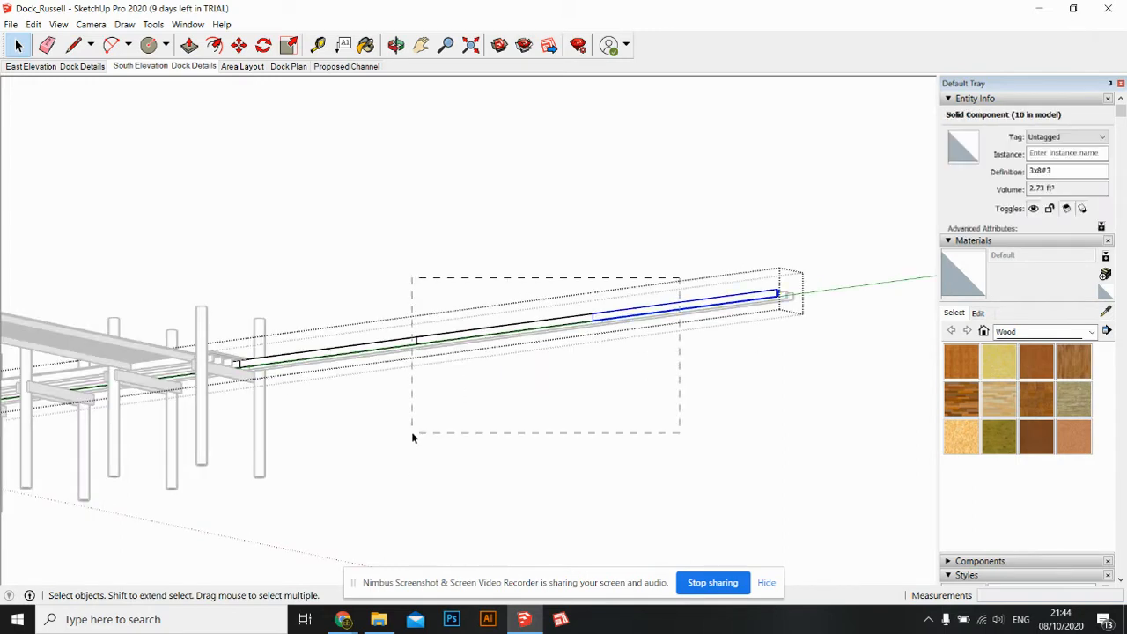
{"action": "left_click", "coordinate": [783, 247]}
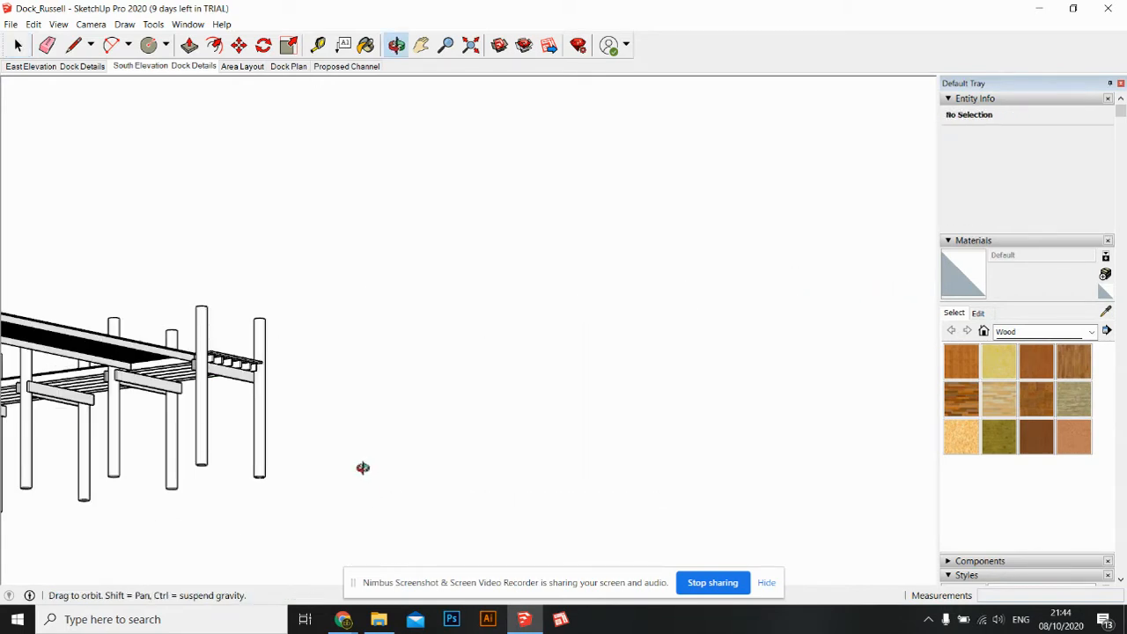
{"action": "left_click_drag", "start_coordinate": [362, 468], "coordinate": [423, 339]}
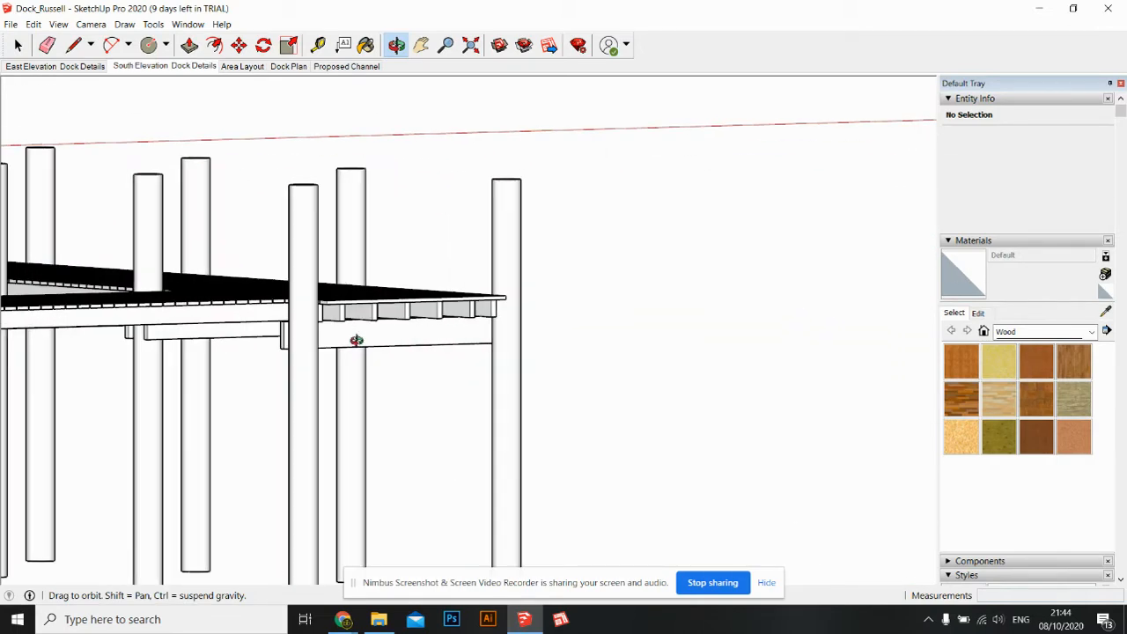
{"action": "left_click_drag", "start_coordinate": [356, 341], "coordinate": [307, 320]}
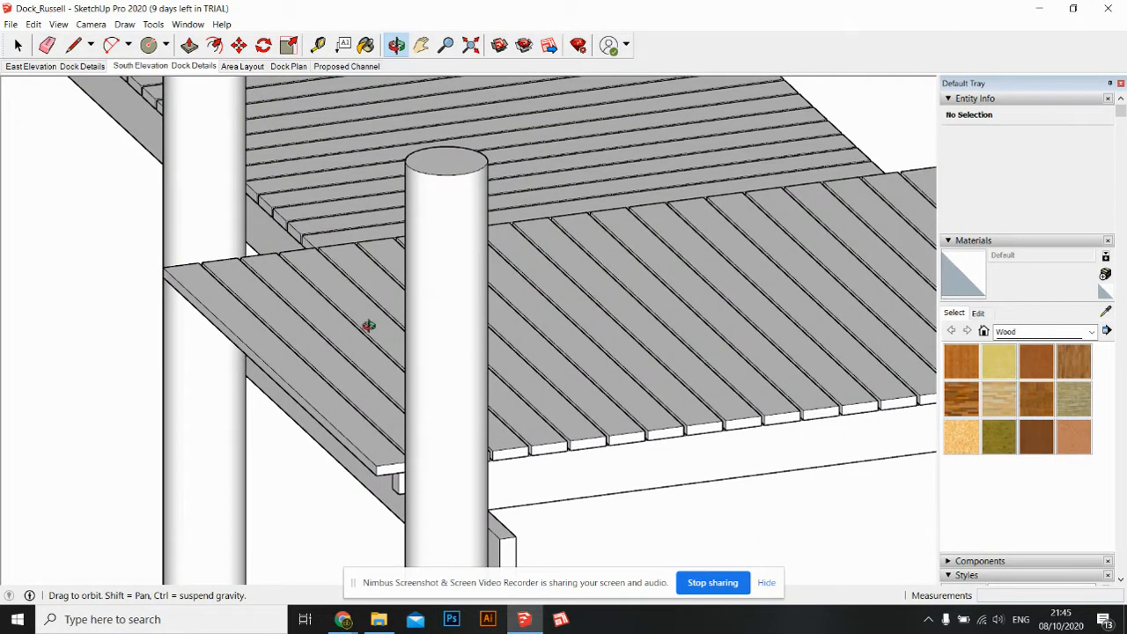
{"action": "left_click", "coordinate": [367, 330]}
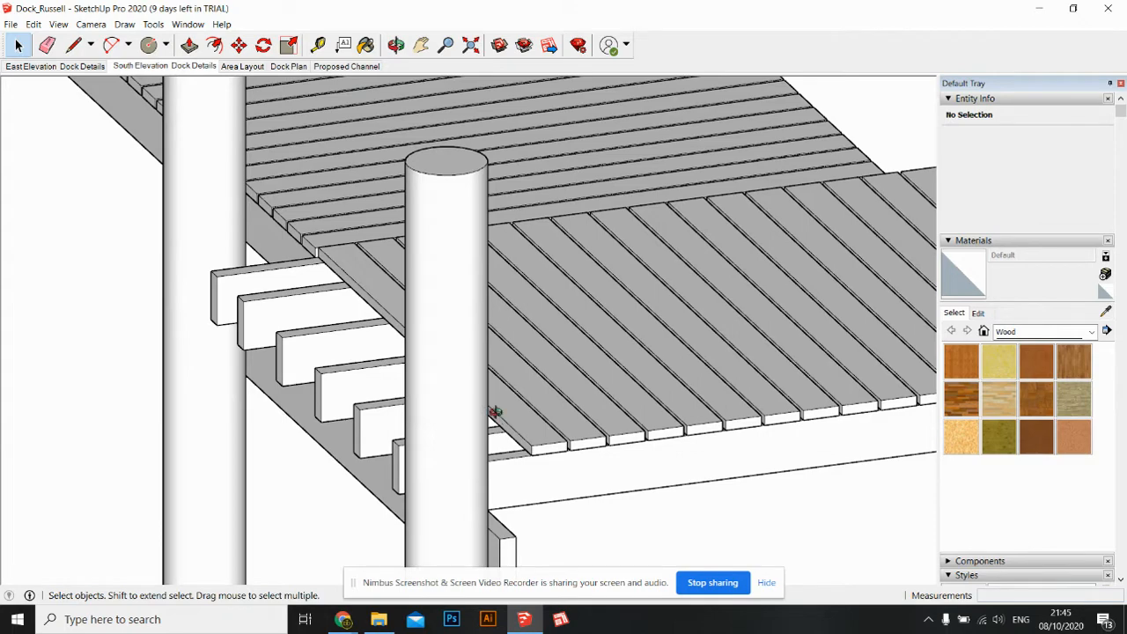
{"action": "left_click", "coordinate": [394, 45]}
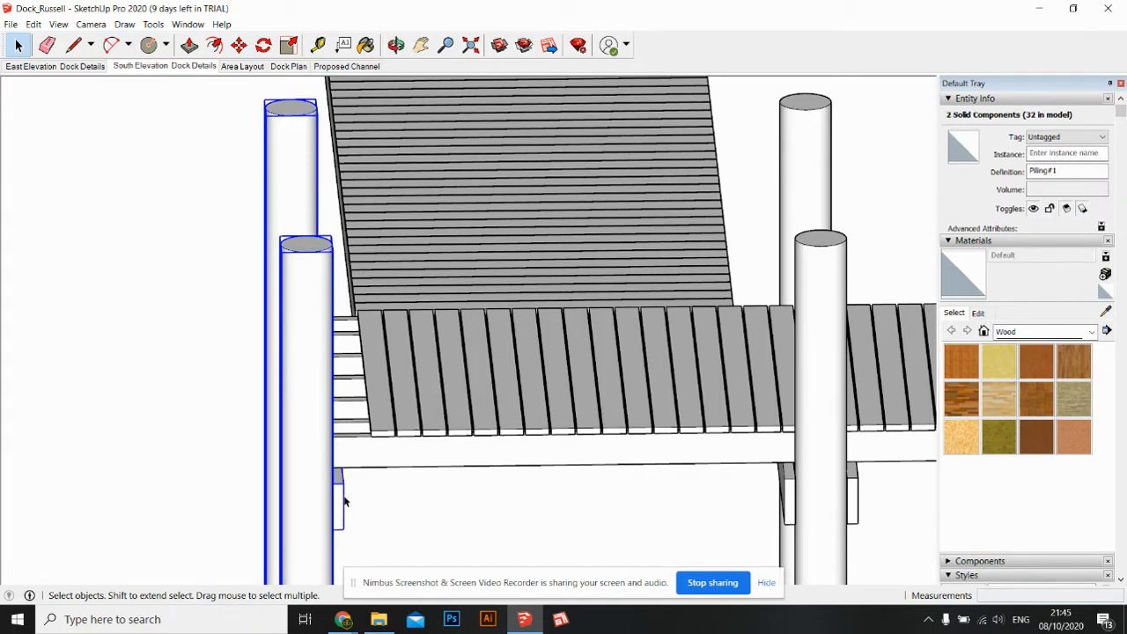
- Move the two corner pilings about 6 11/16" beside the joists, then view the decking from above
{"action": "left_click", "coordinate": [239, 45]}
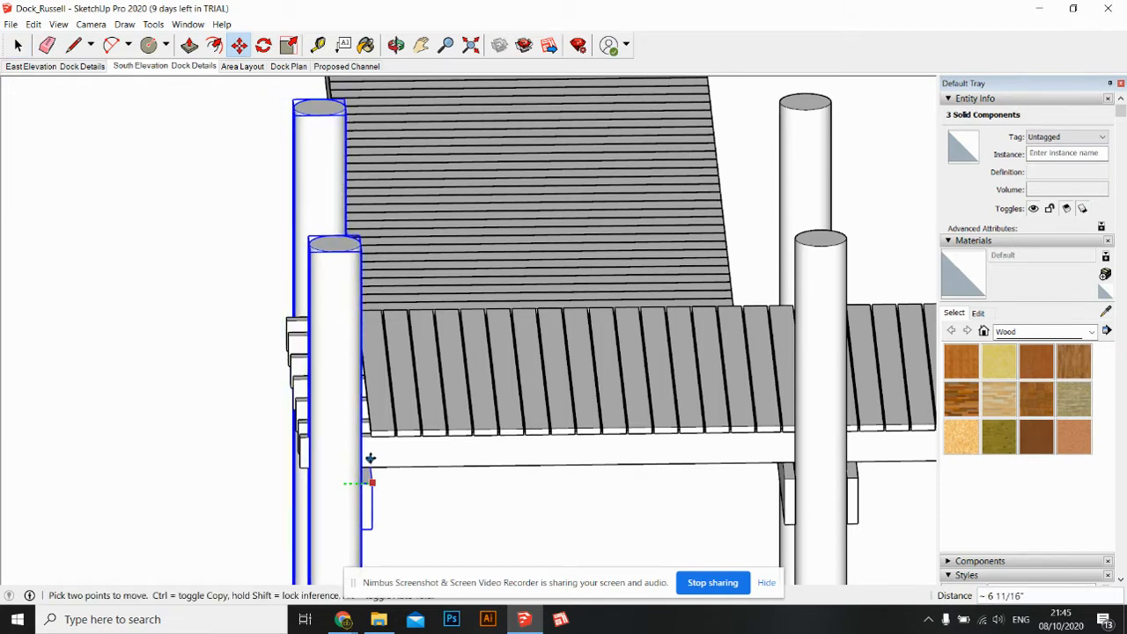
{"action": "mouse_move", "coordinate": [370, 437]}
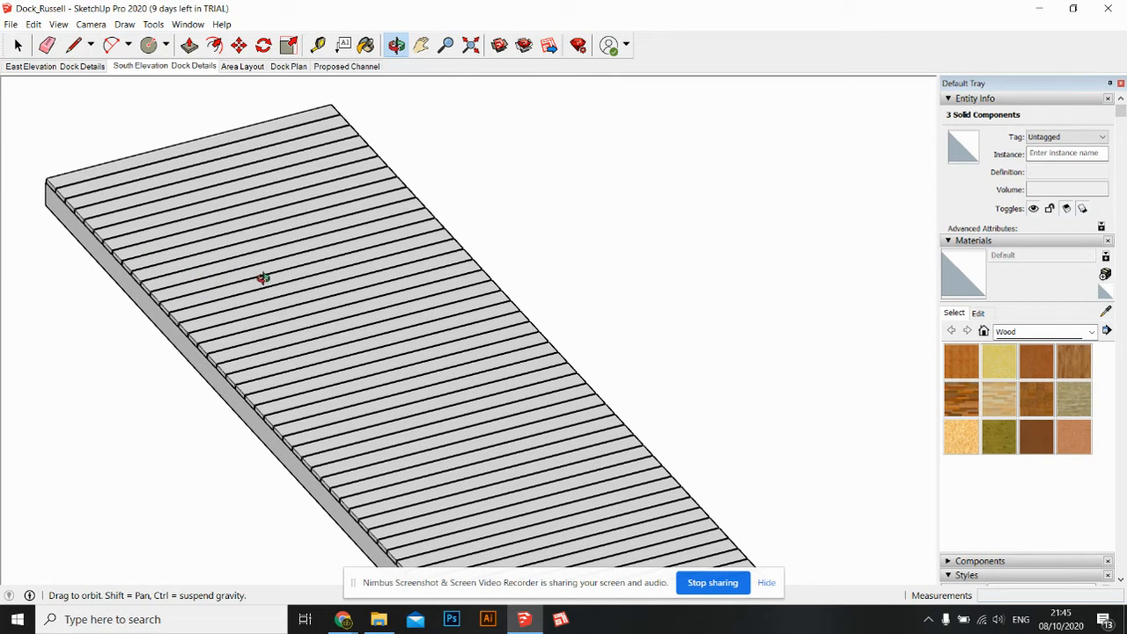
{"action": "left_click_drag", "start_coordinate": [264, 279], "coordinate": [476, 322]}
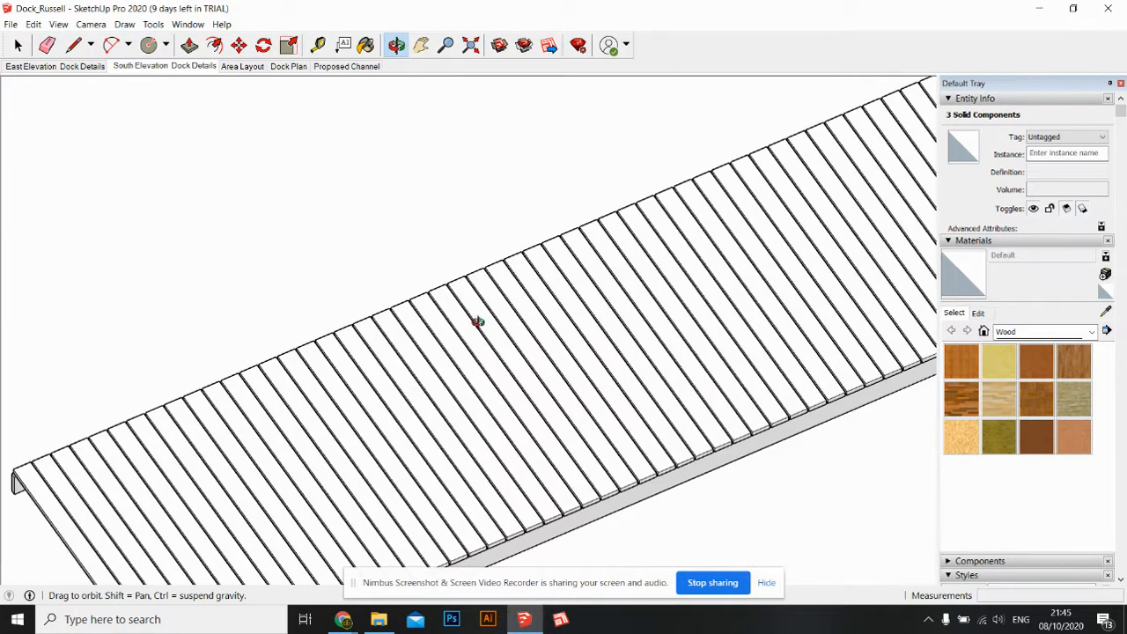
{"action": "left_click_drag", "start_coordinate": [475, 322], "coordinate": [651, 264]}
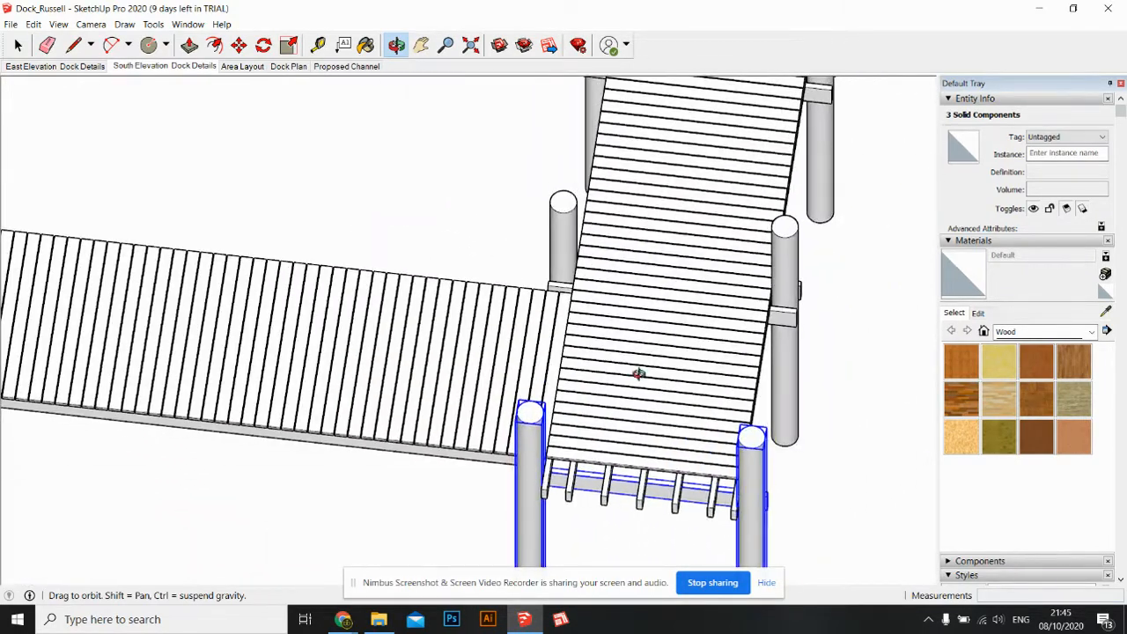
{"action": "left_click_drag", "start_coordinate": [639, 374], "coordinate": [603, 370]}
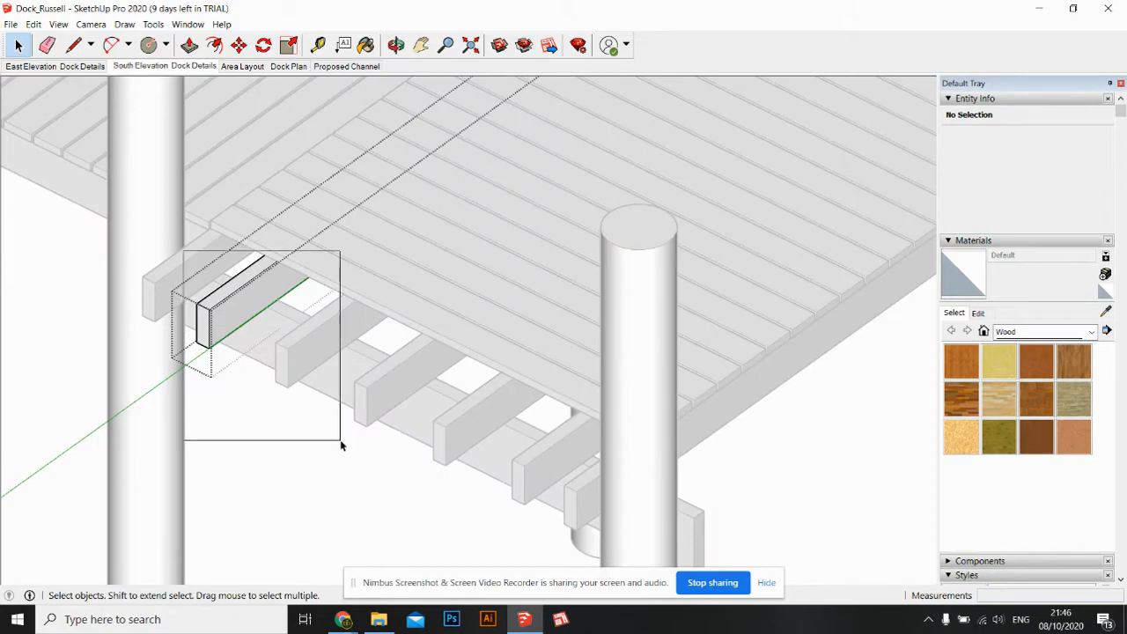
- Select the joist groups under the corner decking and make them a component
{"action": "left_click", "coordinate": [220, 317]}
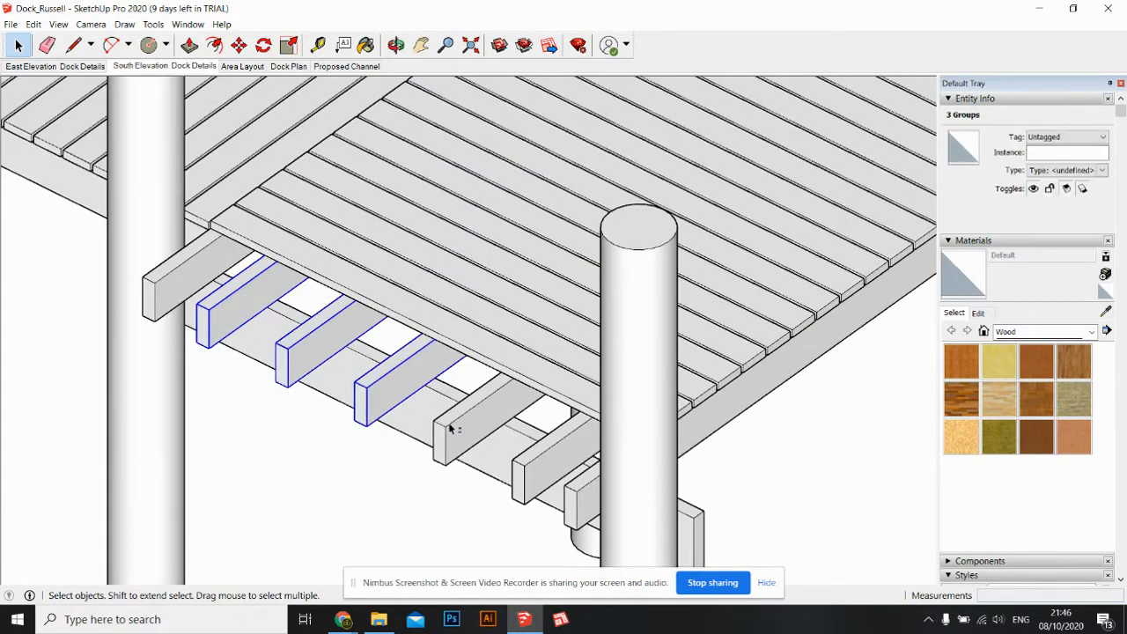
{"action": "right_click", "coordinate": [449, 429]}
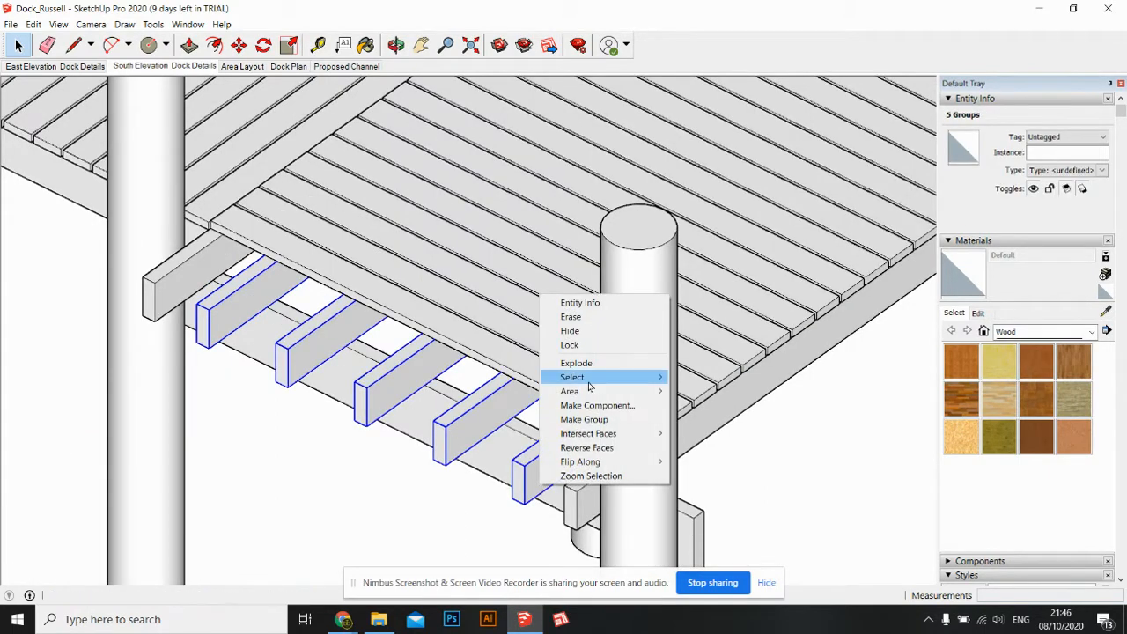
{"action": "mouse_move", "coordinate": [580, 303]}
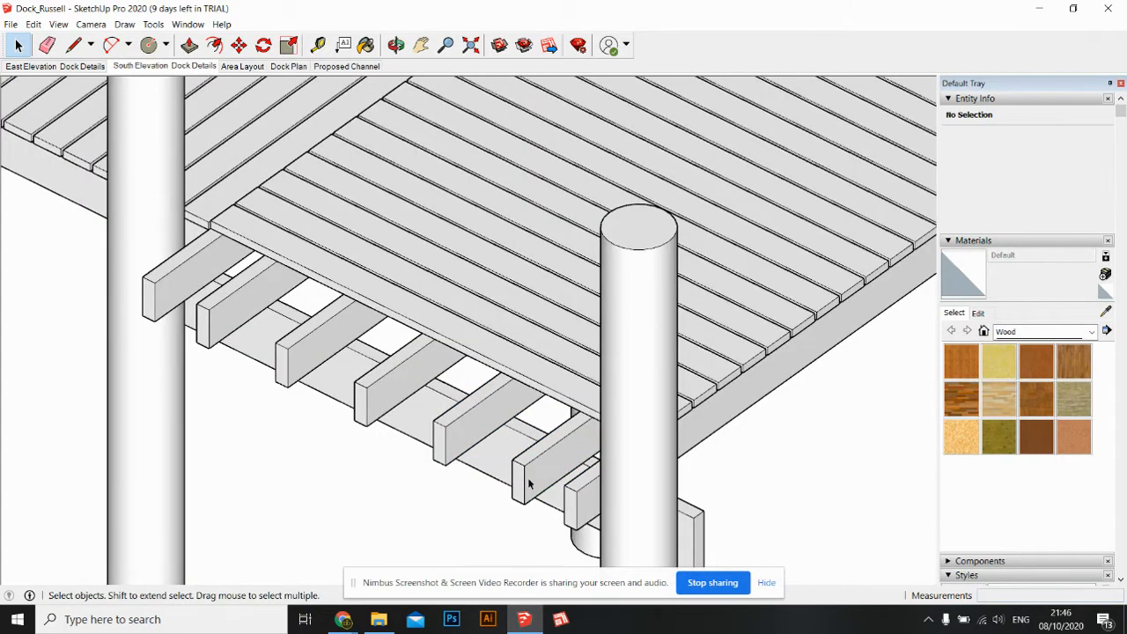
{"action": "left_click", "coordinate": [528, 485]}
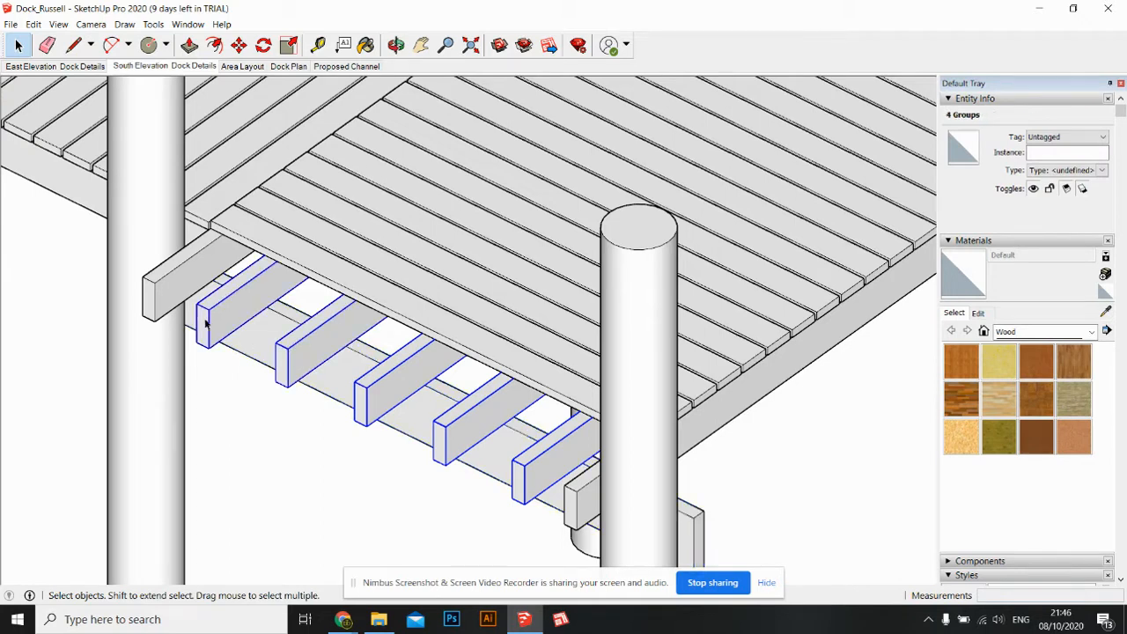
{"action": "right_click", "coordinate": [207, 322]}
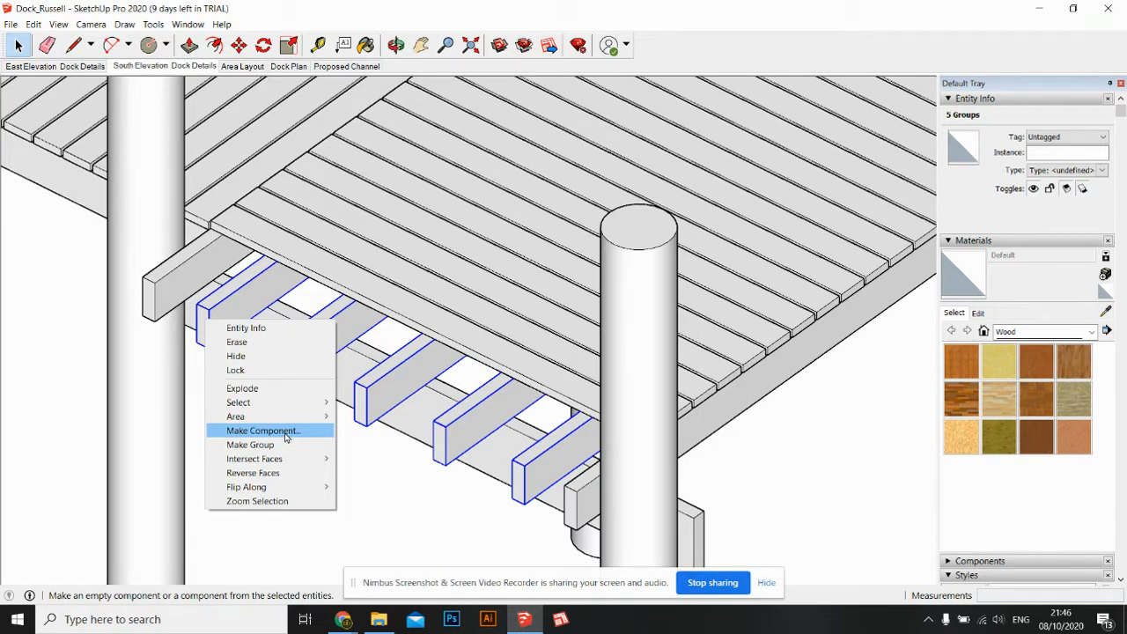
{"action": "left_click", "coordinate": [262, 431]}
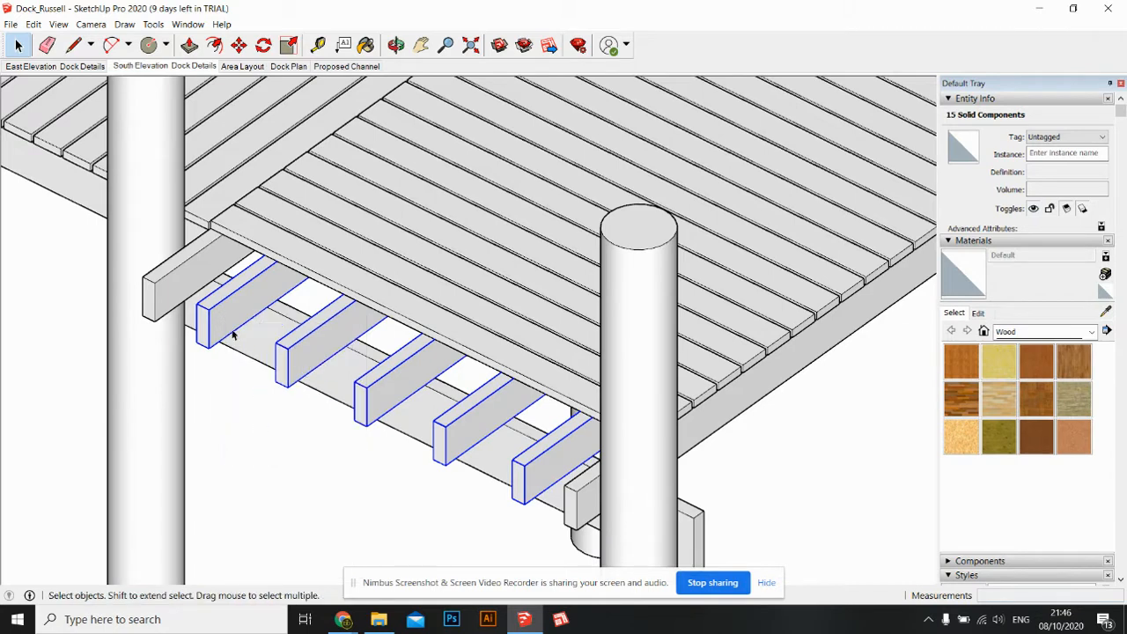
- Push the joist end face out 2 1/2 inches, then orbit along the pier's long arm
{"action": "left_click", "coordinate": [207, 333]}
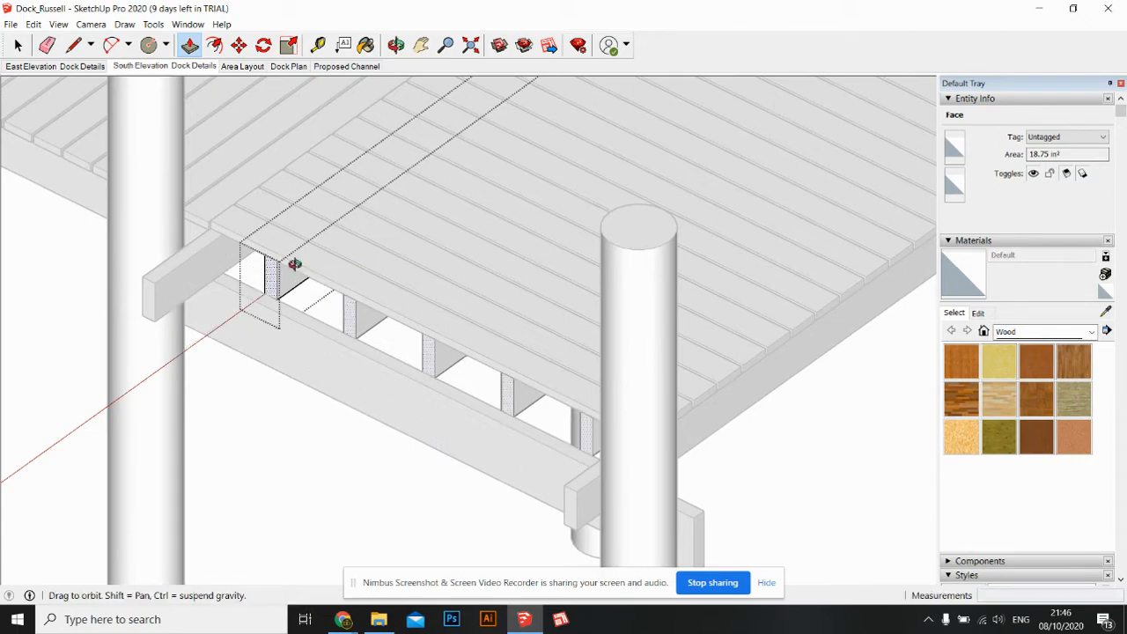
{"action": "left_click", "coordinate": [394, 45]}
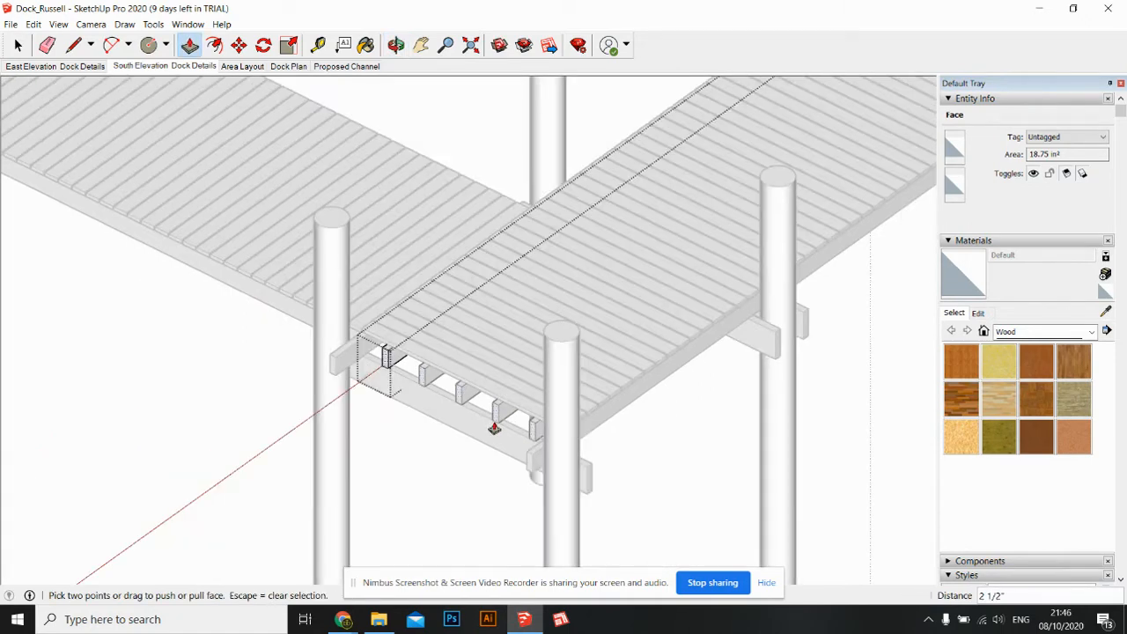
{"action": "left_click", "coordinate": [394, 45]}
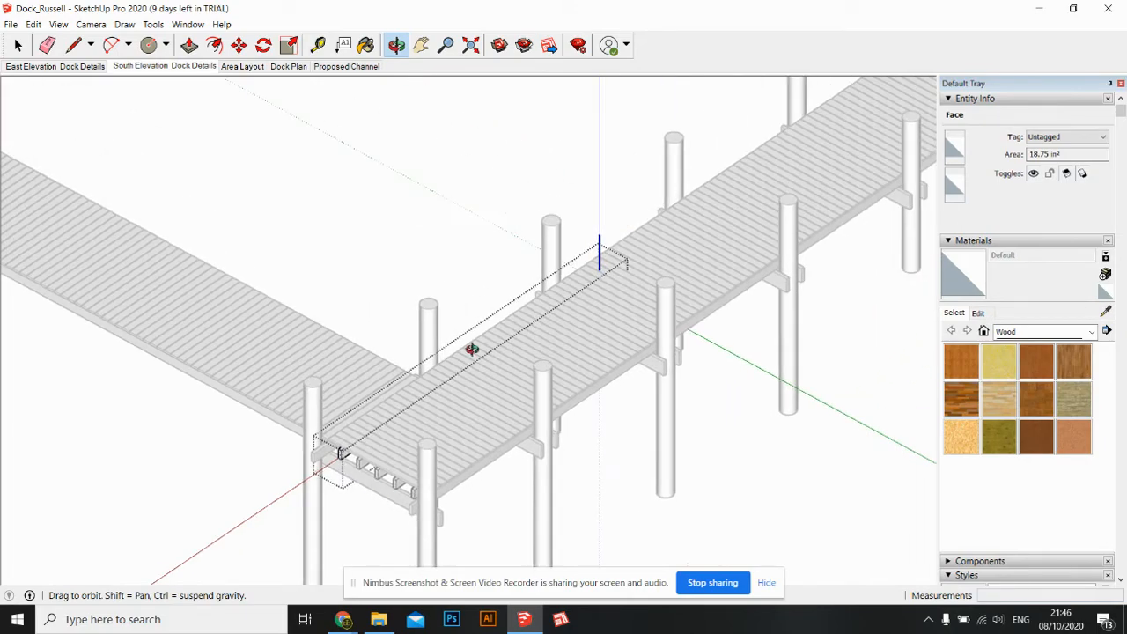
{"action": "left_click_drag", "start_coordinate": [471, 350], "coordinate": [436, 471]}
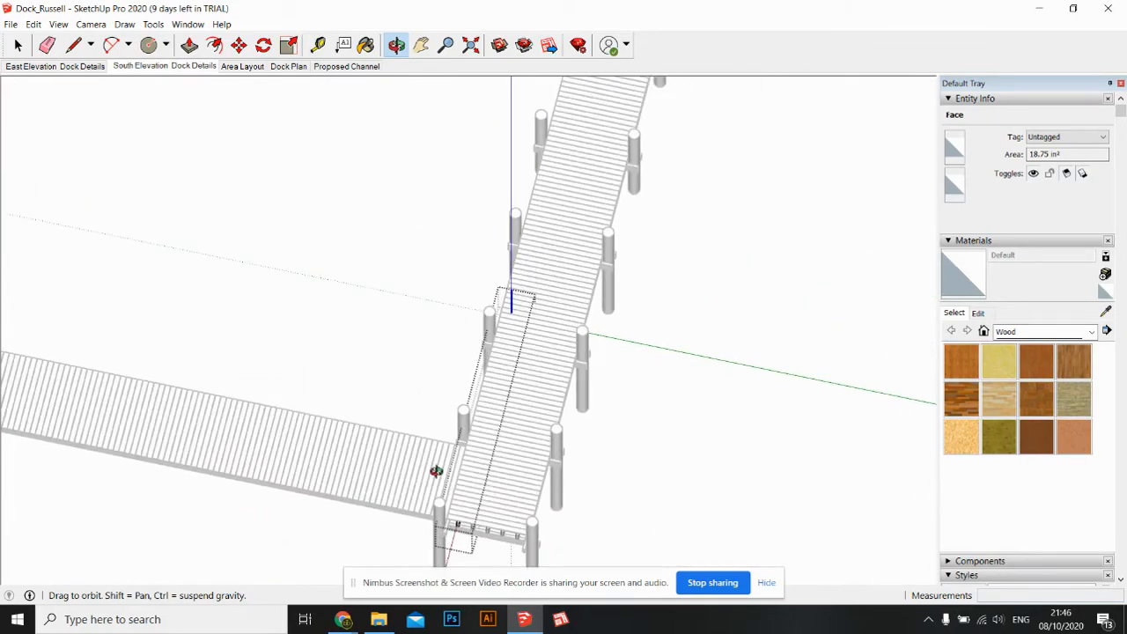
{"action": "left_click_drag", "start_coordinate": [435, 473], "coordinate": [427, 473]}
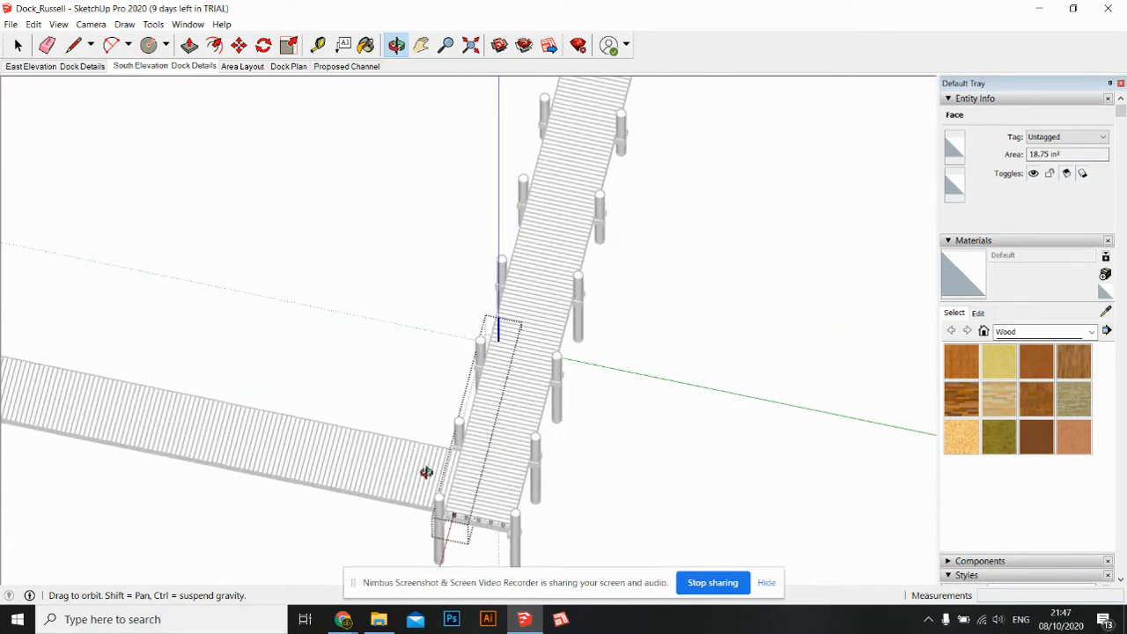
{"action": "left_click_drag", "start_coordinate": [427, 473], "coordinate": [220, 342]}
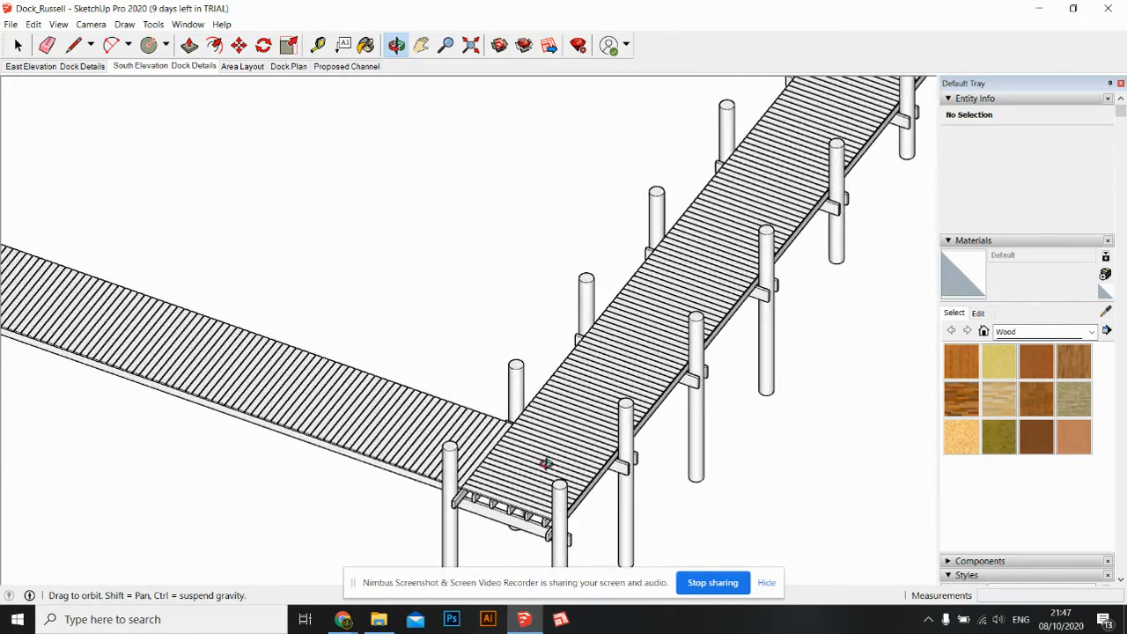
- Orbit to the long arm and select the piling at the pier corner
{"action": "left_click_drag", "start_coordinate": [544, 464], "coordinate": [572, 387]}
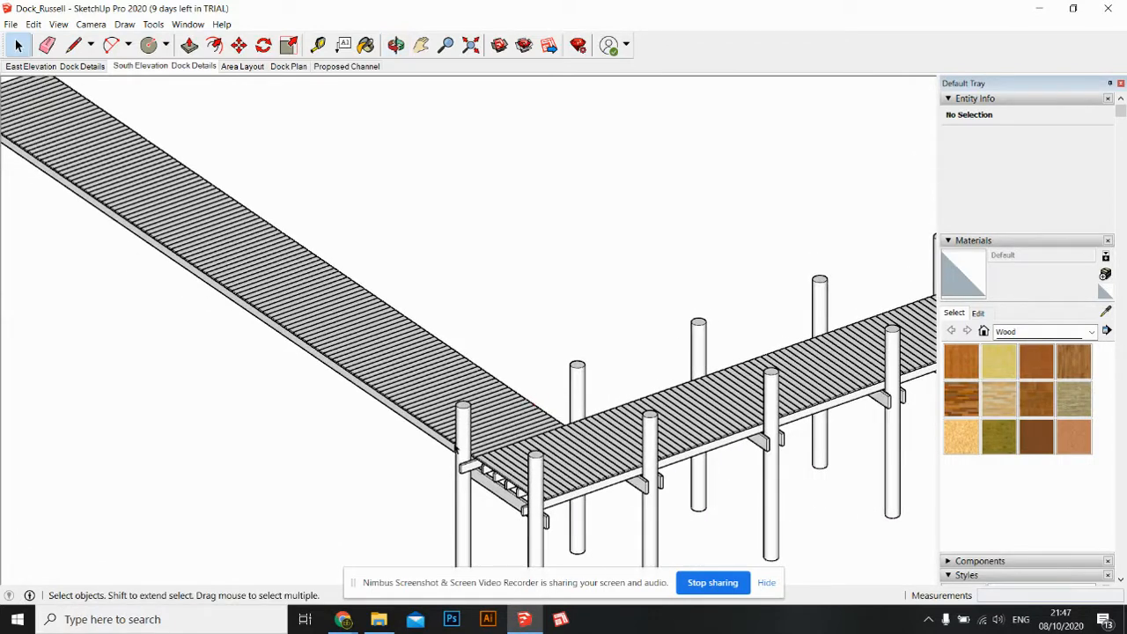
{"action": "left_click", "coordinate": [464, 458]}
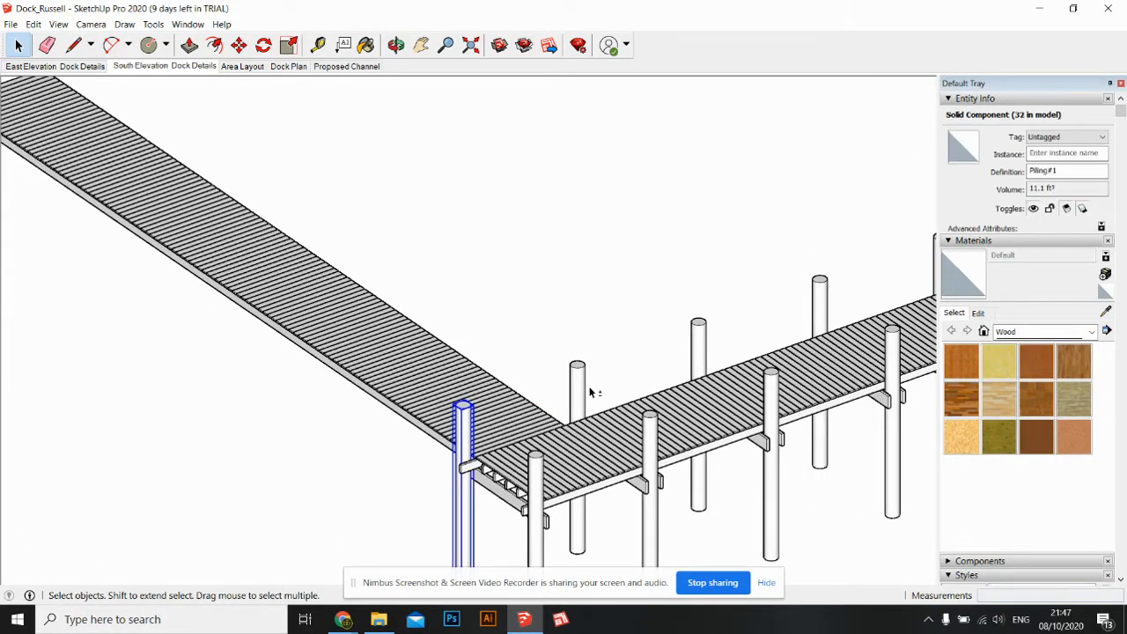
{"action": "left_click", "coordinate": [577, 396]}
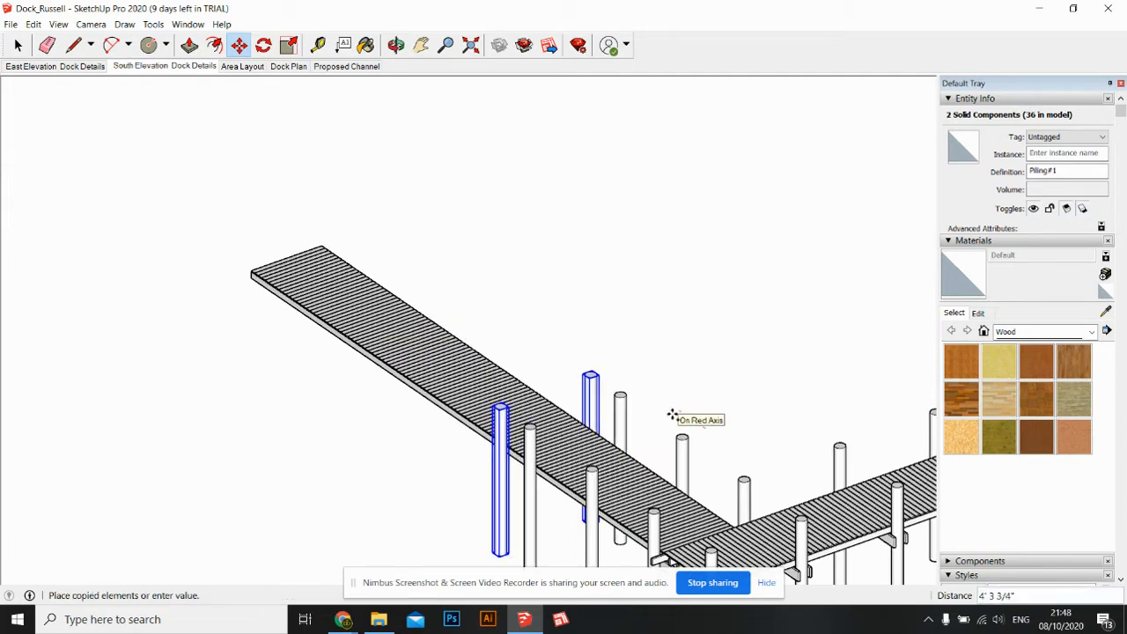
- Place the copied piling pair 9' along the pier and orbit to inspect the end
{"action": "type", "text": "90"}
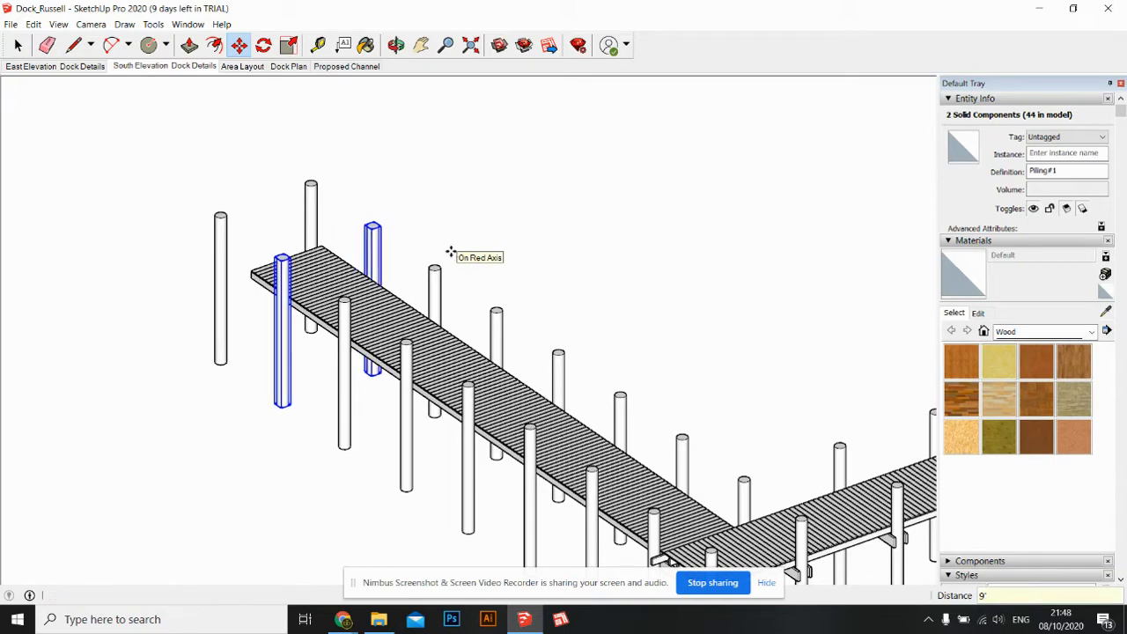
{"action": "left_click", "coordinate": [395, 45]}
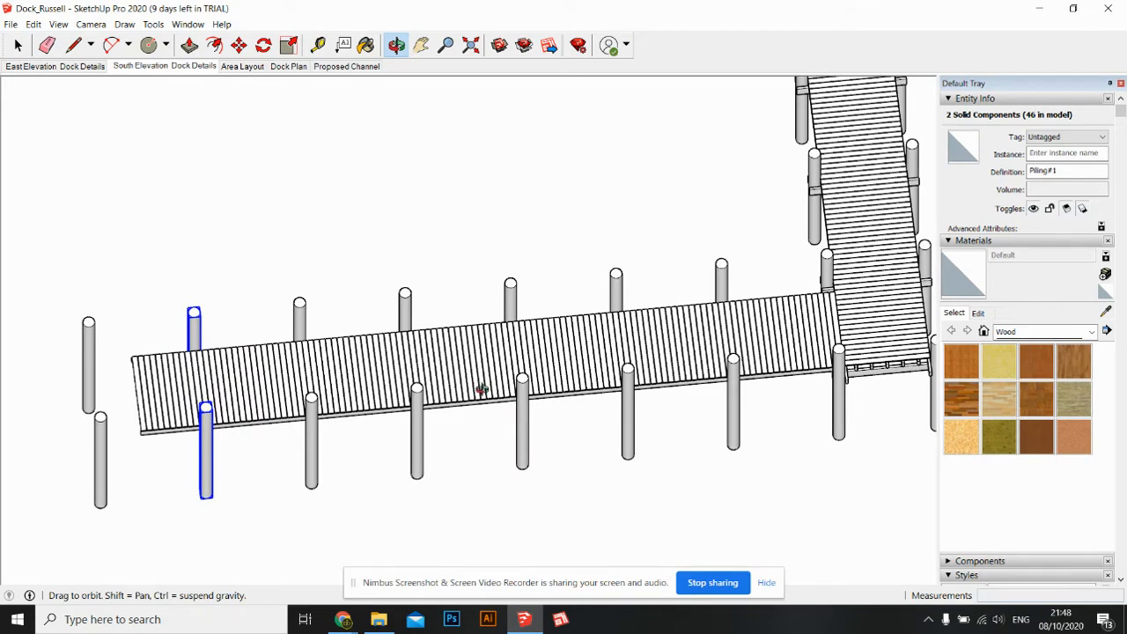
{"action": "left_click_drag", "start_coordinate": [480, 388], "coordinate": [419, 405]}
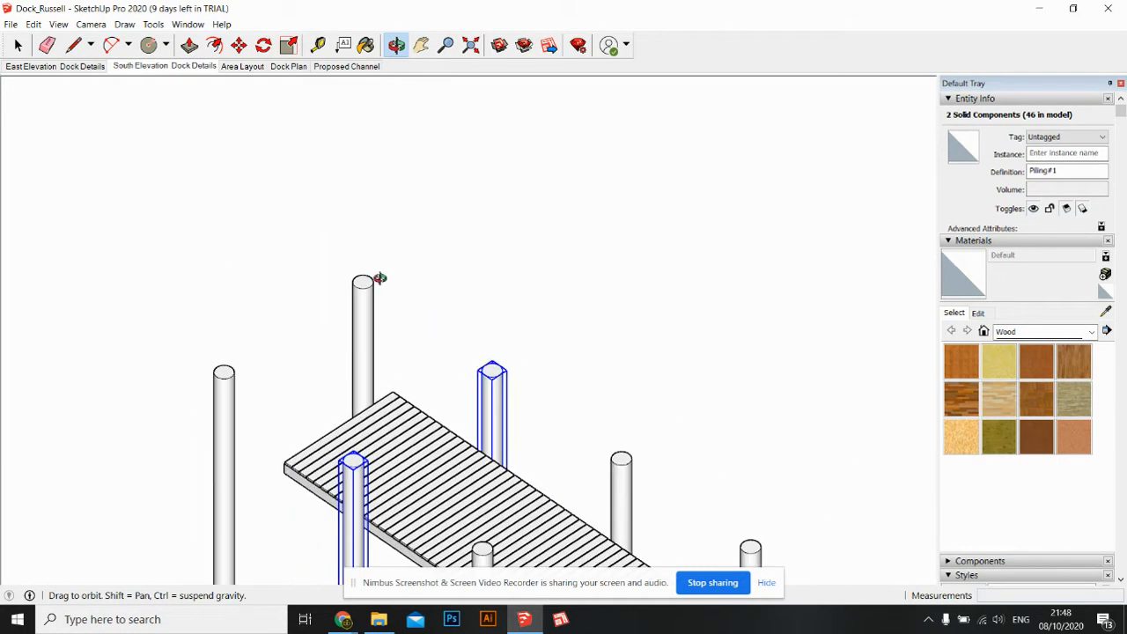
{"action": "left_click_drag", "start_coordinate": [379, 282], "coordinate": [489, 427]}
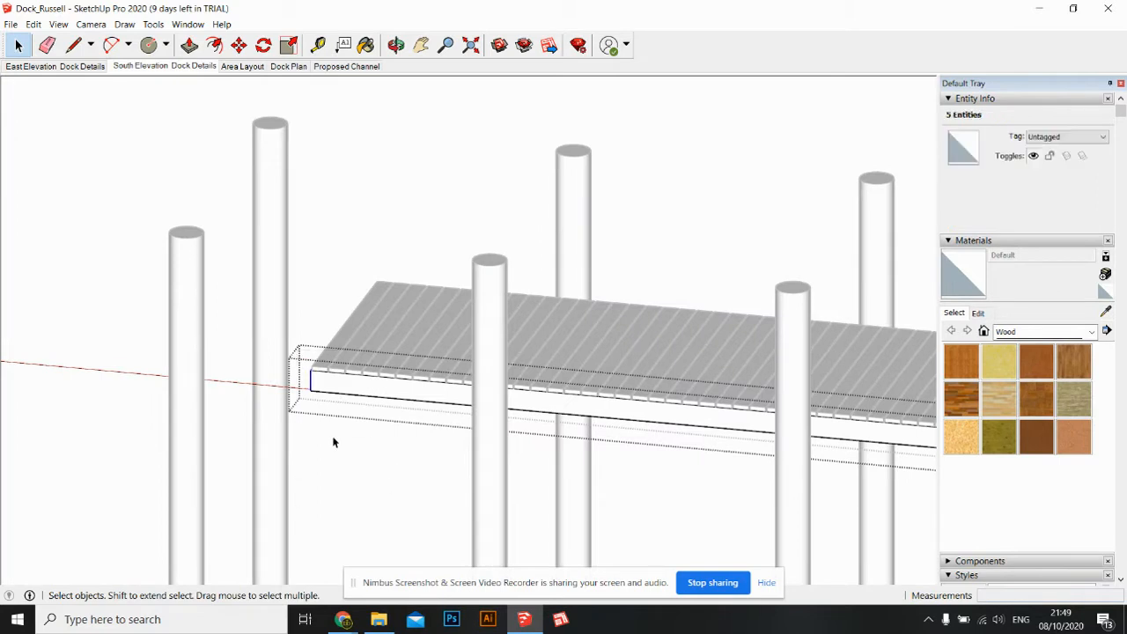
- Copy the end joists and the last ten 2x6 decking boards out to the end pilings
{"action": "left_click", "coordinate": [239, 45]}
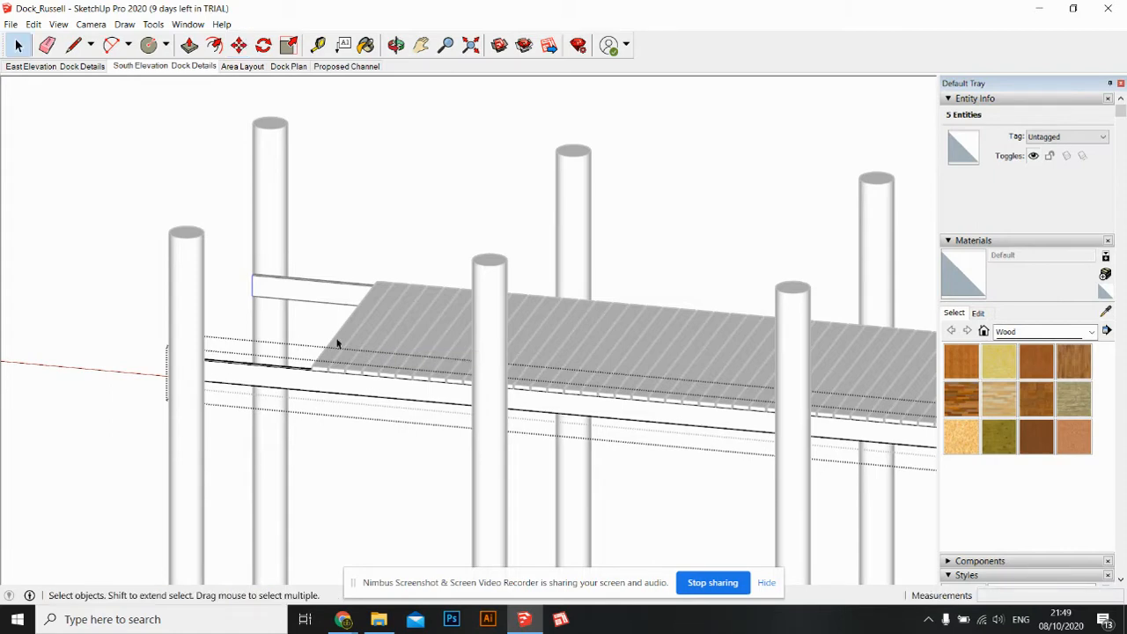
{"action": "left_click", "coordinate": [348, 330]}
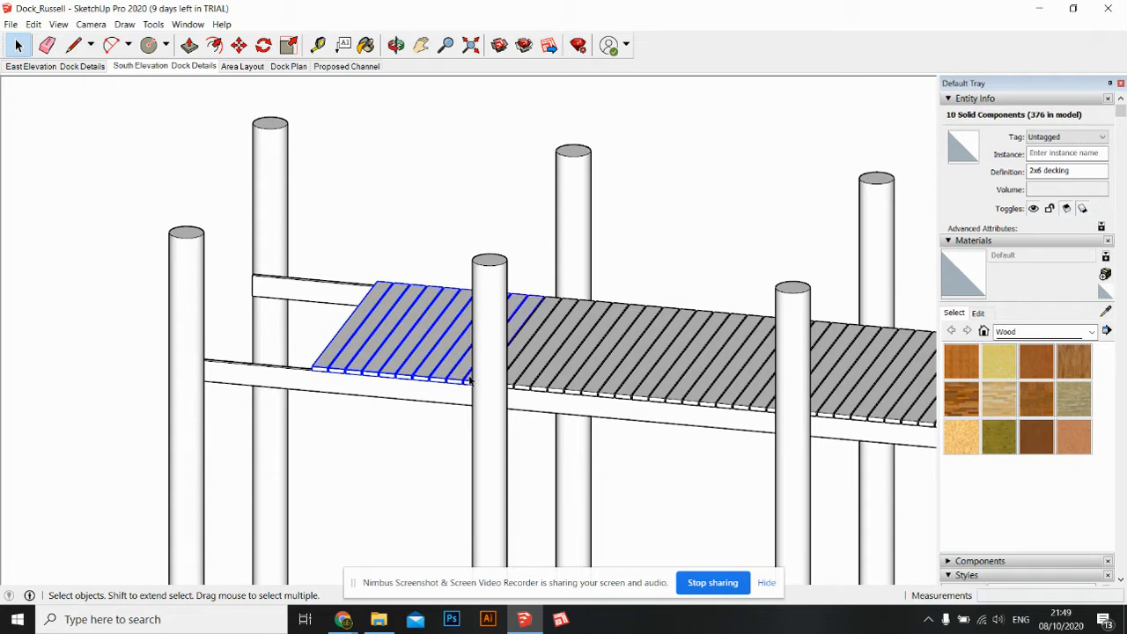
{"action": "left_click", "coordinate": [238, 44]}
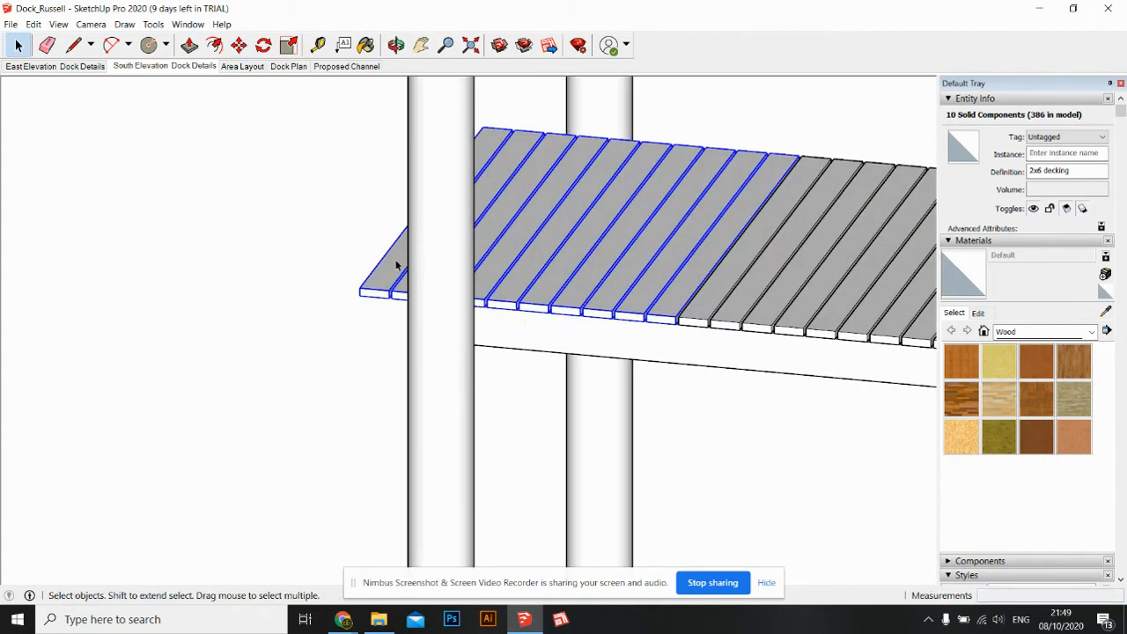
{"action": "left_click", "coordinate": [320, 391]}
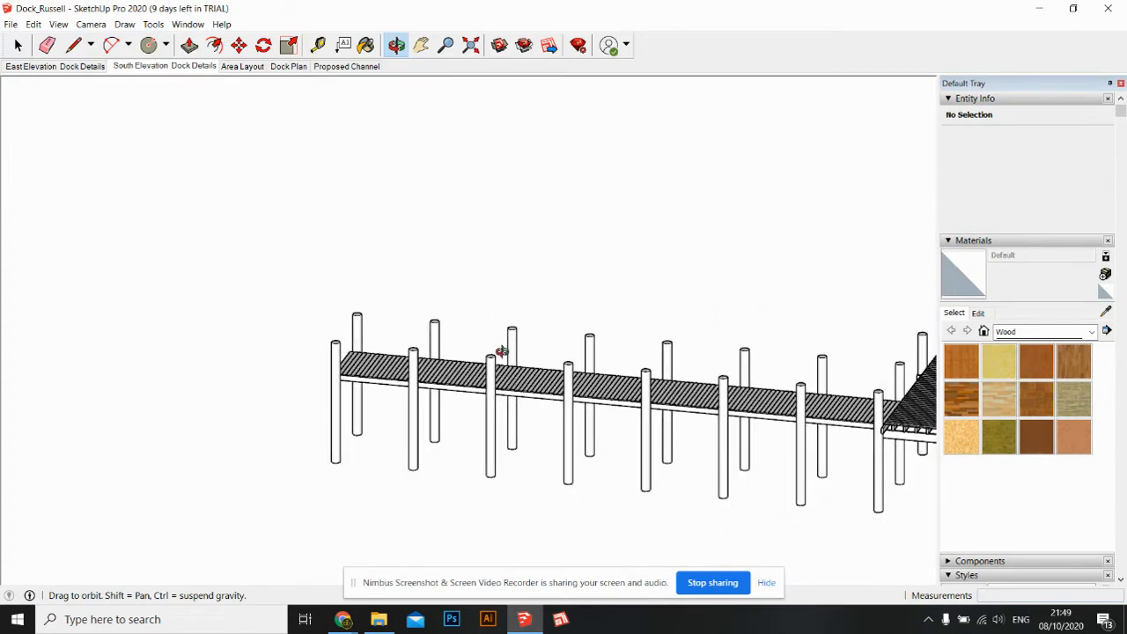
- Orbit around and above the whole L-shaped pier to survey it
{"action": "left_click_drag", "start_coordinate": [502, 352], "coordinate": [520, 308]}
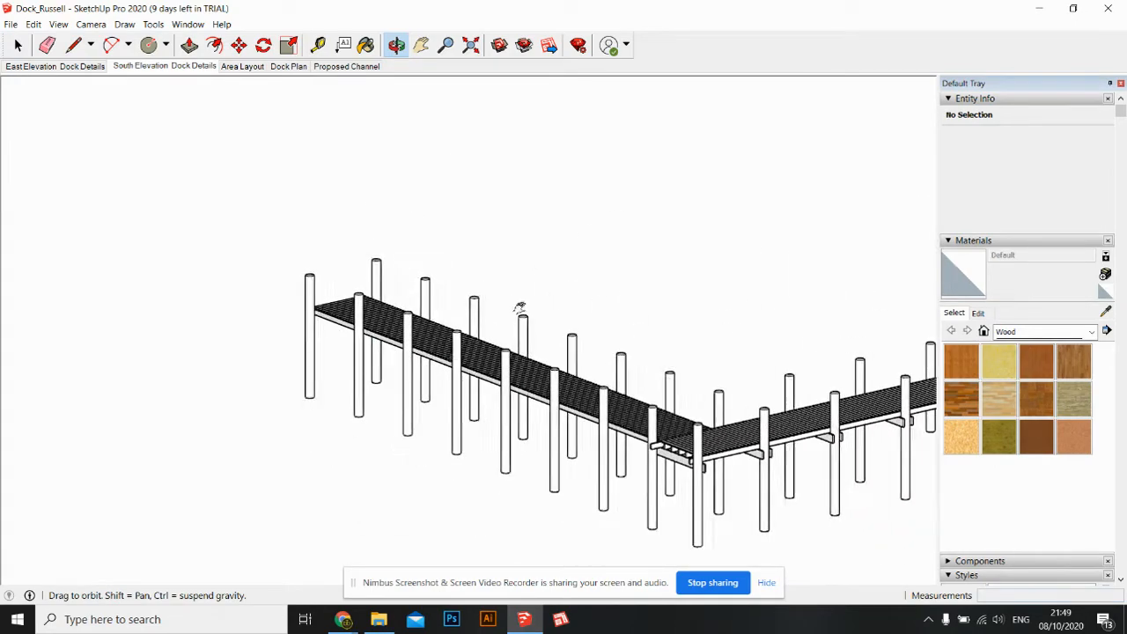
{"action": "left_click_drag", "start_coordinate": [519, 308], "coordinate": [799, 476]}
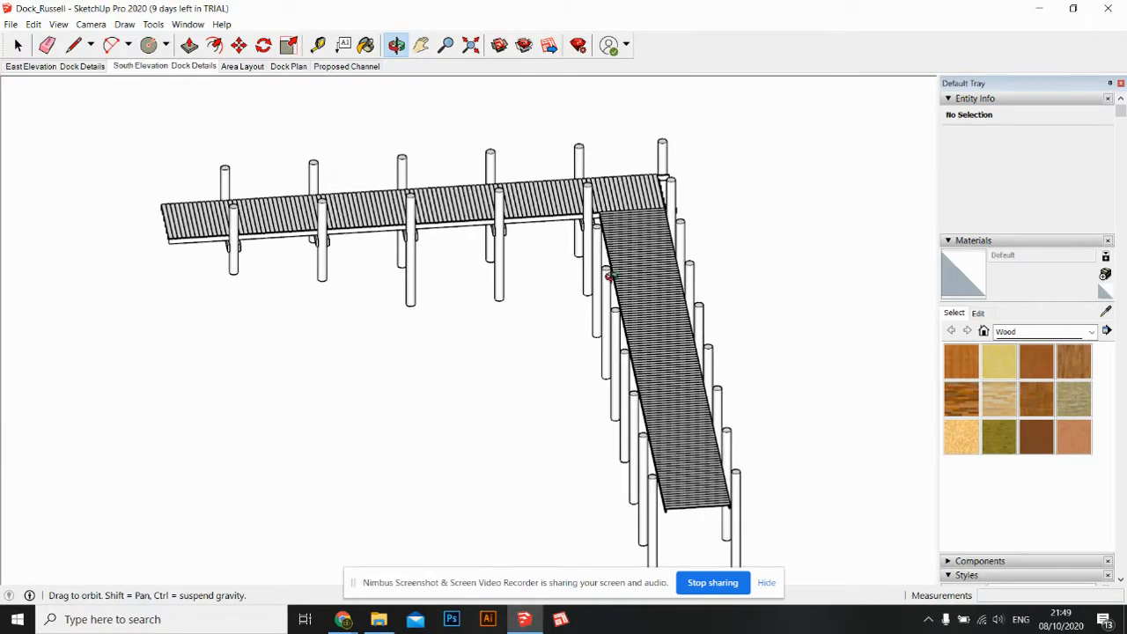
{"action": "left_click_drag", "start_coordinate": [607, 277], "coordinate": [566, 138]}
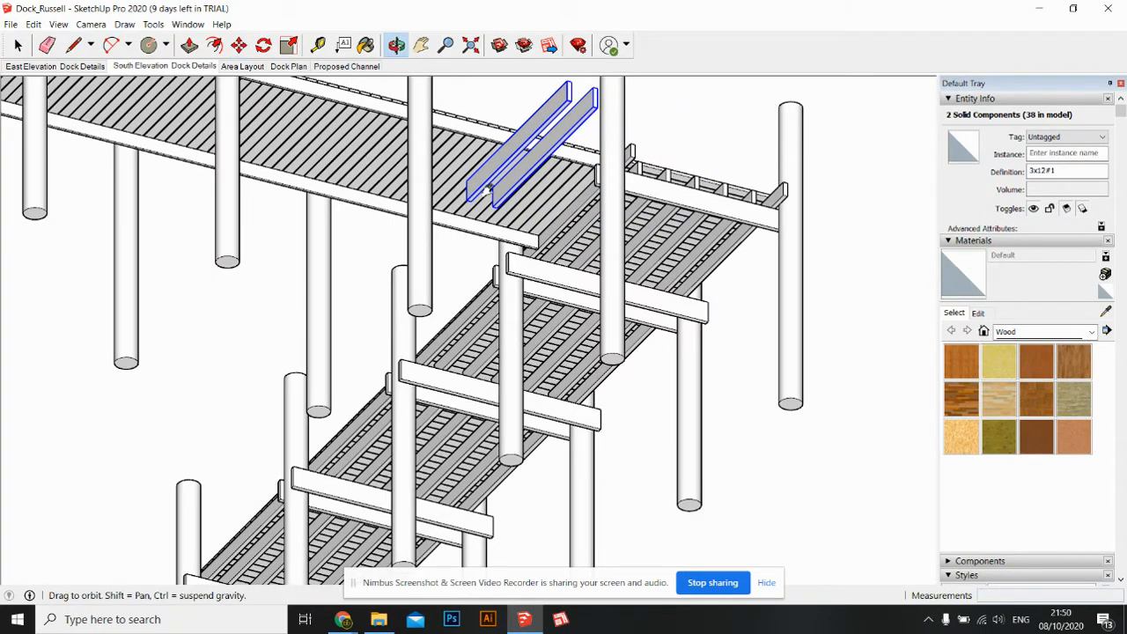
- Move the 3x12 beam pair against a piling under the deck, then copy it to the next piling
{"action": "left_click_drag", "start_coordinate": [528, 264], "coordinate": [581, 335]}
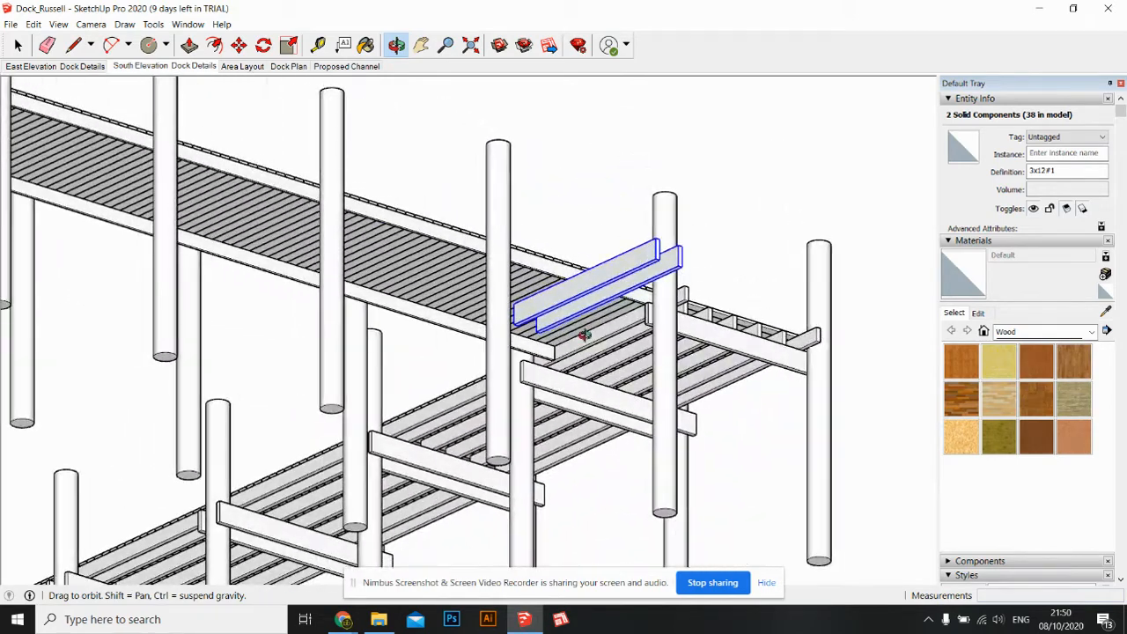
{"action": "left_click_drag", "start_coordinate": [581, 335], "coordinate": [502, 282]}
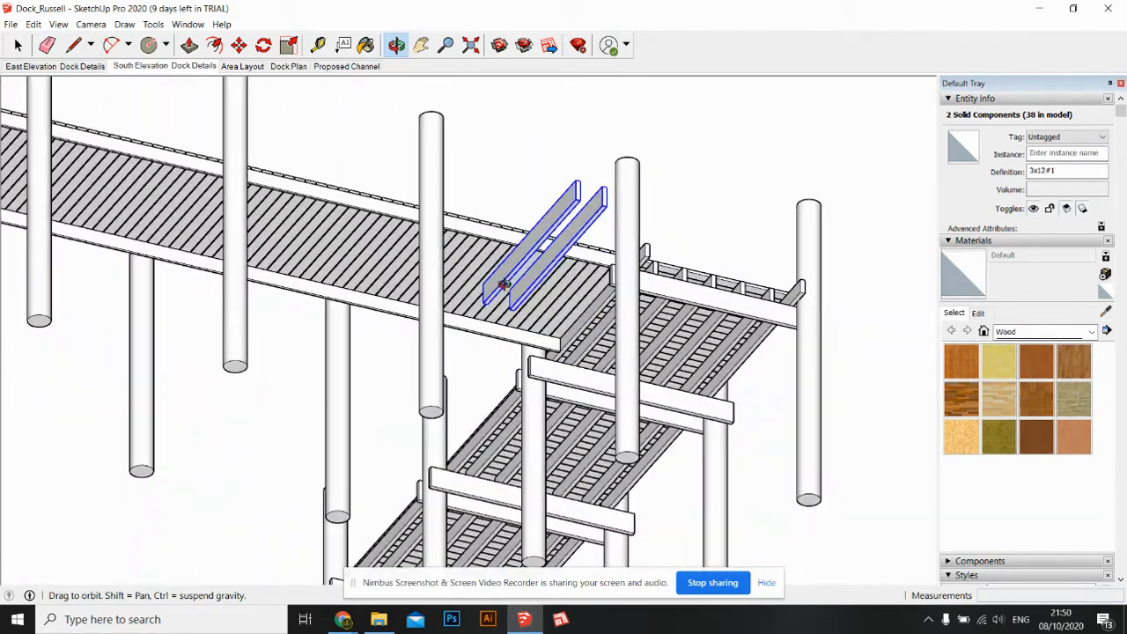
{"action": "left_click", "coordinate": [239, 44]}
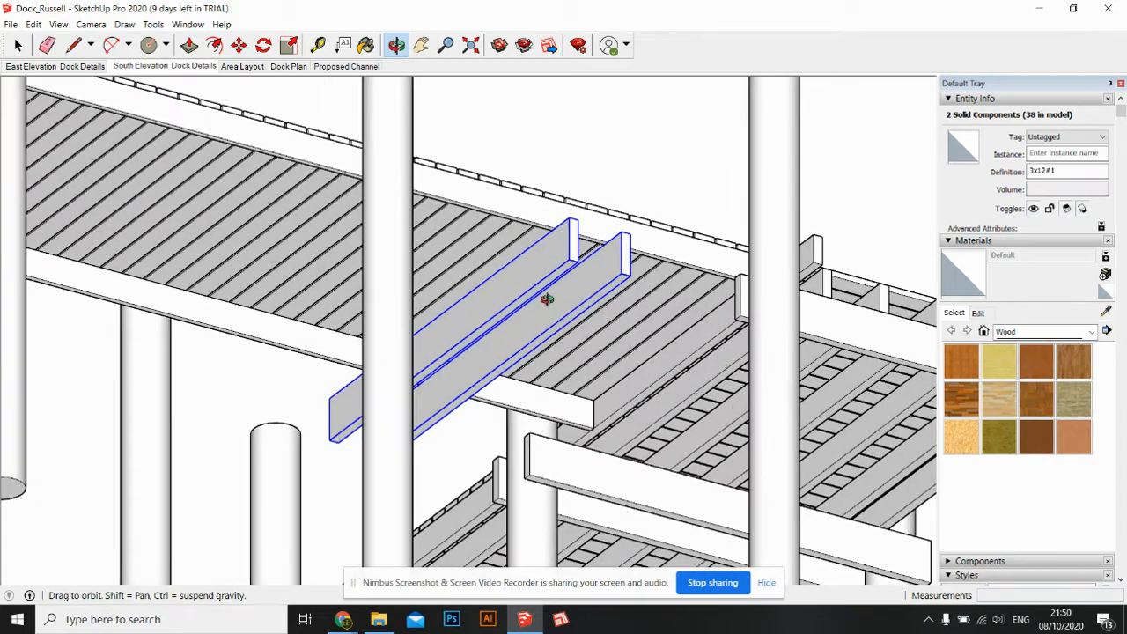
{"action": "left_click_drag", "start_coordinate": [546, 300], "coordinate": [617, 229]}
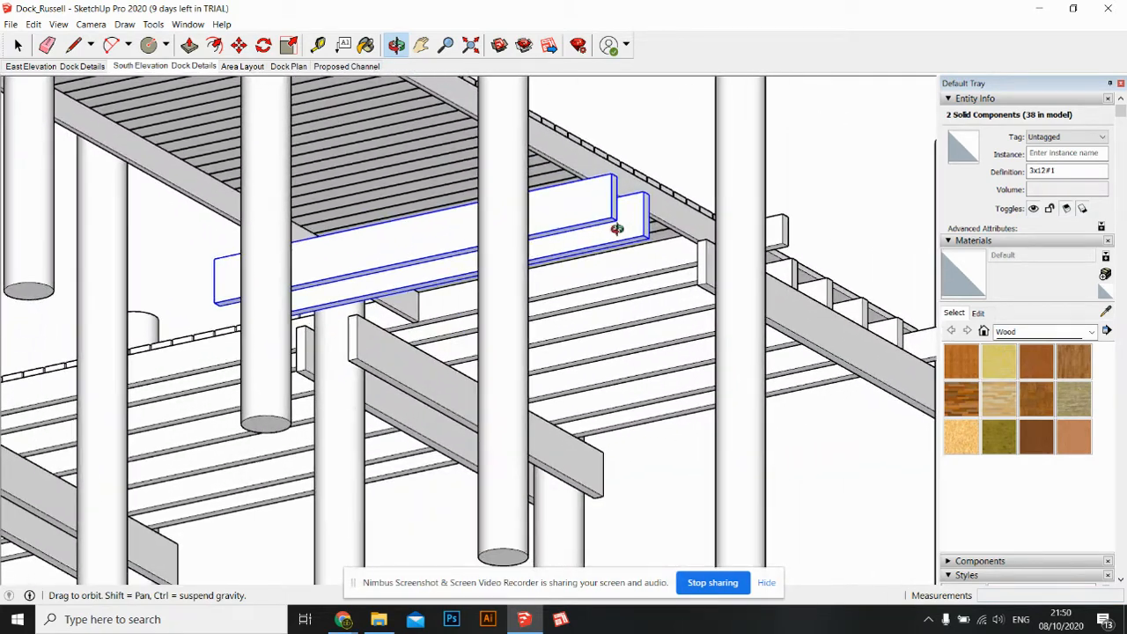
{"action": "left_click_drag", "start_coordinate": [617, 229], "coordinate": [471, 251]}
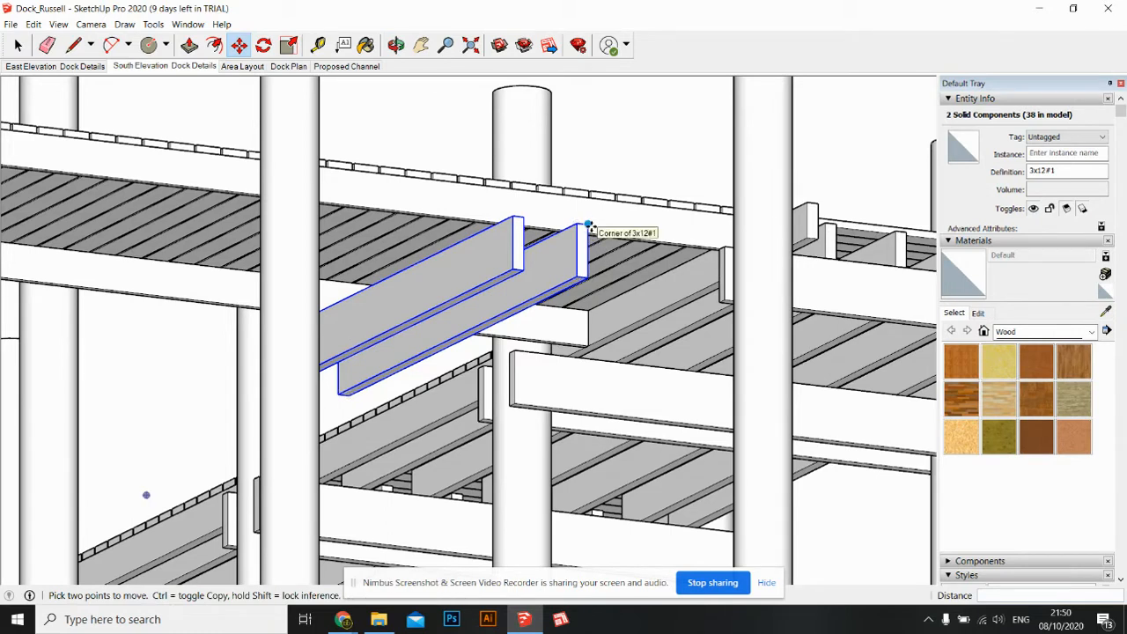
{"action": "mouse_move", "coordinate": [590, 227]}
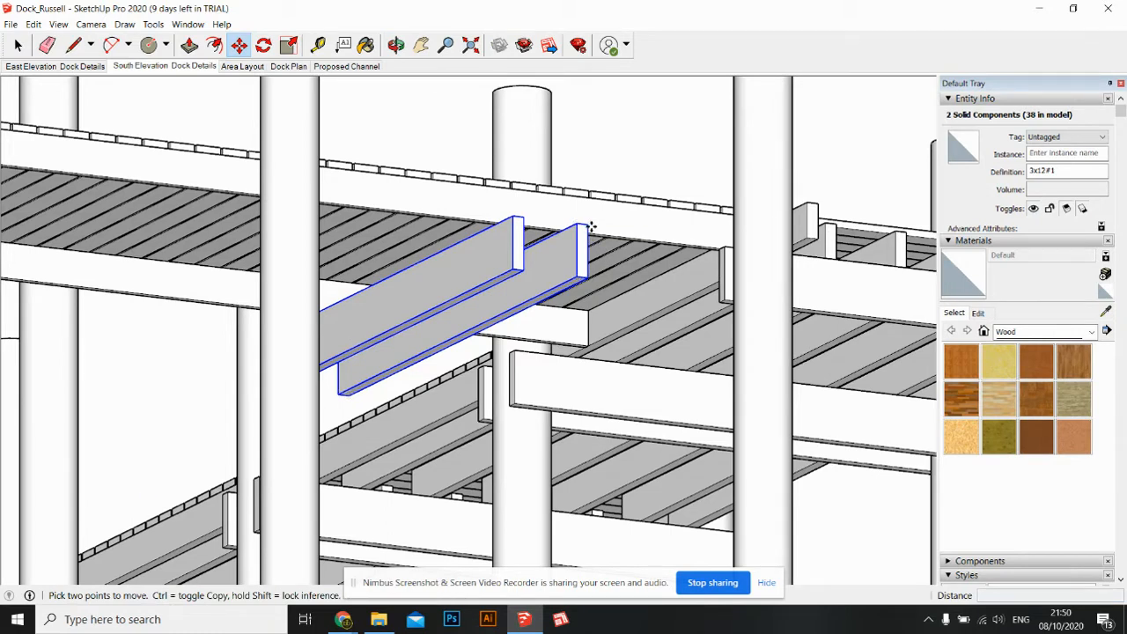
{"action": "left_click_drag", "start_coordinate": [590, 227], "coordinate": [731, 242]}
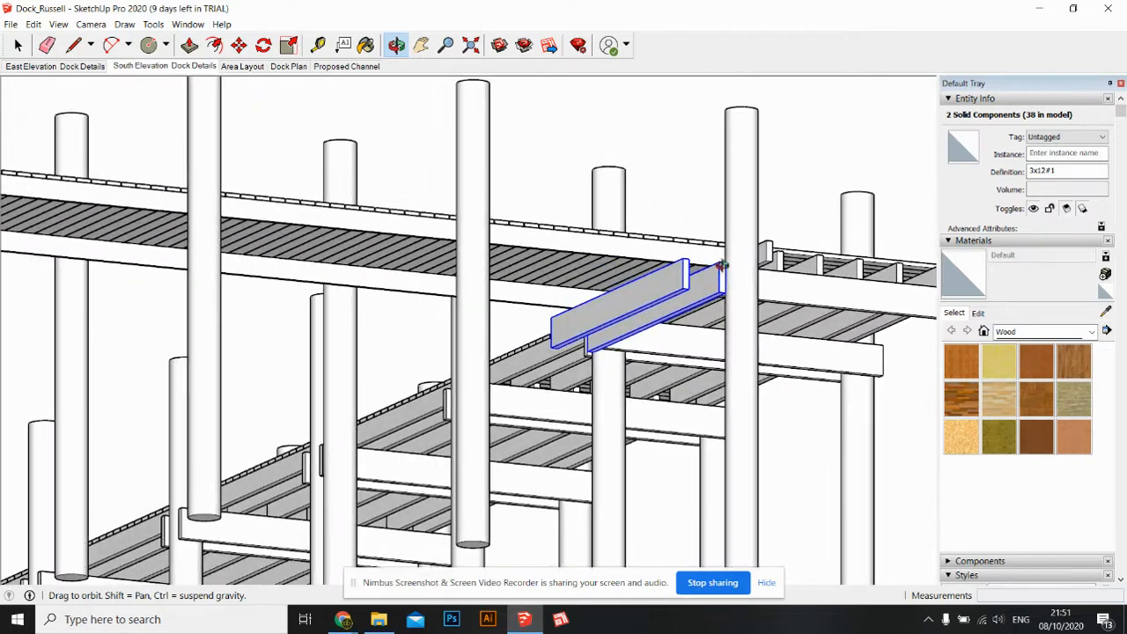
{"action": "left_click", "coordinate": [239, 45]}
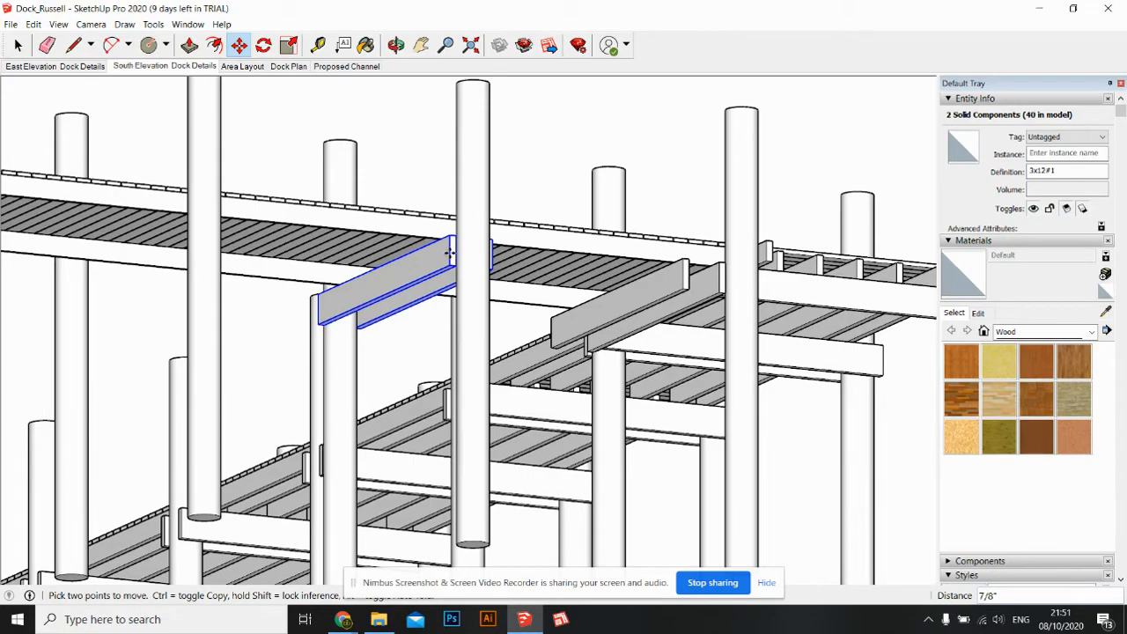
{"action": "left_click", "coordinate": [395, 45]}
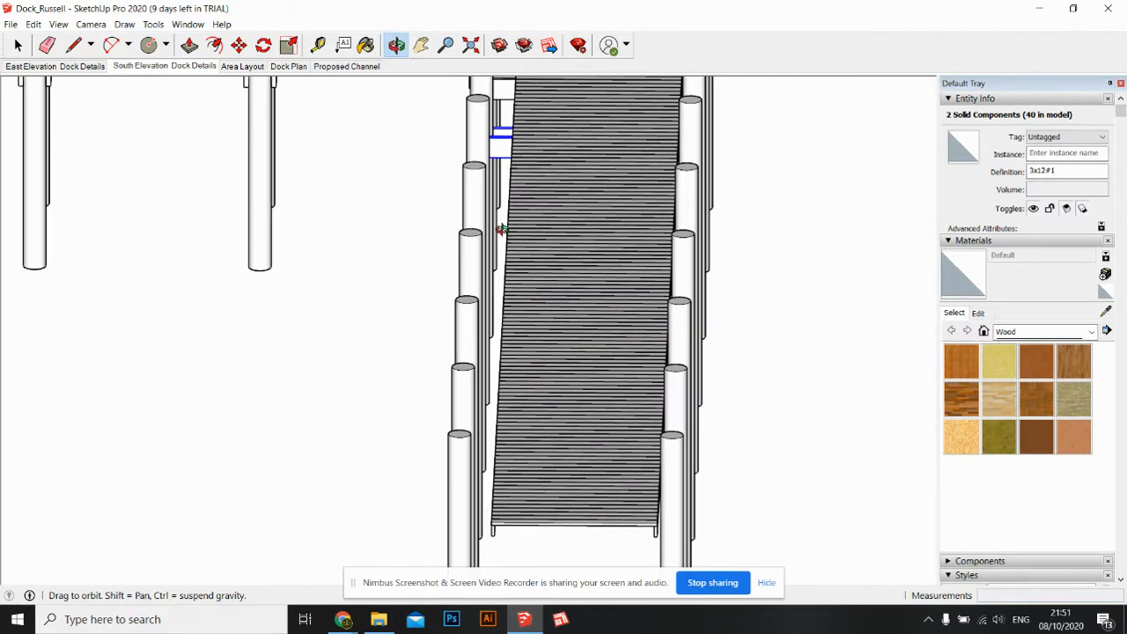
- Look down on the short arm and select the 3x12 beams beside the pilings
{"action": "left_click_drag", "start_coordinate": [502, 229], "coordinate": [506, 238]}
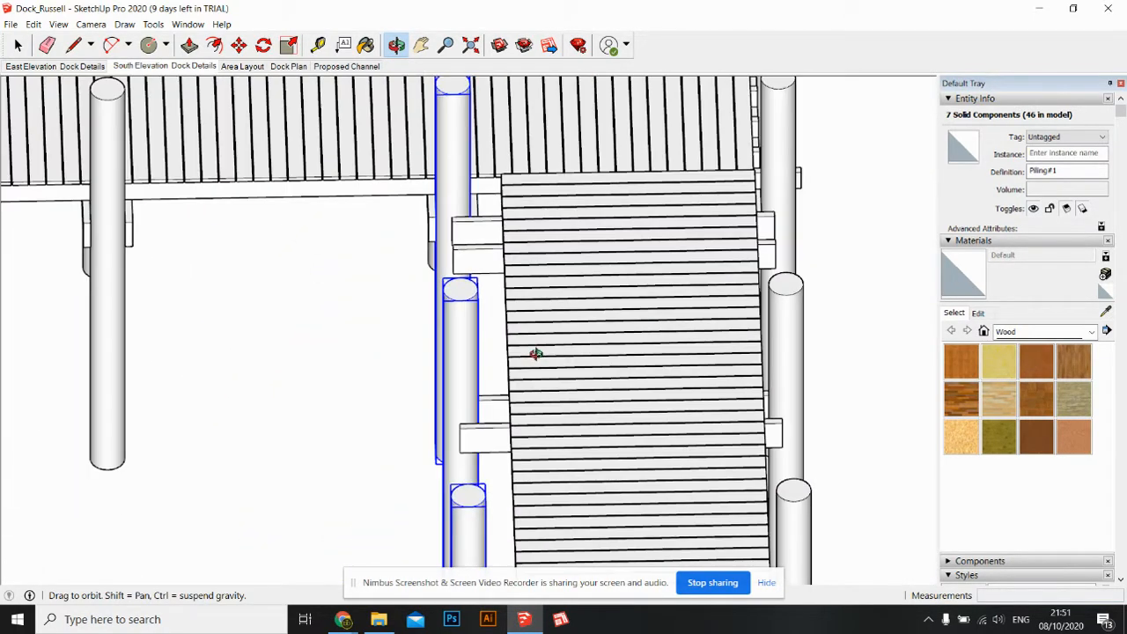
{"action": "left_click", "coordinate": [239, 44]}
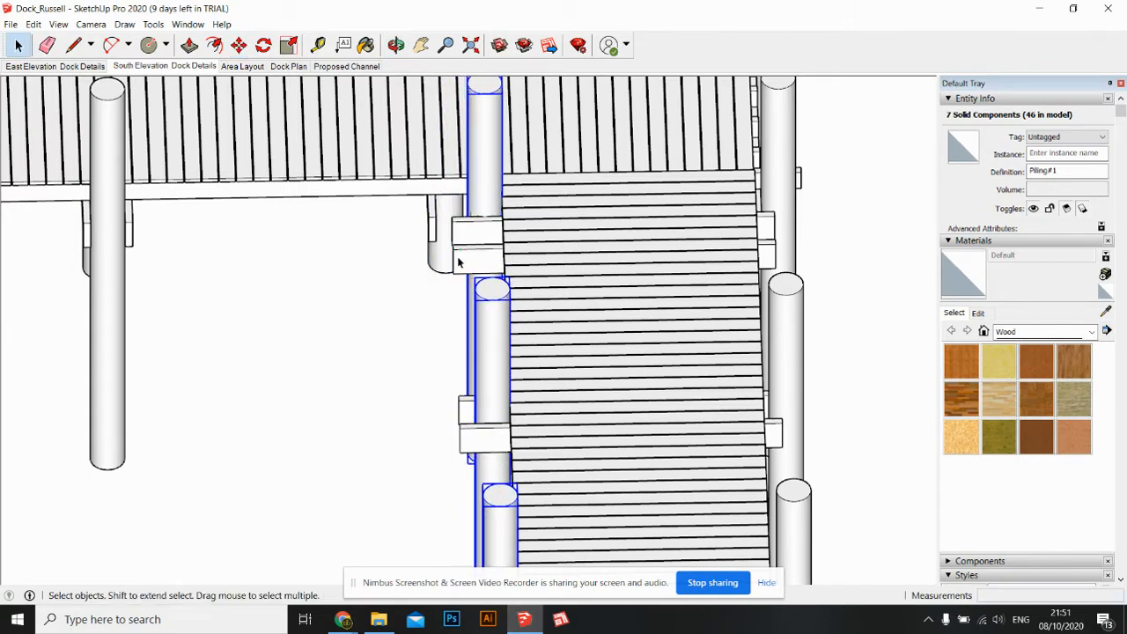
{"action": "left_click", "coordinate": [475, 255]}
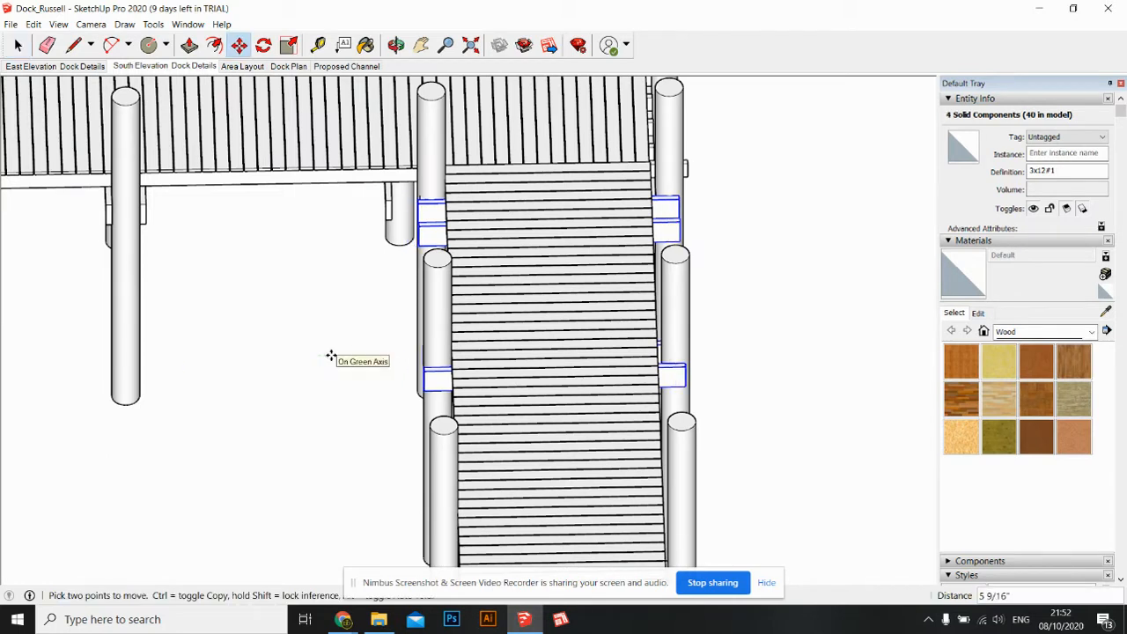
{"action": "mouse_move", "coordinate": [643, 339]}
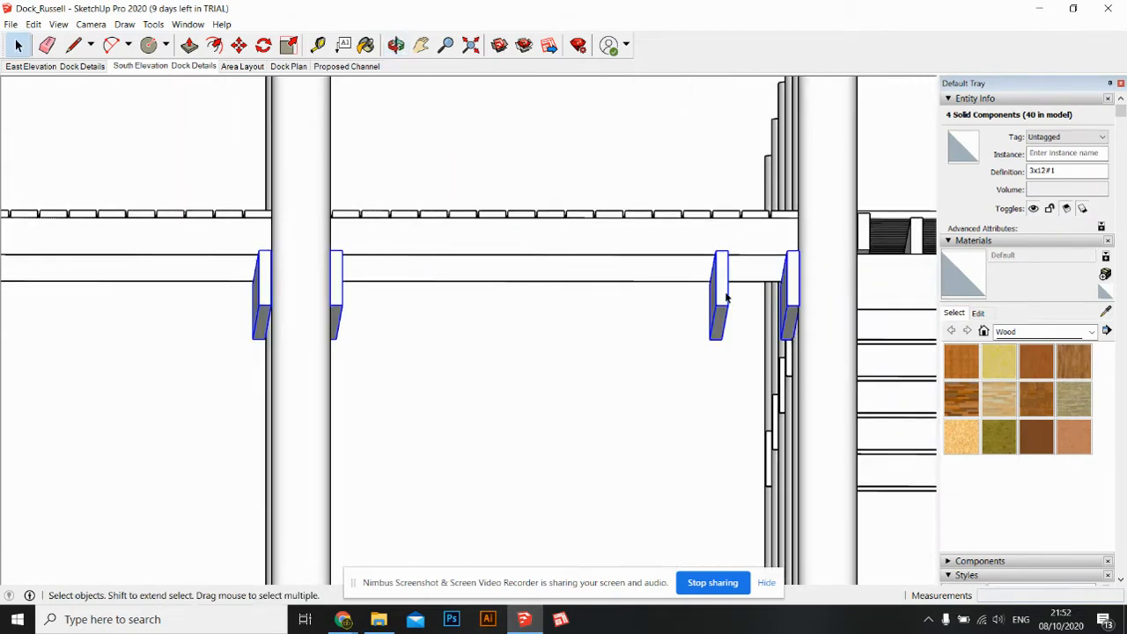
- Select one 3x12 beam pair and begin copying it along the long arm's pilings
{"action": "left_click", "coordinate": [722, 290]}
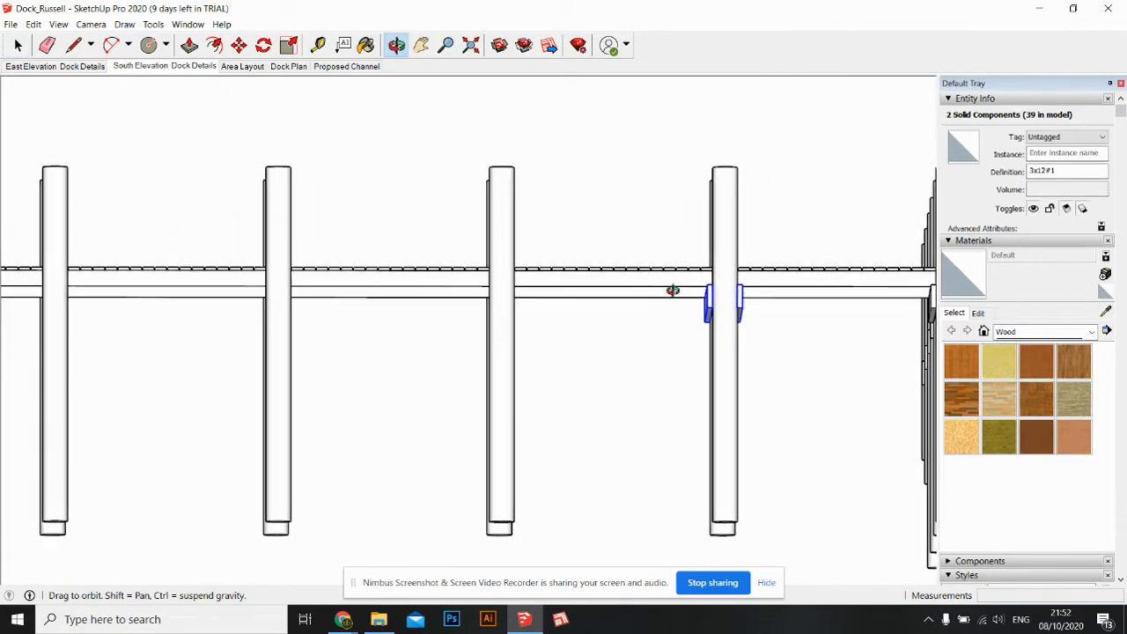
{"action": "left_click_drag", "start_coordinate": [673, 291], "coordinate": [796, 389]}
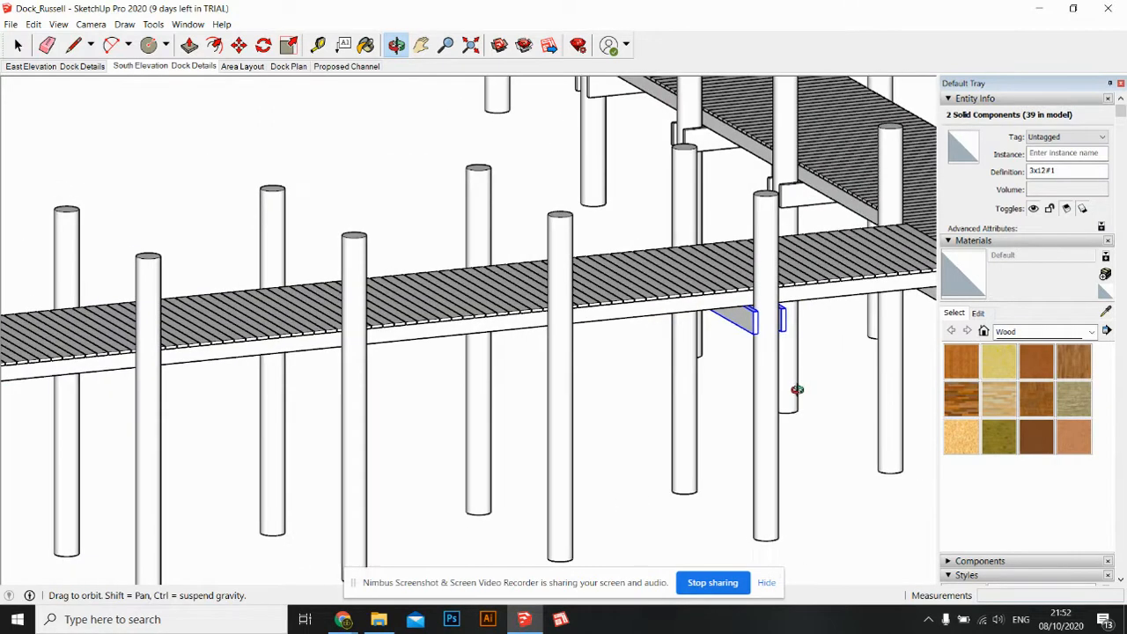
{"action": "left_click", "coordinate": [239, 45]}
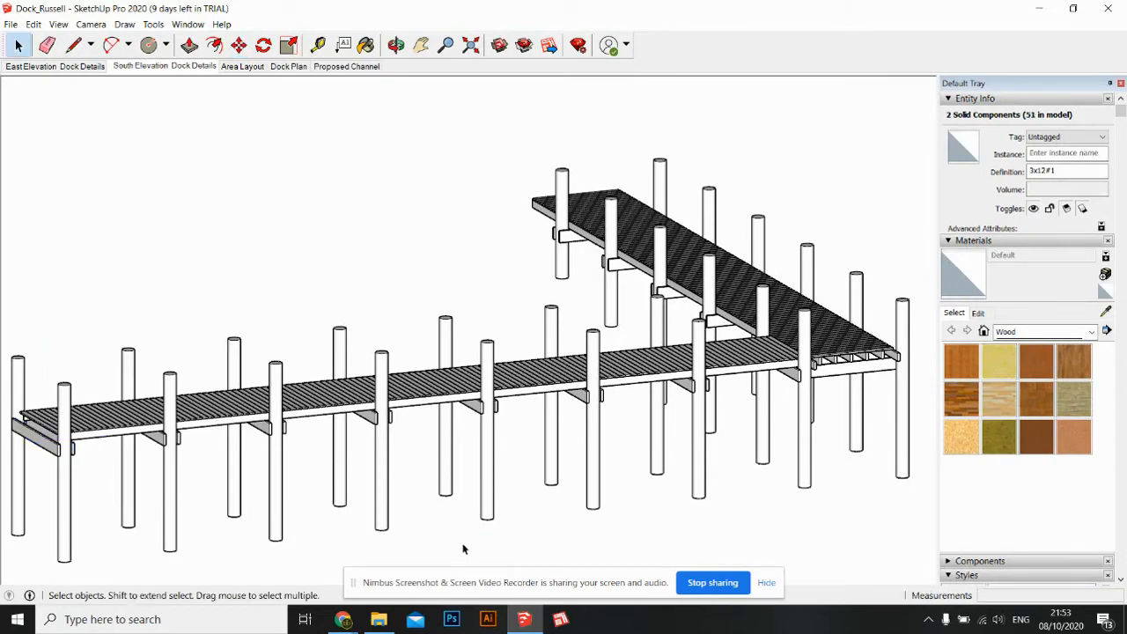
- Clear the selection, orbit beneath the deck to inspect beams and pilings, and select a piling
{"action": "left_click", "coordinate": [394, 45]}
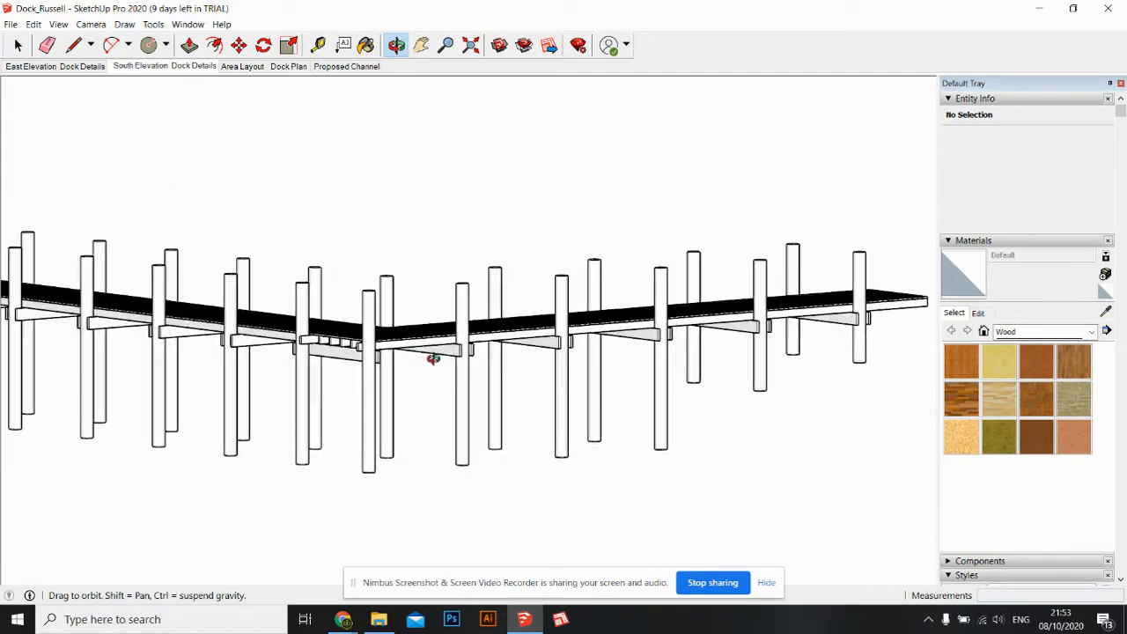
{"action": "left_click_drag", "start_coordinate": [433, 359], "coordinate": [305, 552]}
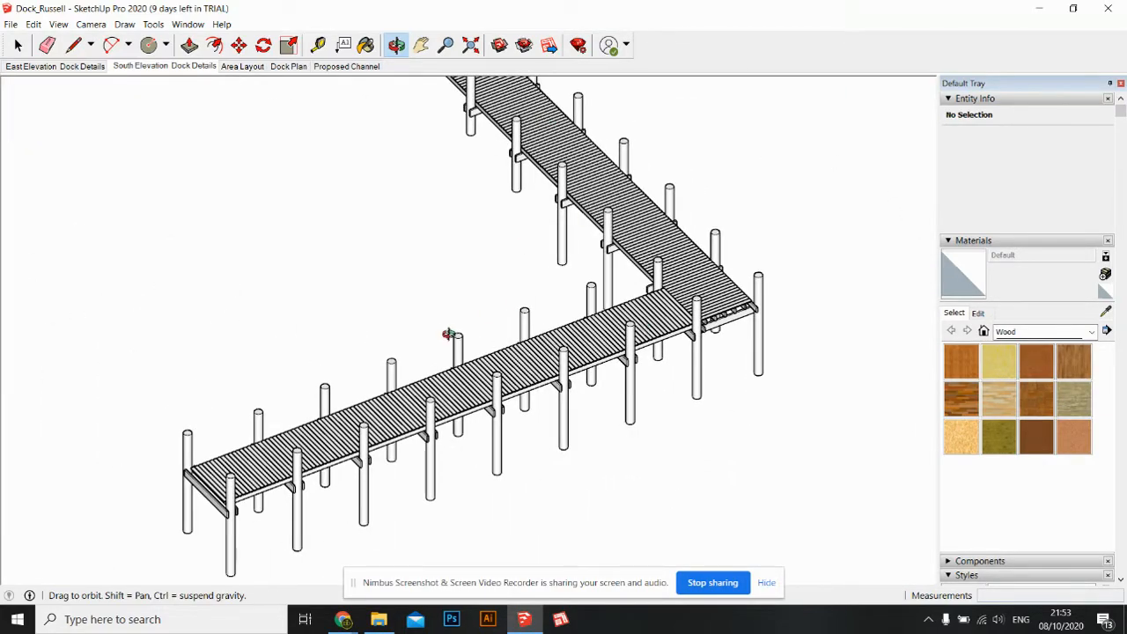
{"action": "left_click_drag", "start_coordinate": [447, 332], "coordinate": [783, 339]}
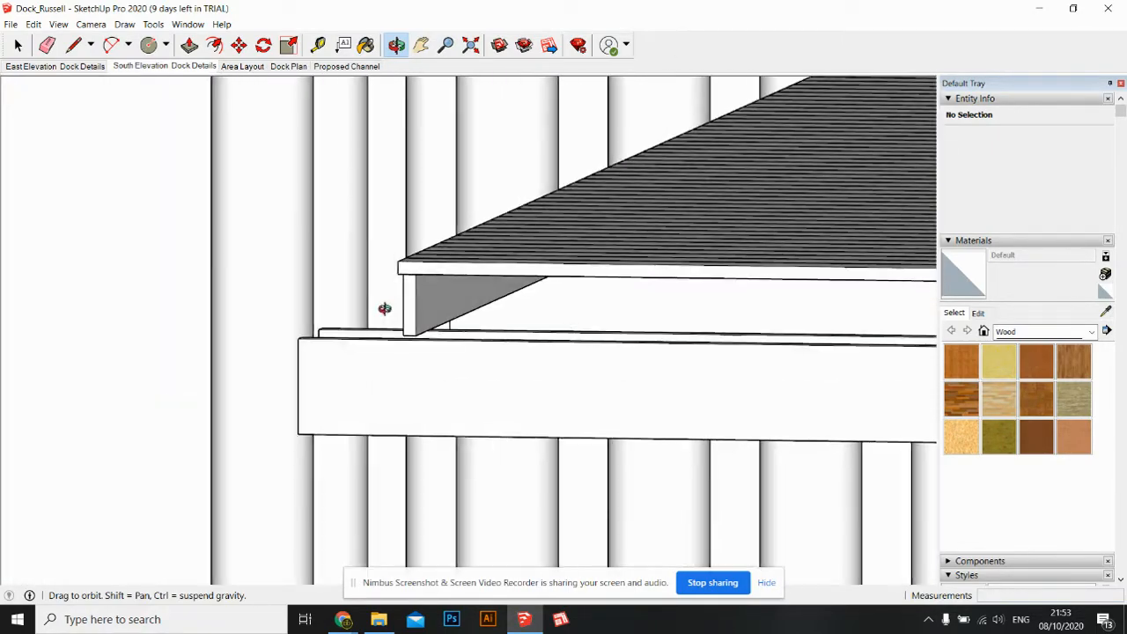
{"action": "left_click_drag", "start_coordinate": [385, 308], "coordinate": [433, 295]}
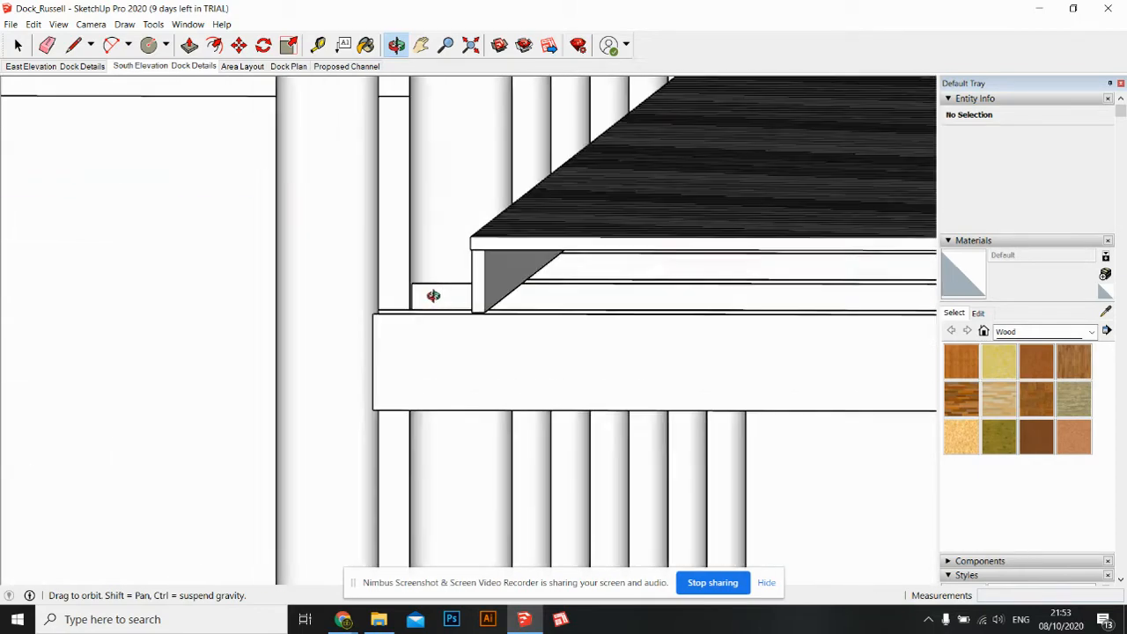
{"action": "left_click_drag", "start_coordinate": [432, 295], "coordinate": [659, 432]}
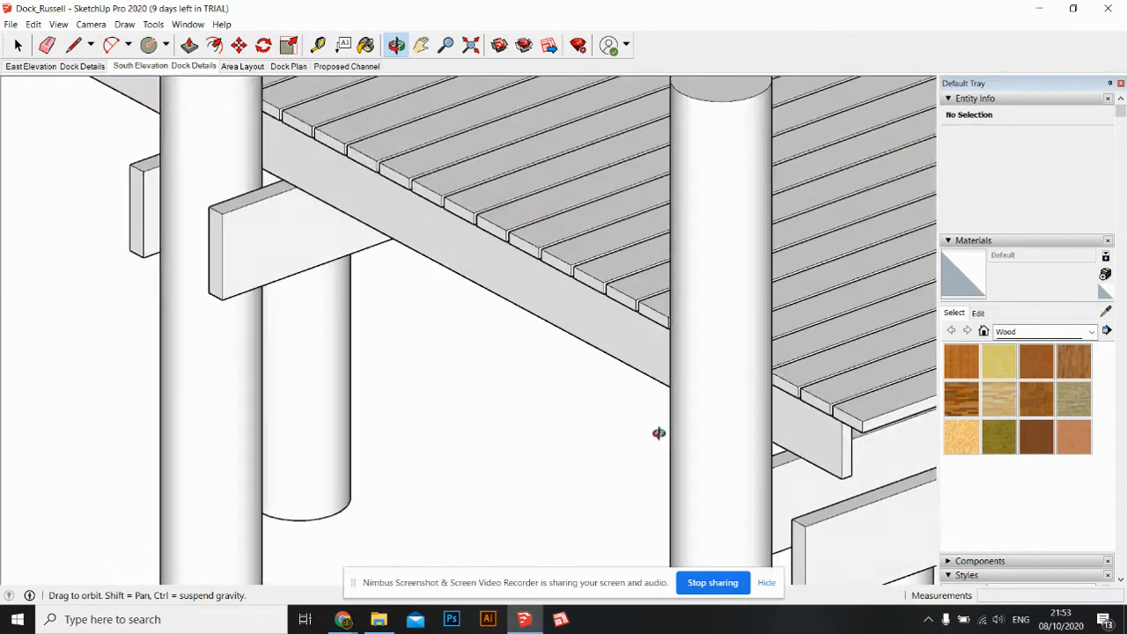
{"action": "left_click_drag", "start_coordinate": [659, 433], "coordinate": [617, 338]}
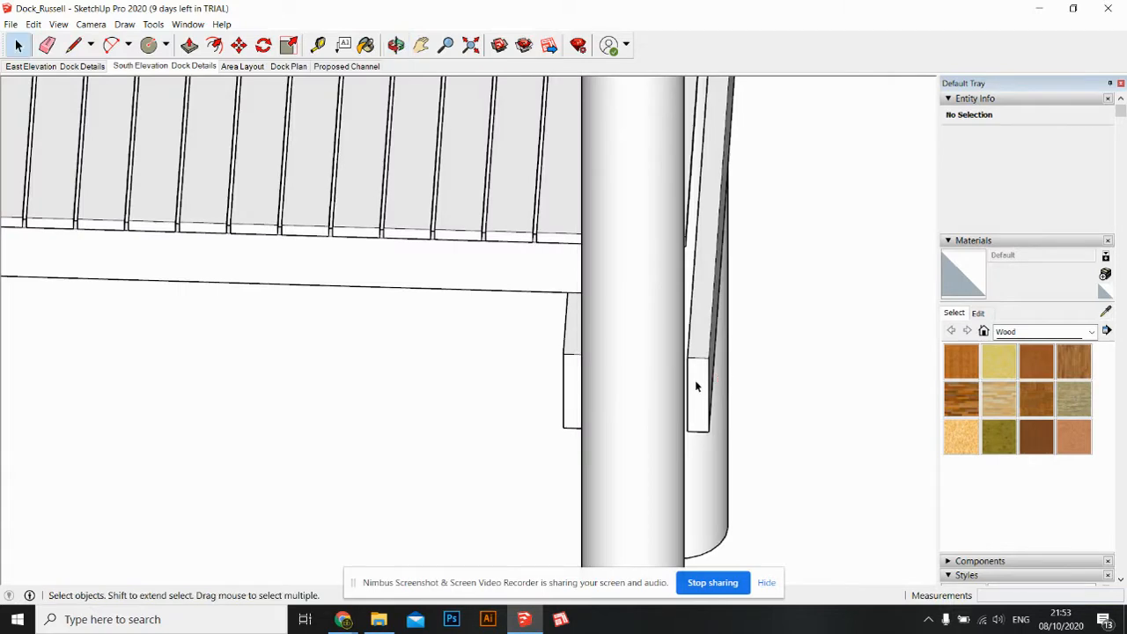
{"action": "left_click", "coordinate": [696, 387]}
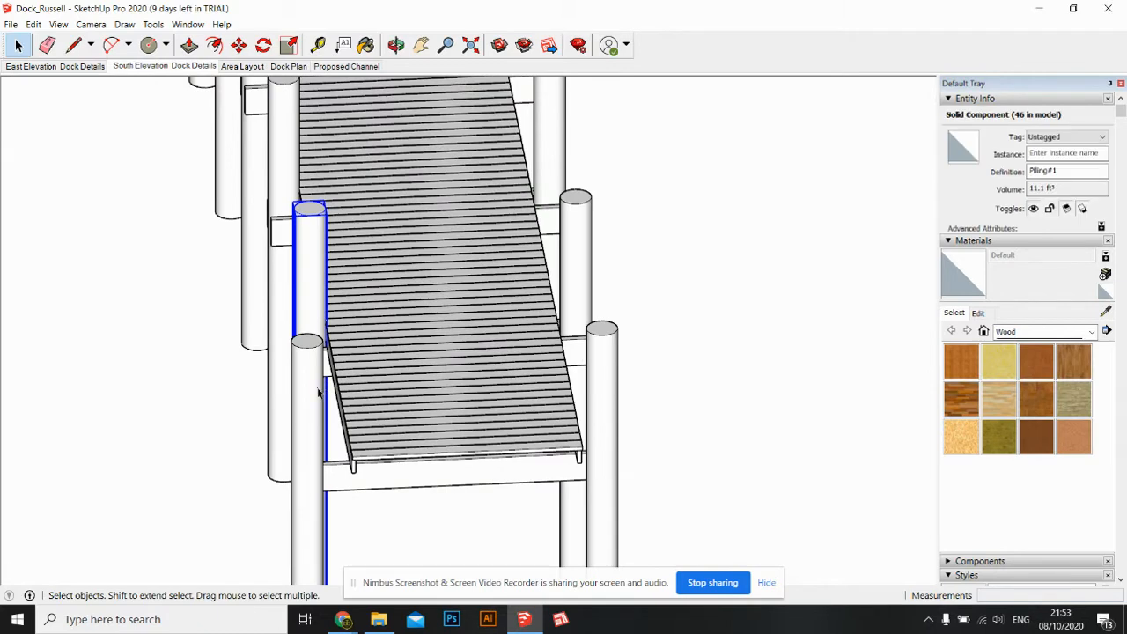
{"action": "left_click", "coordinate": [603, 378]}
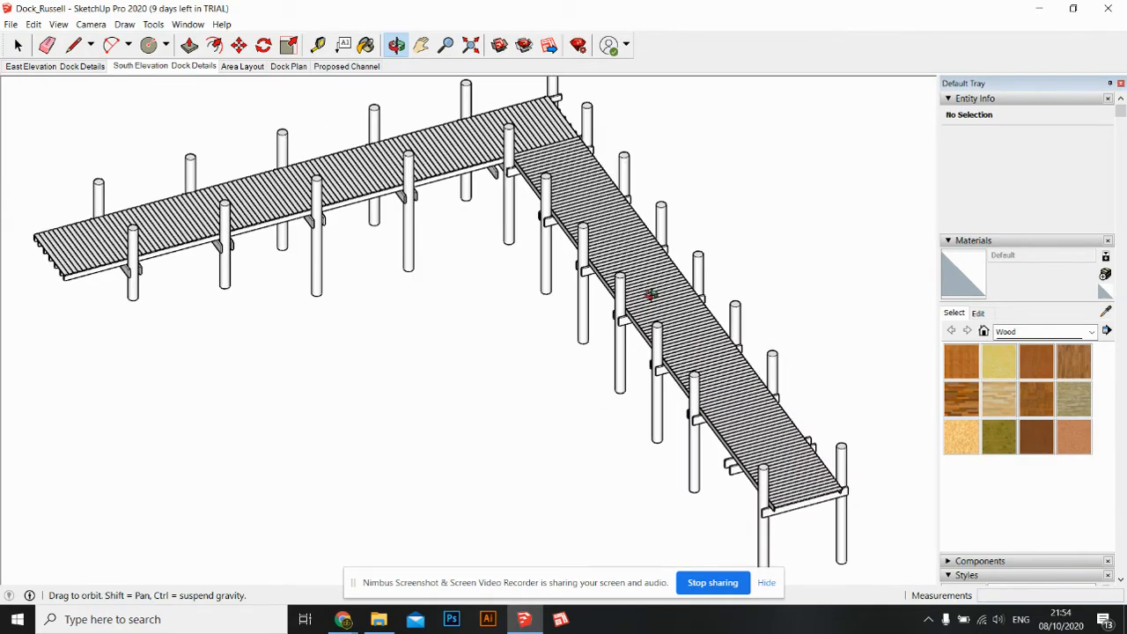
{"action": "left_click_drag", "start_coordinate": [652, 295], "coordinate": [102, 308]}
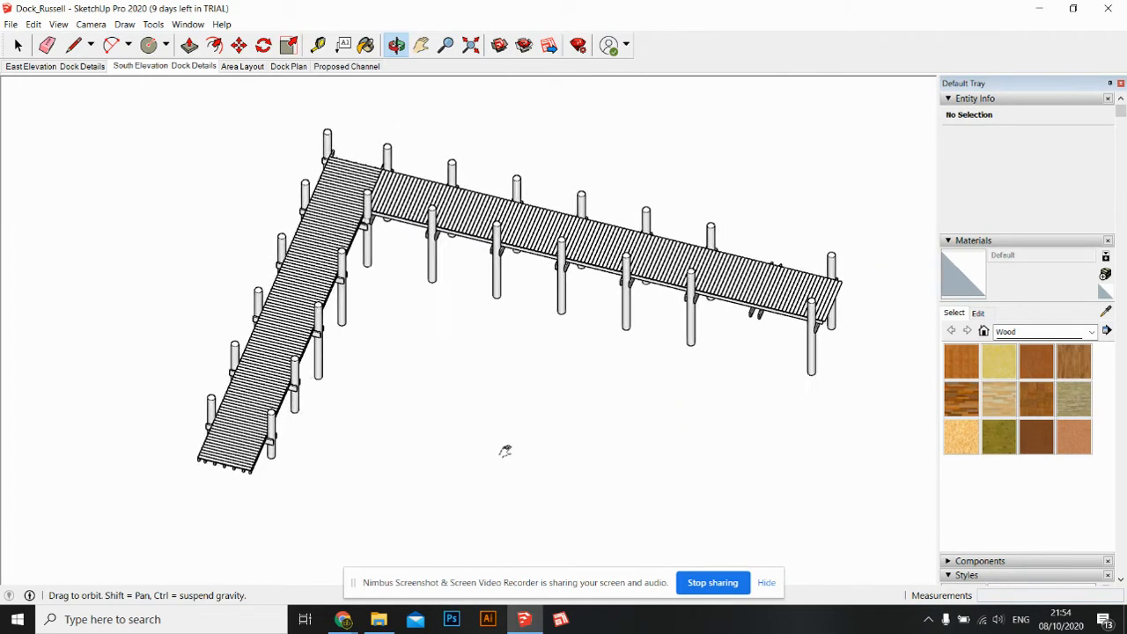
{"action": "left_click_drag", "start_coordinate": [505, 450], "coordinate": [498, 450]}
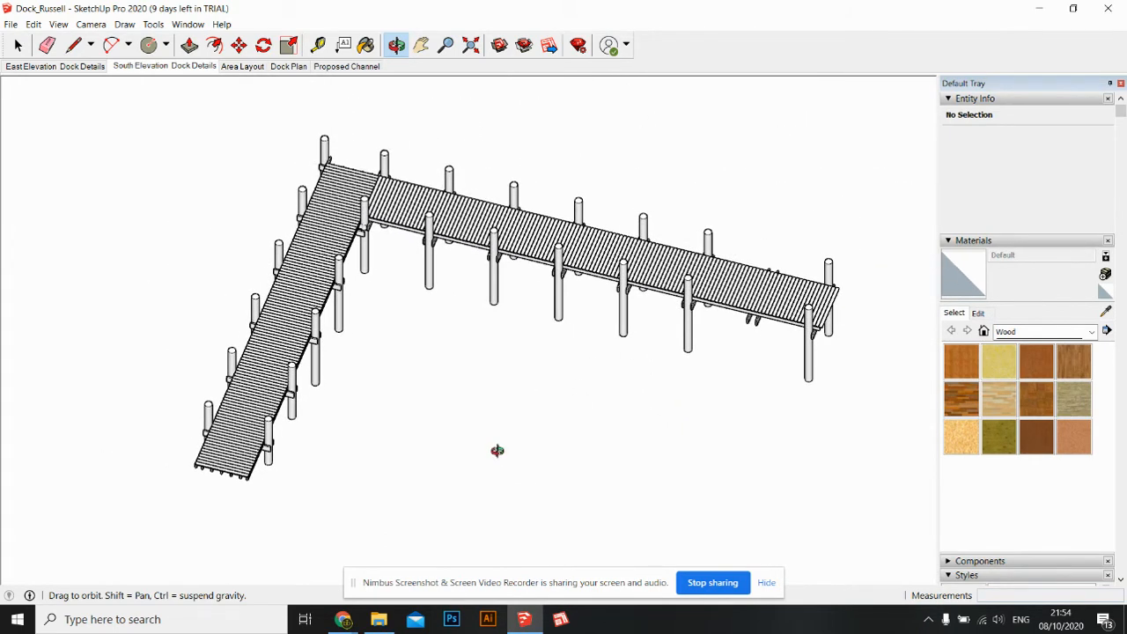
{"action": "left_click_drag", "start_coordinate": [498, 451], "coordinate": [859, 337]}
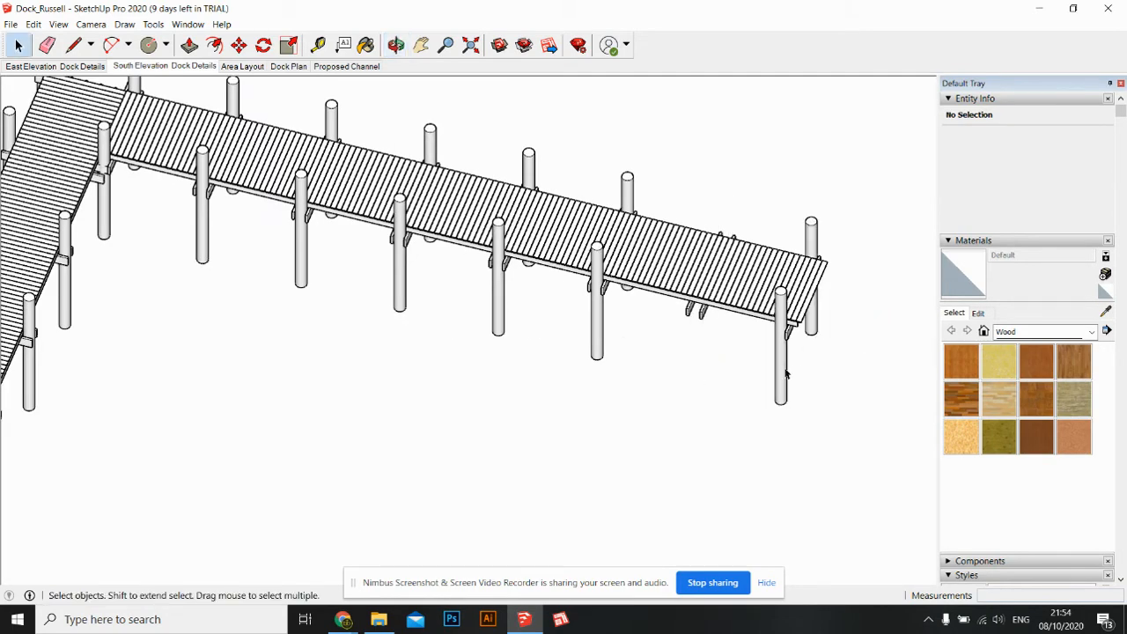
{"action": "left_click", "coordinate": [781, 352]}
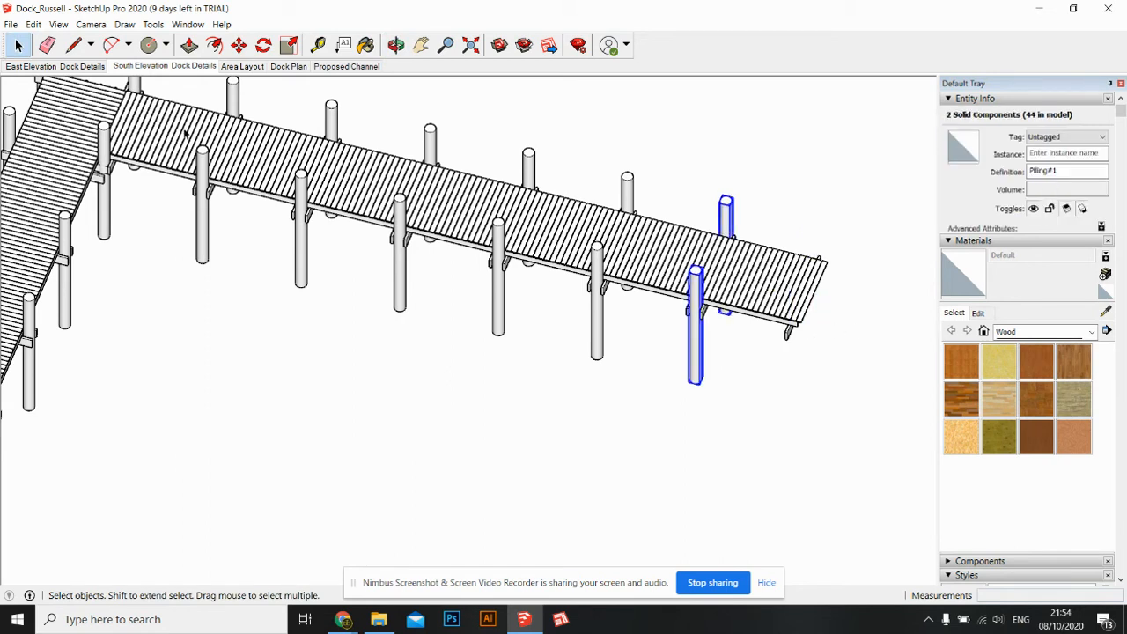
{"action": "left_click", "coordinate": [32, 24]}
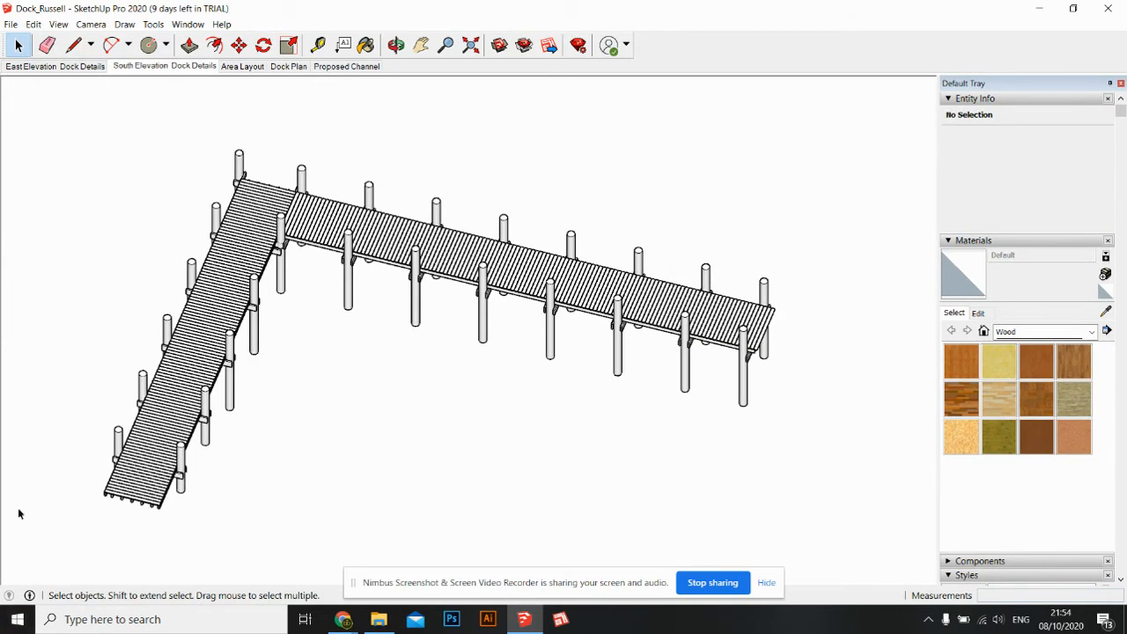
{"action": "mouse_move", "coordinate": [63, 497]}
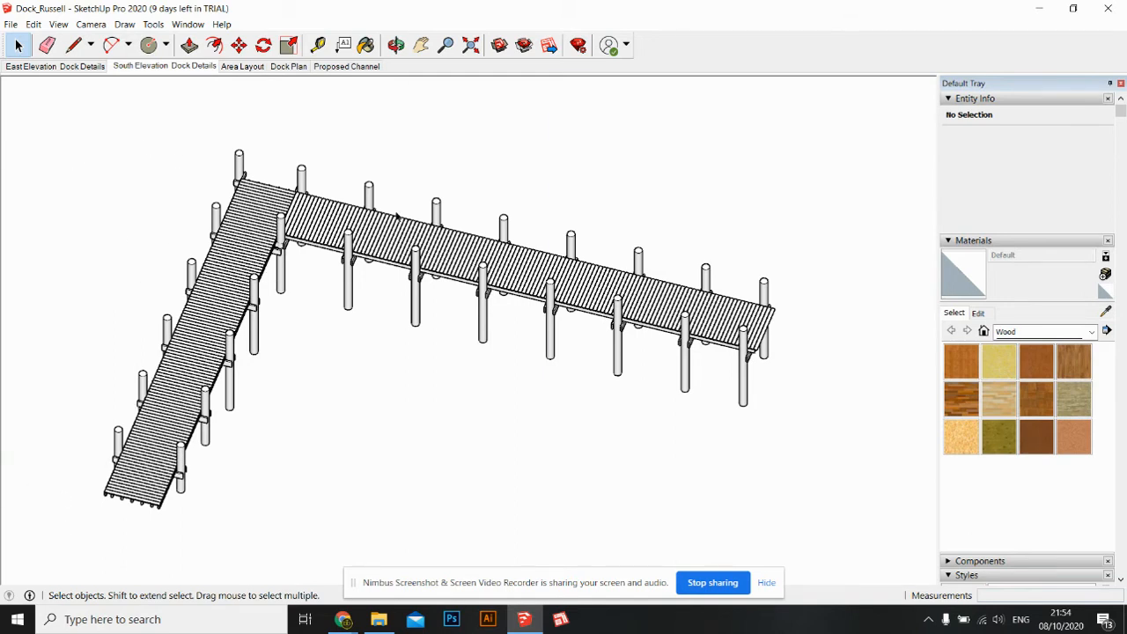
{"action": "mouse_move", "coordinate": [615, 255]}
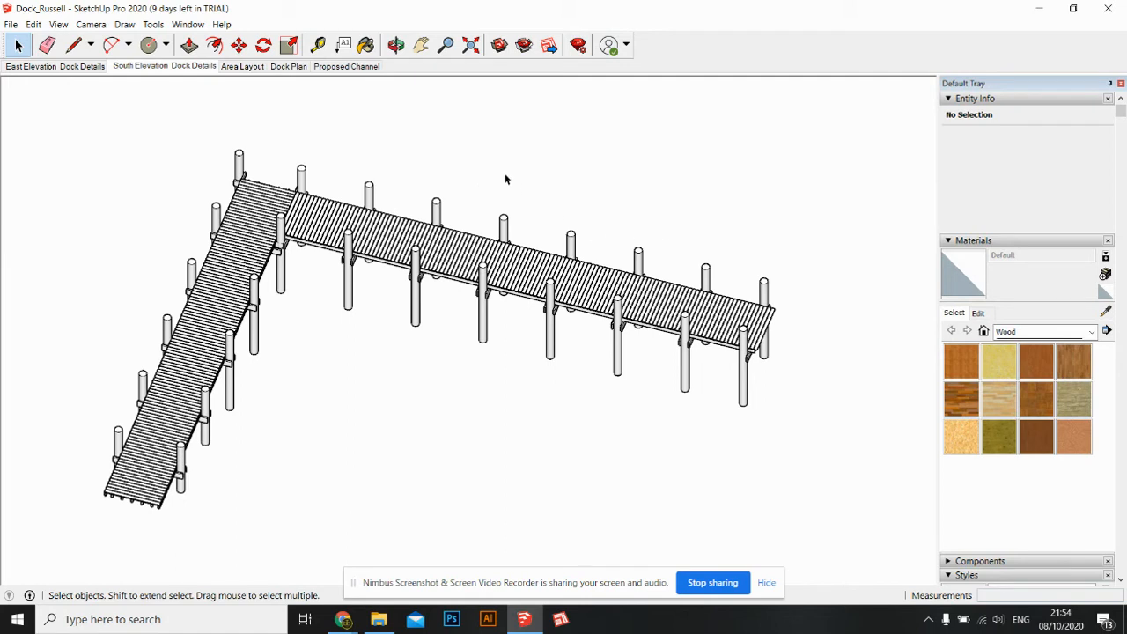
{"action": "mouse_move", "coordinate": [541, 243]}
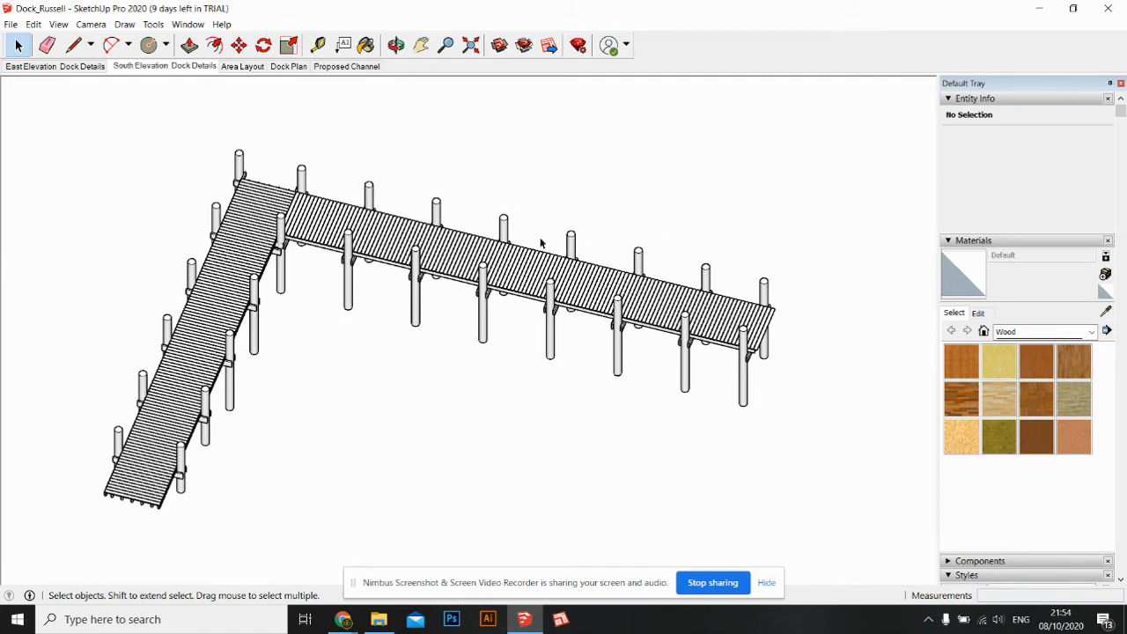
{"action": "mouse_move", "coordinate": [416, 183]}
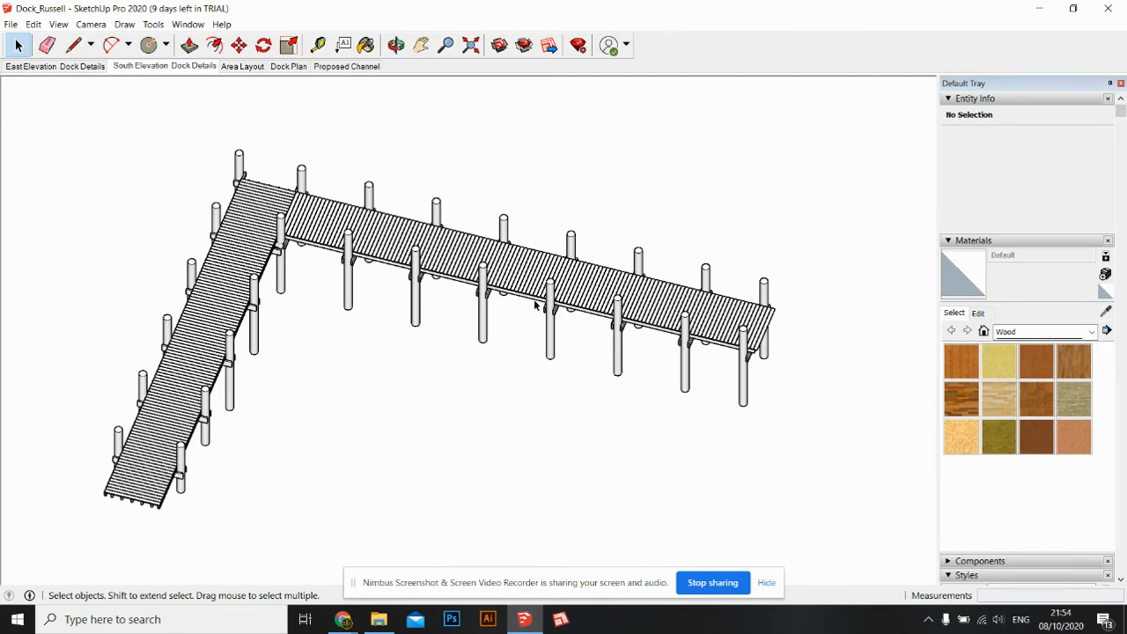
{"action": "mouse_move", "coordinate": [302, 339]}
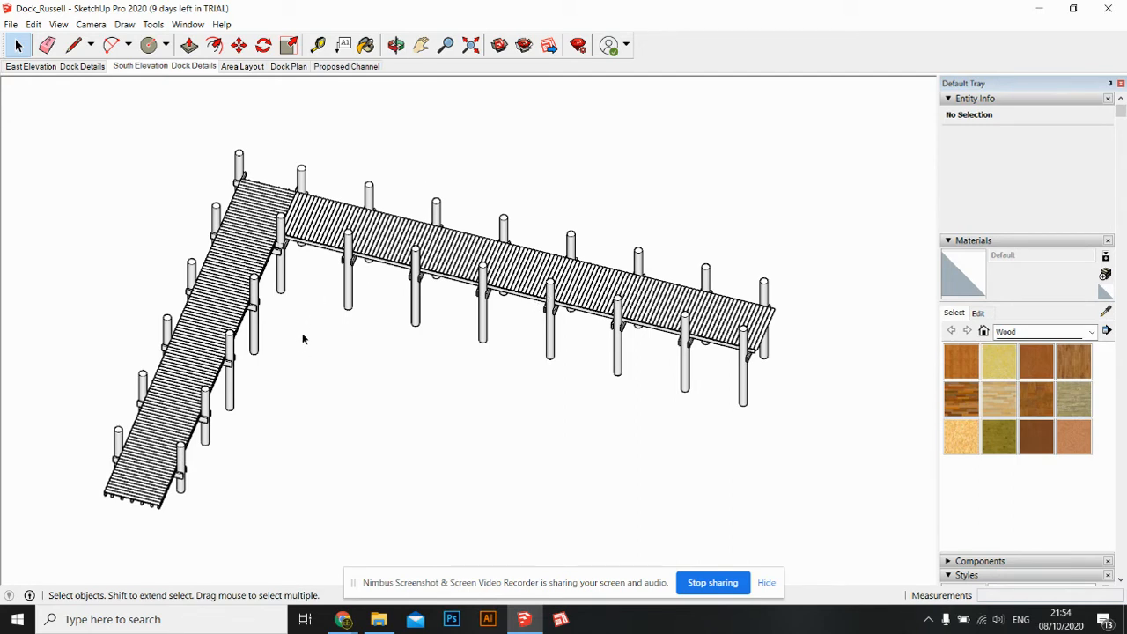
{"action": "mouse_move", "coordinate": [360, 276]}
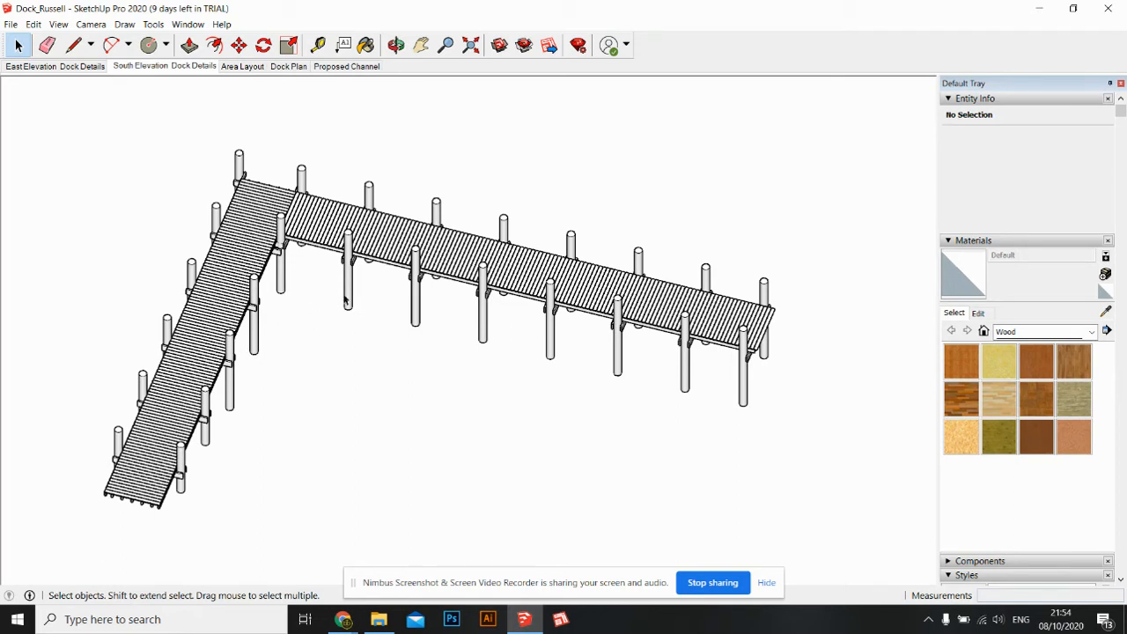
{"action": "mouse_move", "coordinate": [298, 319]}
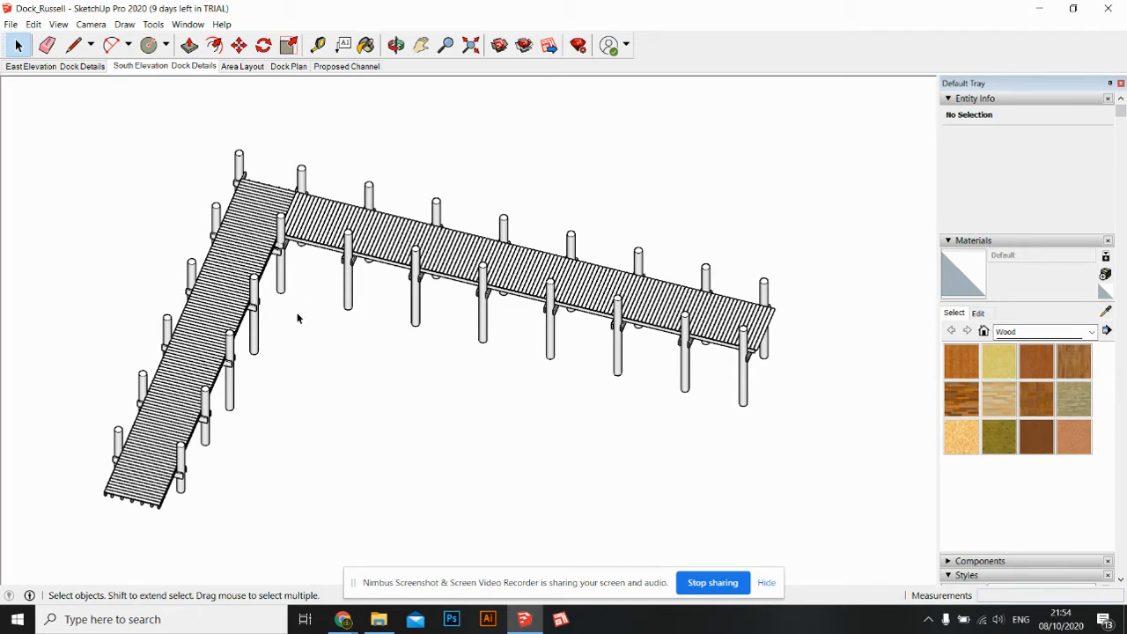
{"action": "mouse_move", "coordinate": [338, 318]}
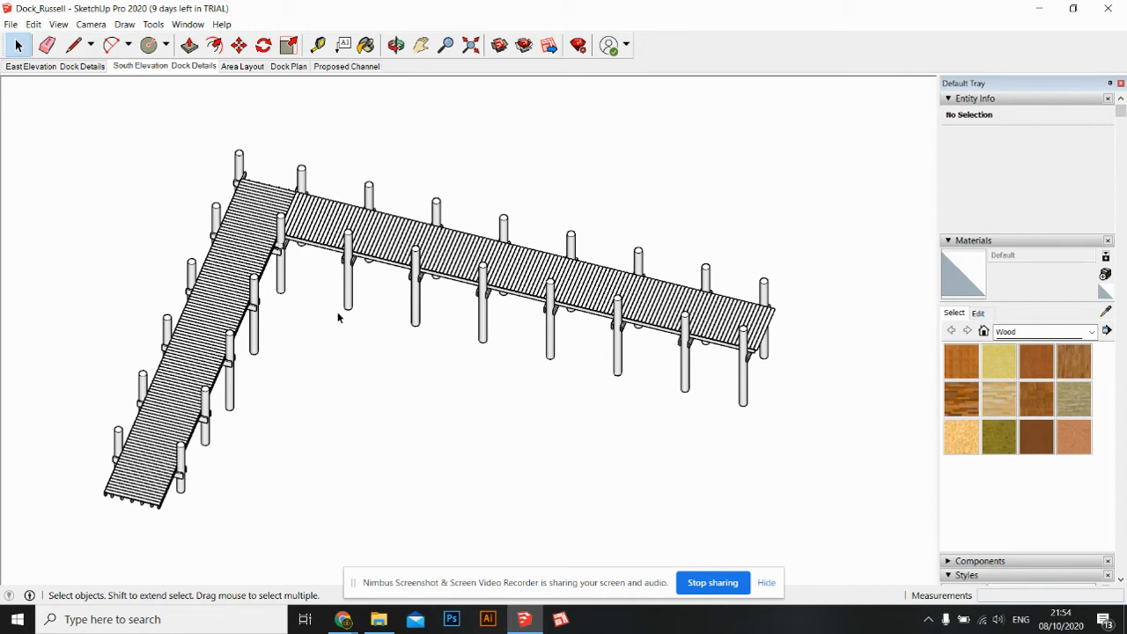
{"action": "mouse_move", "coordinate": [260, 338]}
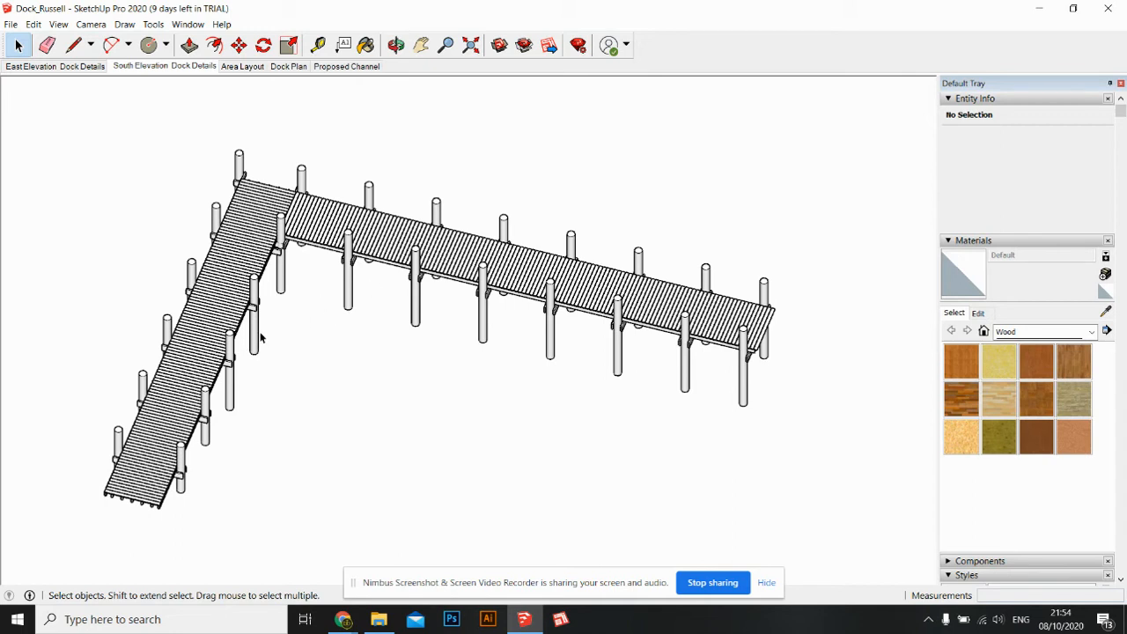
{"action": "mouse_move", "coordinate": [329, 295]}
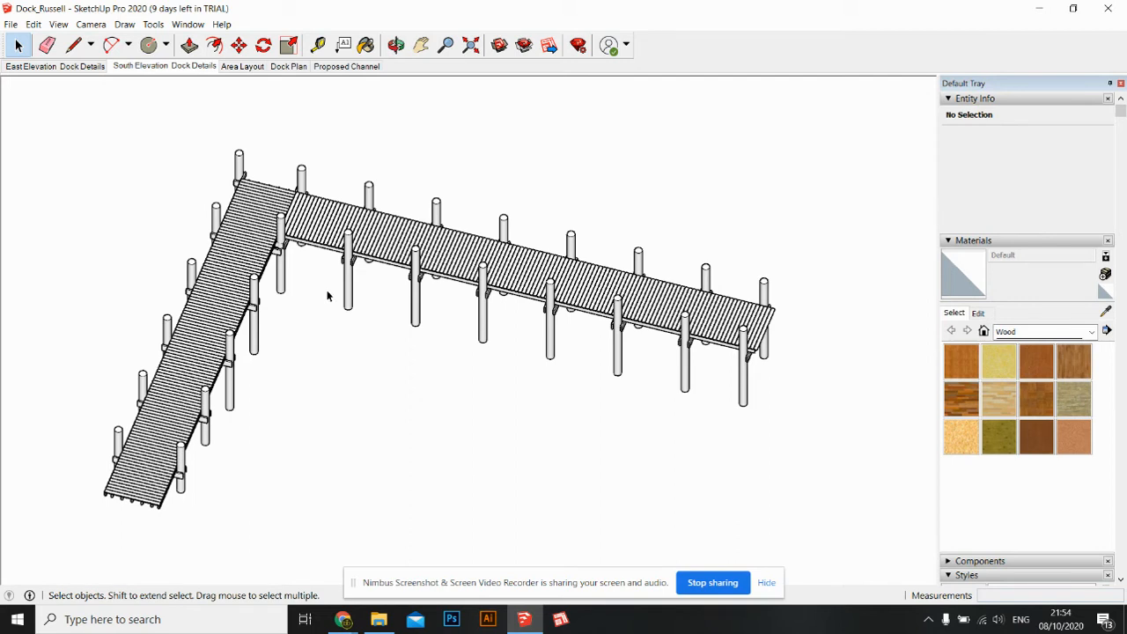
{"action": "mouse_move", "coordinate": [564, 354]}
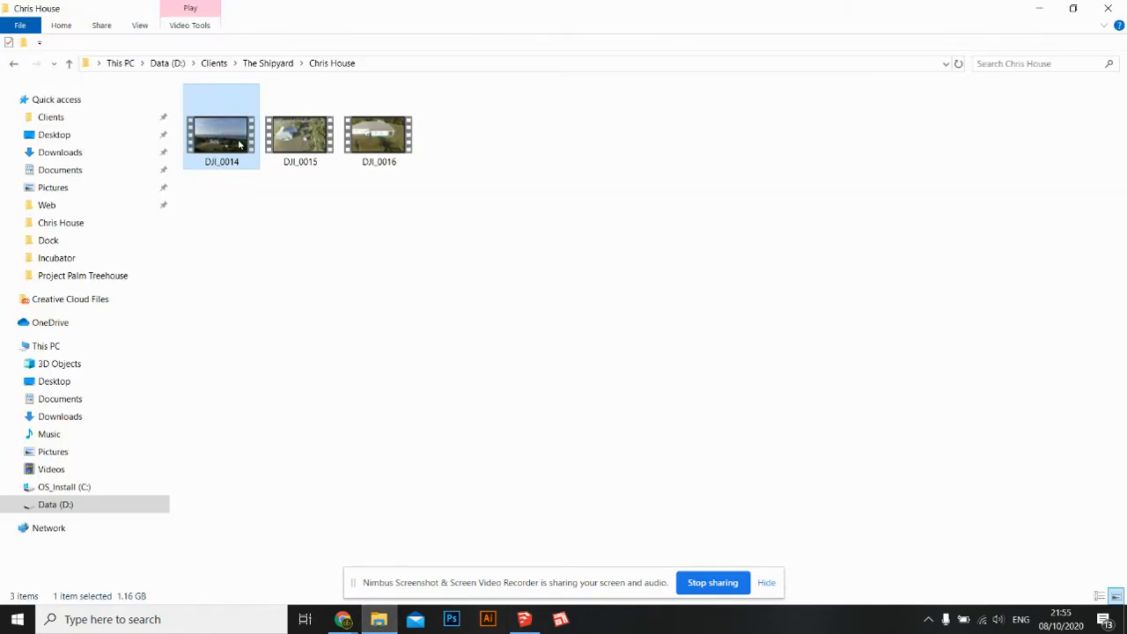
- Watch the DJI_0014 shoreline drone video in Movies & TV, then close the player
{"action": "double_click", "coordinate": [221, 132]}
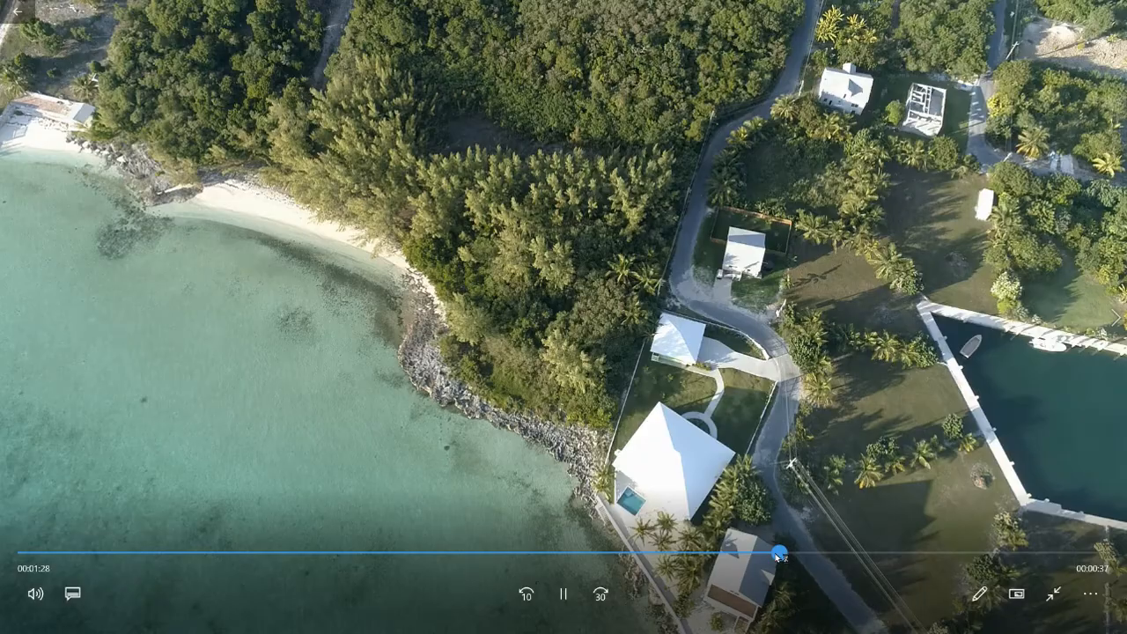
{"action": "left_click", "coordinate": [563, 595]}
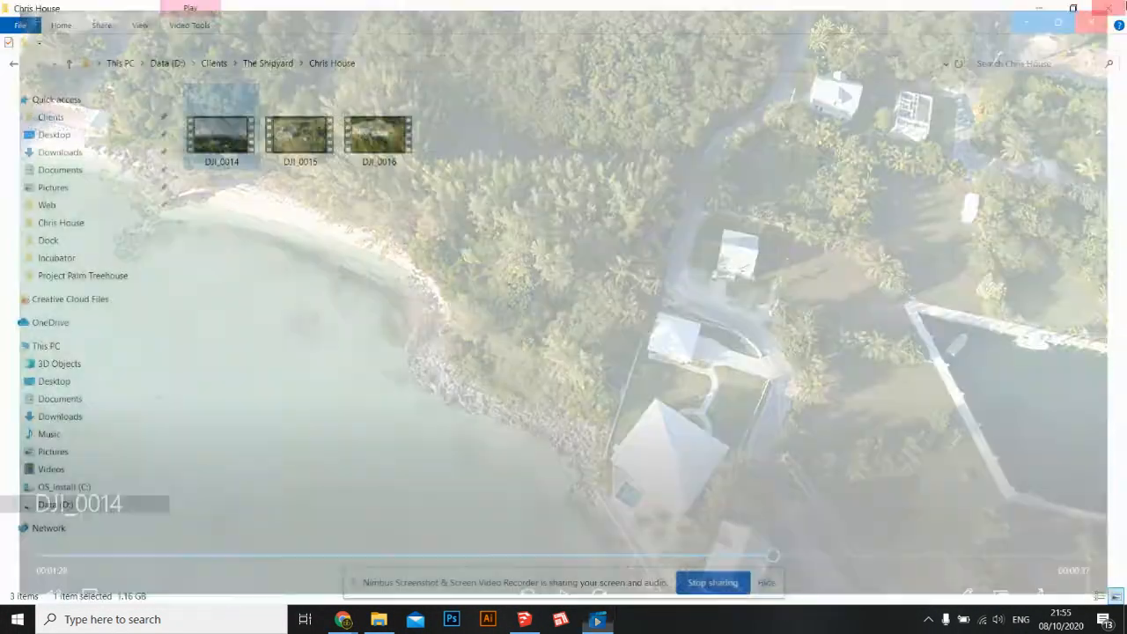
{"action": "left_click", "coordinate": [523, 619]}
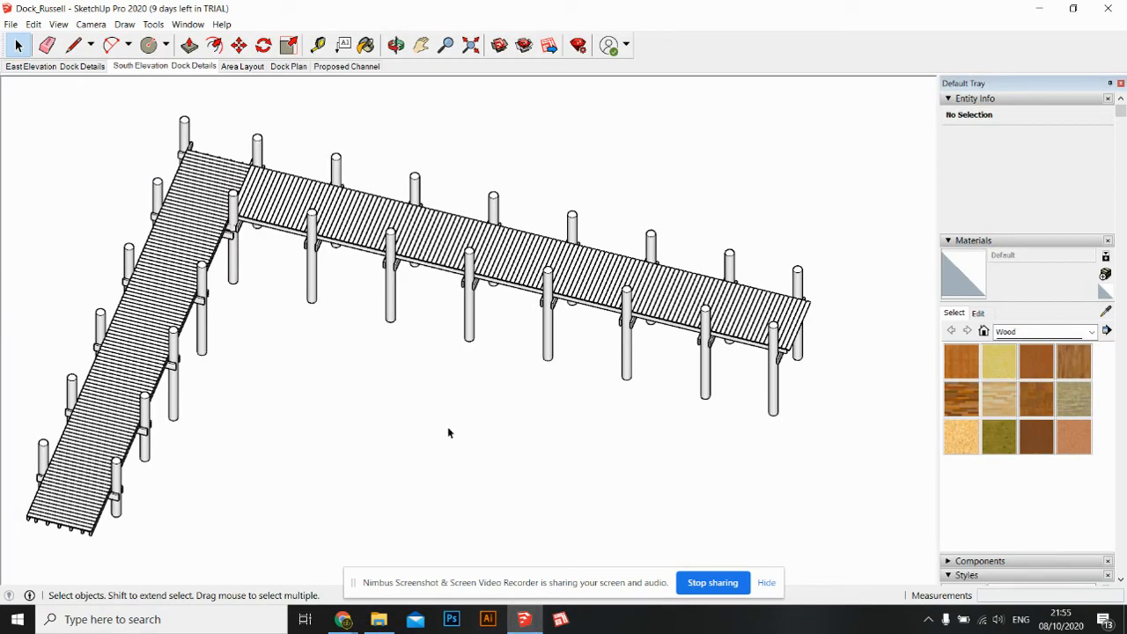
{"action": "left_click", "coordinate": [396, 45]}
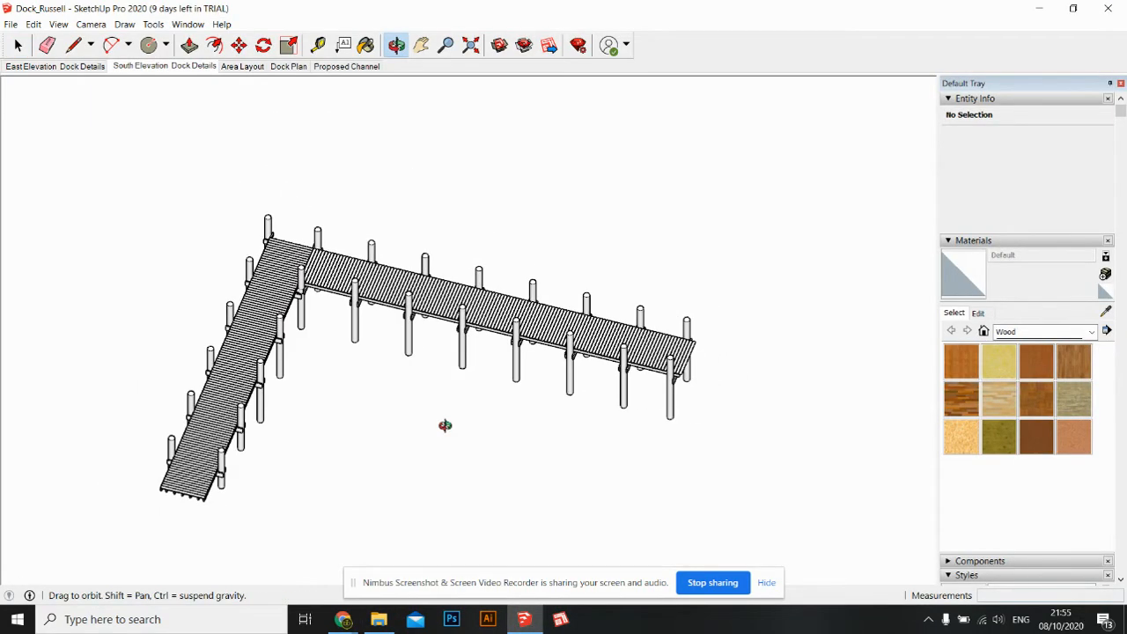
{"action": "left_click_drag", "start_coordinate": [445, 426], "coordinate": [371, 410]}
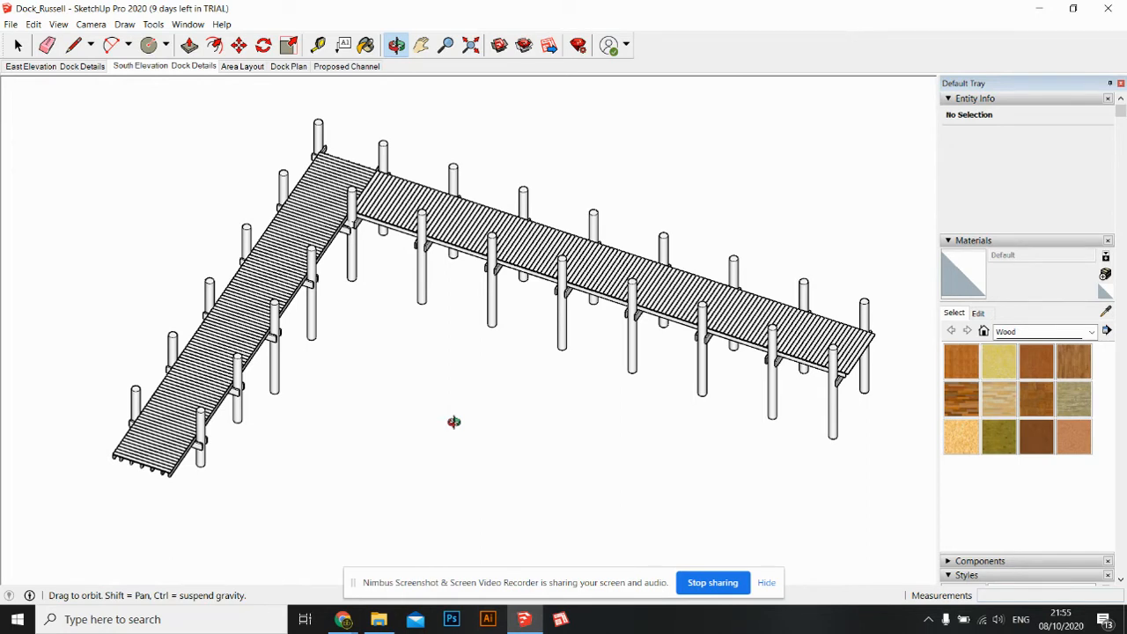
{"action": "mouse_move", "coordinate": [720, 590]}
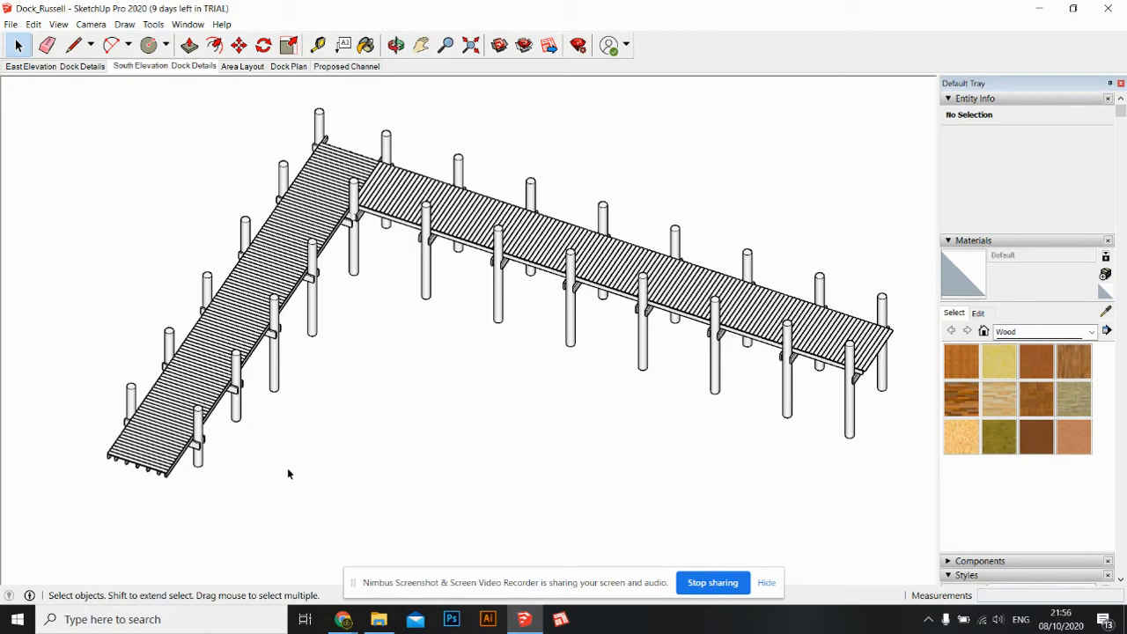
{"action": "mouse_move", "coordinate": [726, 572]}
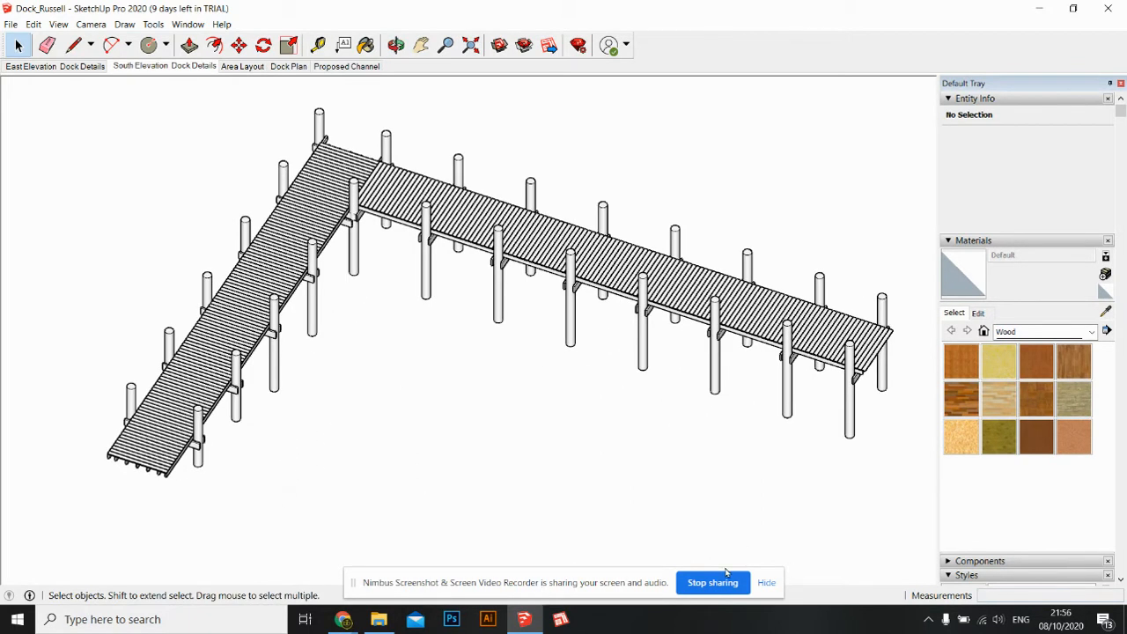